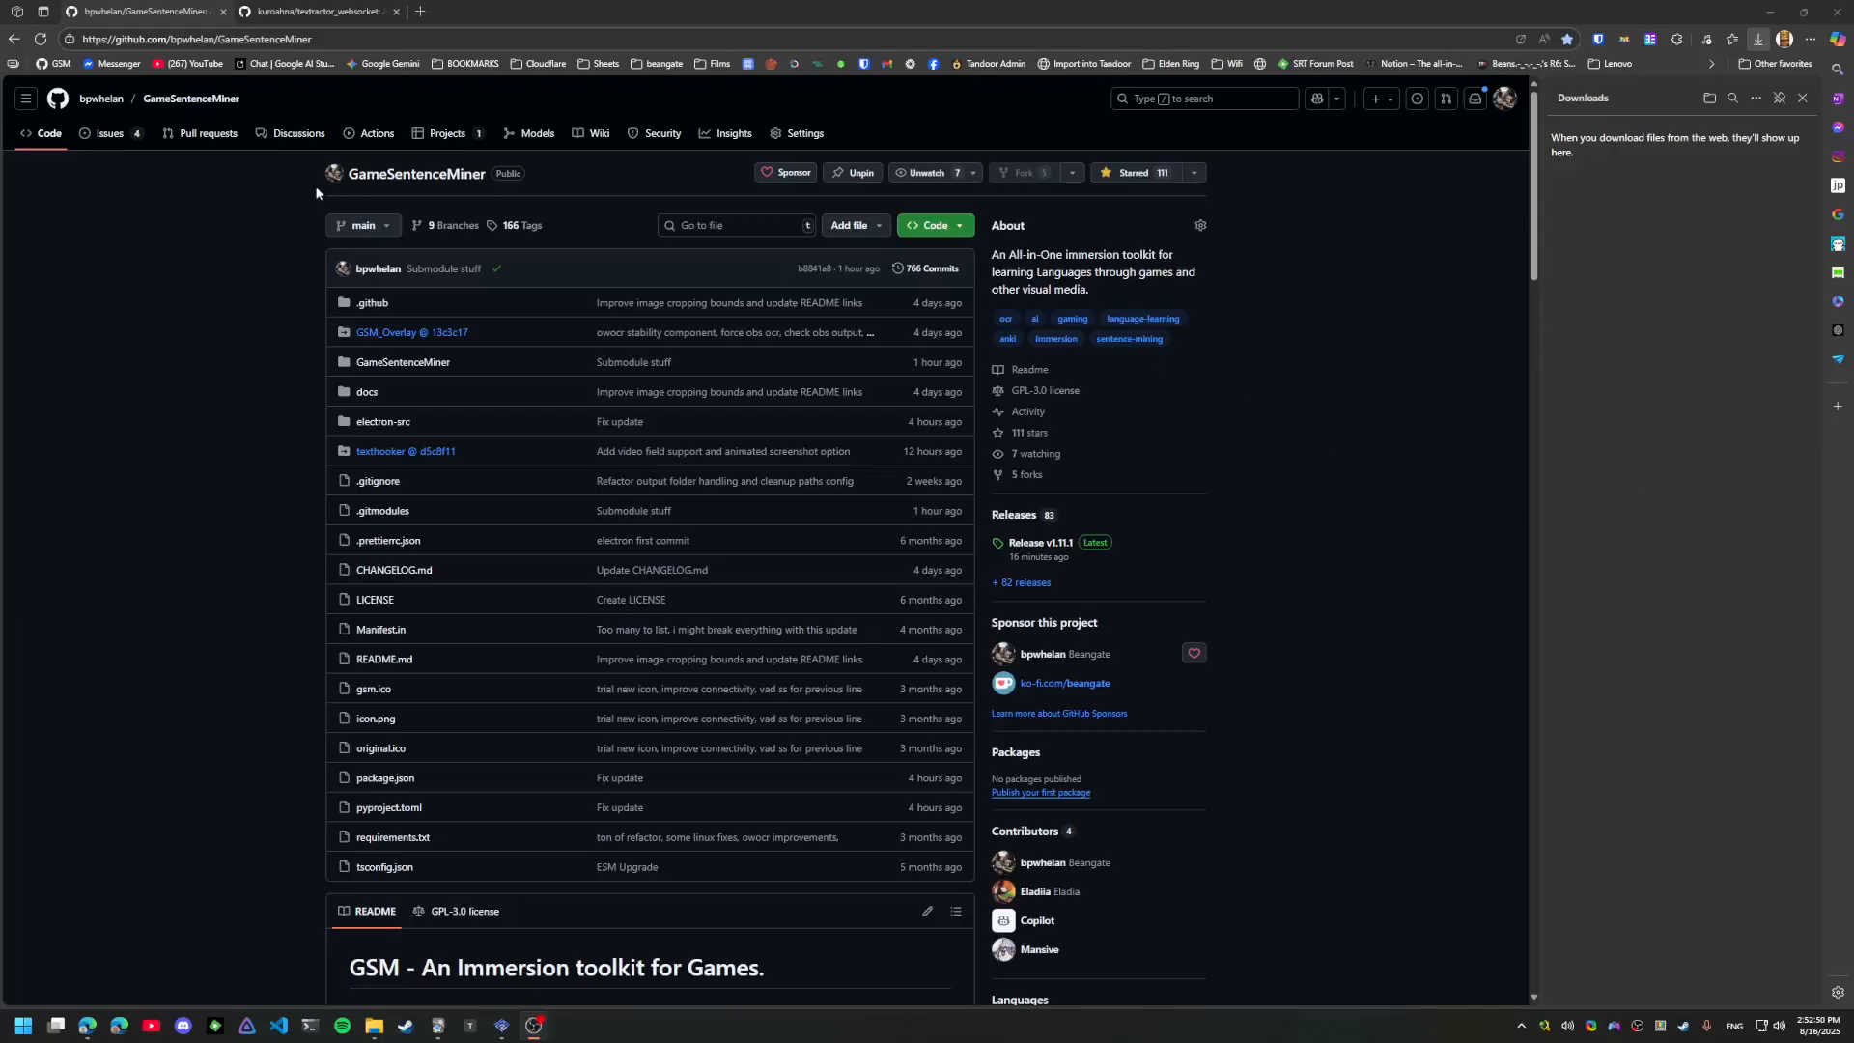
{"action": "mouse_move", "coordinate": [164, 191]}
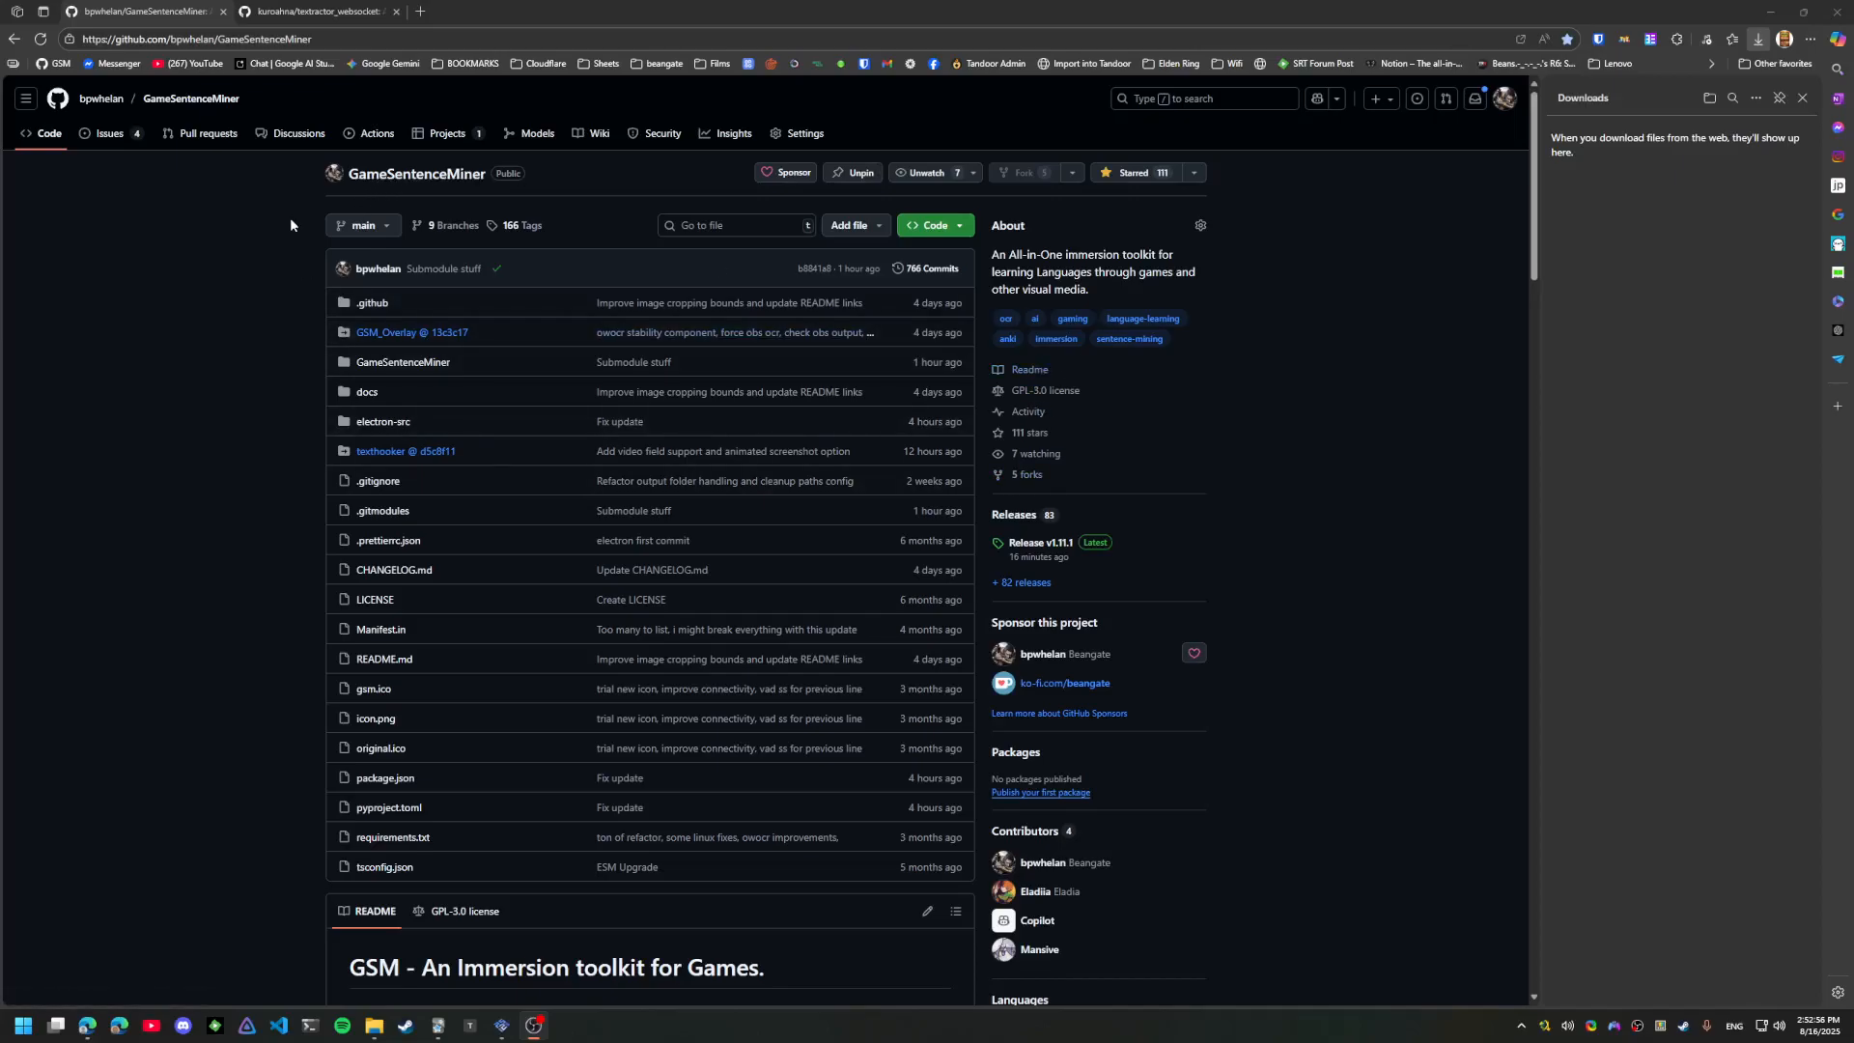
Download GameSentenceMiner-Setup-1.11.1.exe from the v1.11.1 release and keep it despite the warning
{"action": "left_click", "coordinate": [195, 39]}
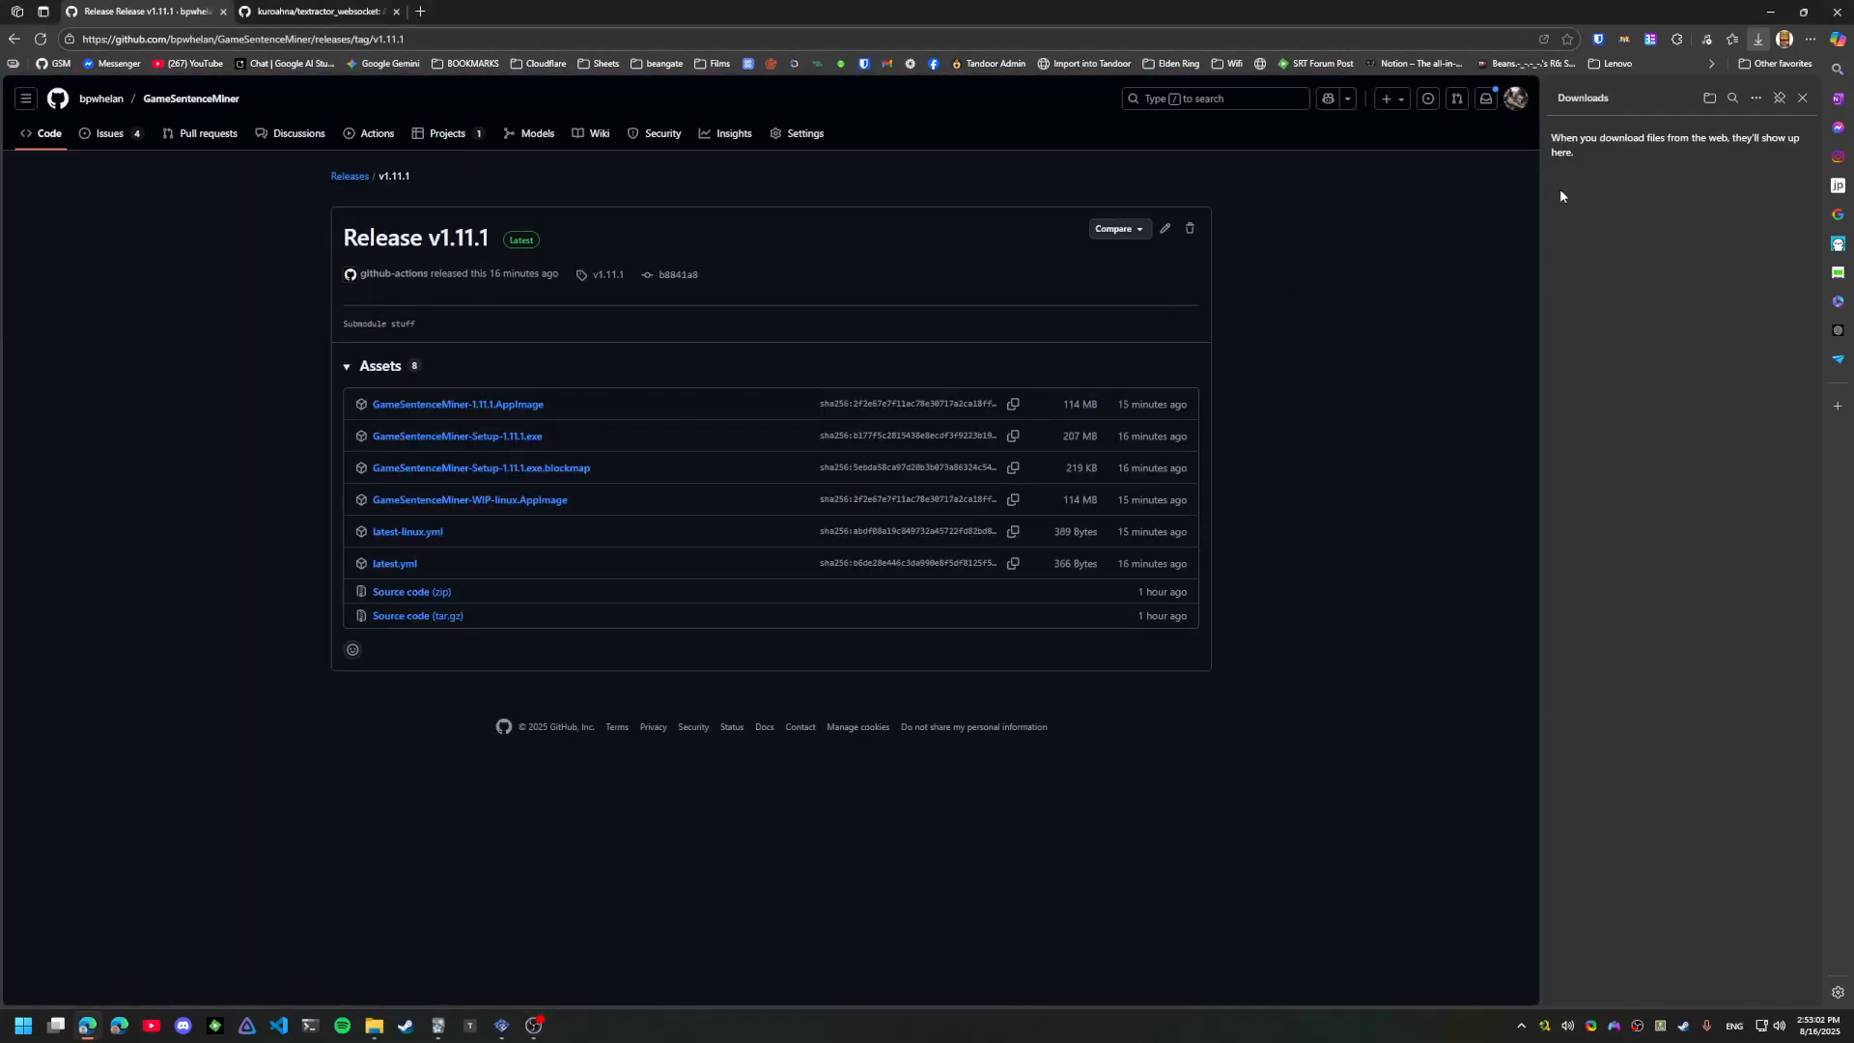
{"action": "left_click", "coordinate": [455, 435]}
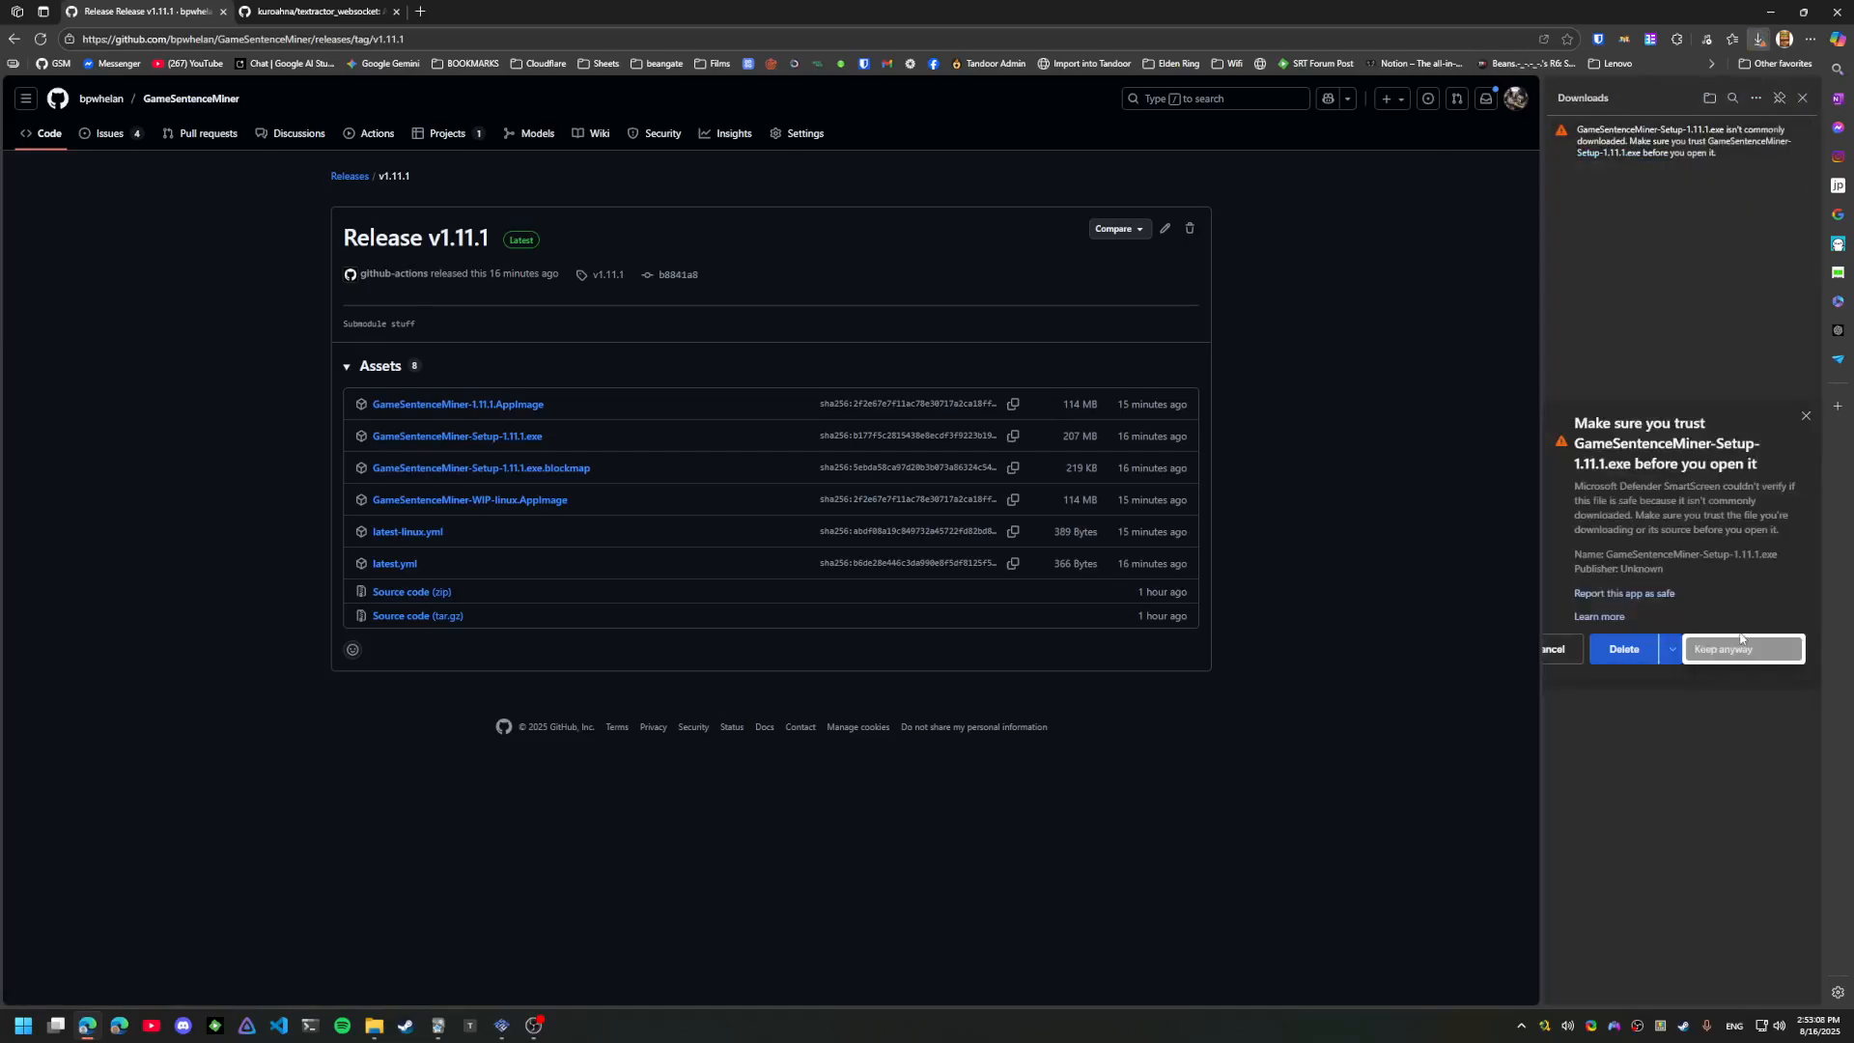
{"action": "left_click", "coordinate": [1740, 649]}
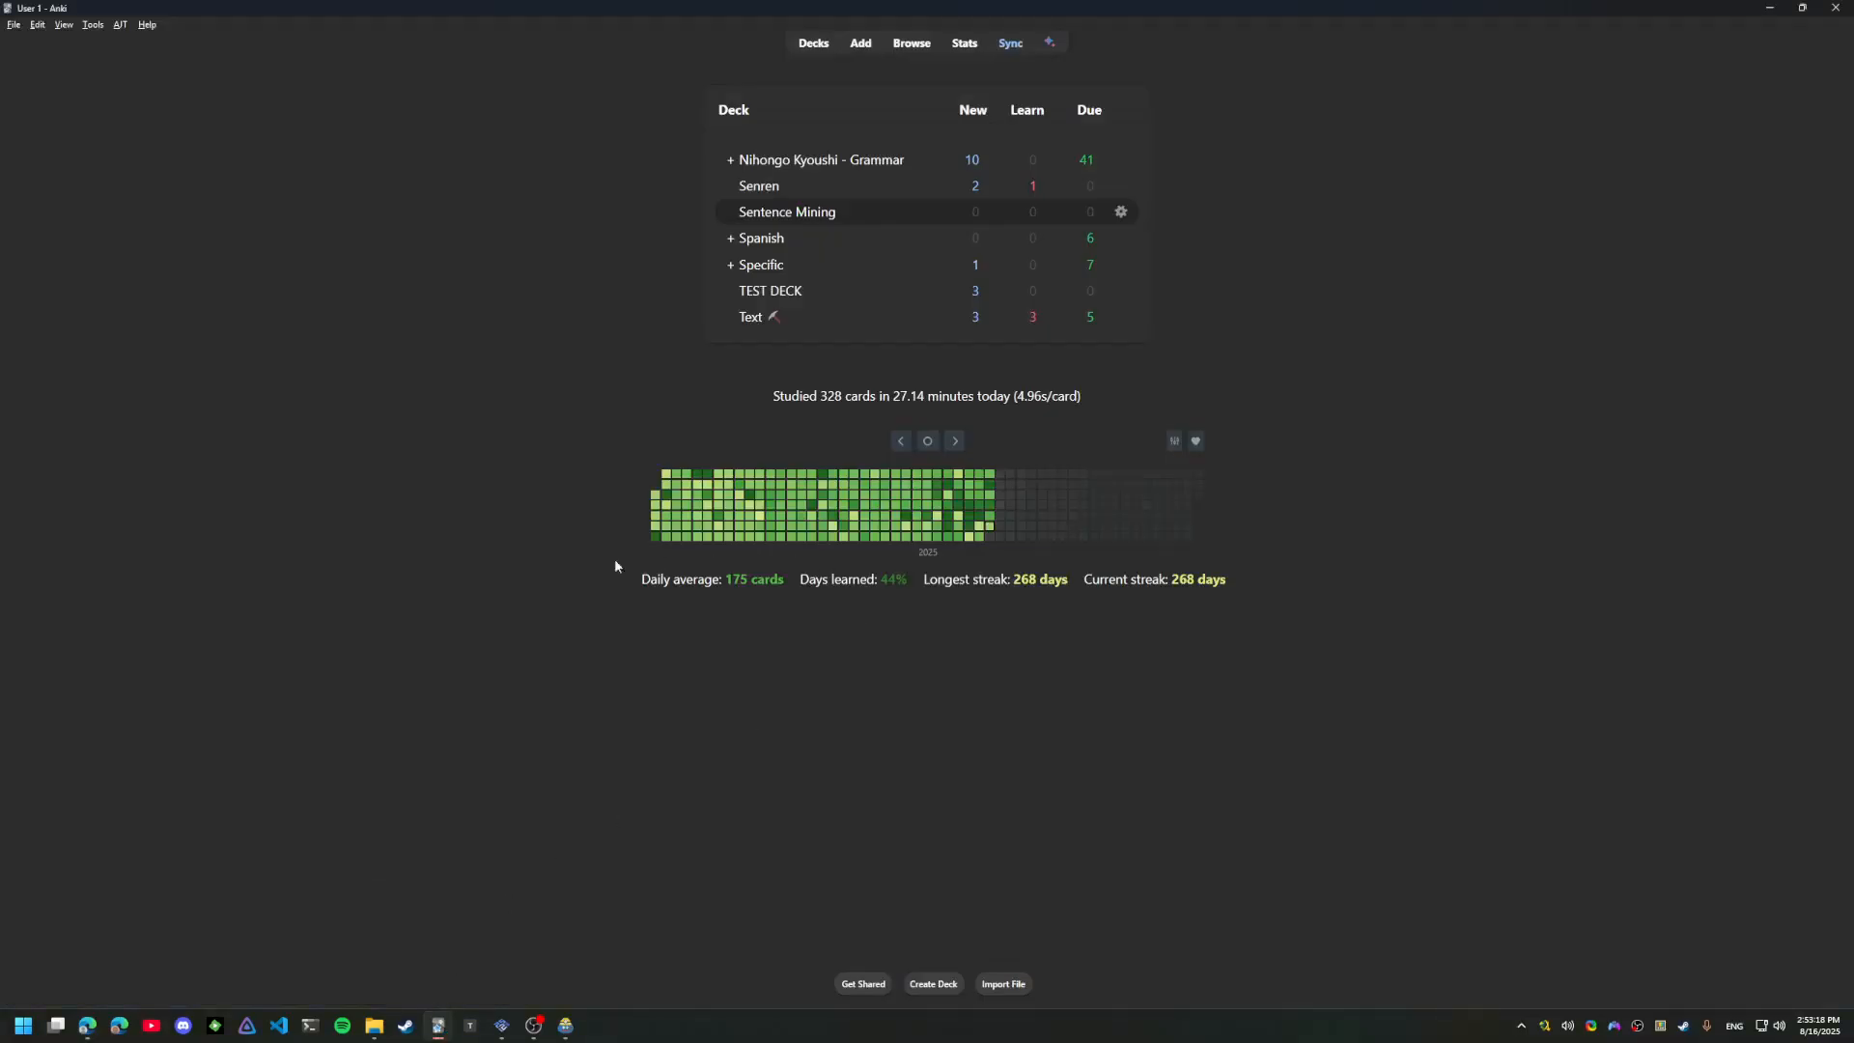
{"action": "mouse_move", "coordinate": [469, 1004]}
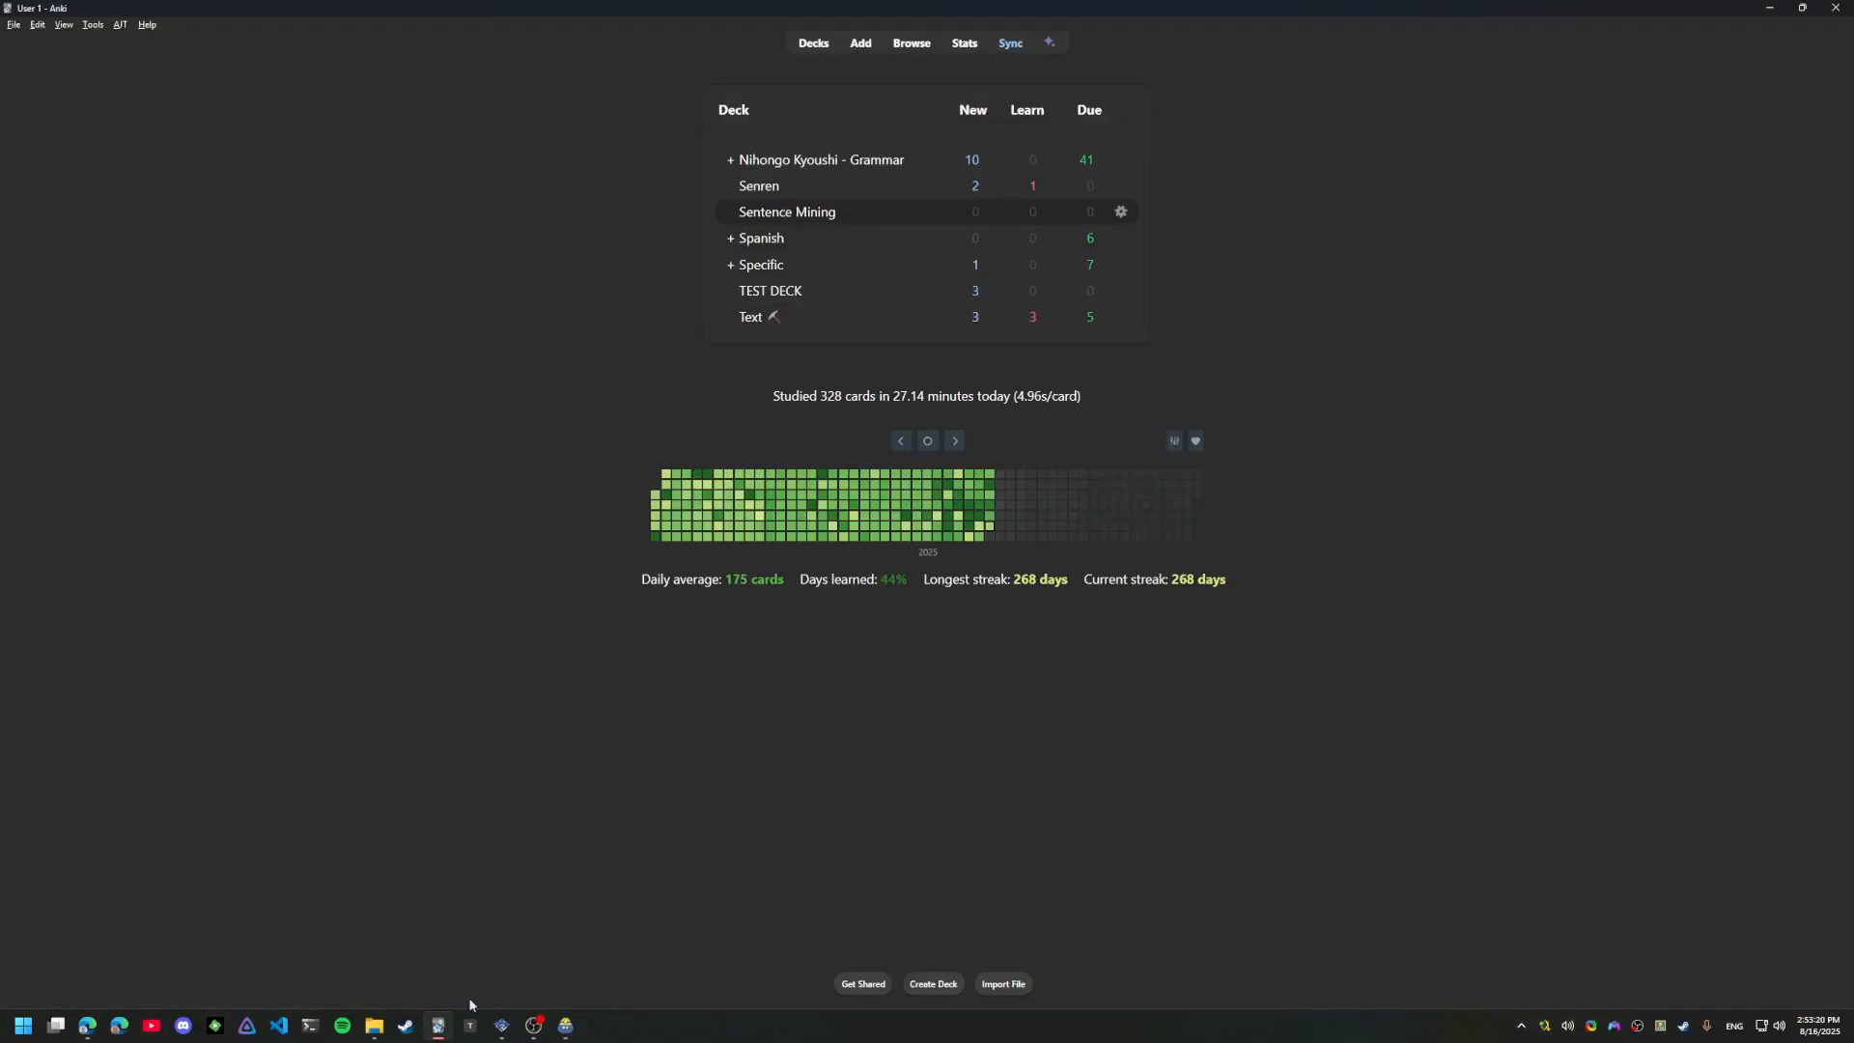
{"action": "mouse_move", "coordinate": [1176, 62]}
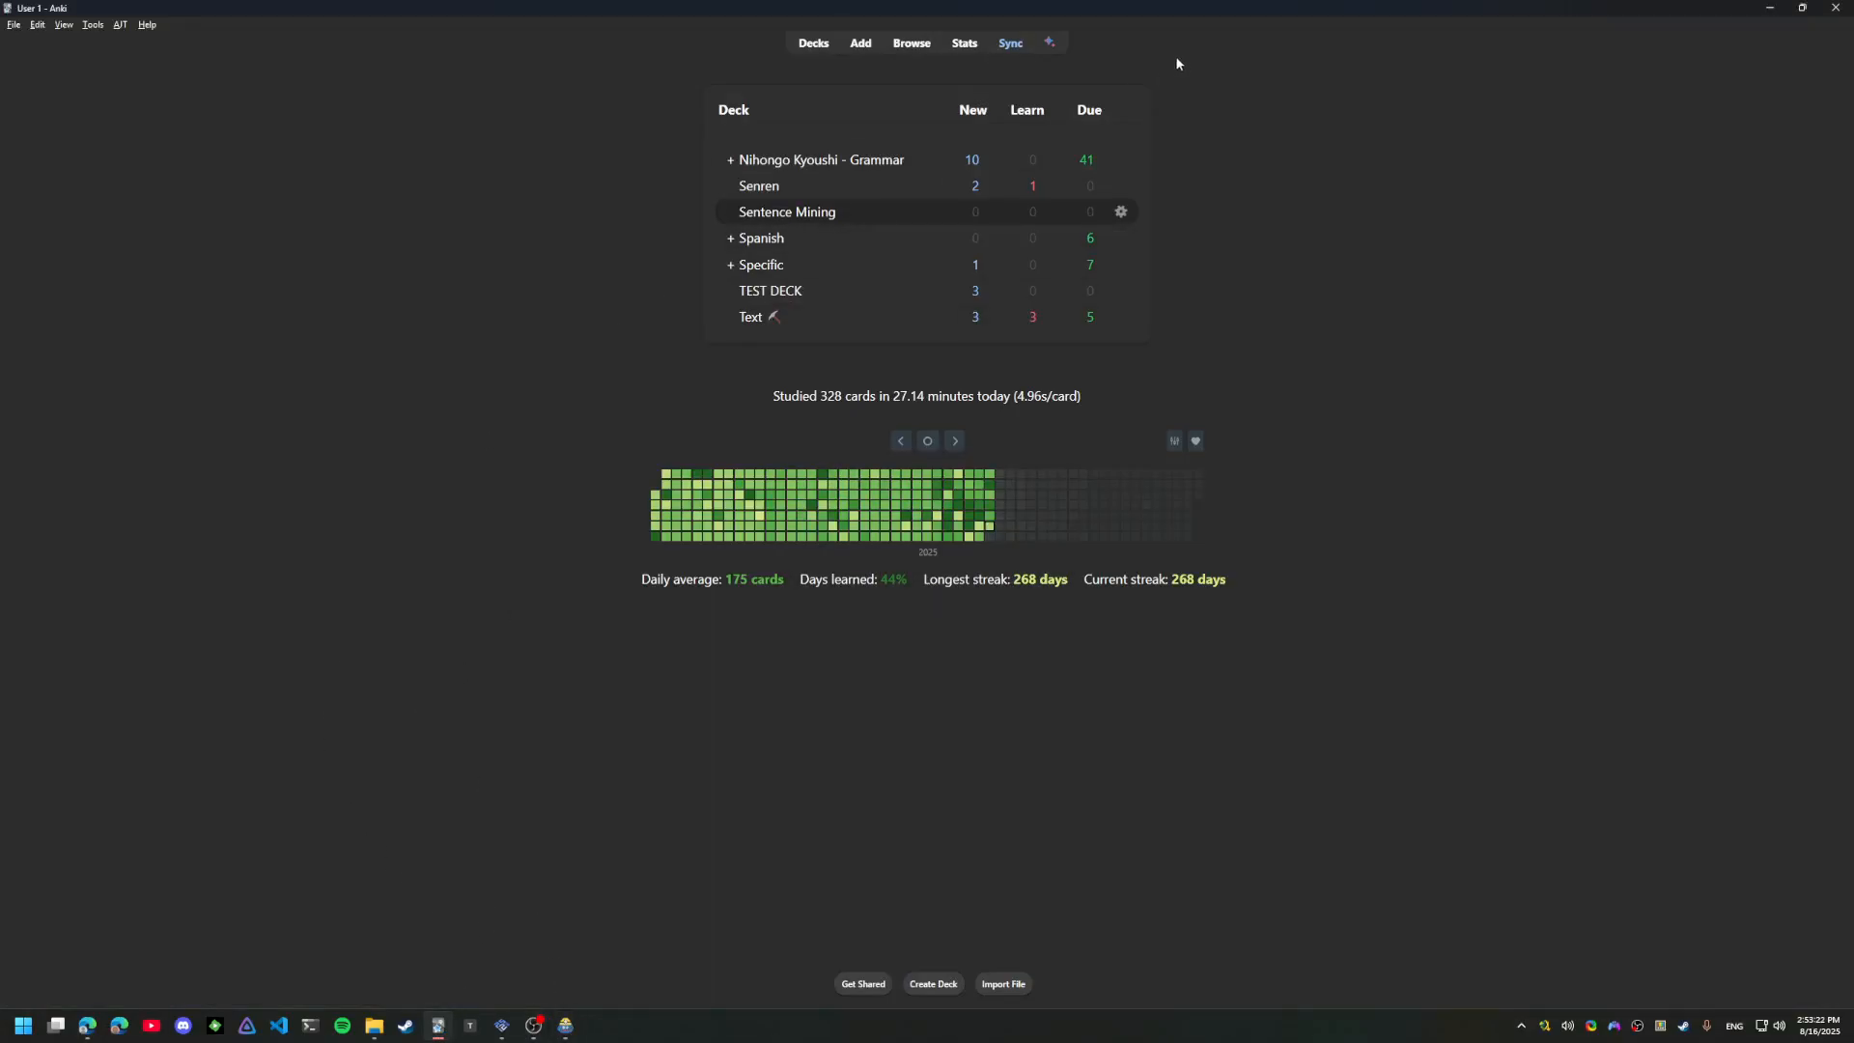
{"action": "mouse_move", "coordinate": [438, 1025]}
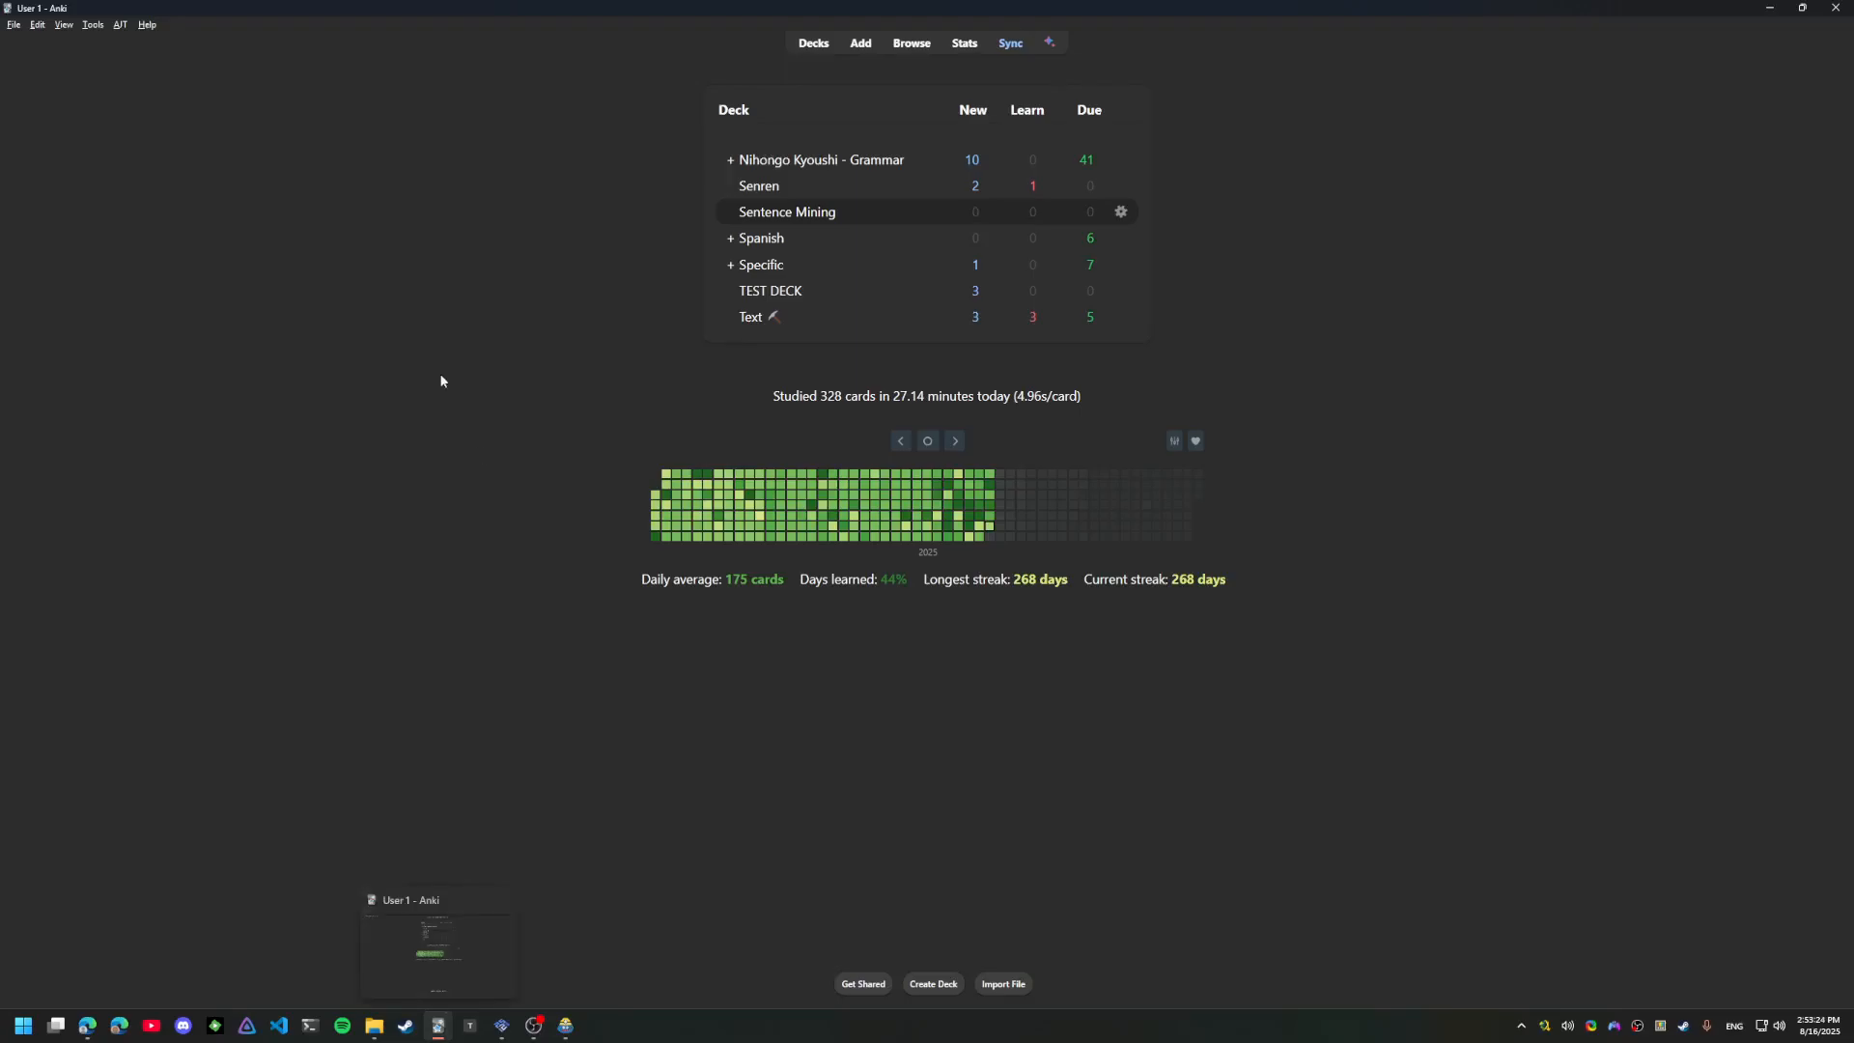
Check Anki's add-ons list and confirm AnkiConnect is installed
{"action": "left_click", "coordinate": [90, 23]}
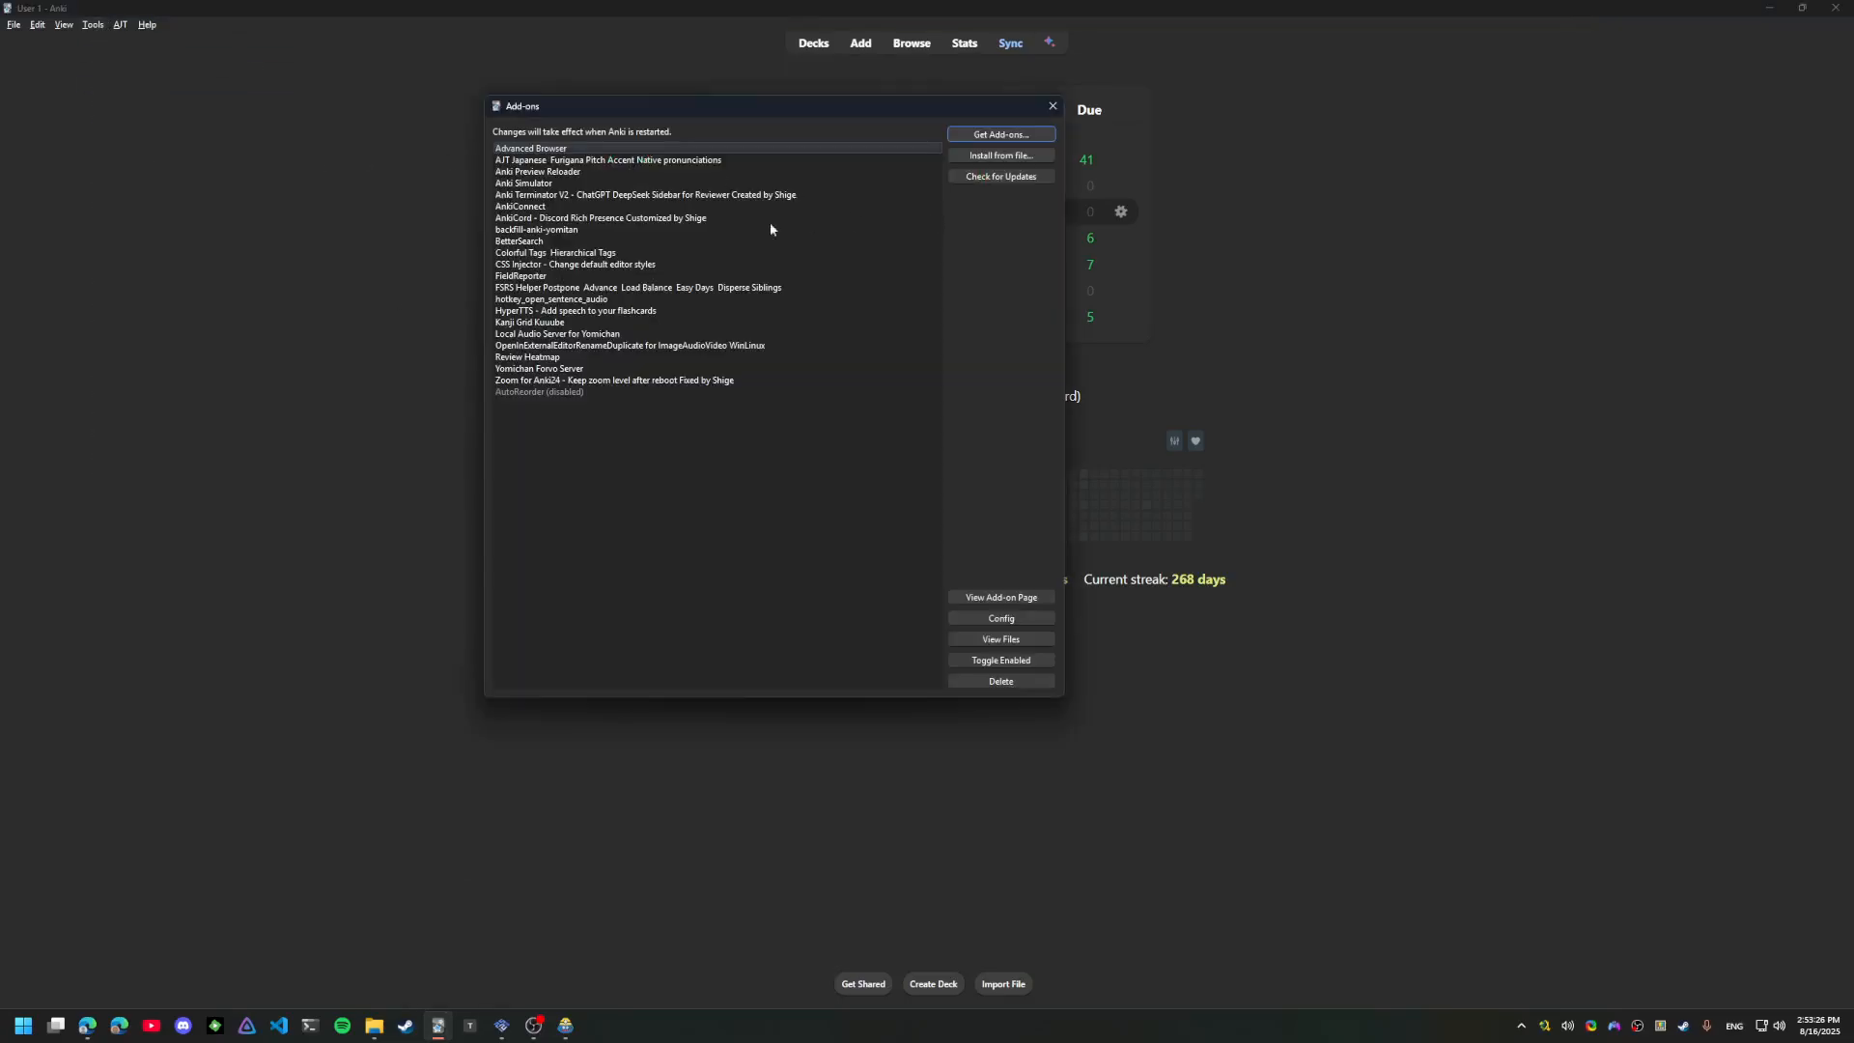
{"action": "left_click", "coordinate": [519, 206]}
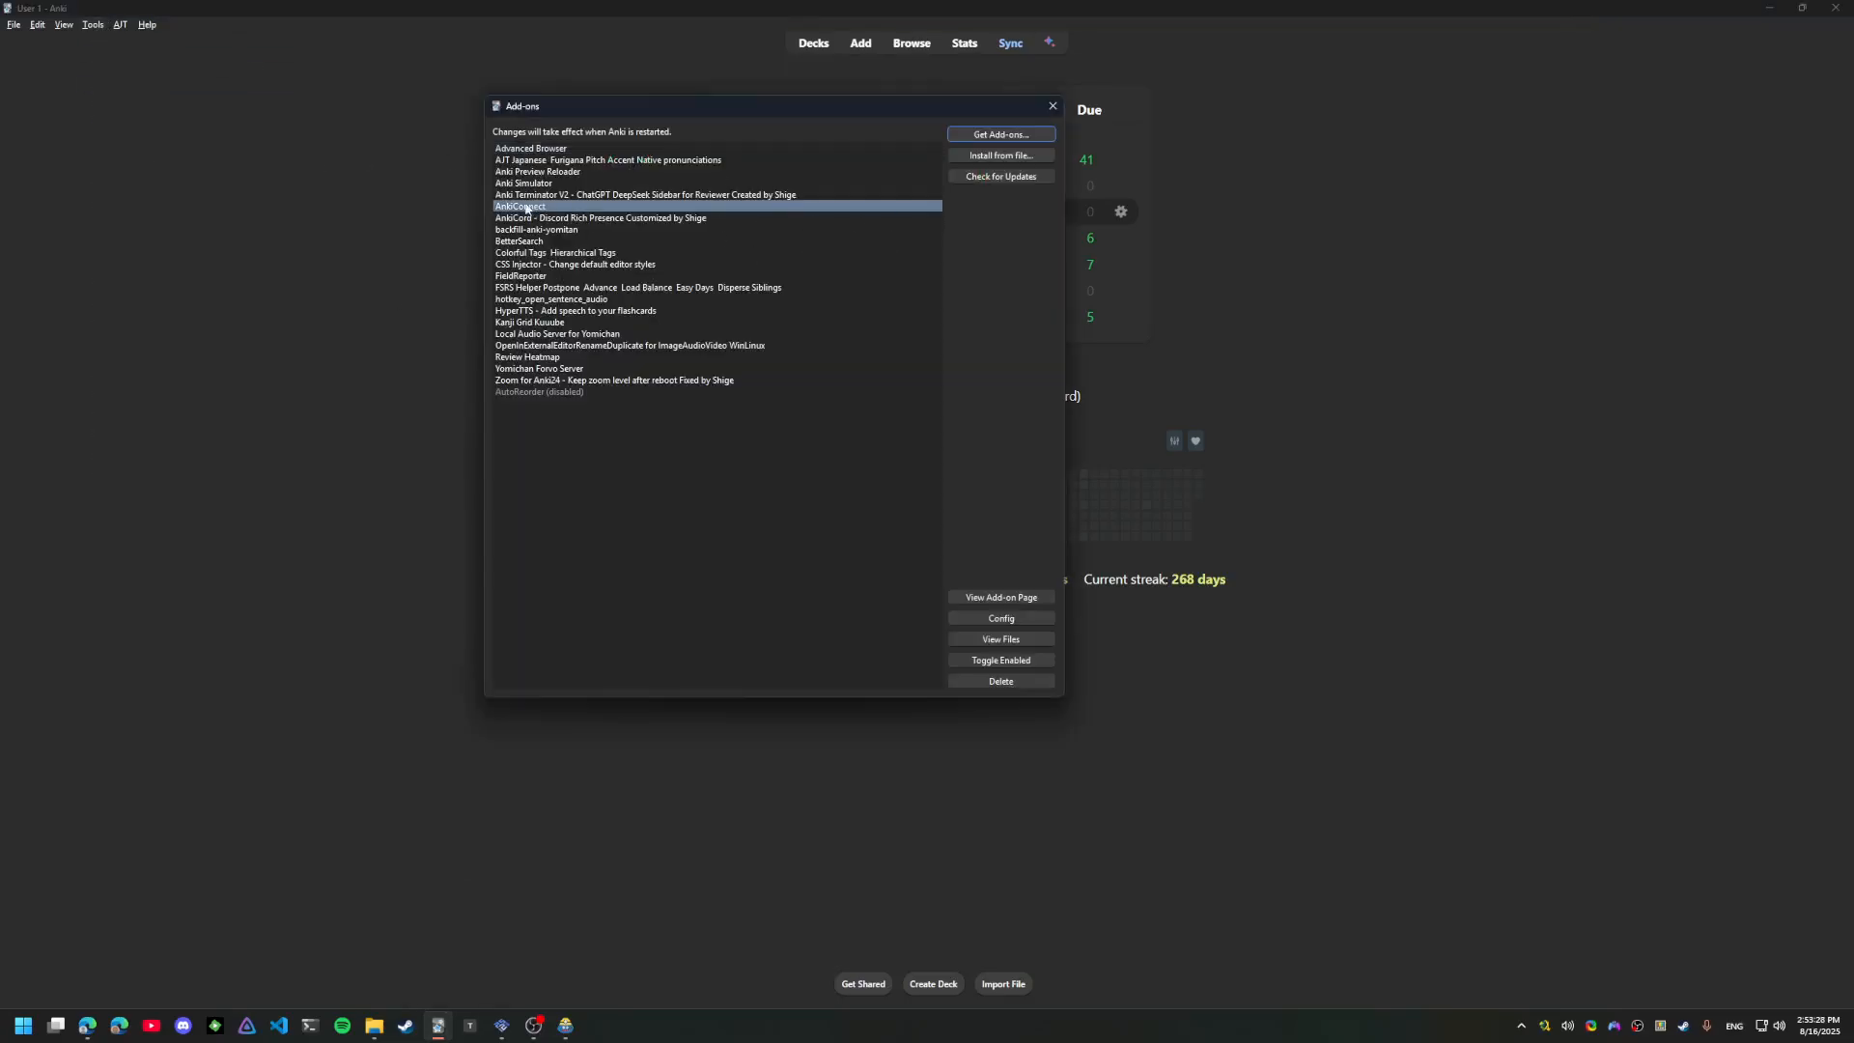
{"action": "left_click", "coordinate": [1051, 104]}
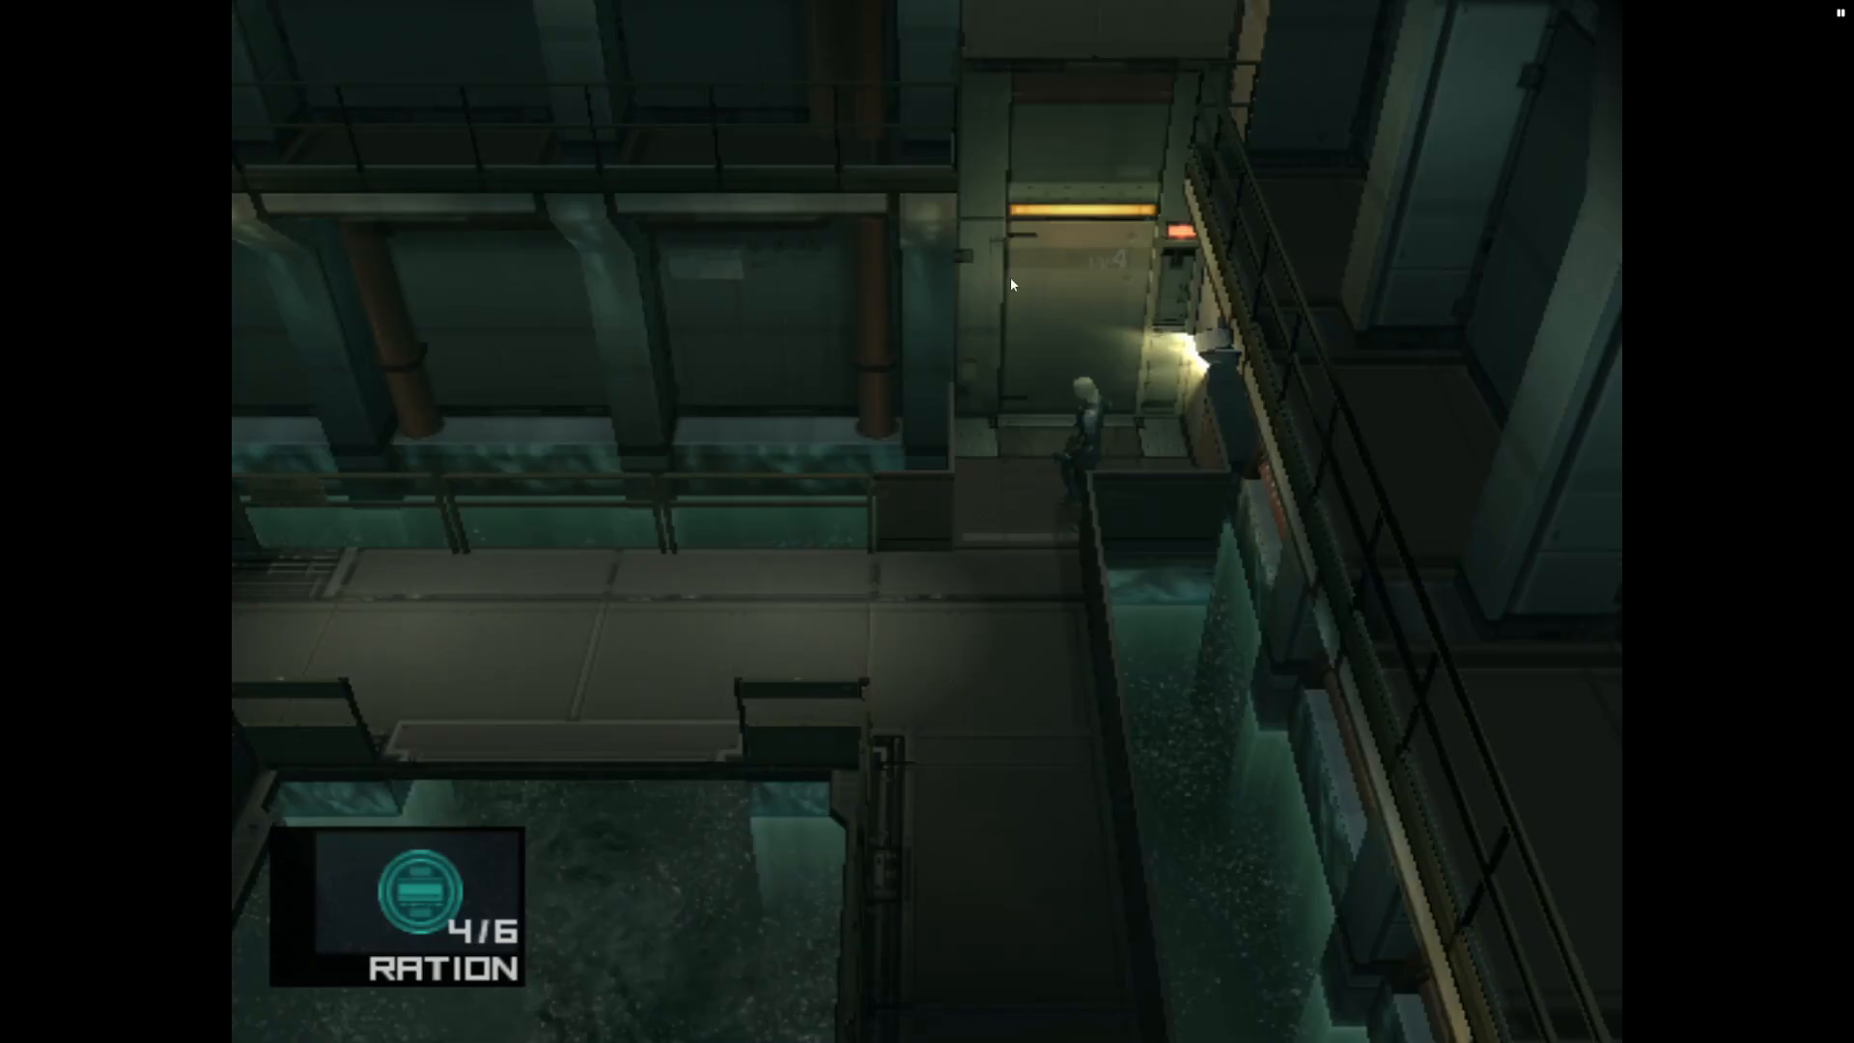
Run the downloaded GameSentenceMiner-Setup-1.11.1.exe installer
{"action": "left_click", "coordinate": [21, 1025]}
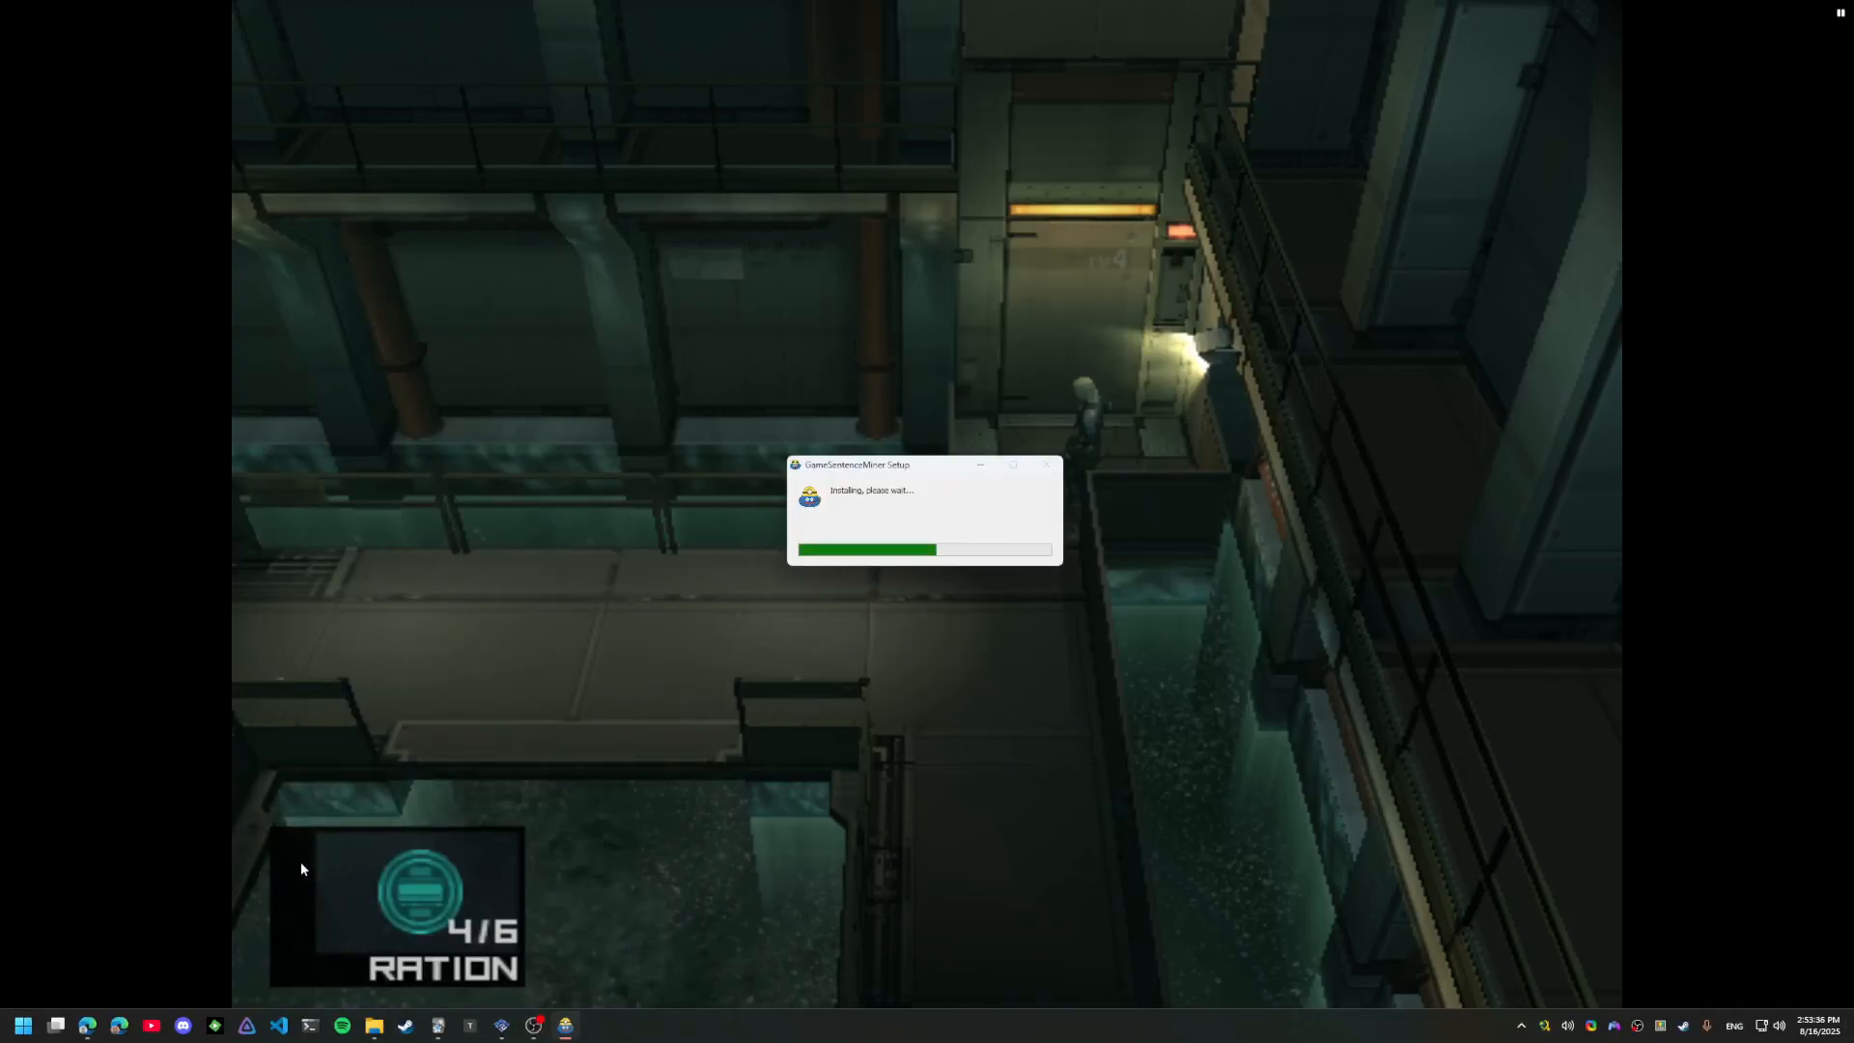
{"action": "mouse_move", "coordinate": [456, 890]}
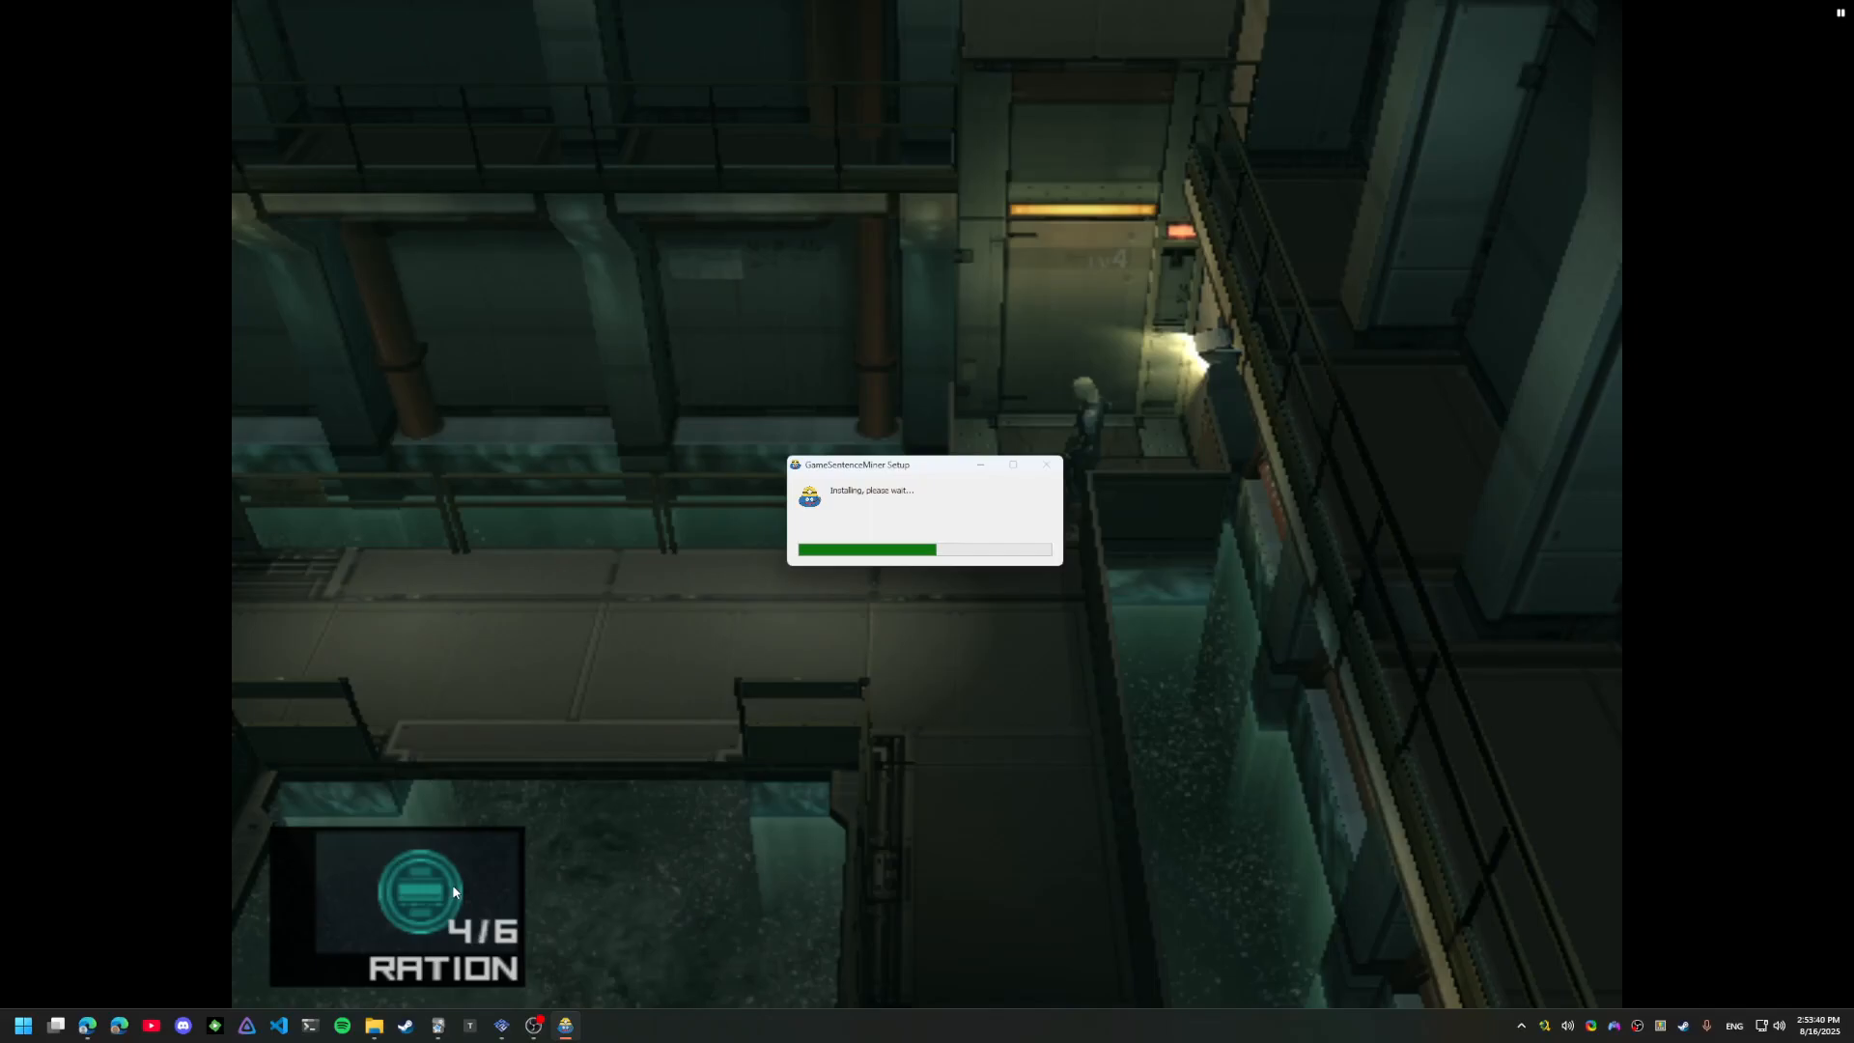
{"action": "mouse_move", "coordinate": [440, 1013]}
{"action": "type", "text": "agent"}
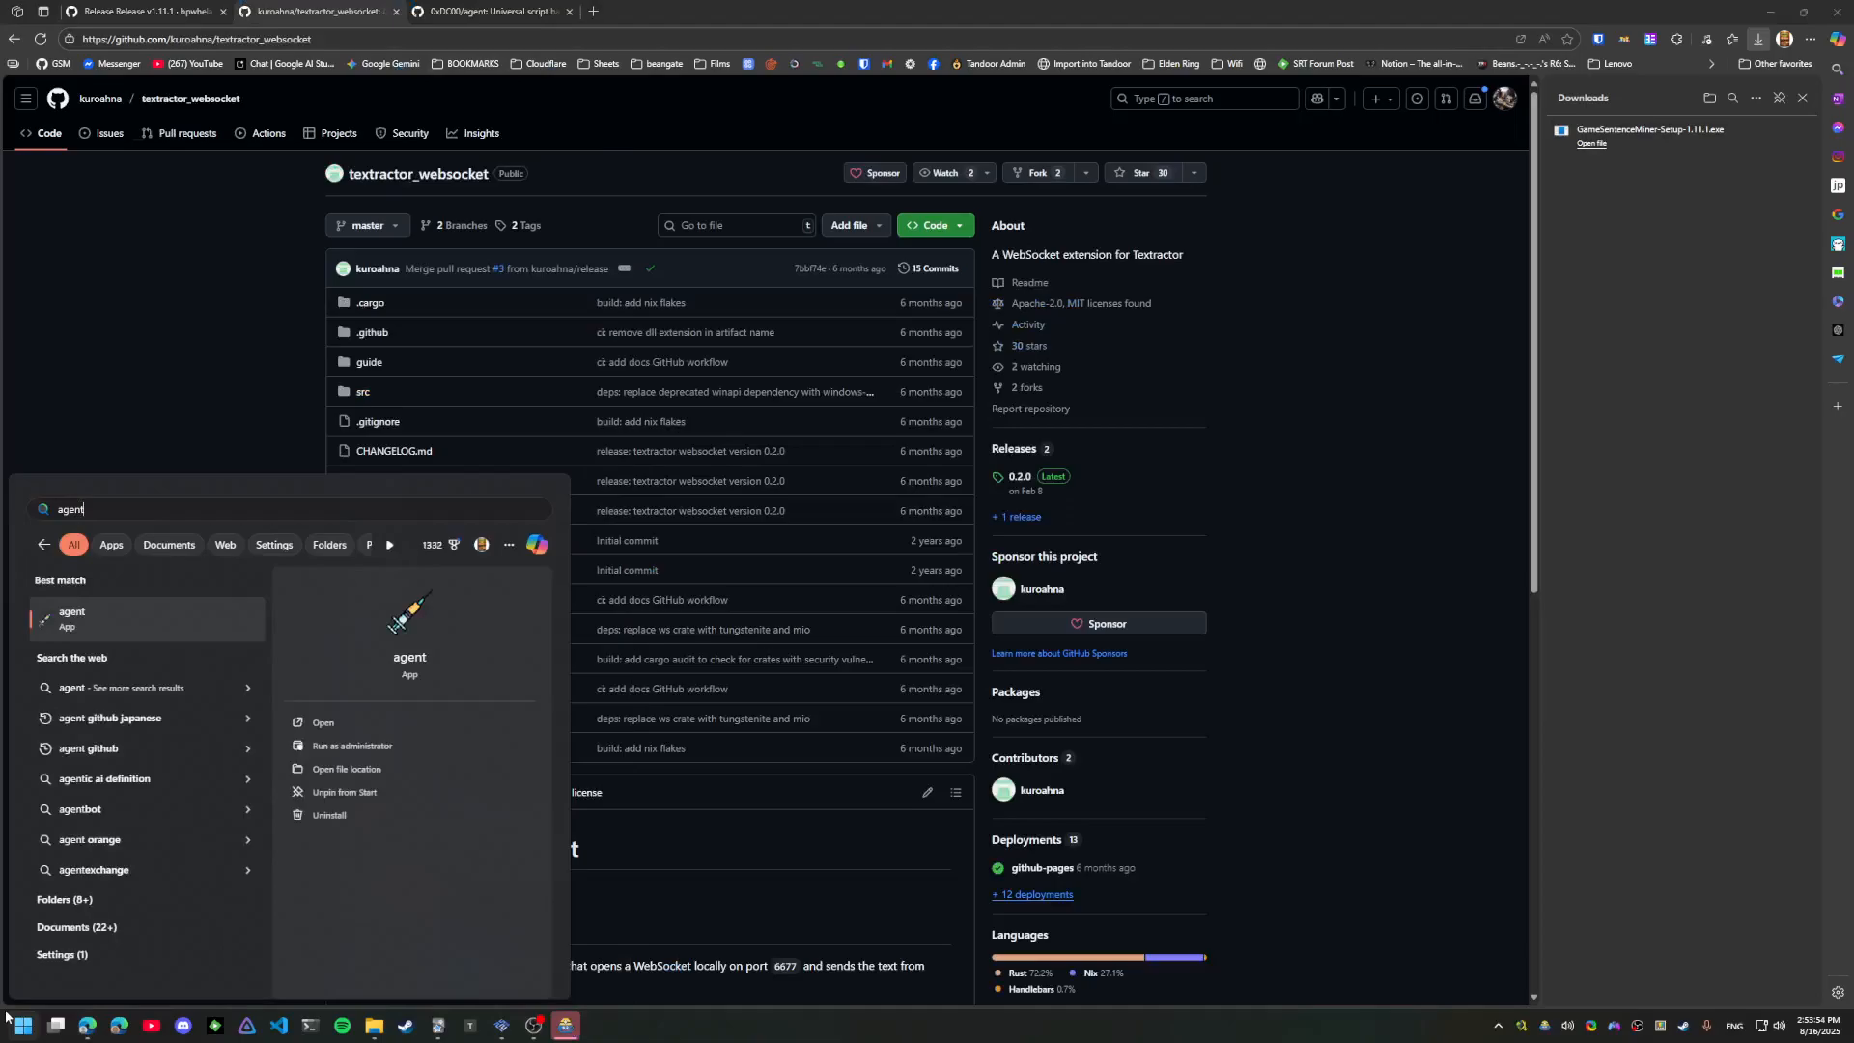
Launch Agent, verify WebSocketServer is enabled in its settings, then return to the repository address
{"action": "left_click", "coordinate": [71, 614]}
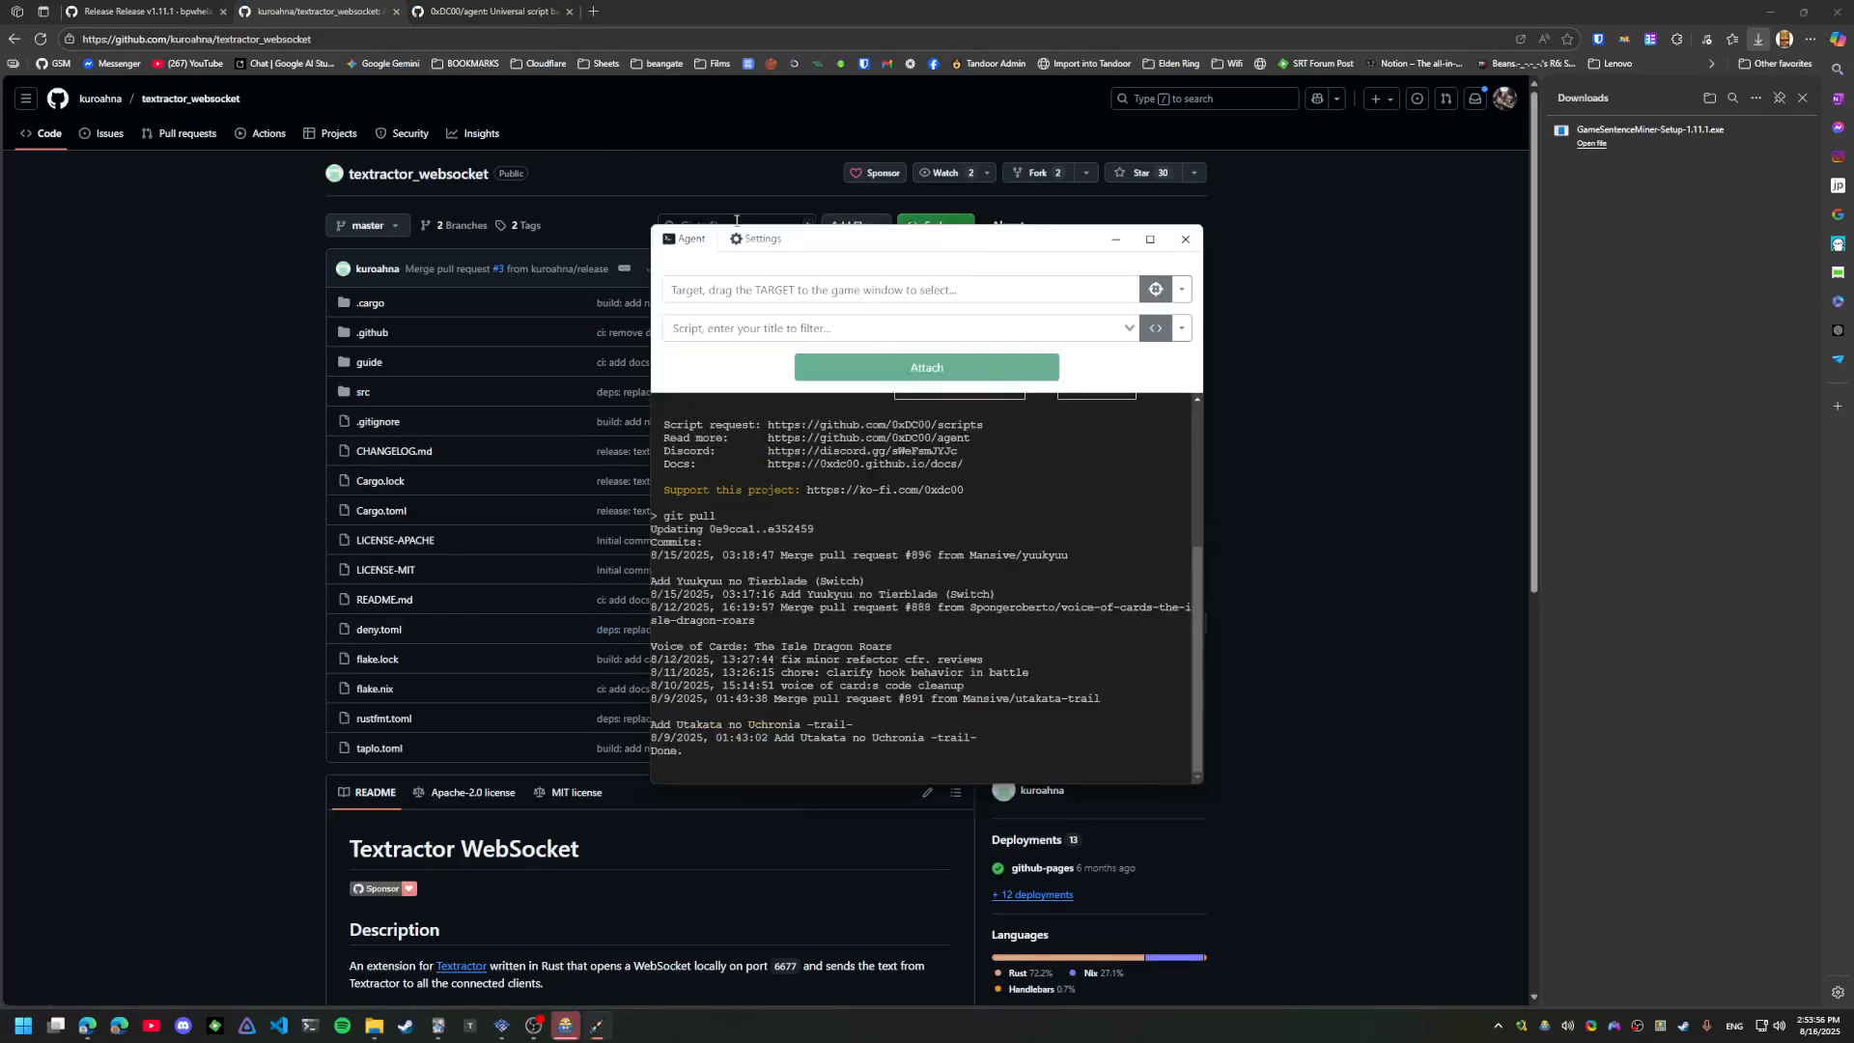
{"action": "left_click", "coordinate": [761, 238]}
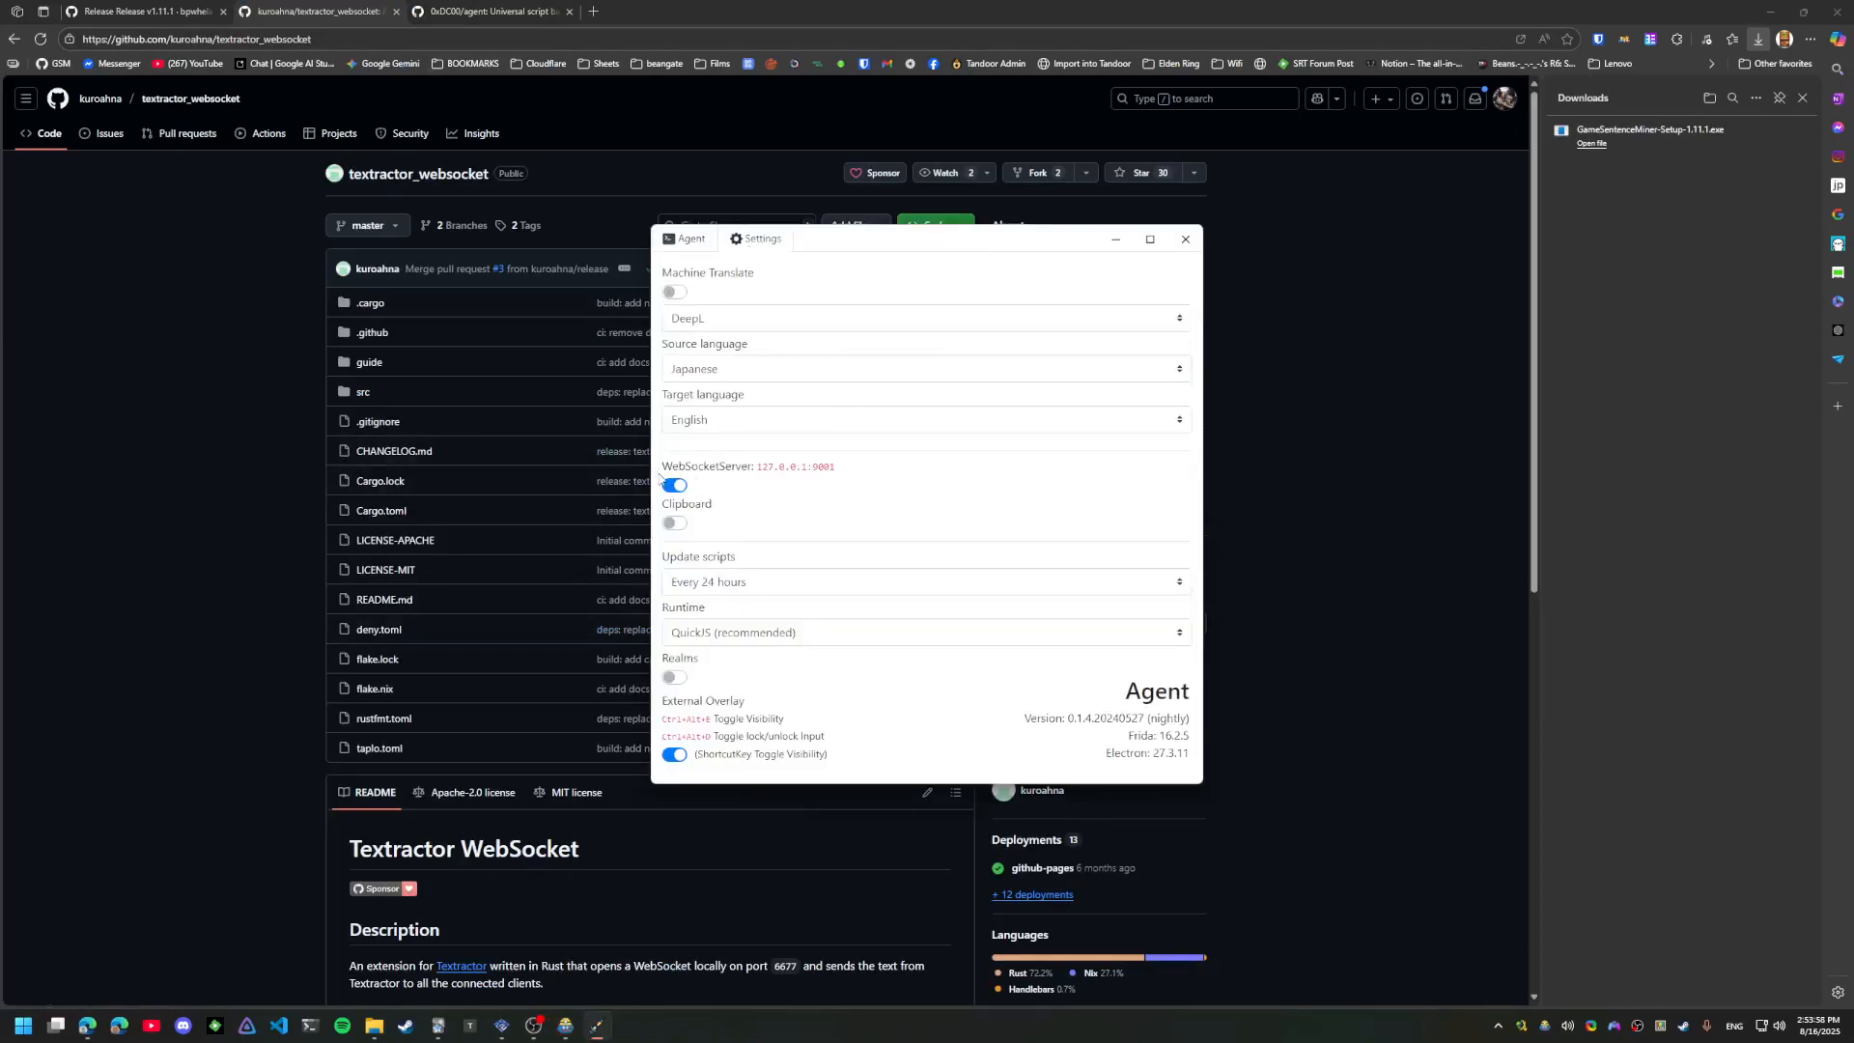
{"action": "left_click", "coordinate": [1184, 240]}
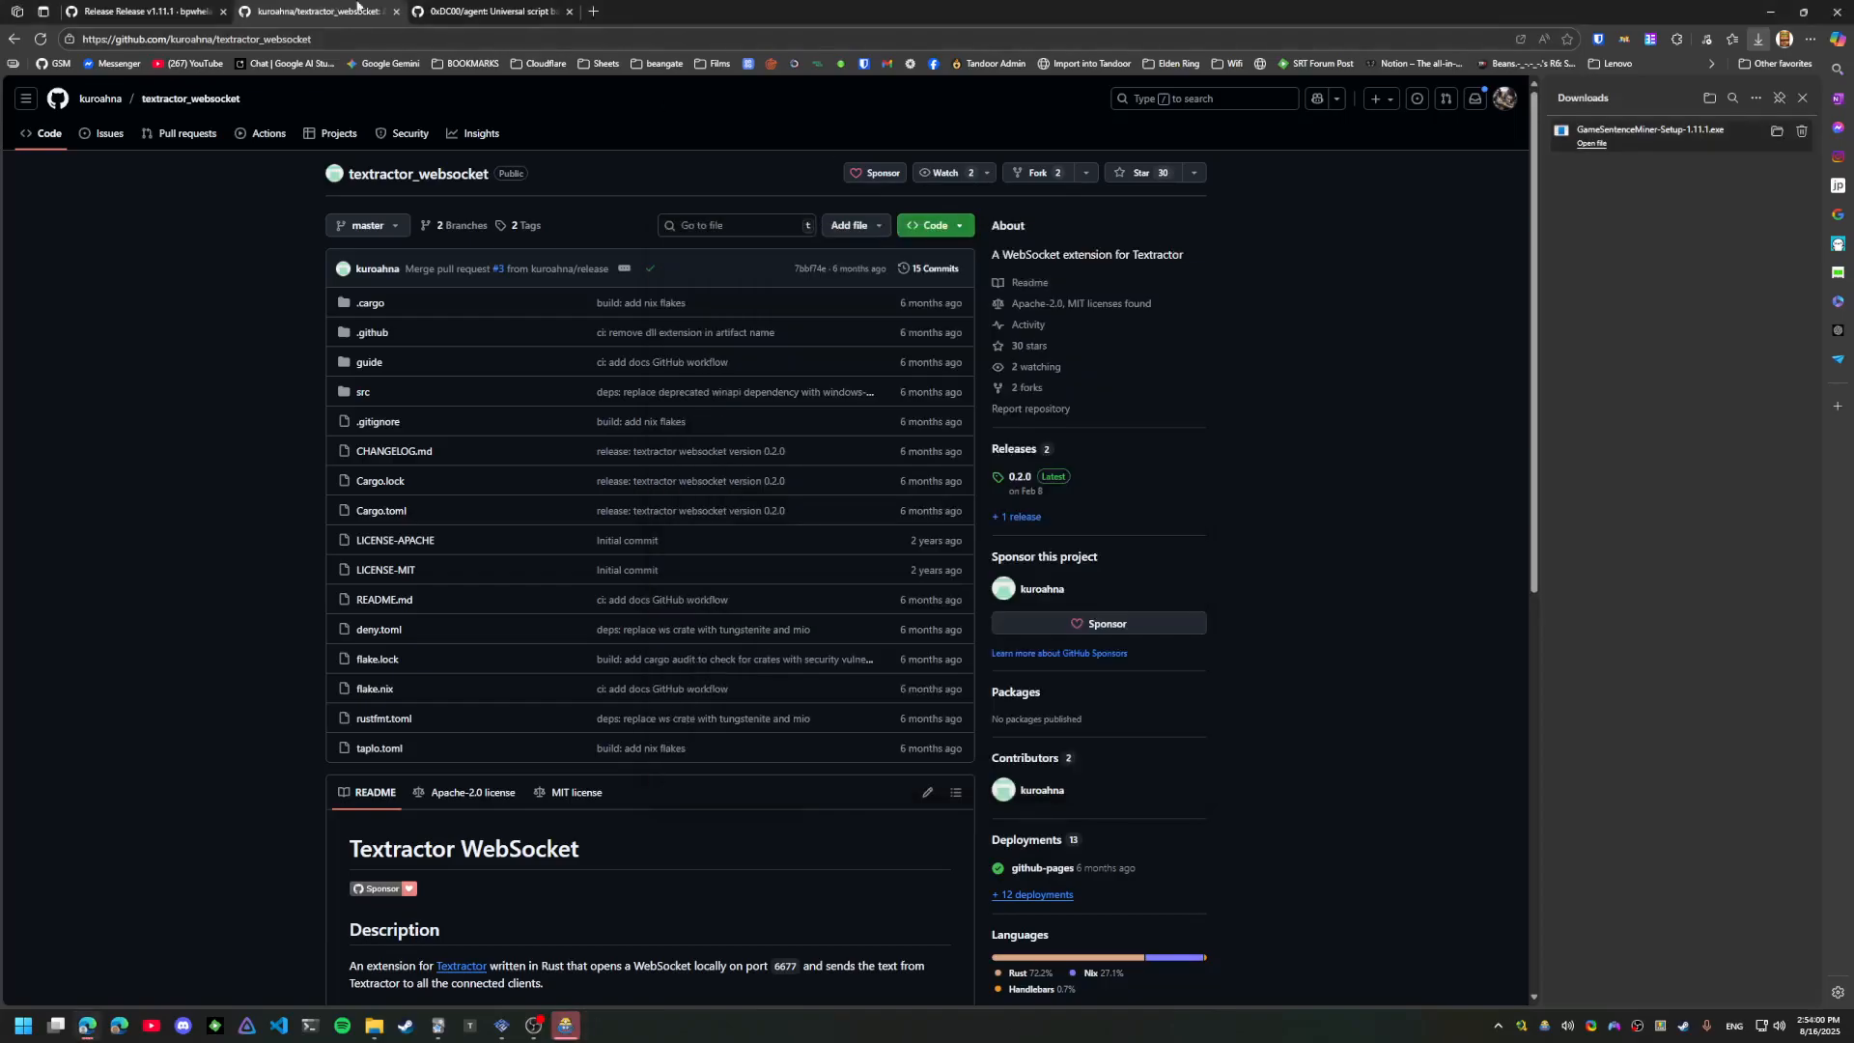
{"action": "left_click", "coordinate": [190, 38]}
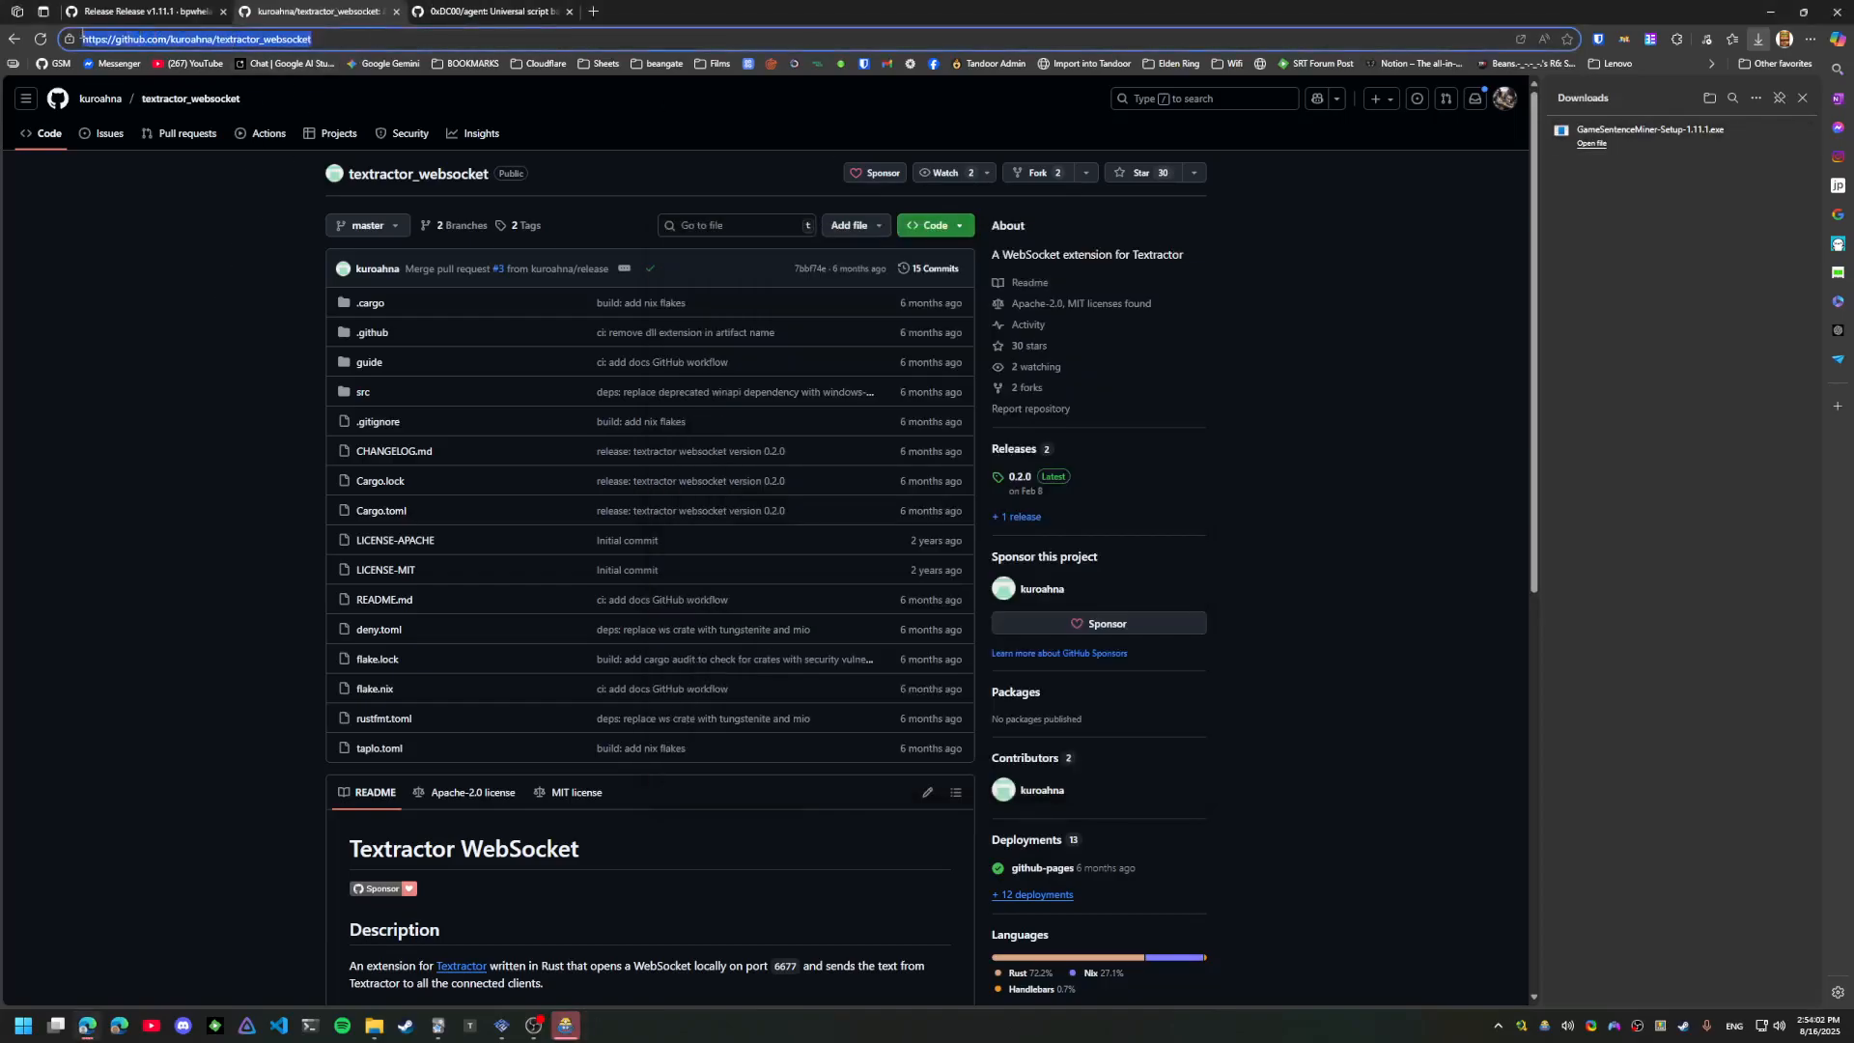
{"action": "double_click", "coordinate": [230, 38]}
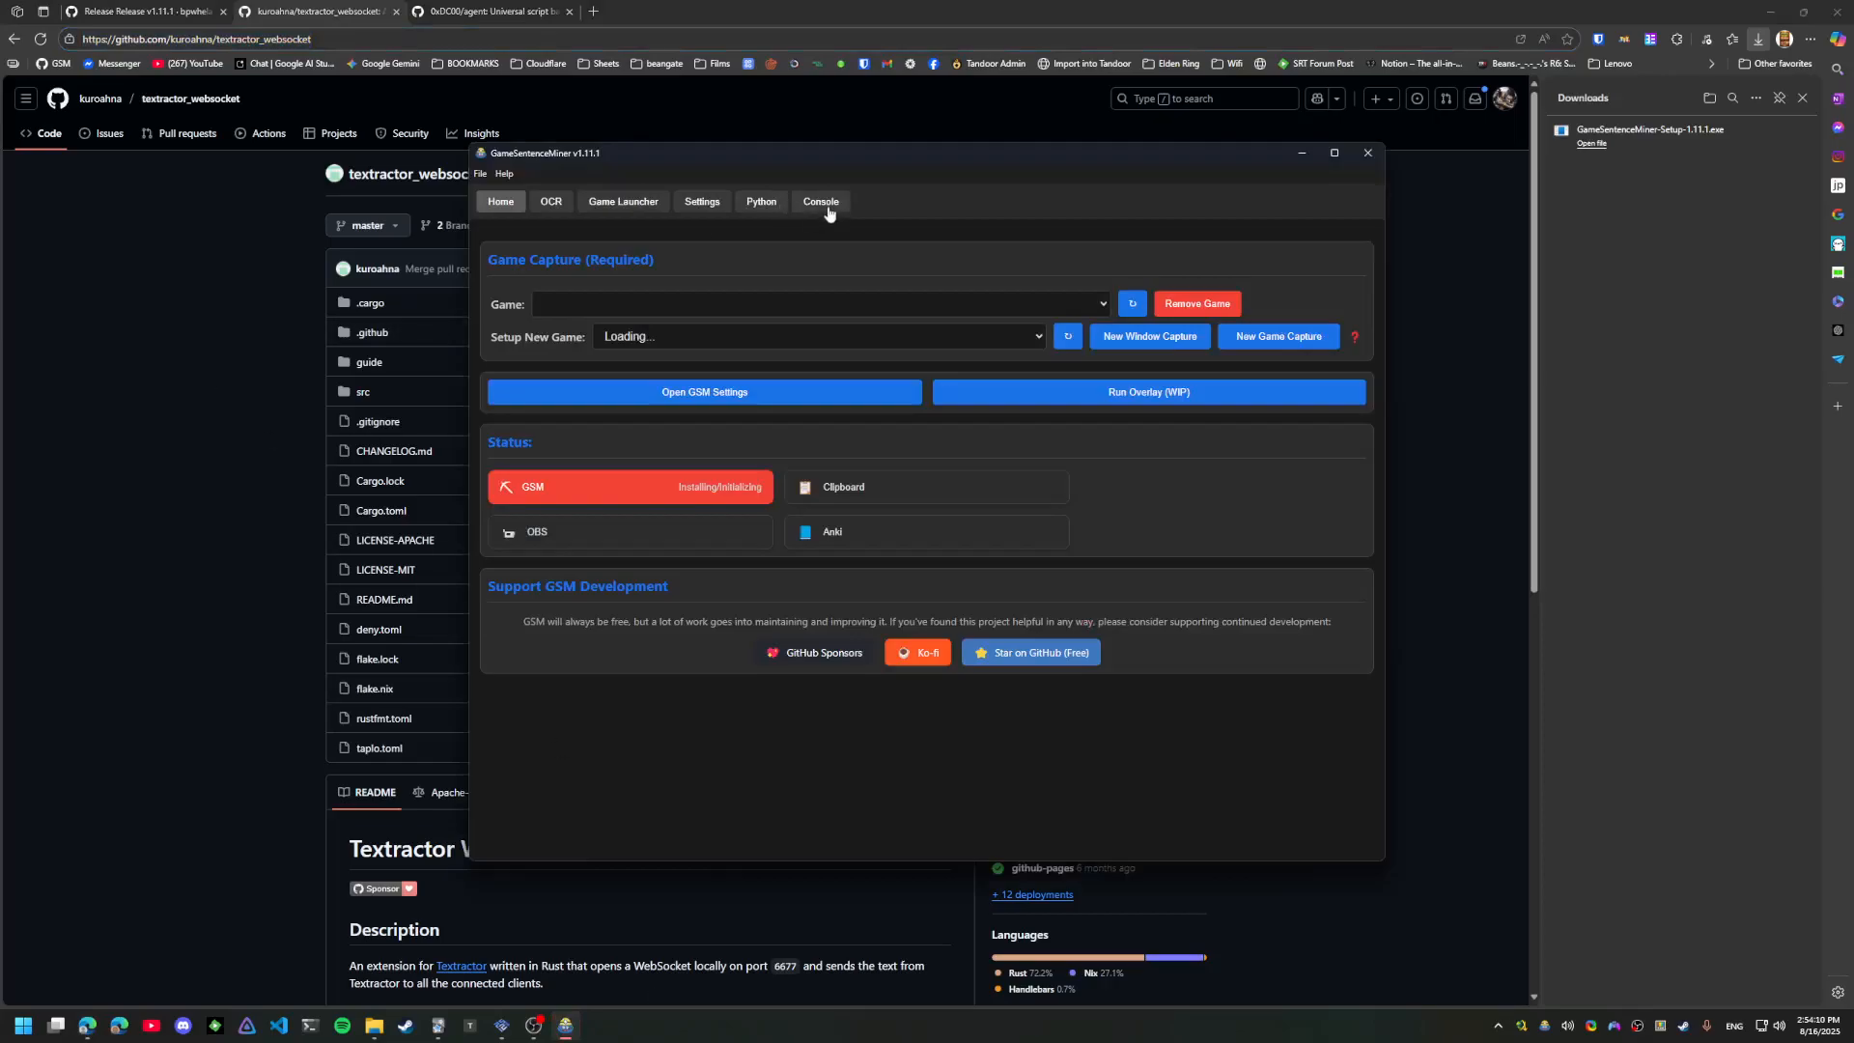
Watch the Console log until OBS and FFmpeg finish downloading, then bring OBS forward
{"action": "left_click", "coordinate": [819, 200]}
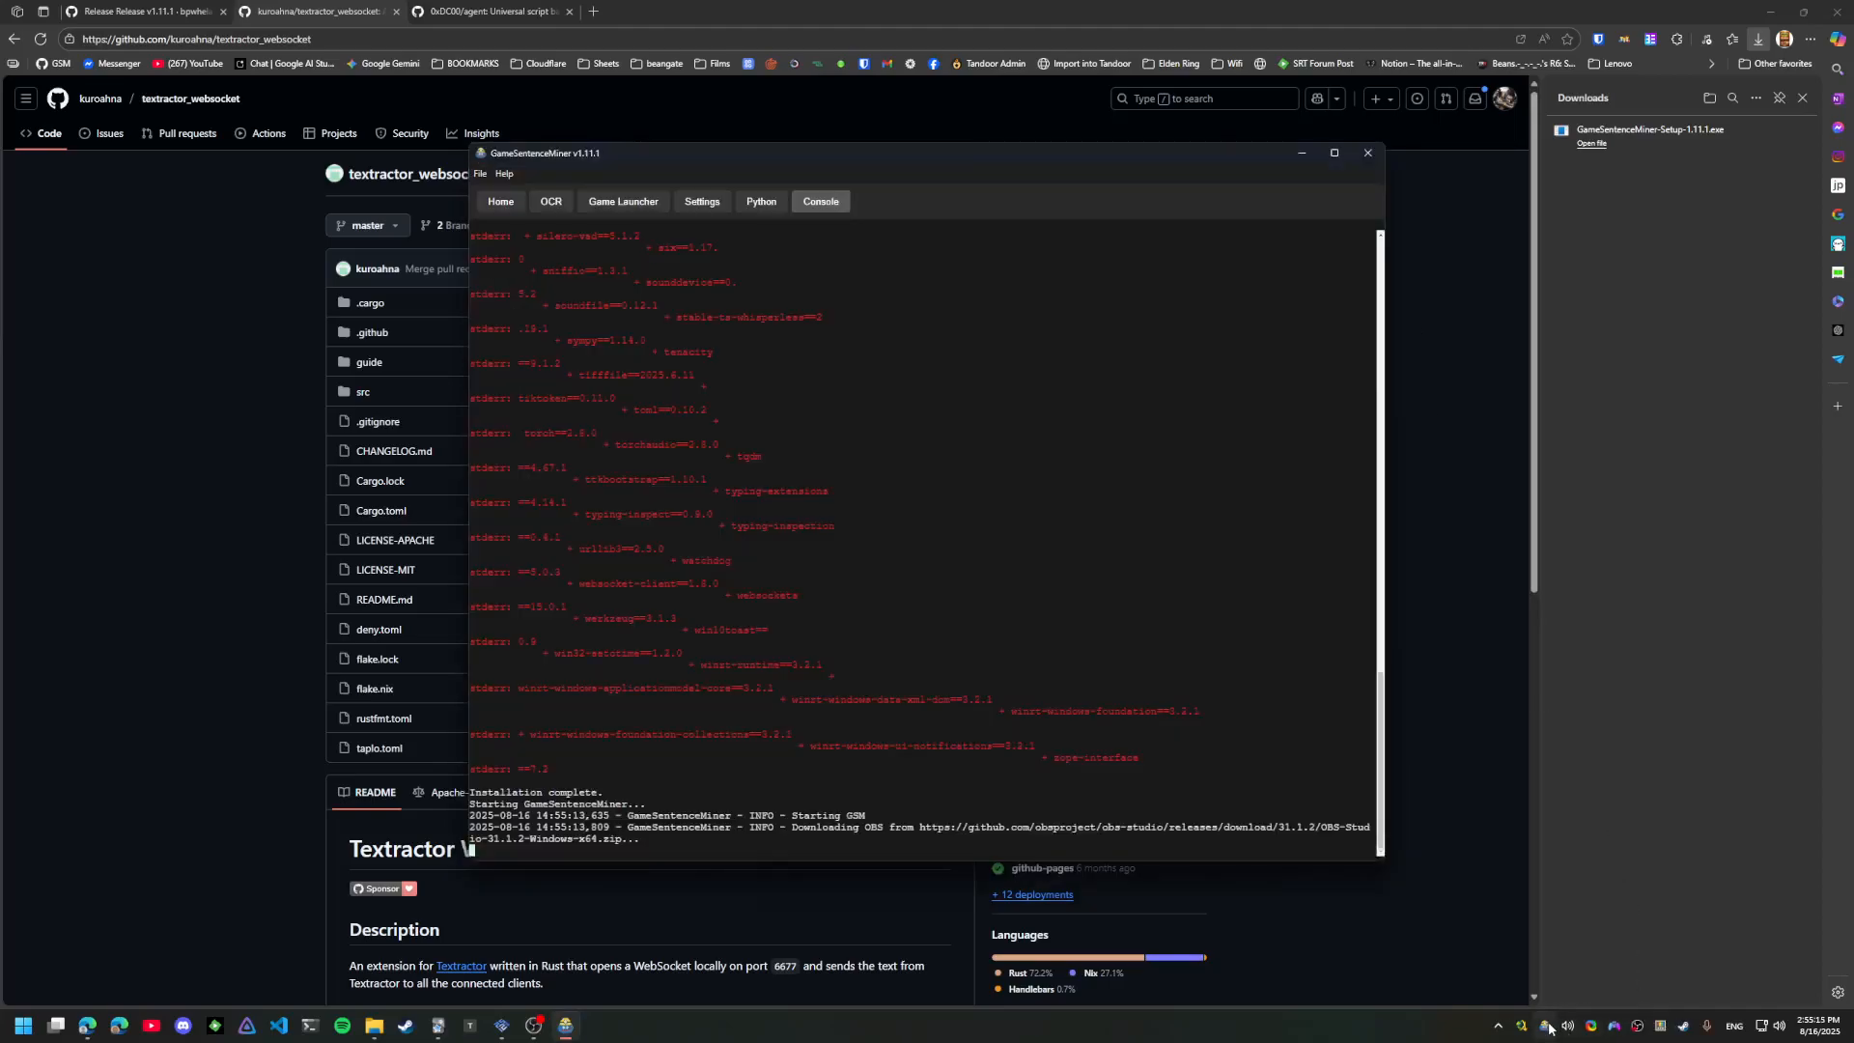
{"action": "left_click", "coordinate": [481, 174]}
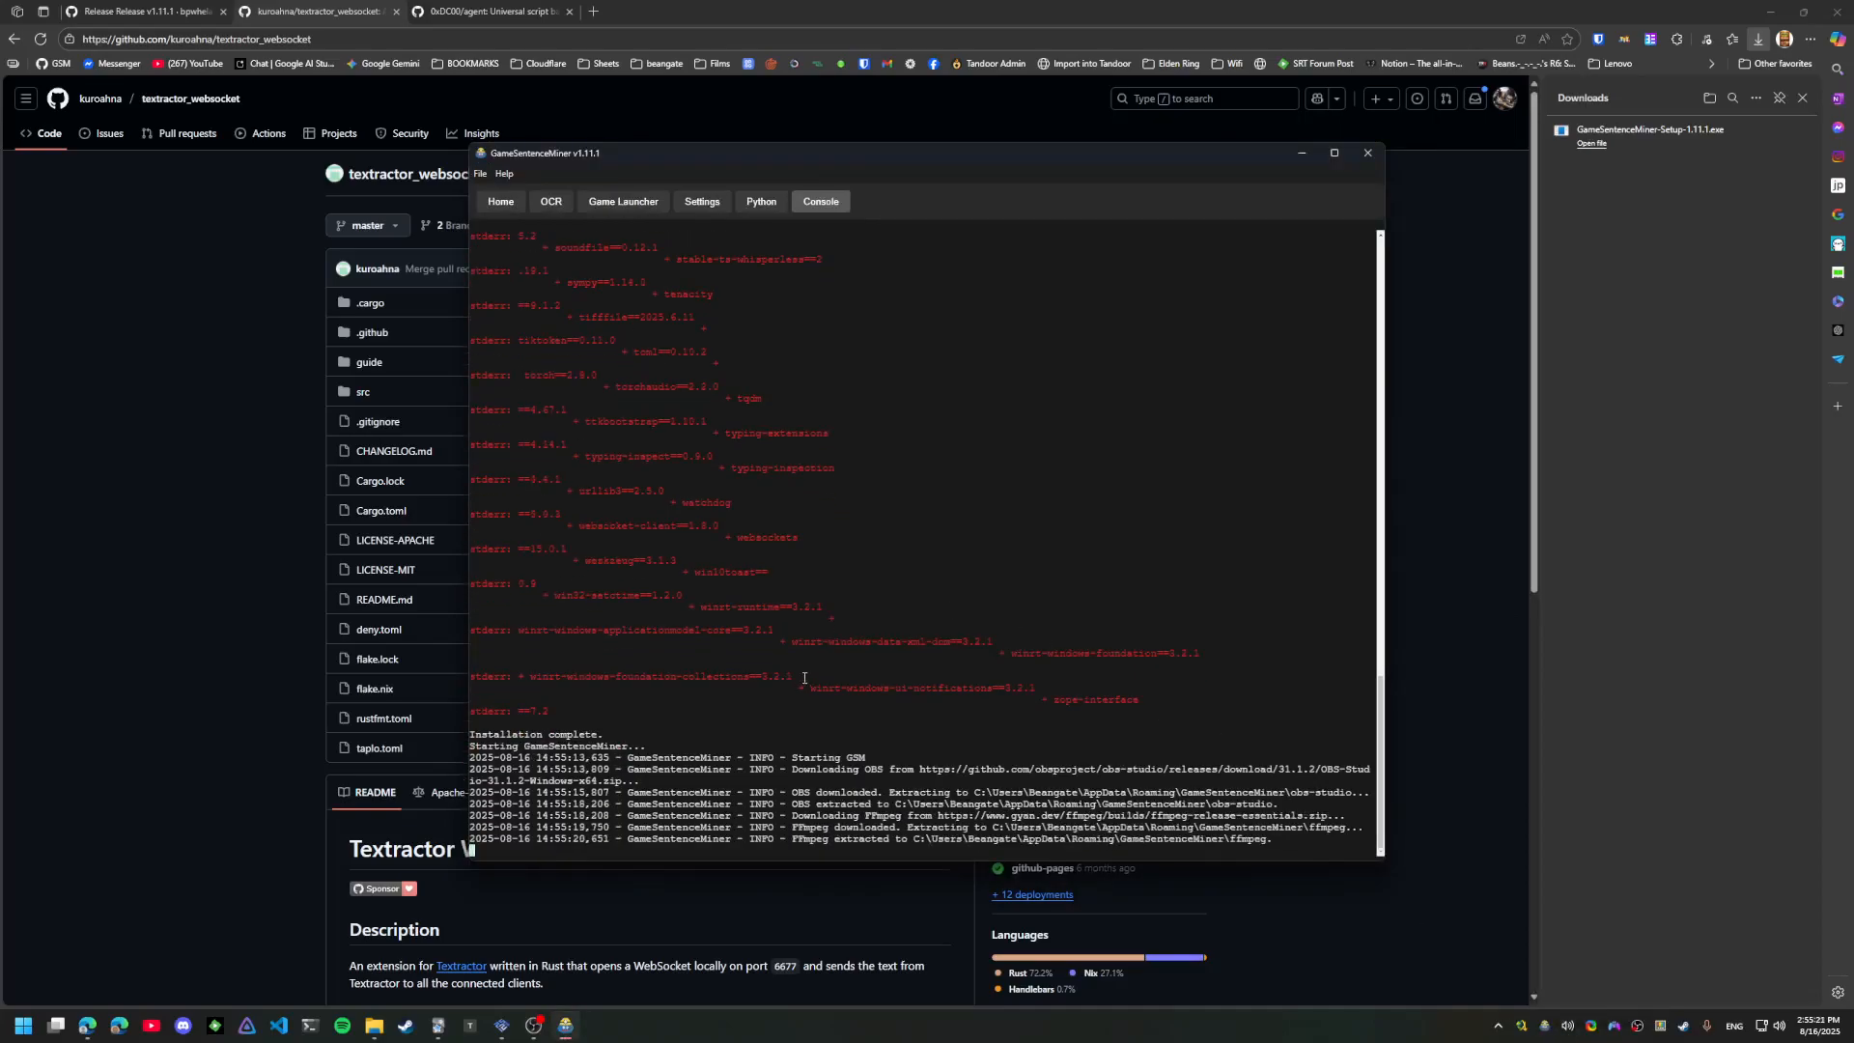
{"action": "left_click", "coordinate": [633, 12]}
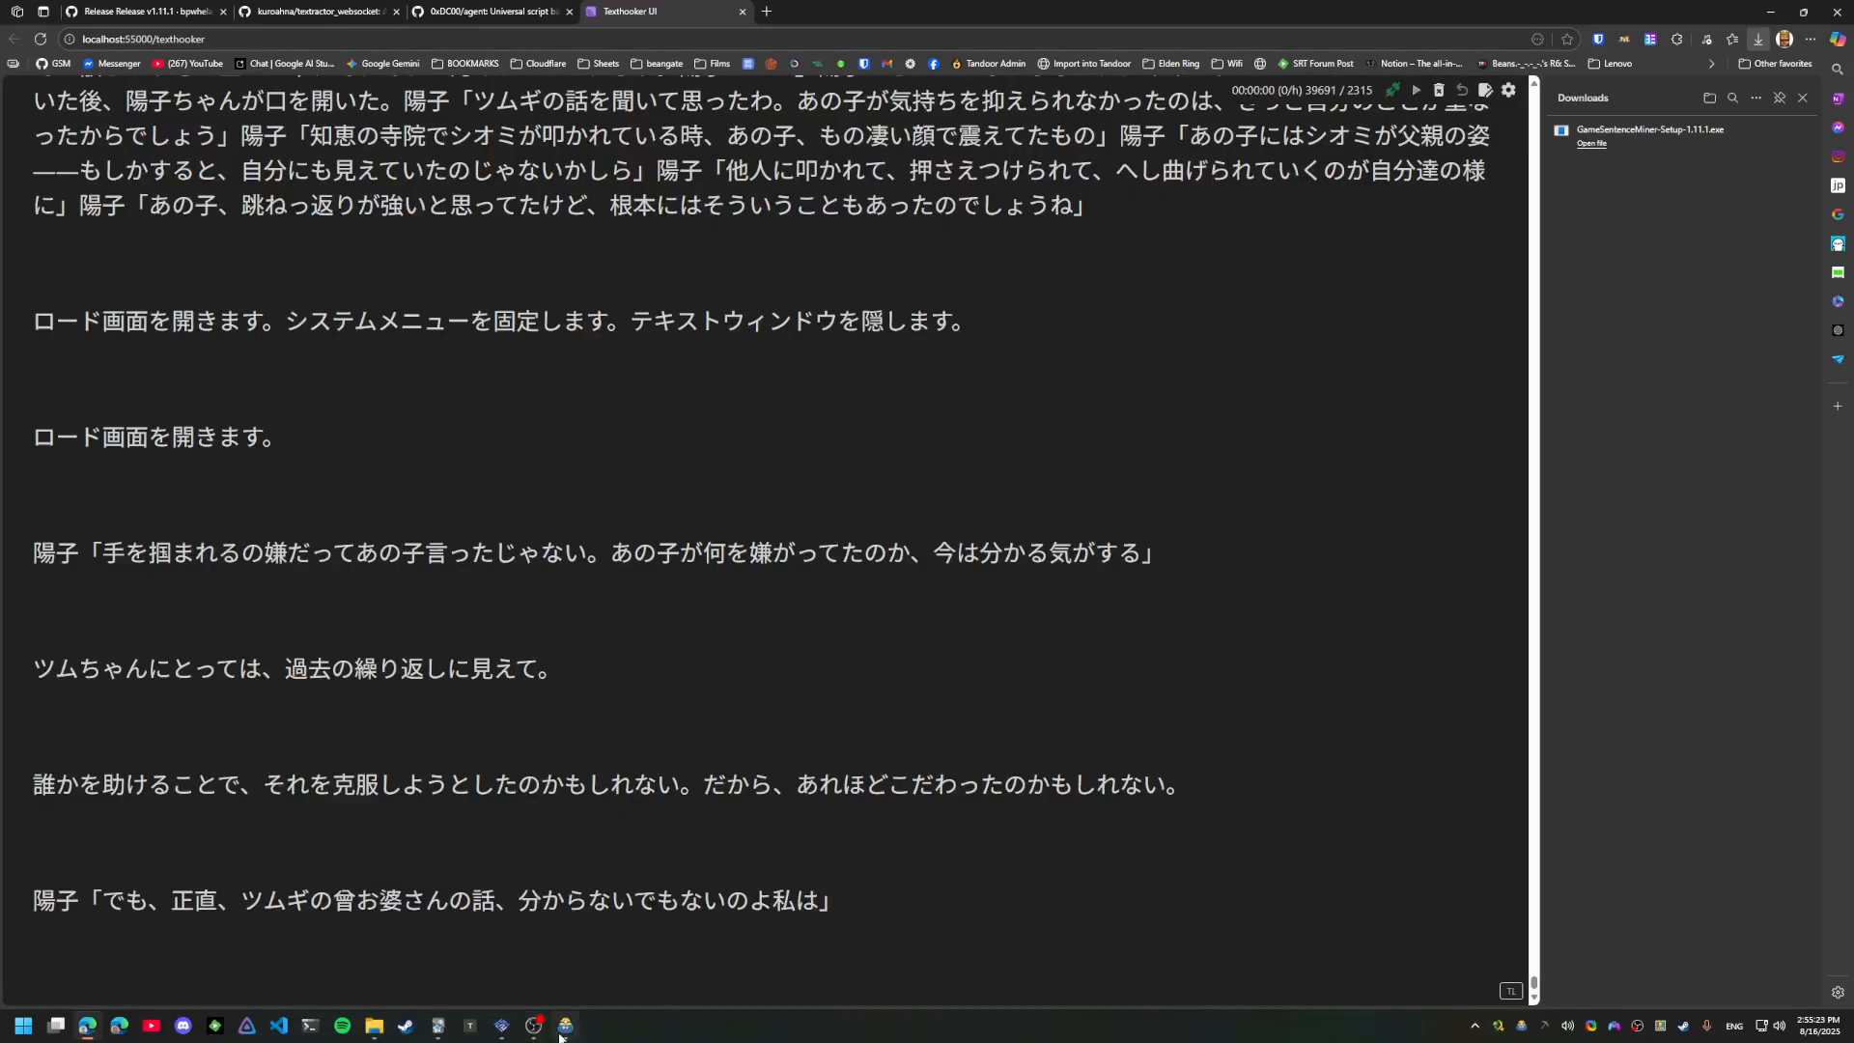
{"action": "left_click", "coordinate": [564, 1025]}
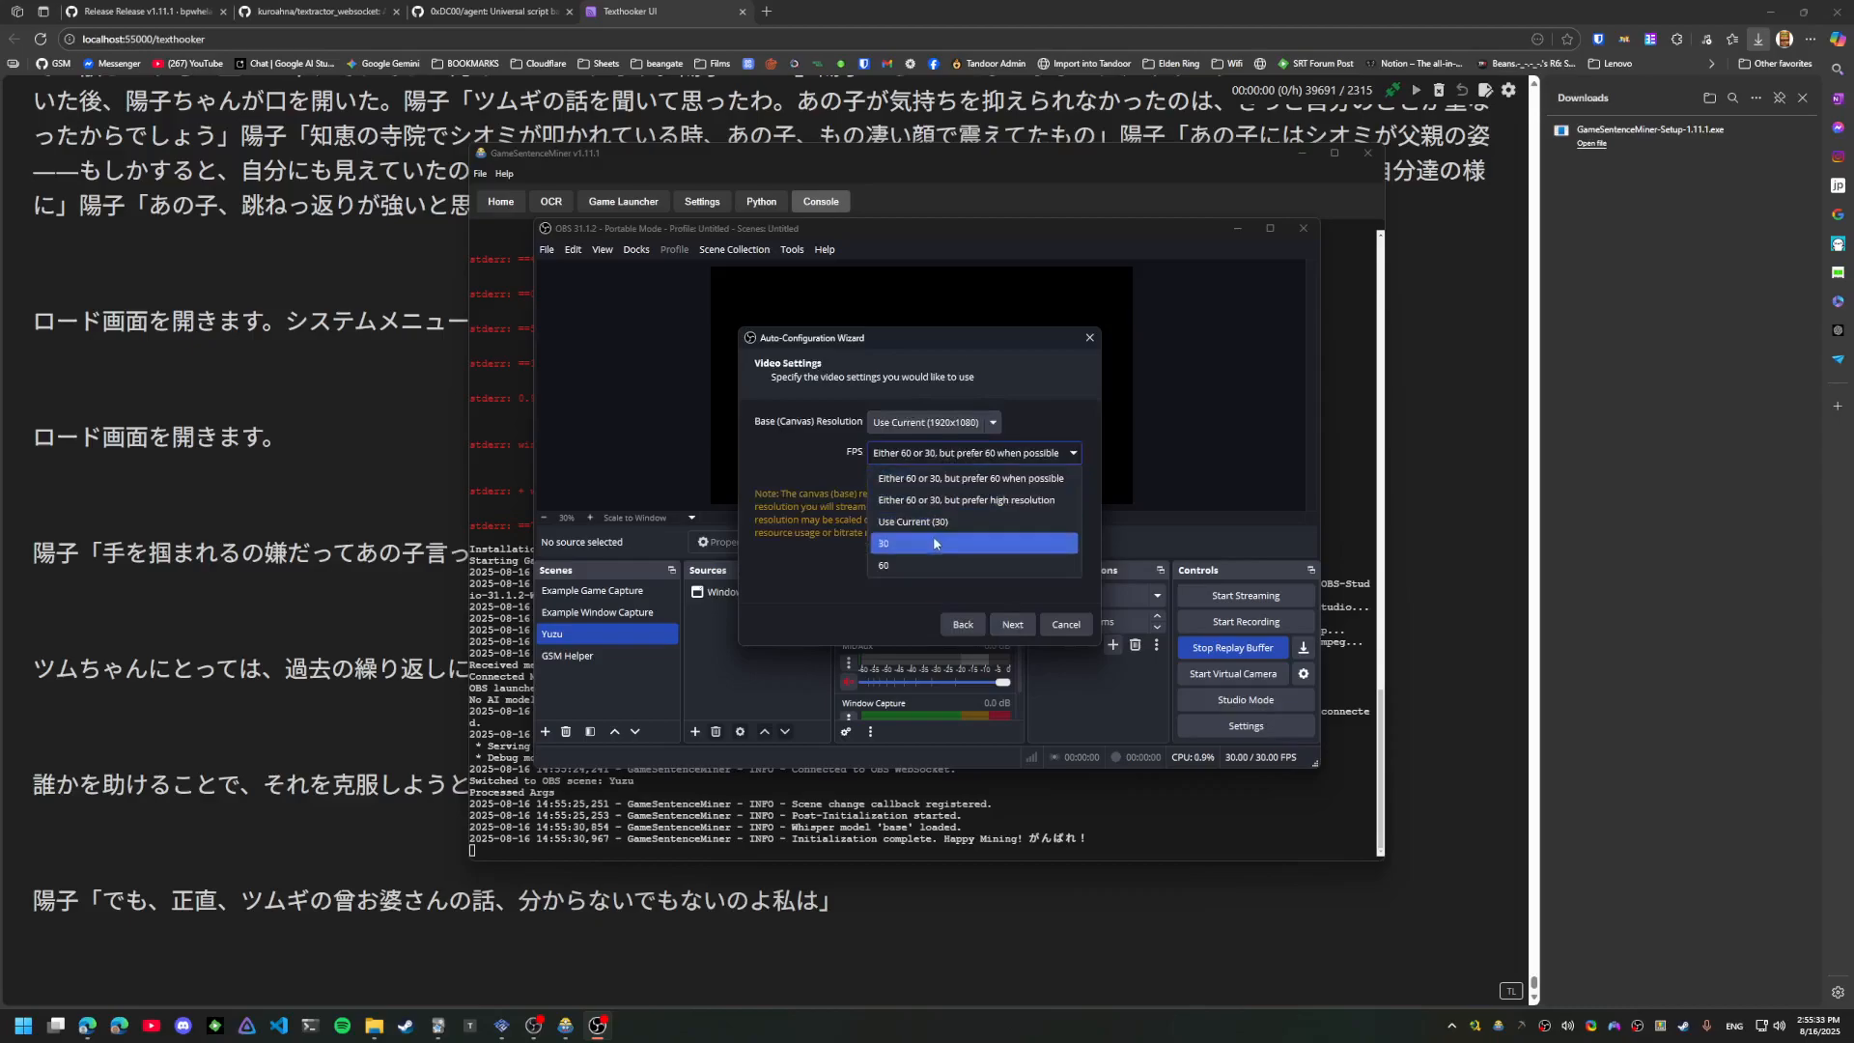
Set capture to 30 fps and enable the Replay Buffer at 300 seconds in OBS output settings
{"action": "left_click", "coordinate": [933, 423]}
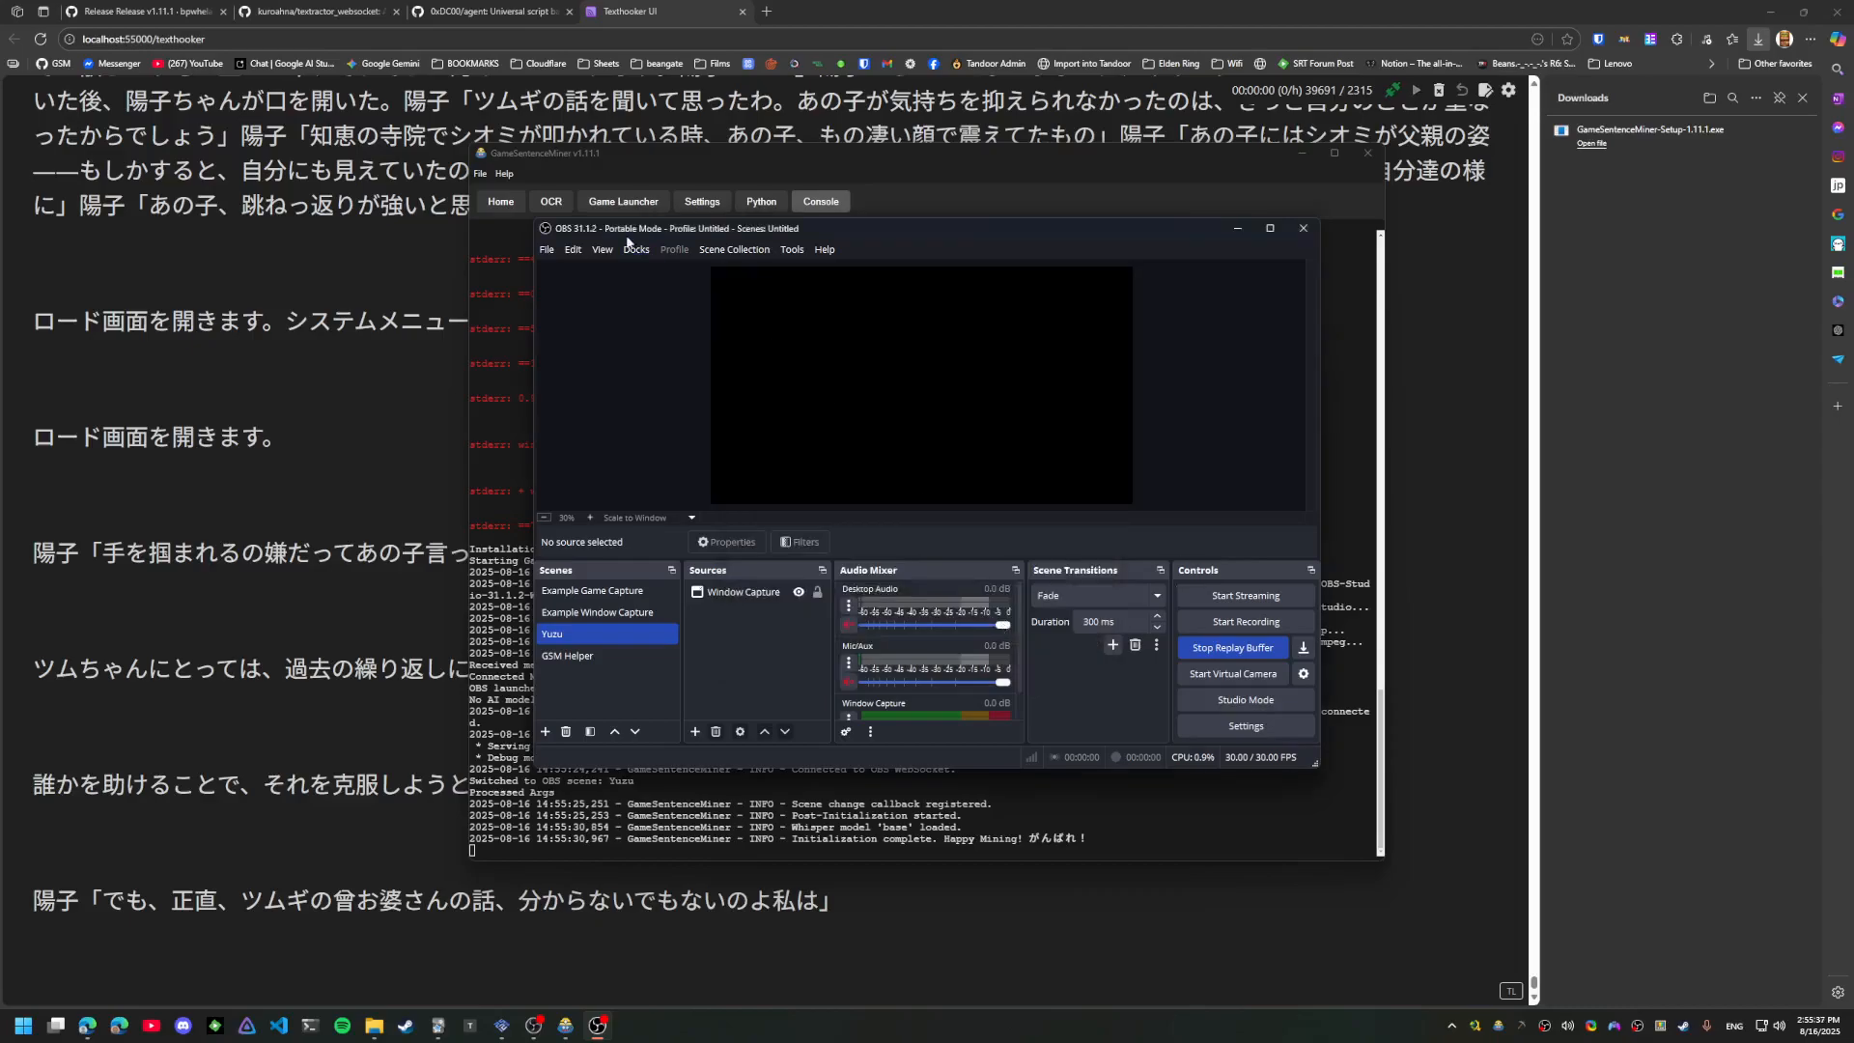
{"action": "left_click", "coordinate": [1232, 647]}
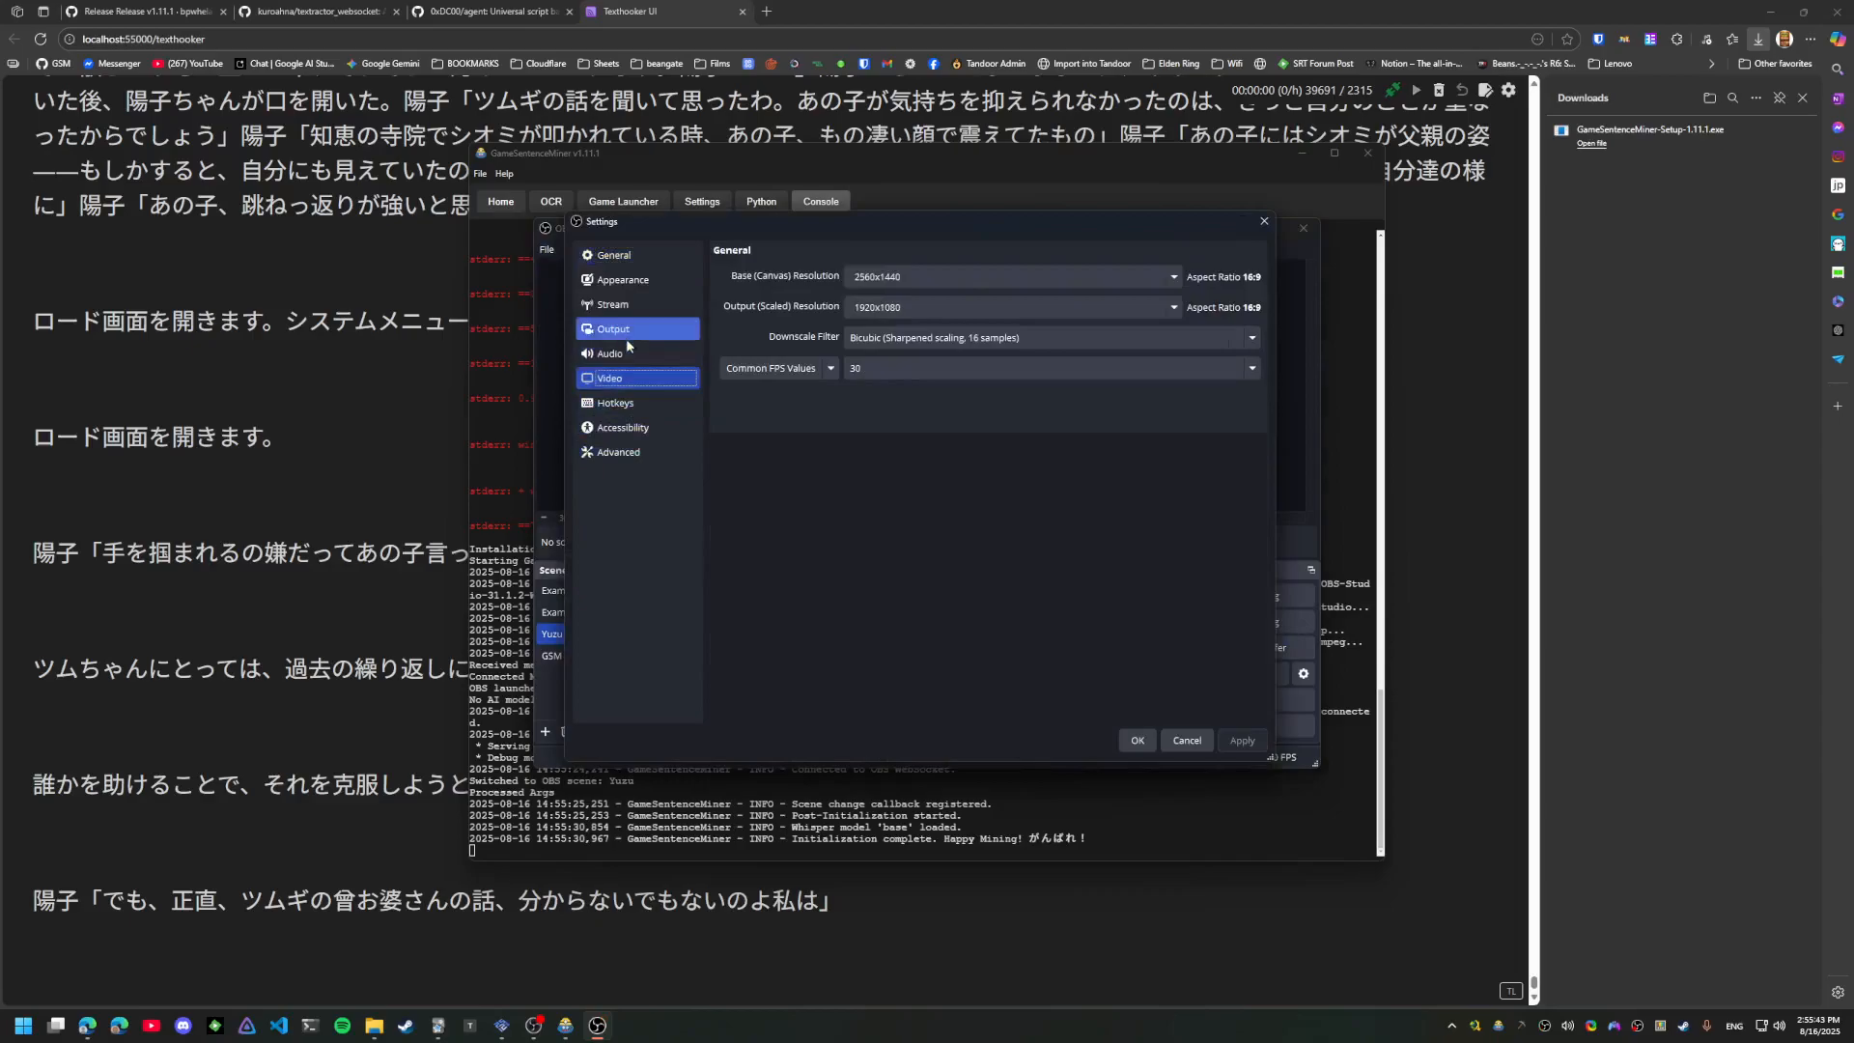
{"action": "left_click", "coordinate": [612, 328]}
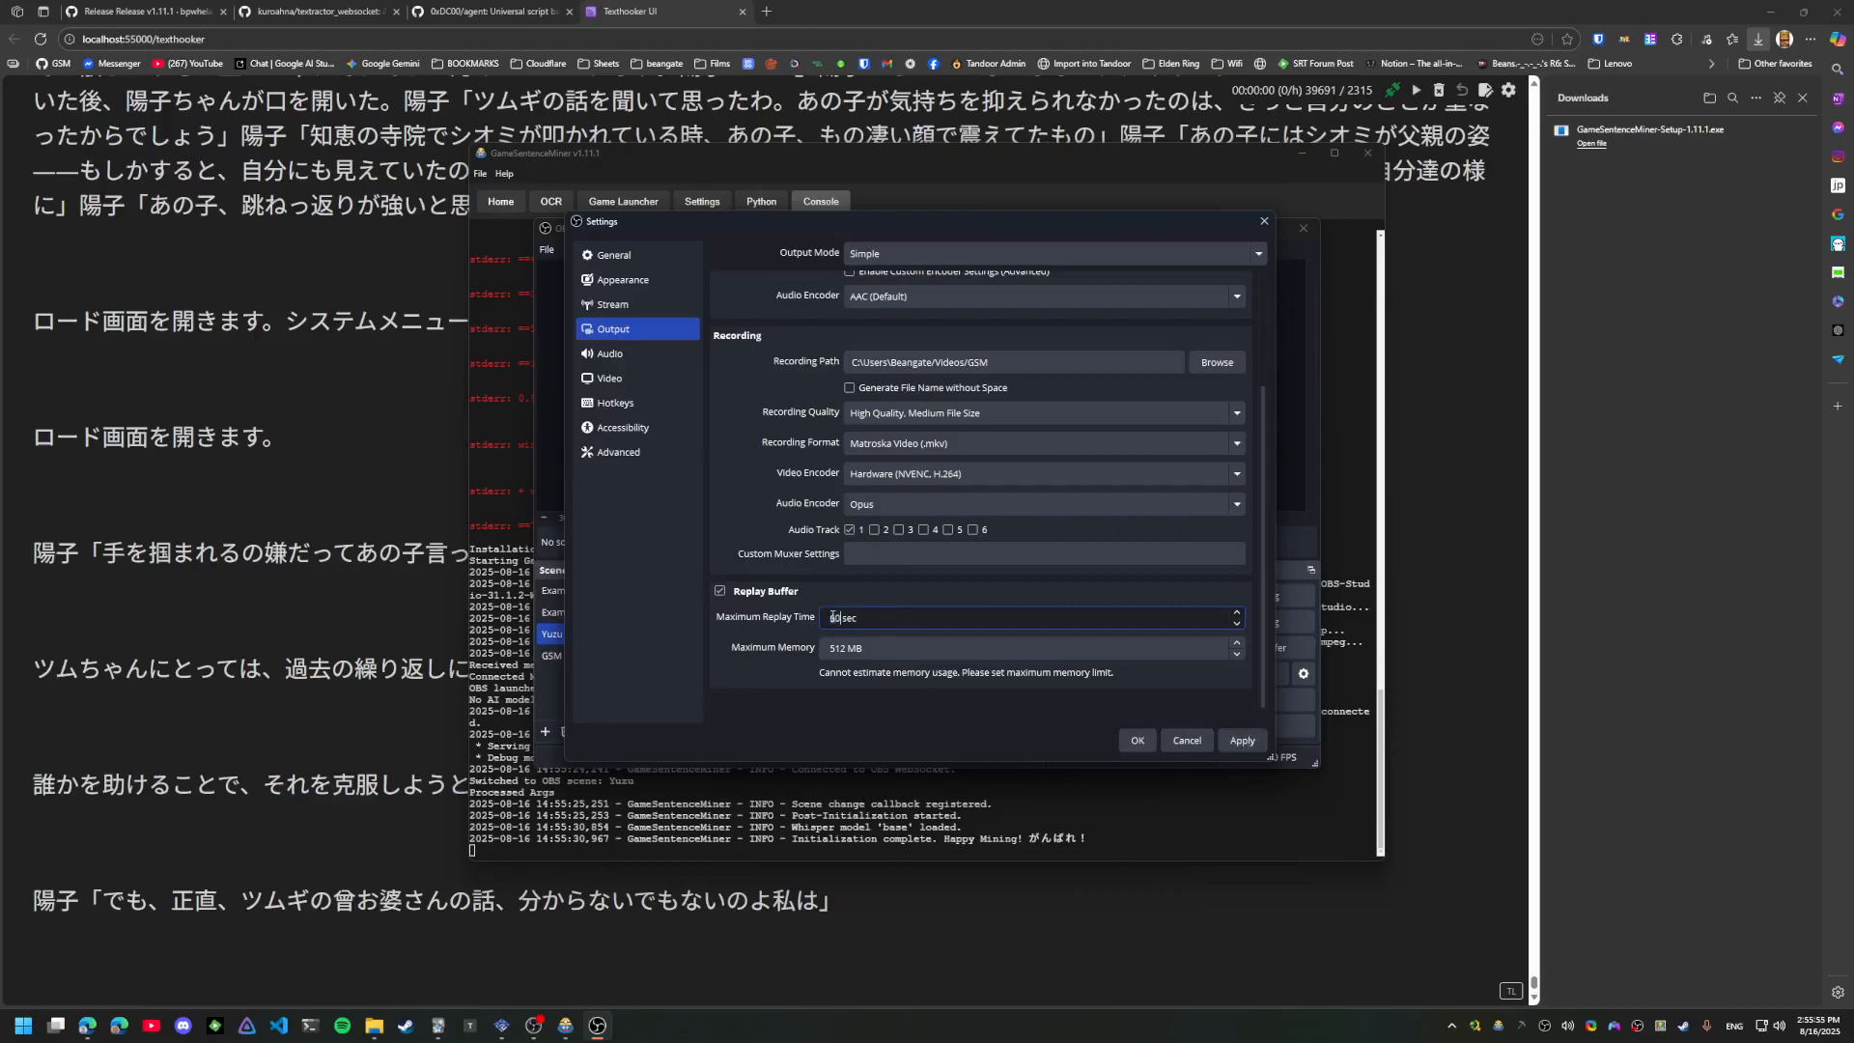
{"action": "type", "text": "300"}
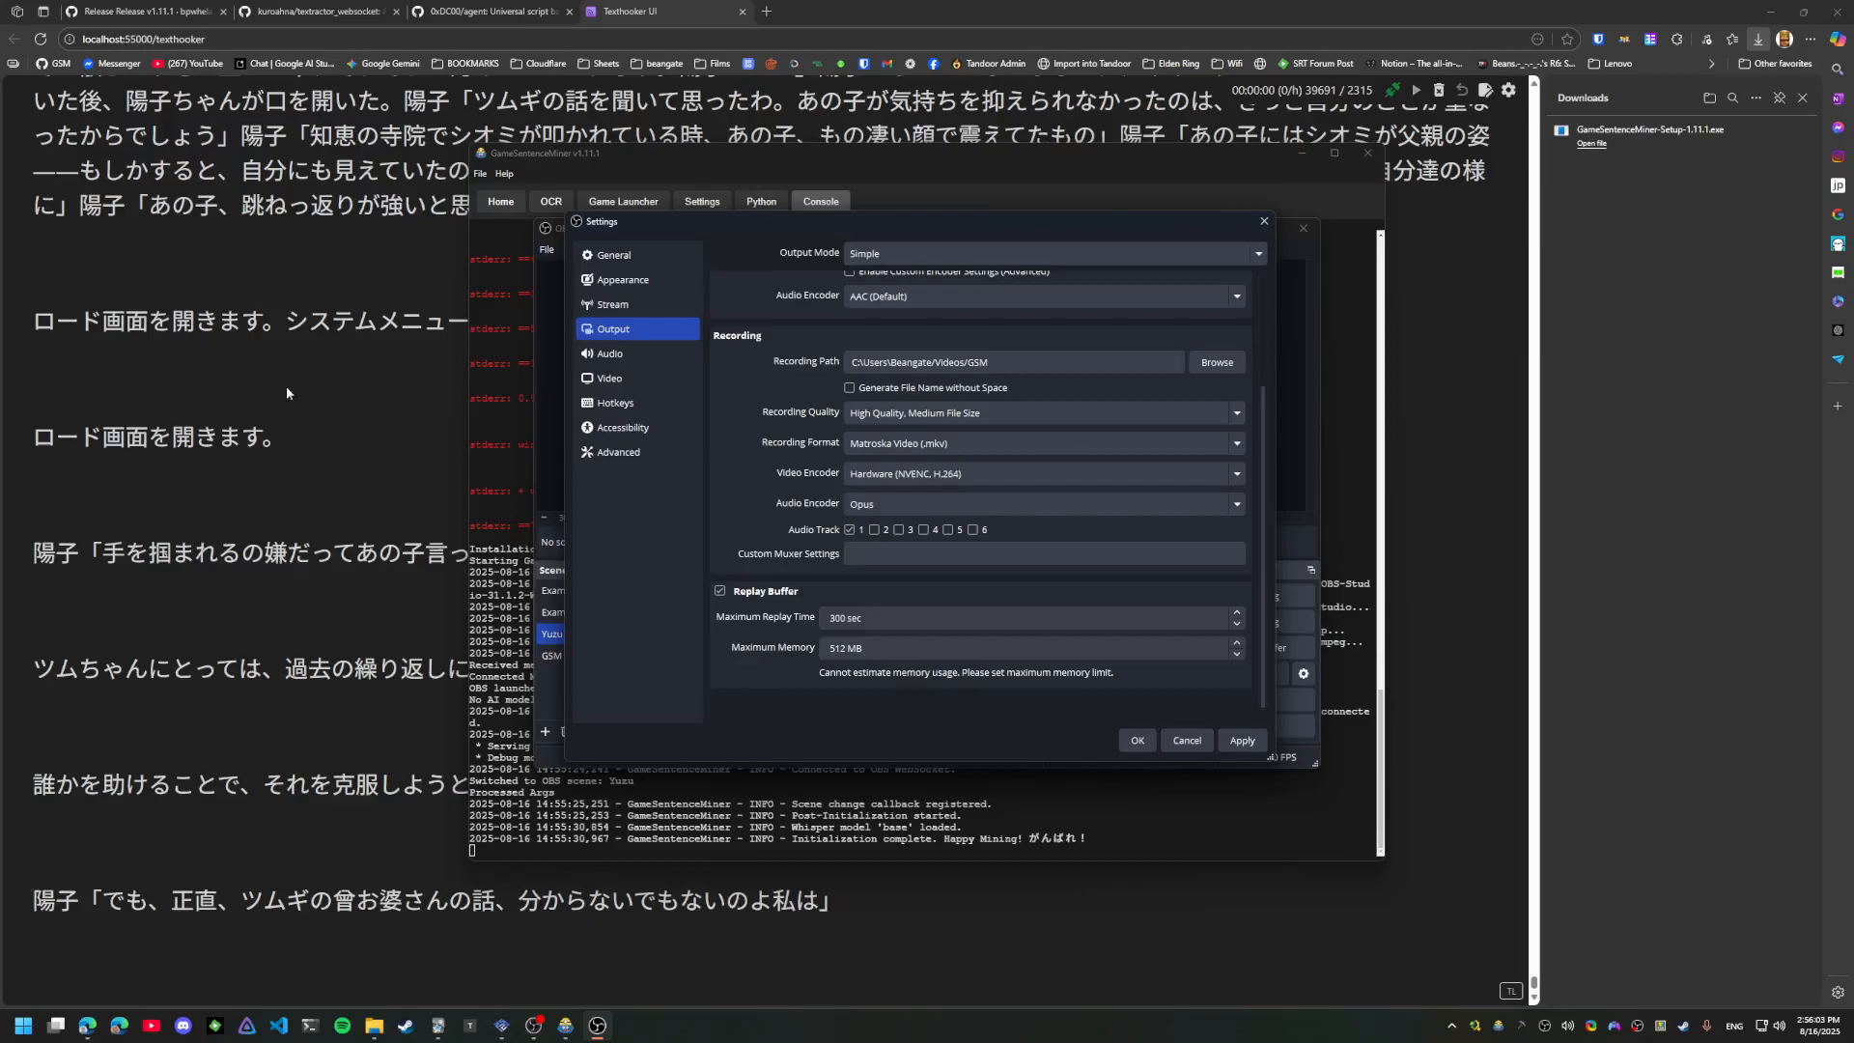
{"action": "mouse_move", "coordinate": [251, 821]}
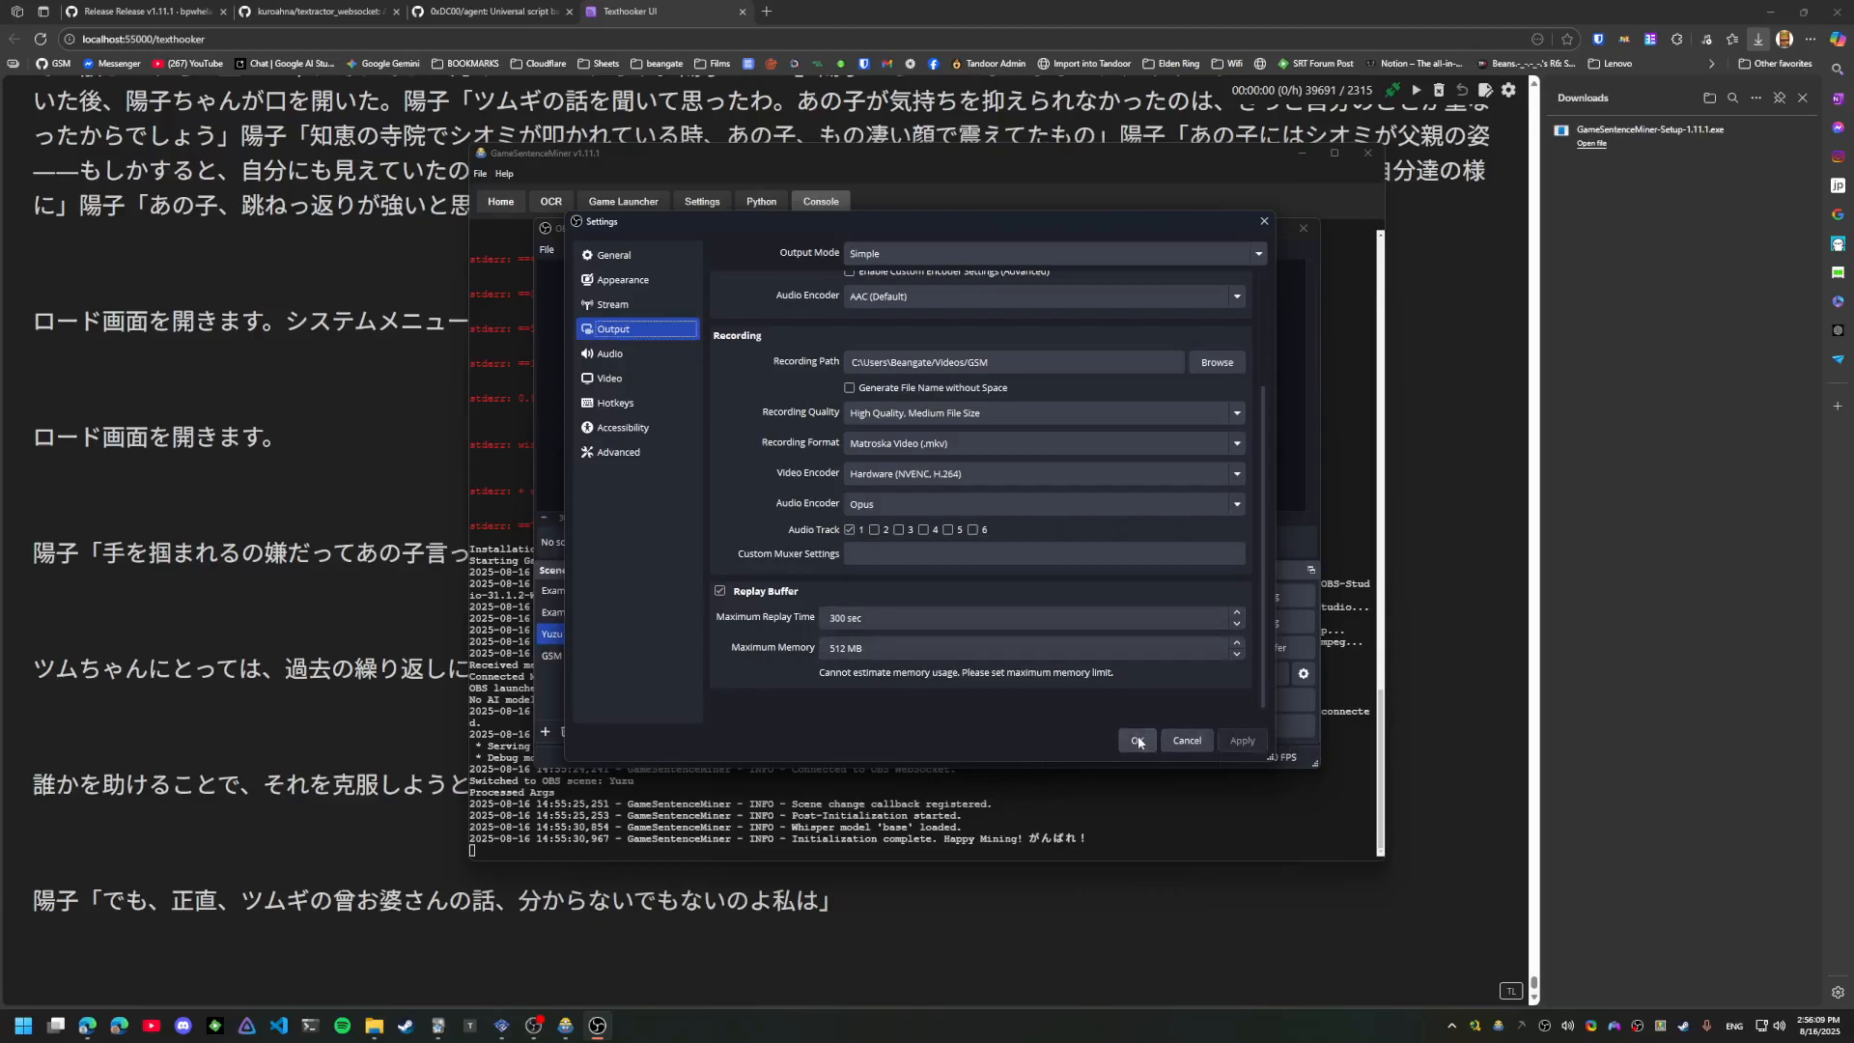
{"action": "left_click", "coordinate": [1137, 740]}
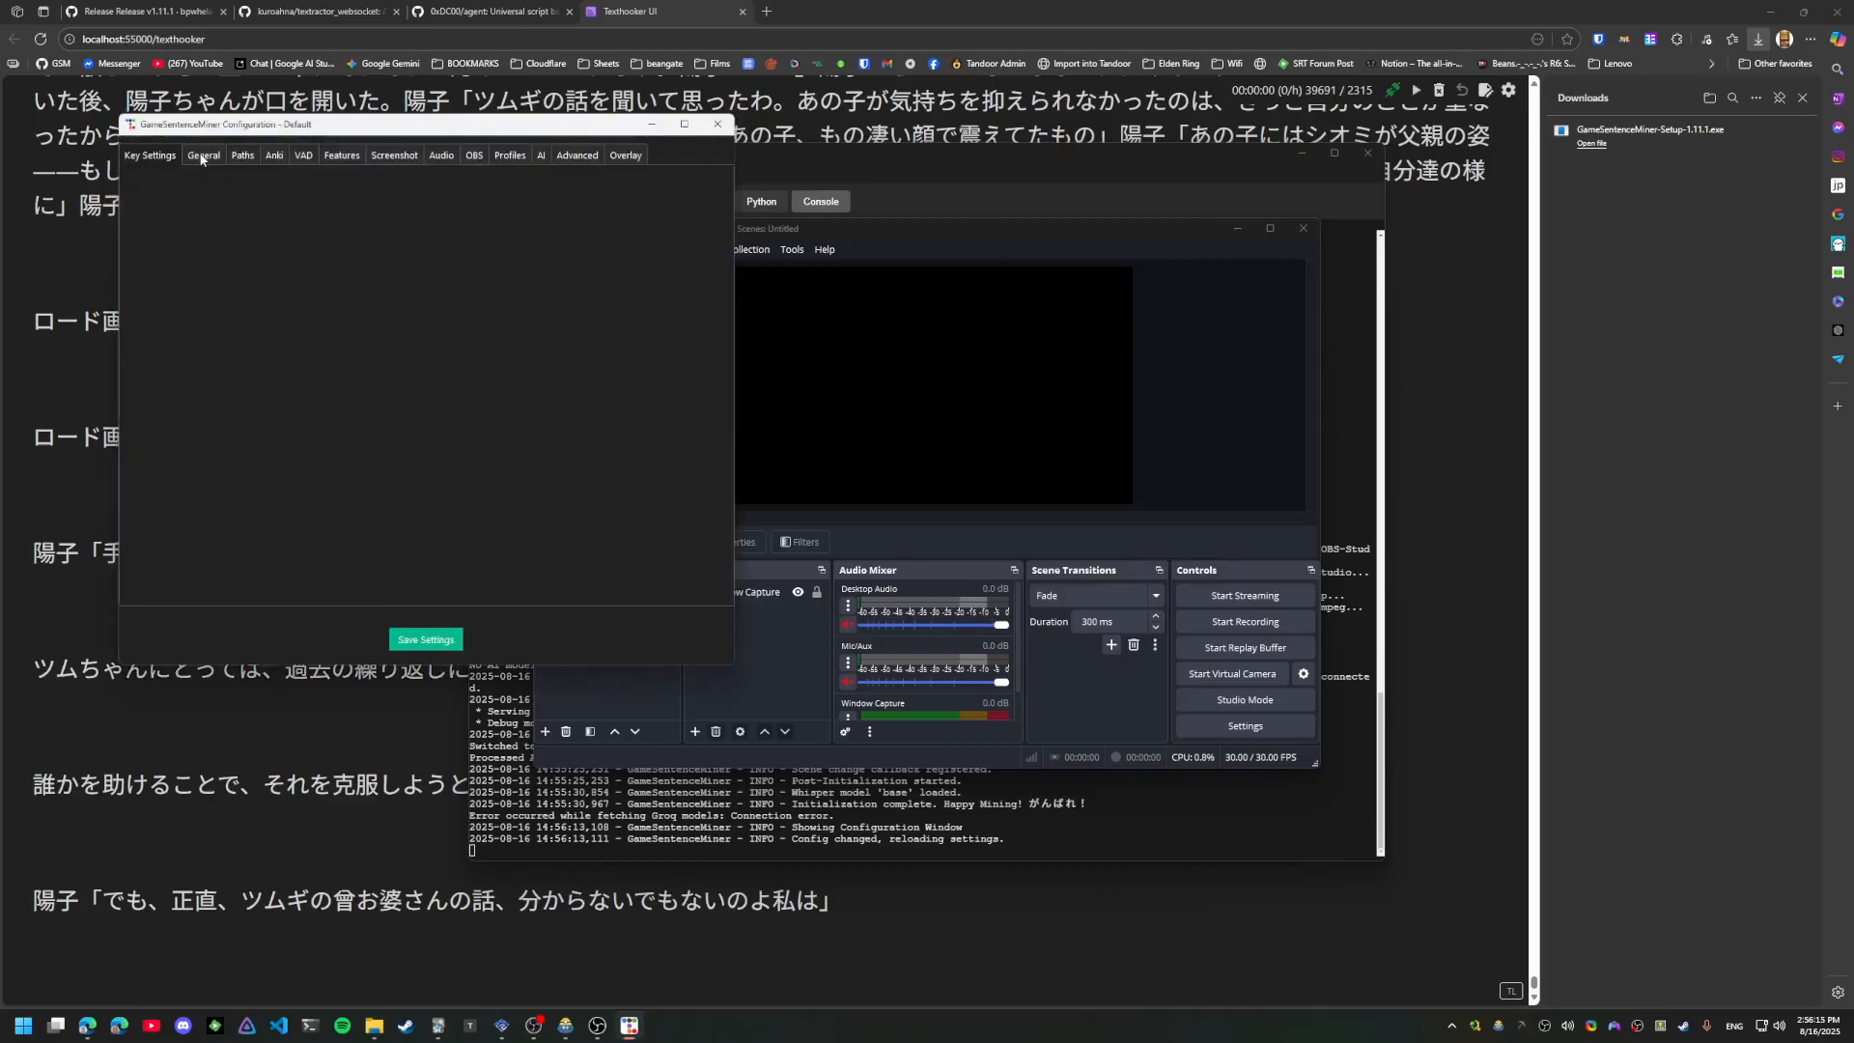
Review the Paths tab, then show the Anki field mappings beside the Anki card browser
{"action": "left_click", "coordinate": [243, 155]}
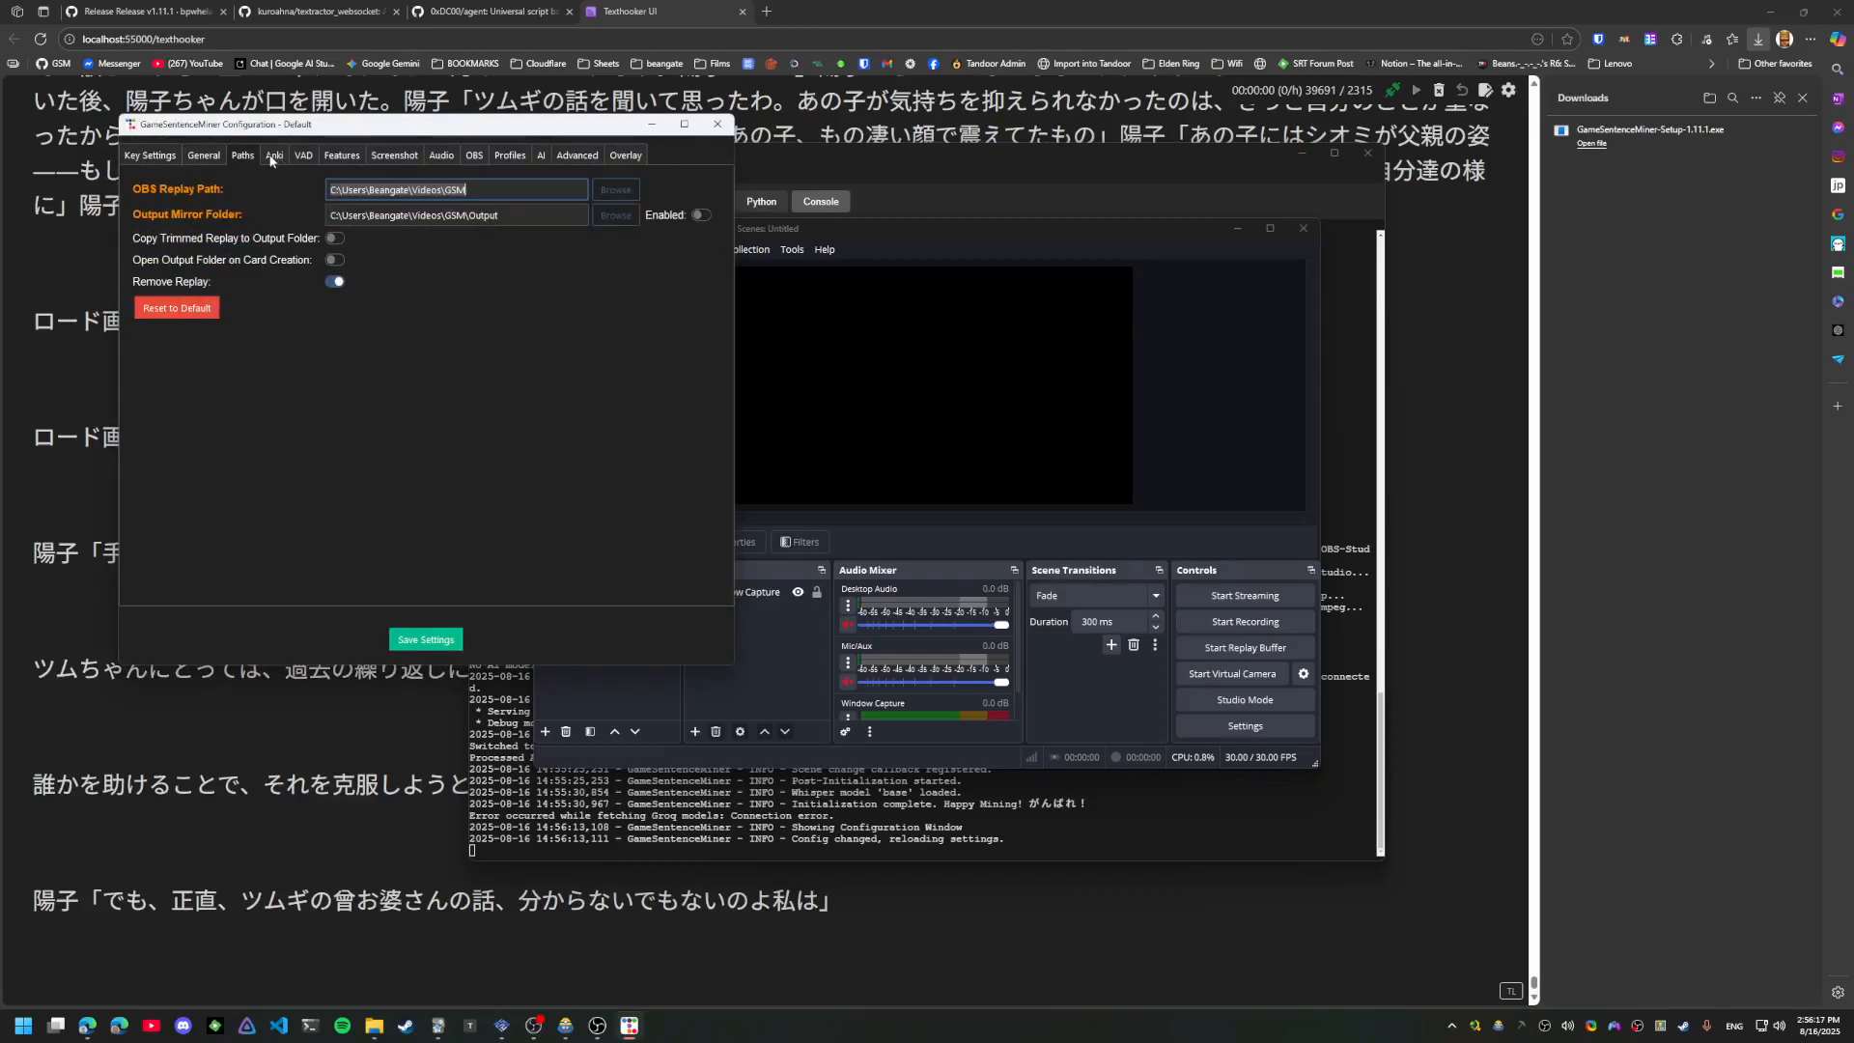
{"action": "left_click", "coordinate": [274, 154]}
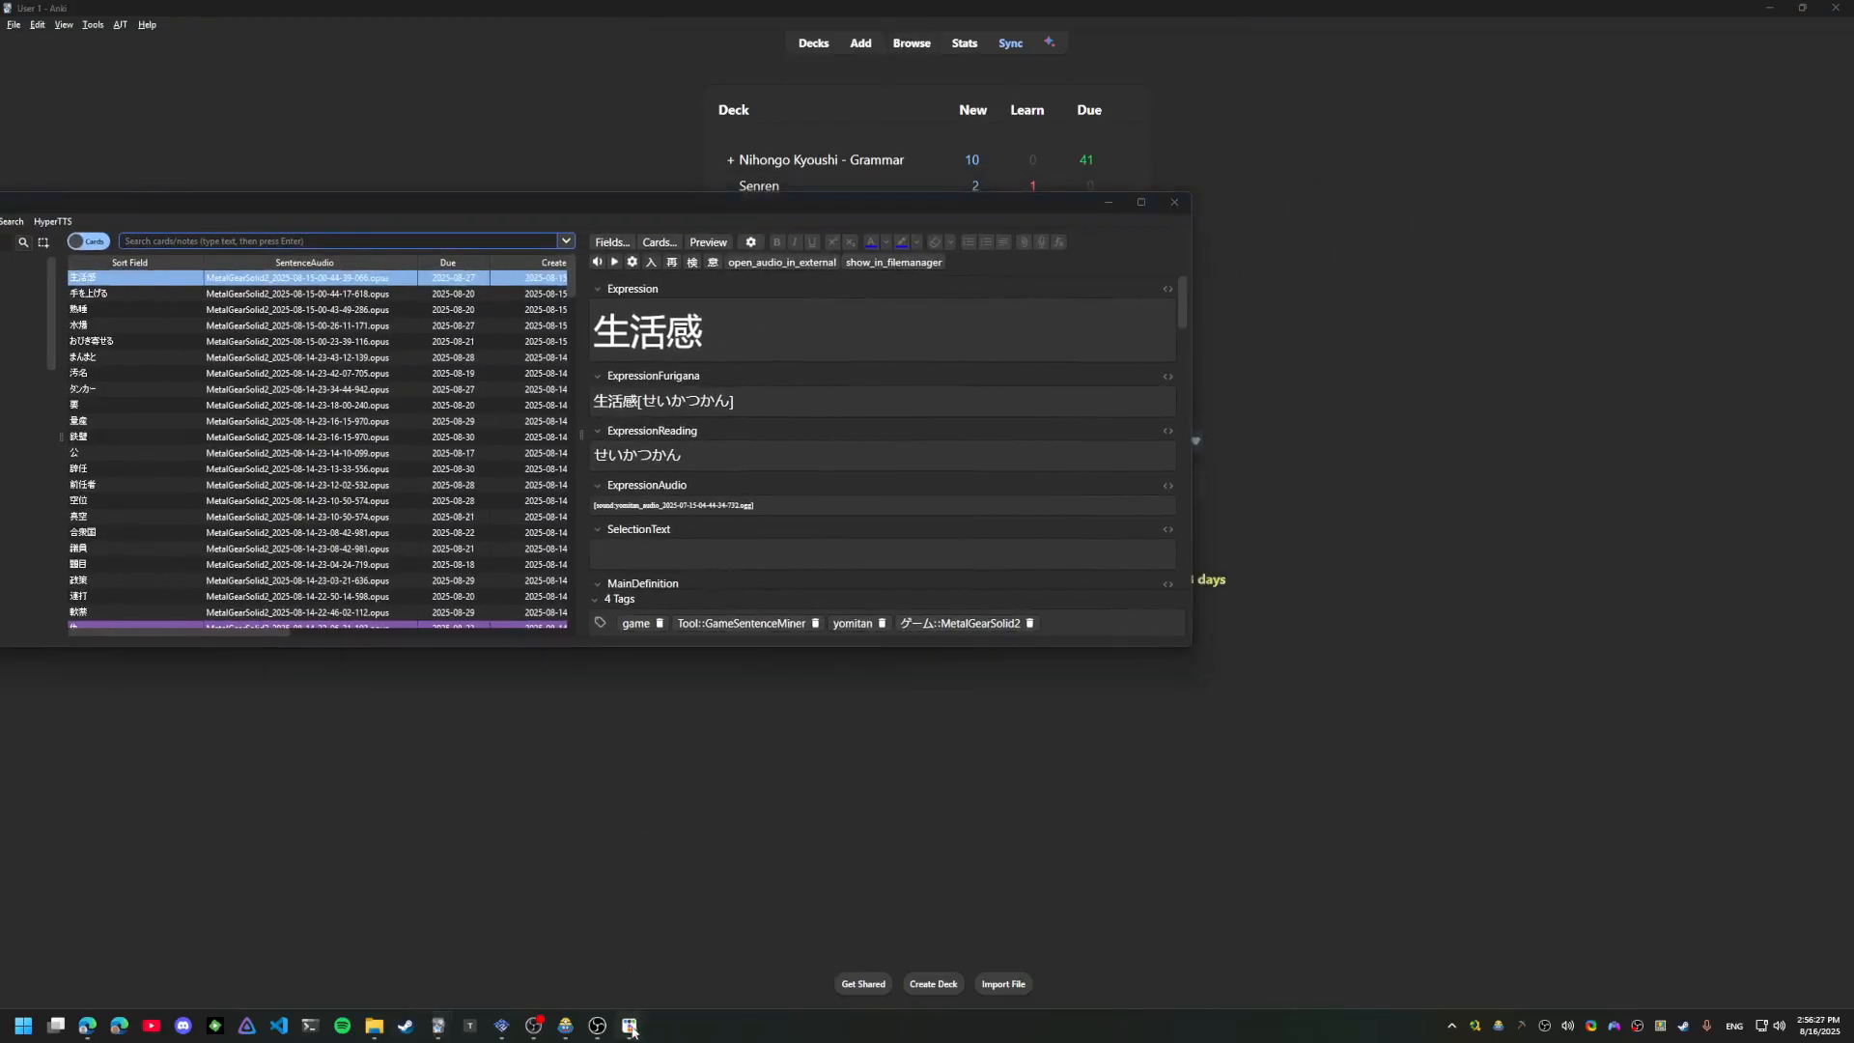
{"action": "left_click", "coordinate": [630, 1026]}
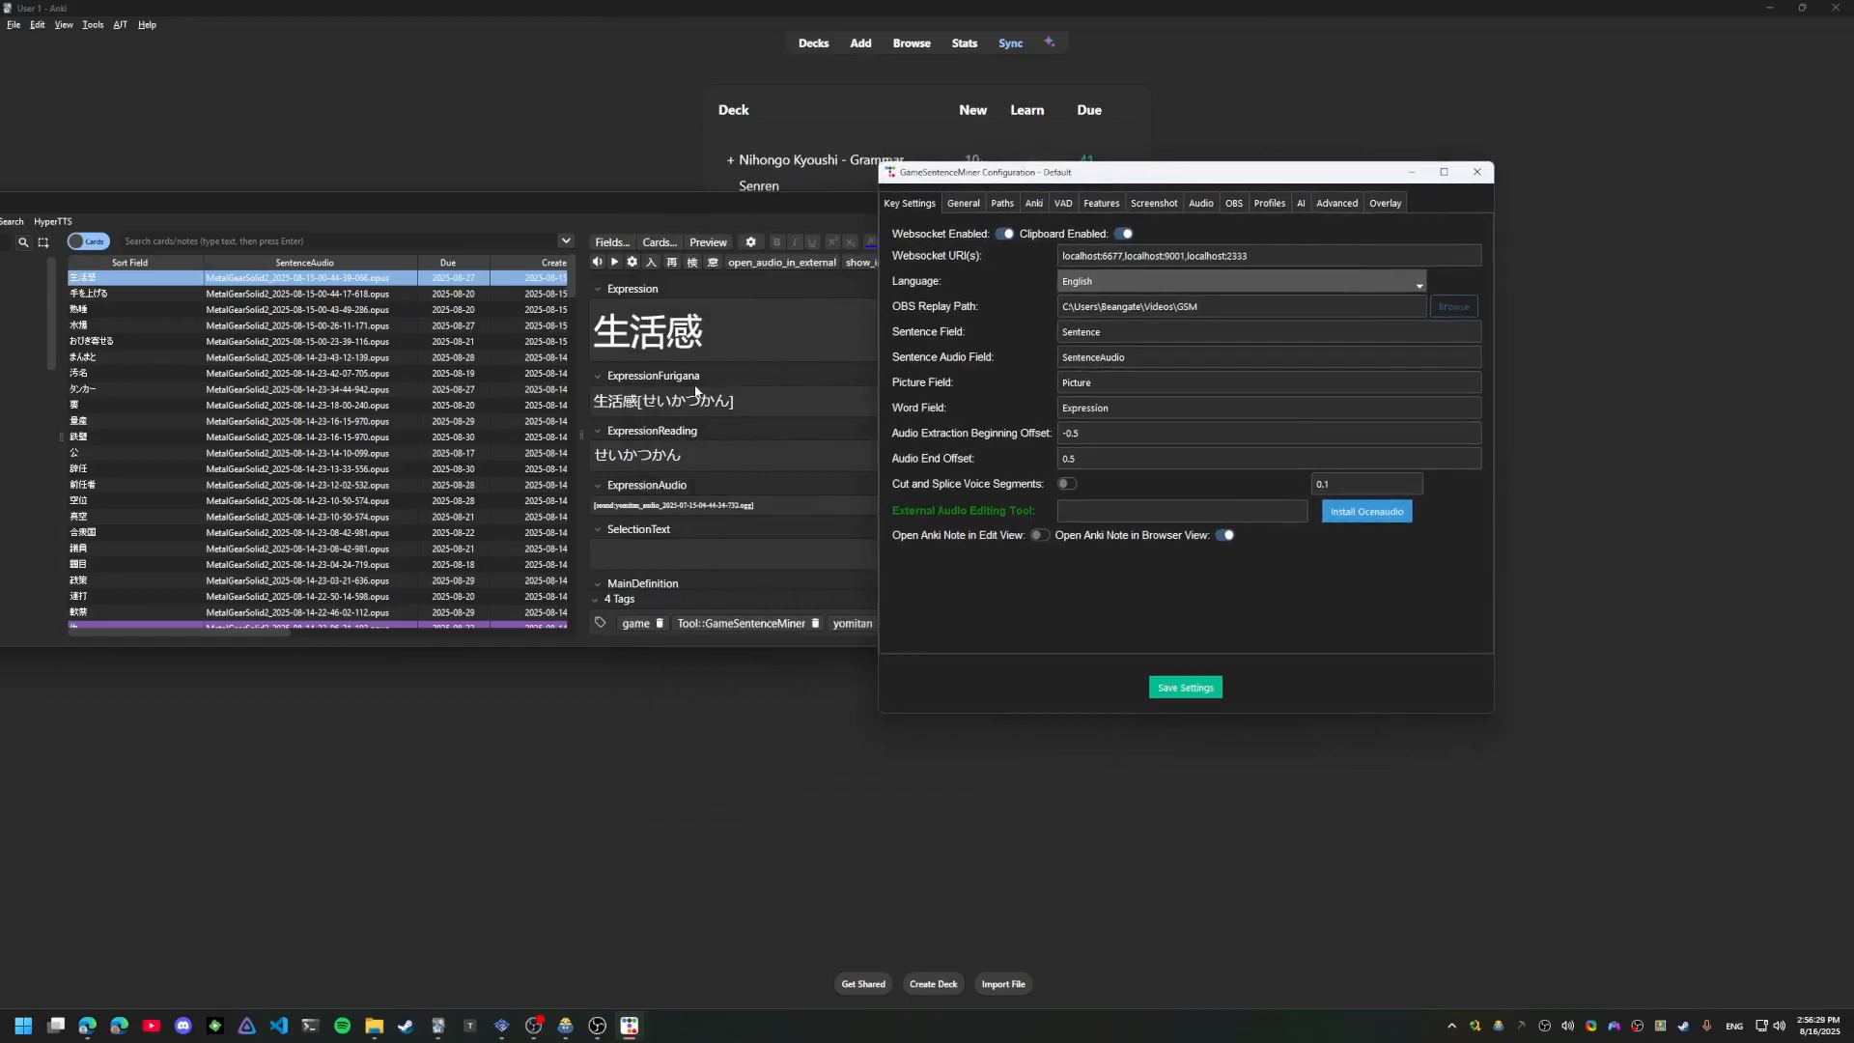
{"action": "mouse_move", "coordinate": [632, 297]}
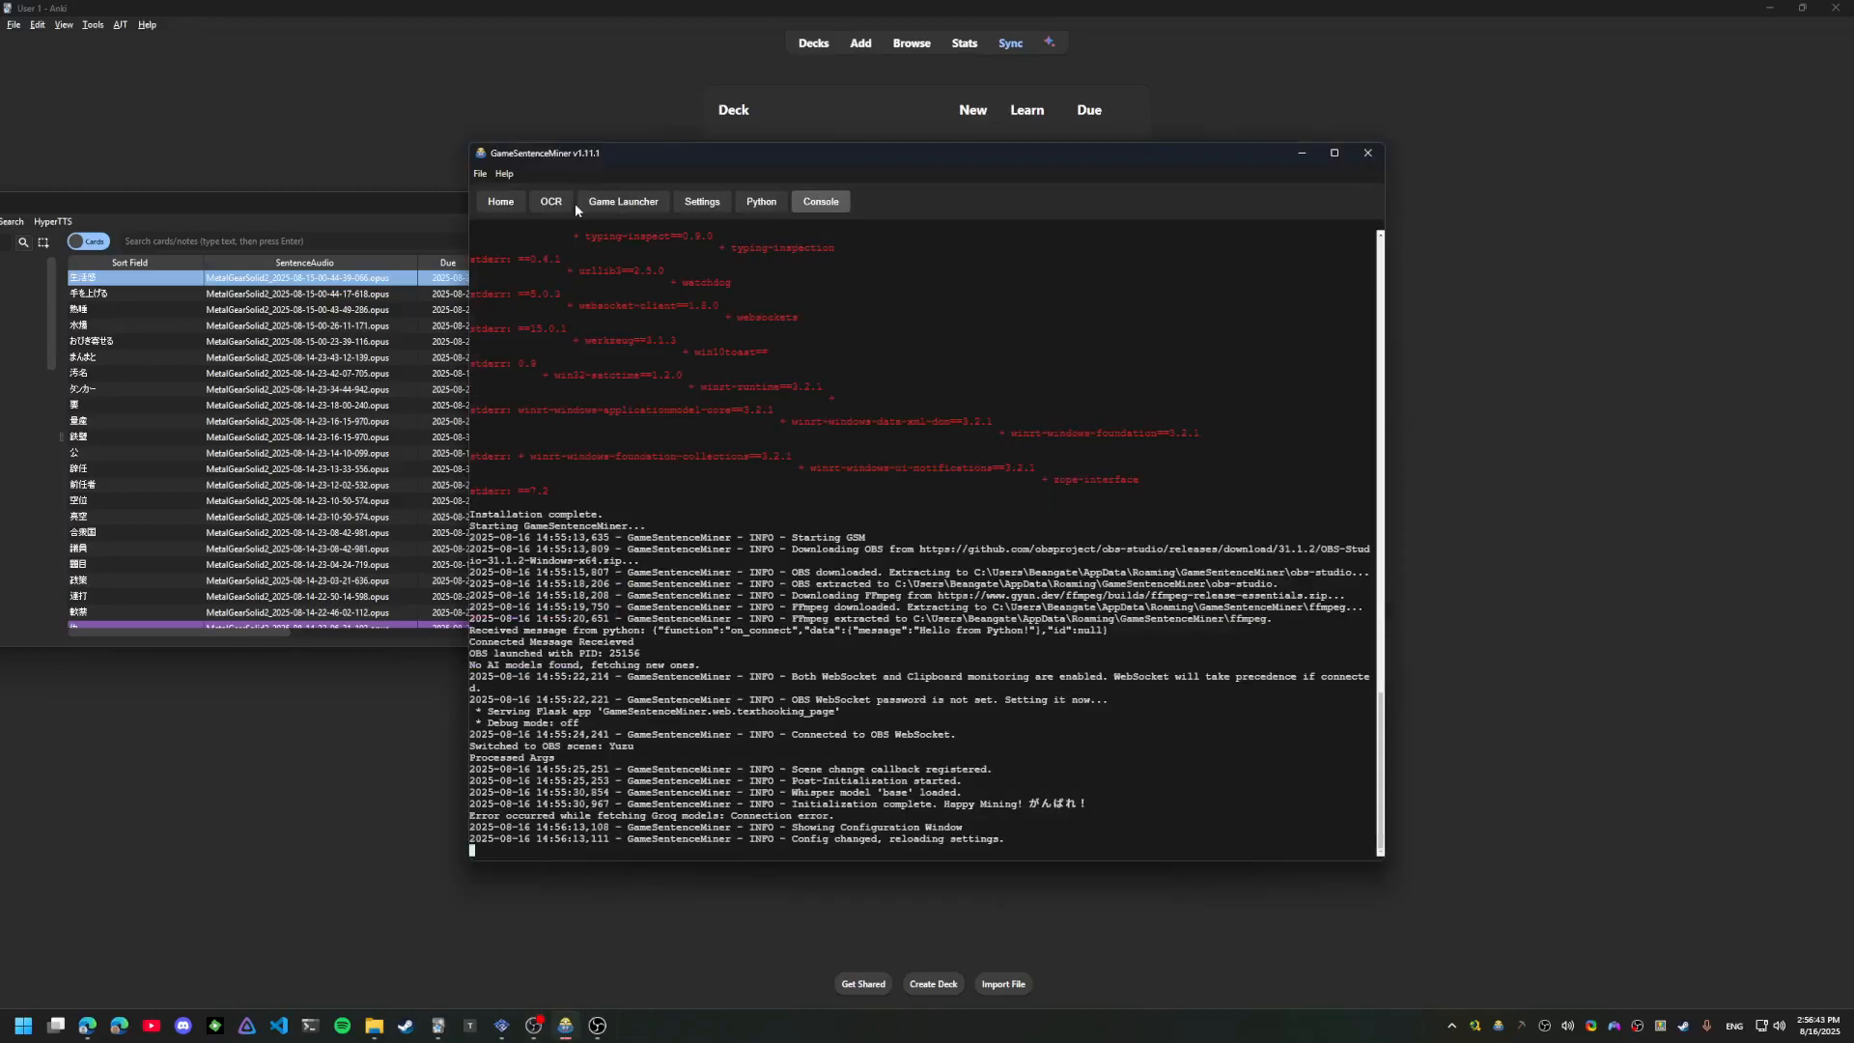
Show the OCR page with OwOCR installation, Yuzu source and recognition settings
{"action": "left_click", "coordinate": [548, 201]}
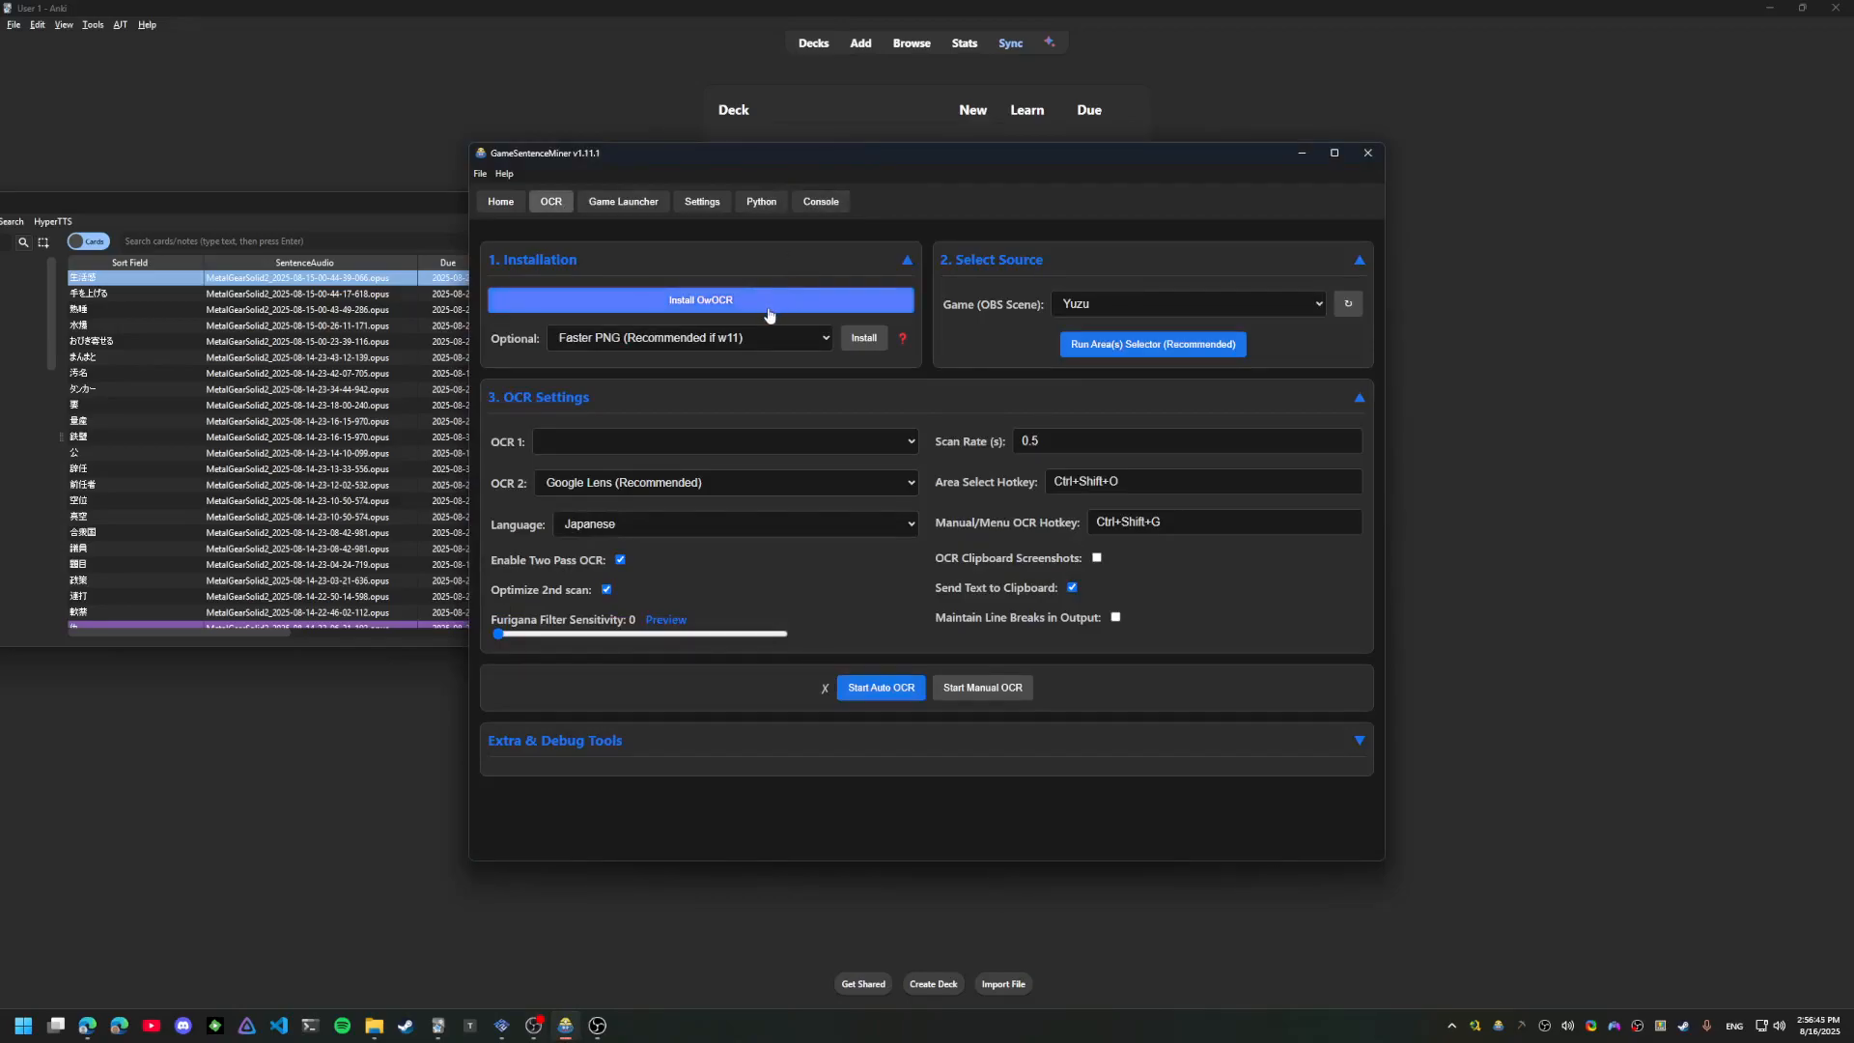
{"action": "left_click", "coordinate": [699, 299]}
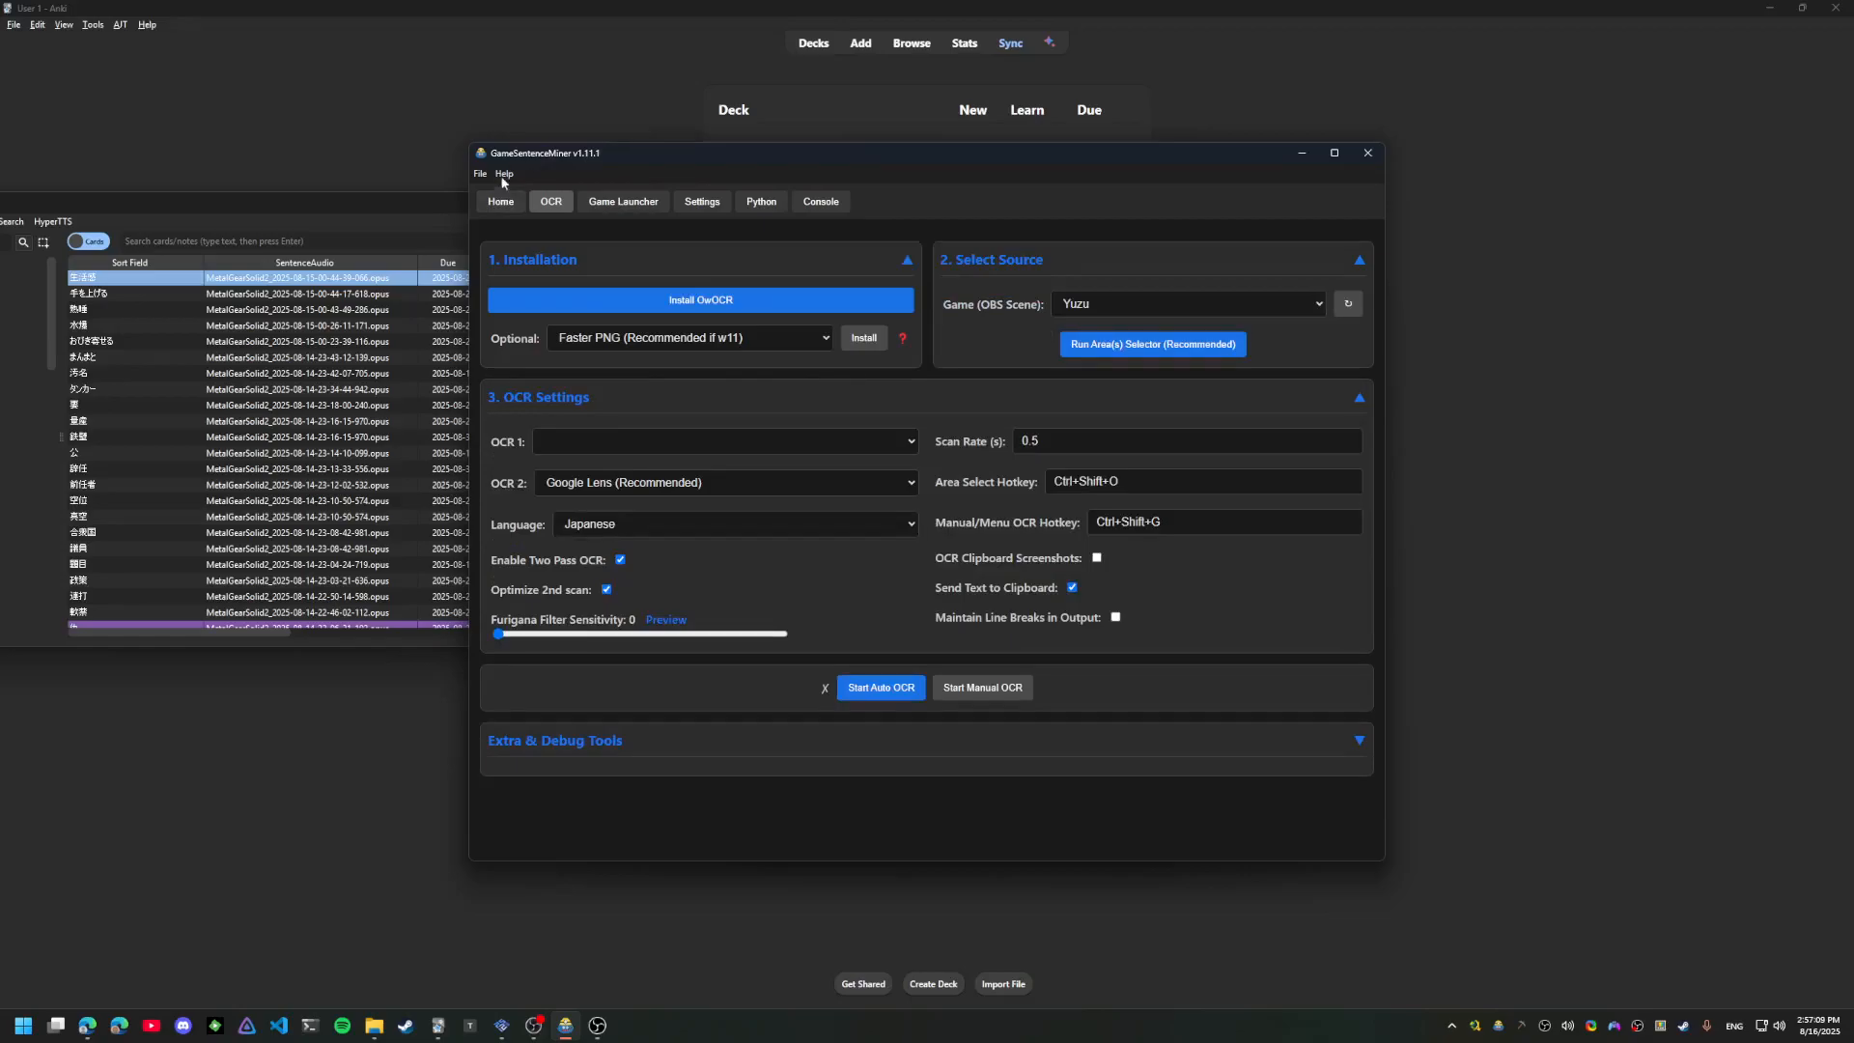
Choose METAL GEAR SOLID 2 SONS OF LIBERTY as a new game and enable the automatic scene switcher
{"action": "left_click", "coordinate": [498, 201]}
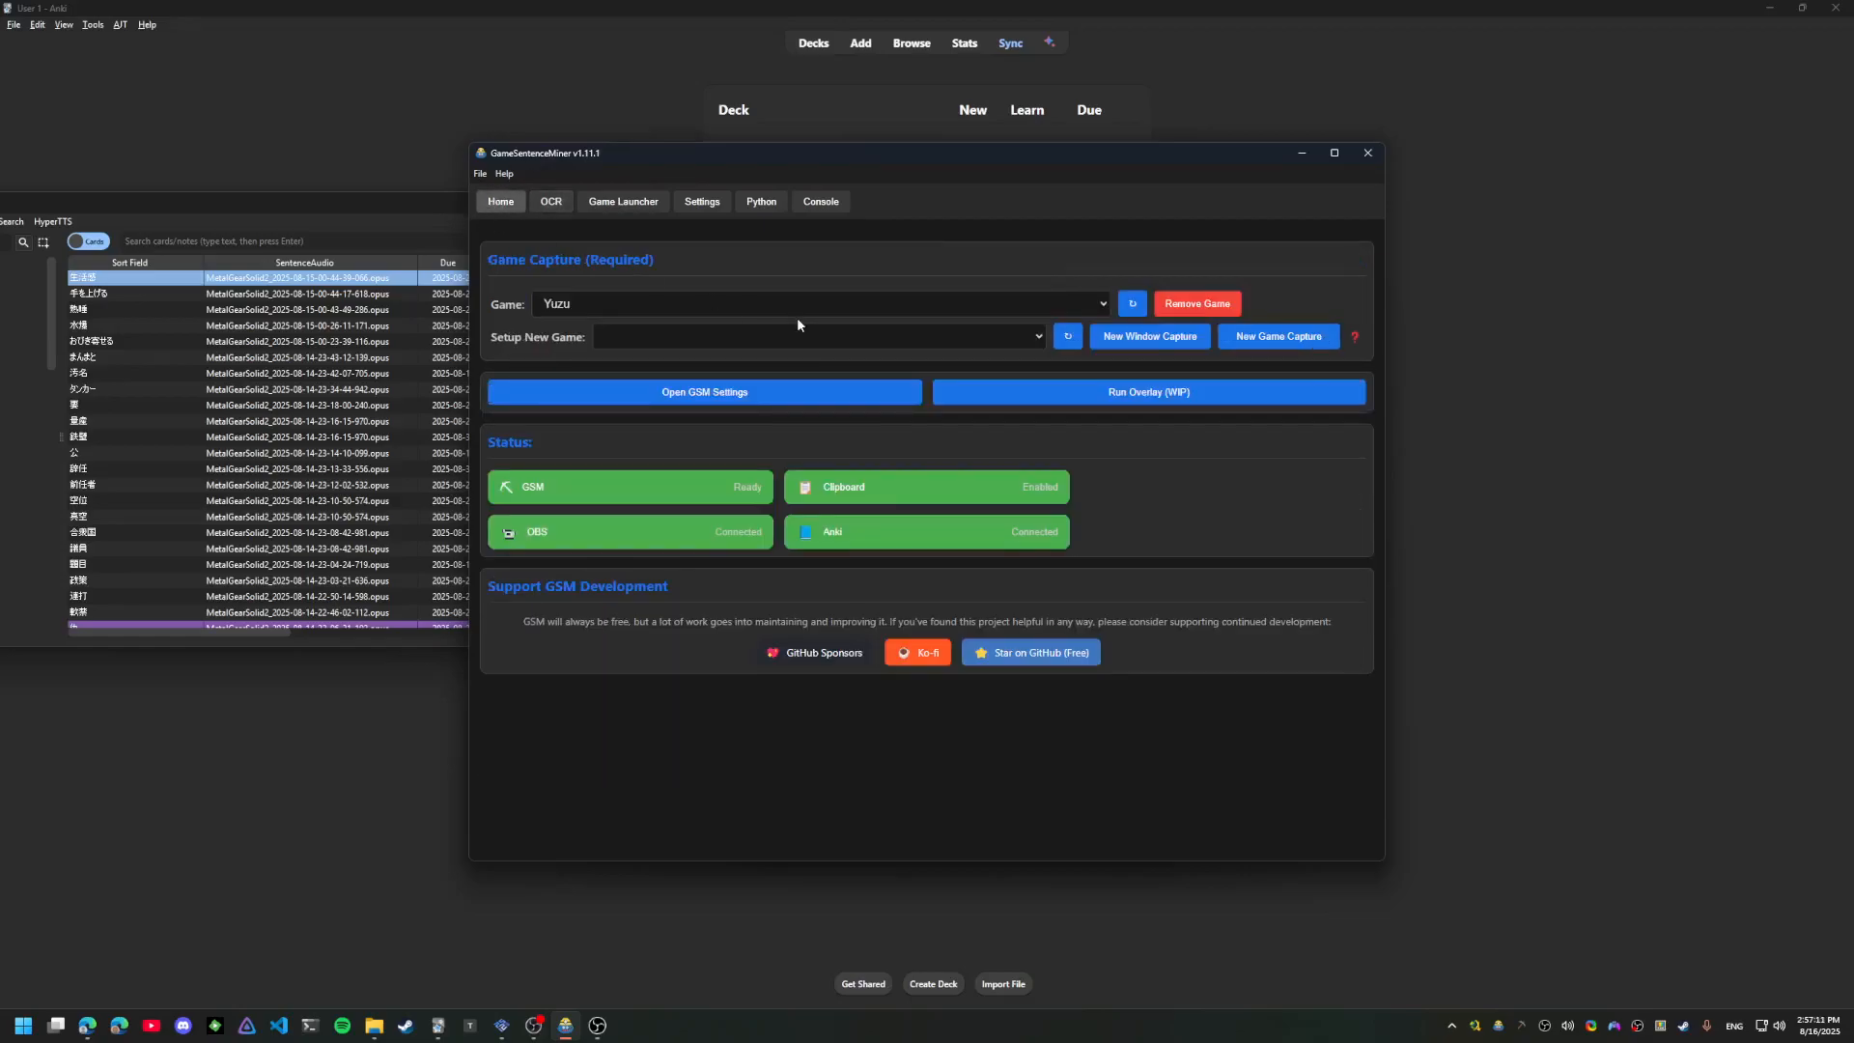
{"action": "left_click", "coordinate": [815, 336]}
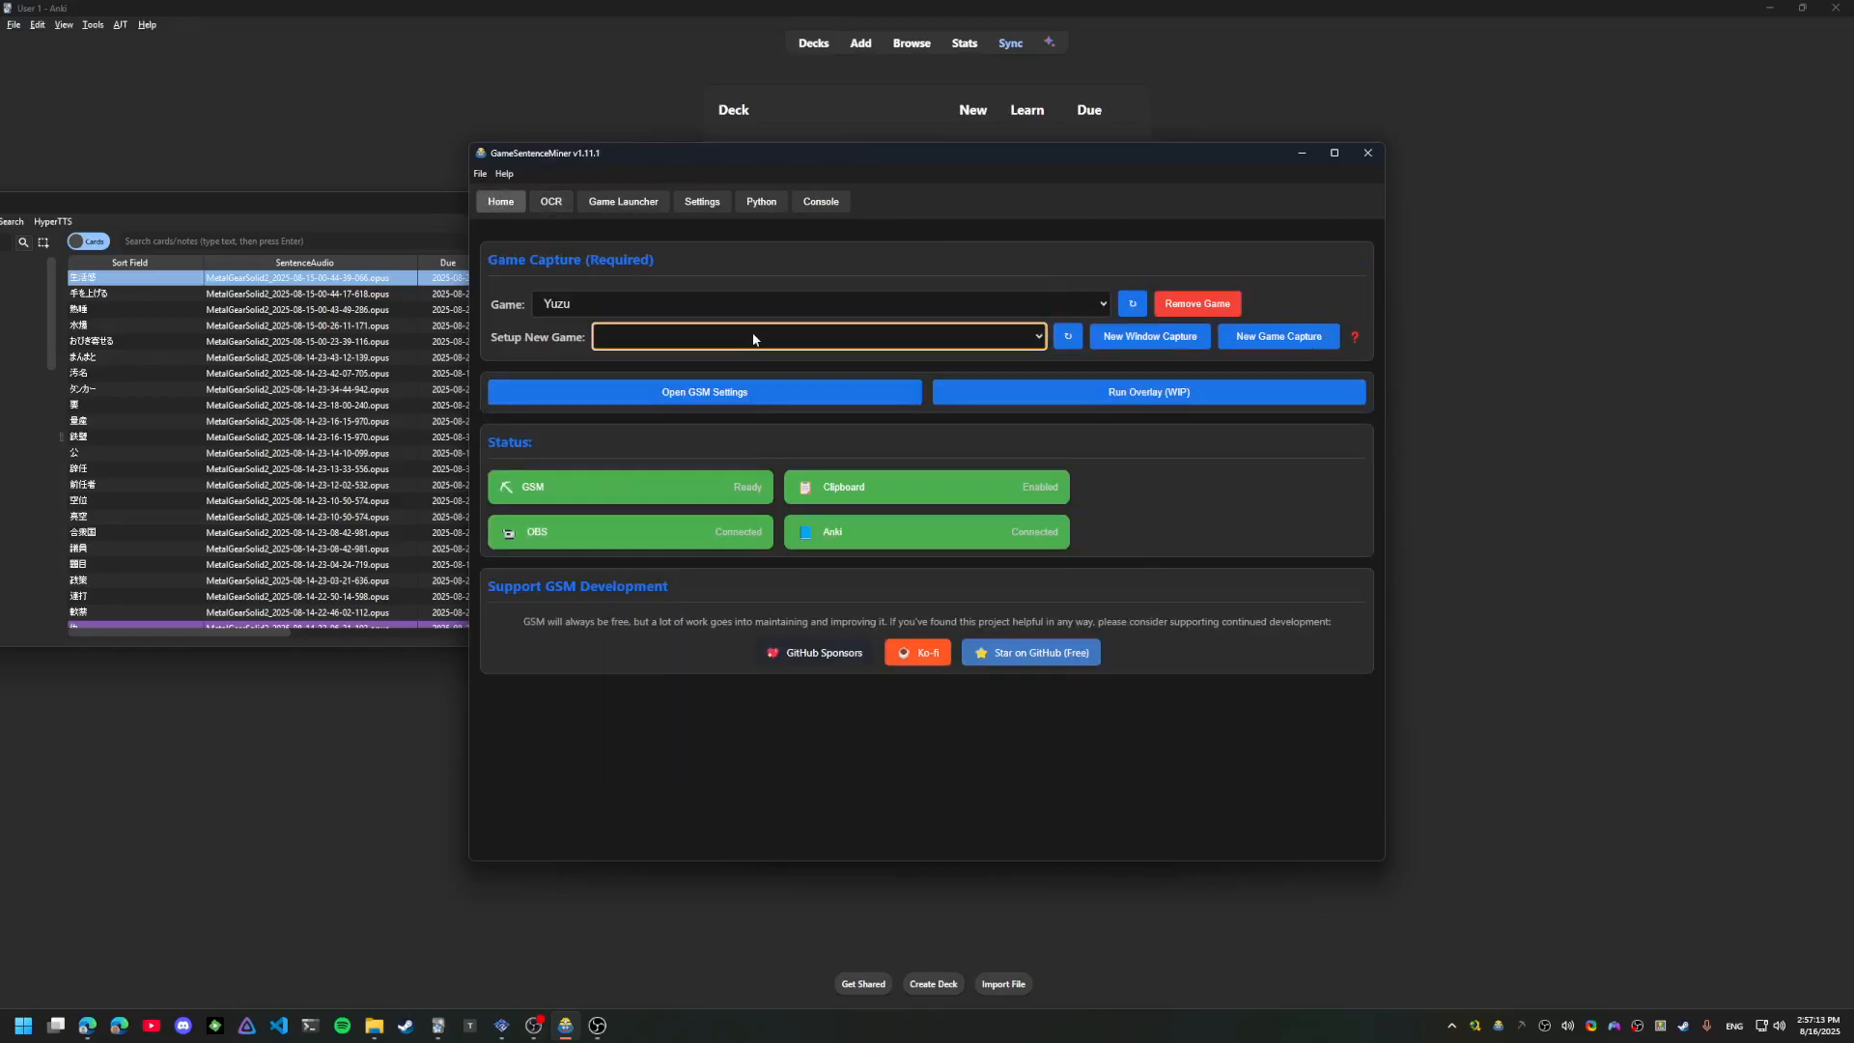
{"action": "left_click", "coordinate": [815, 336]}
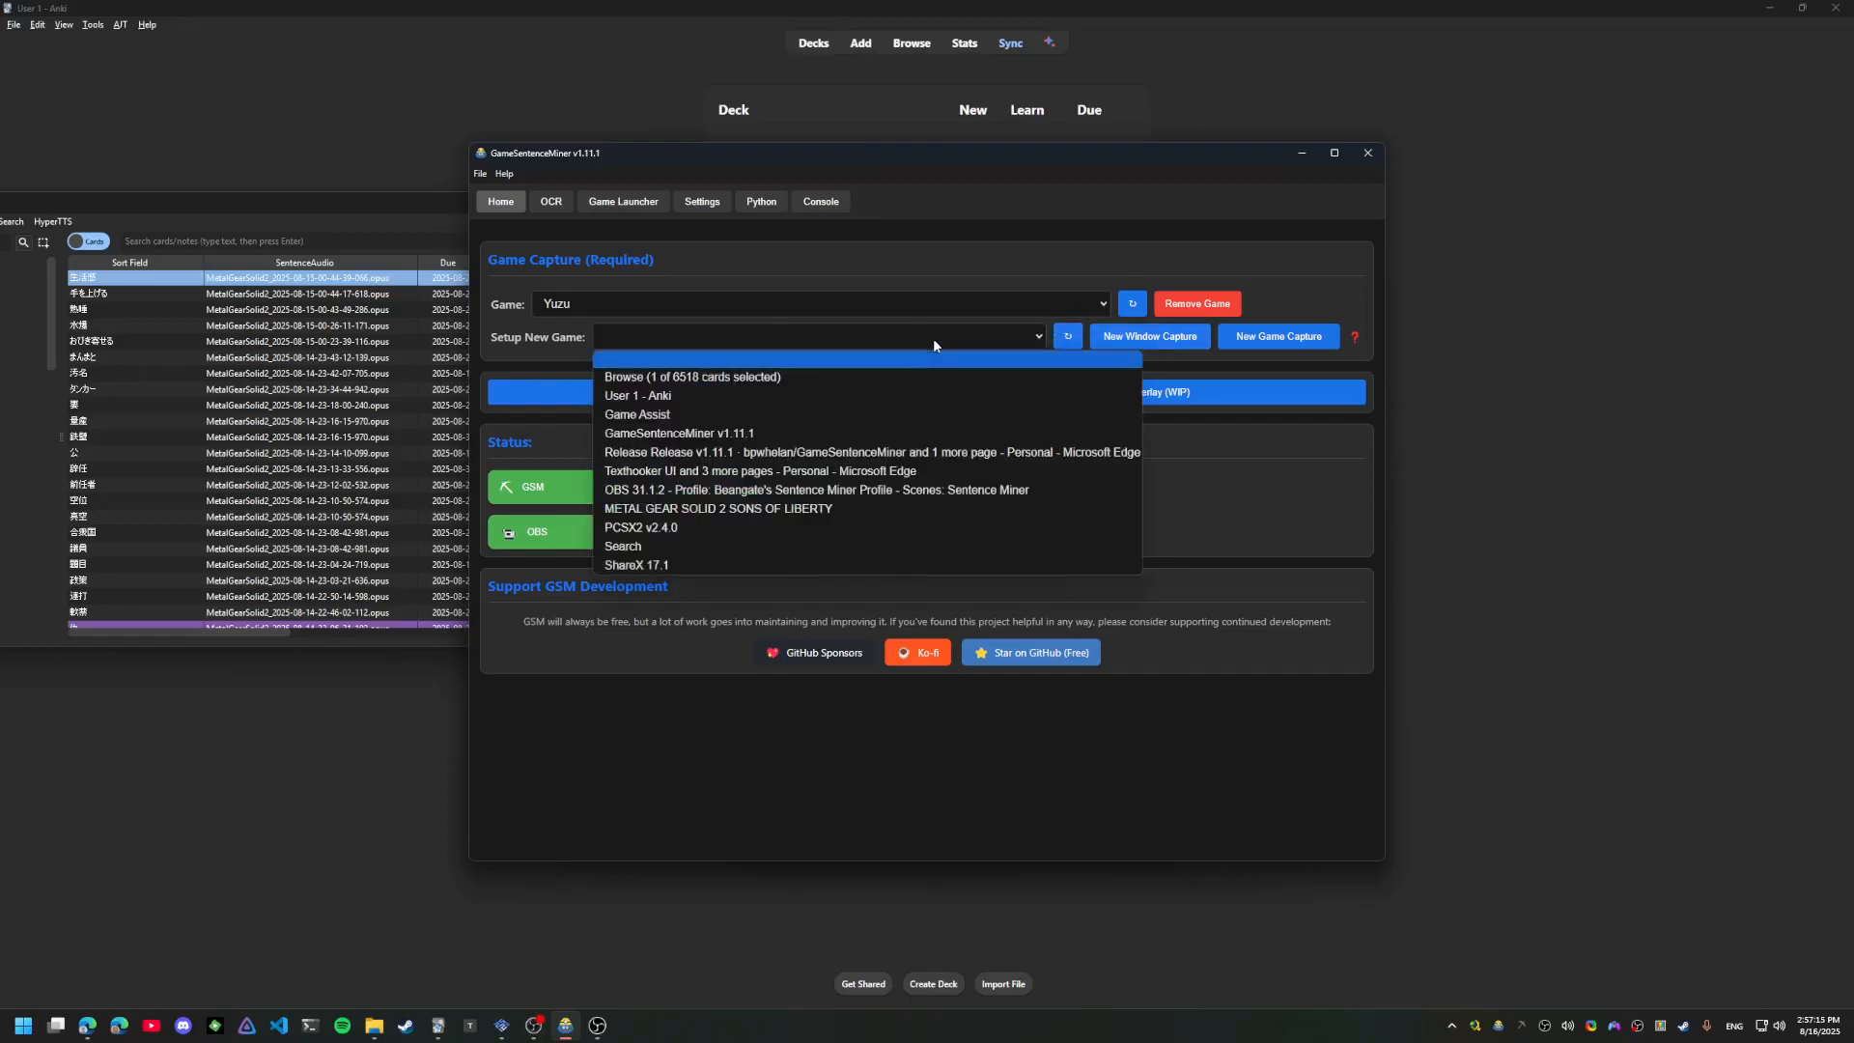
{"action": "left_click", "coordinate": [719, 508]}
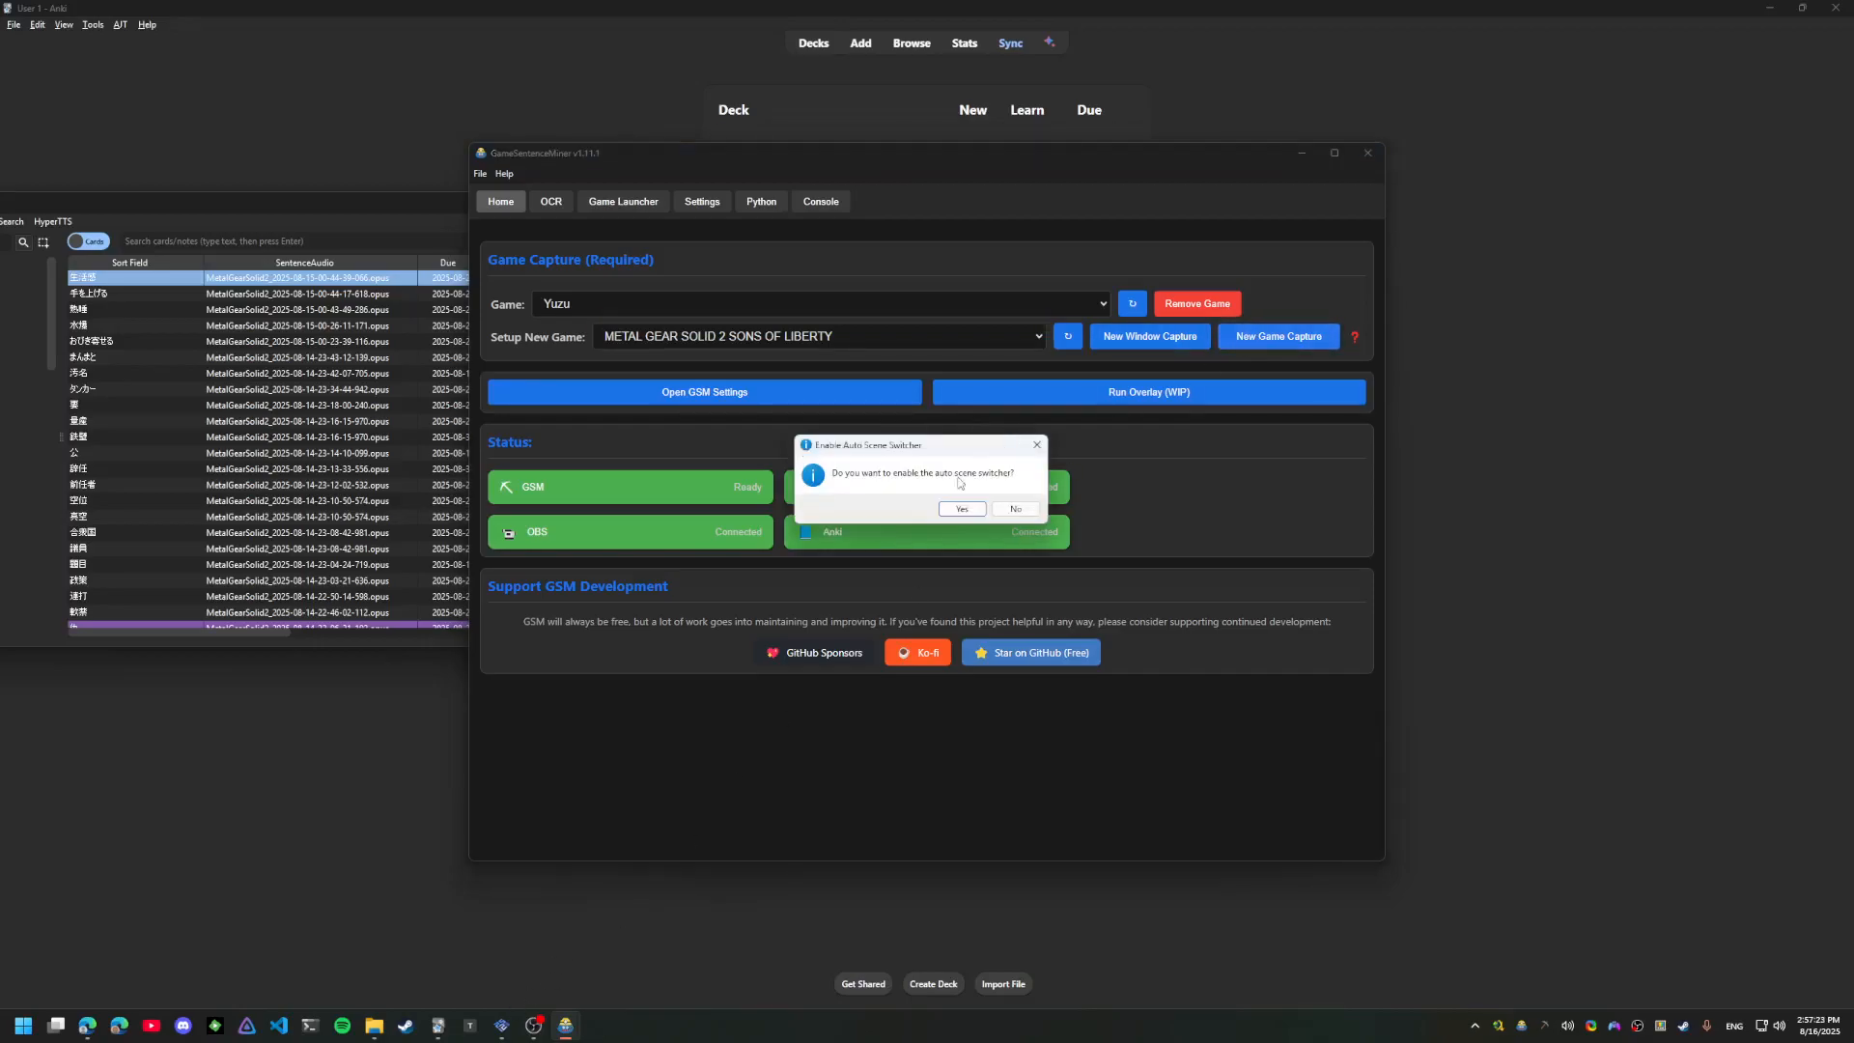
{"action": "left_click", "coordinate": [960, 508]}
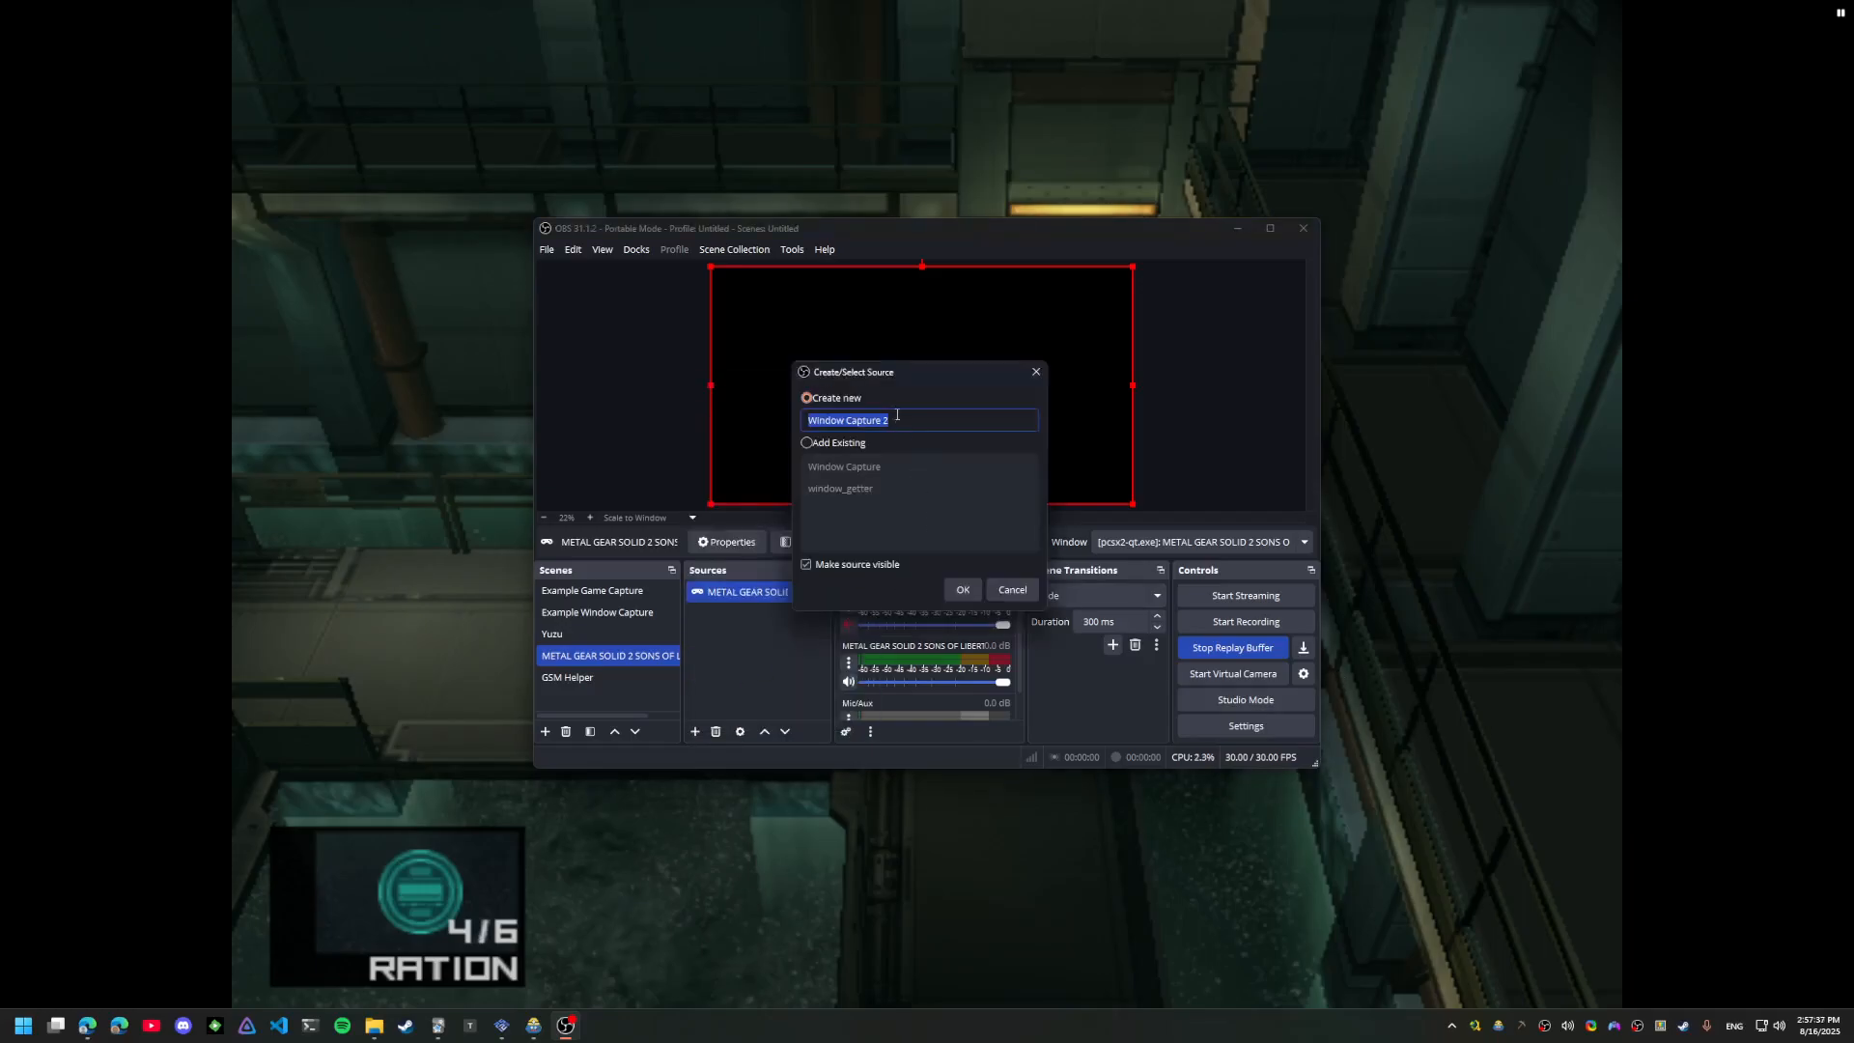
Add a 'METAL G' window capture of the pcsx2-qt.exe game window and remove the duplicate source
{"action": "type", "text": "METAL GEAR SOLID 2"}
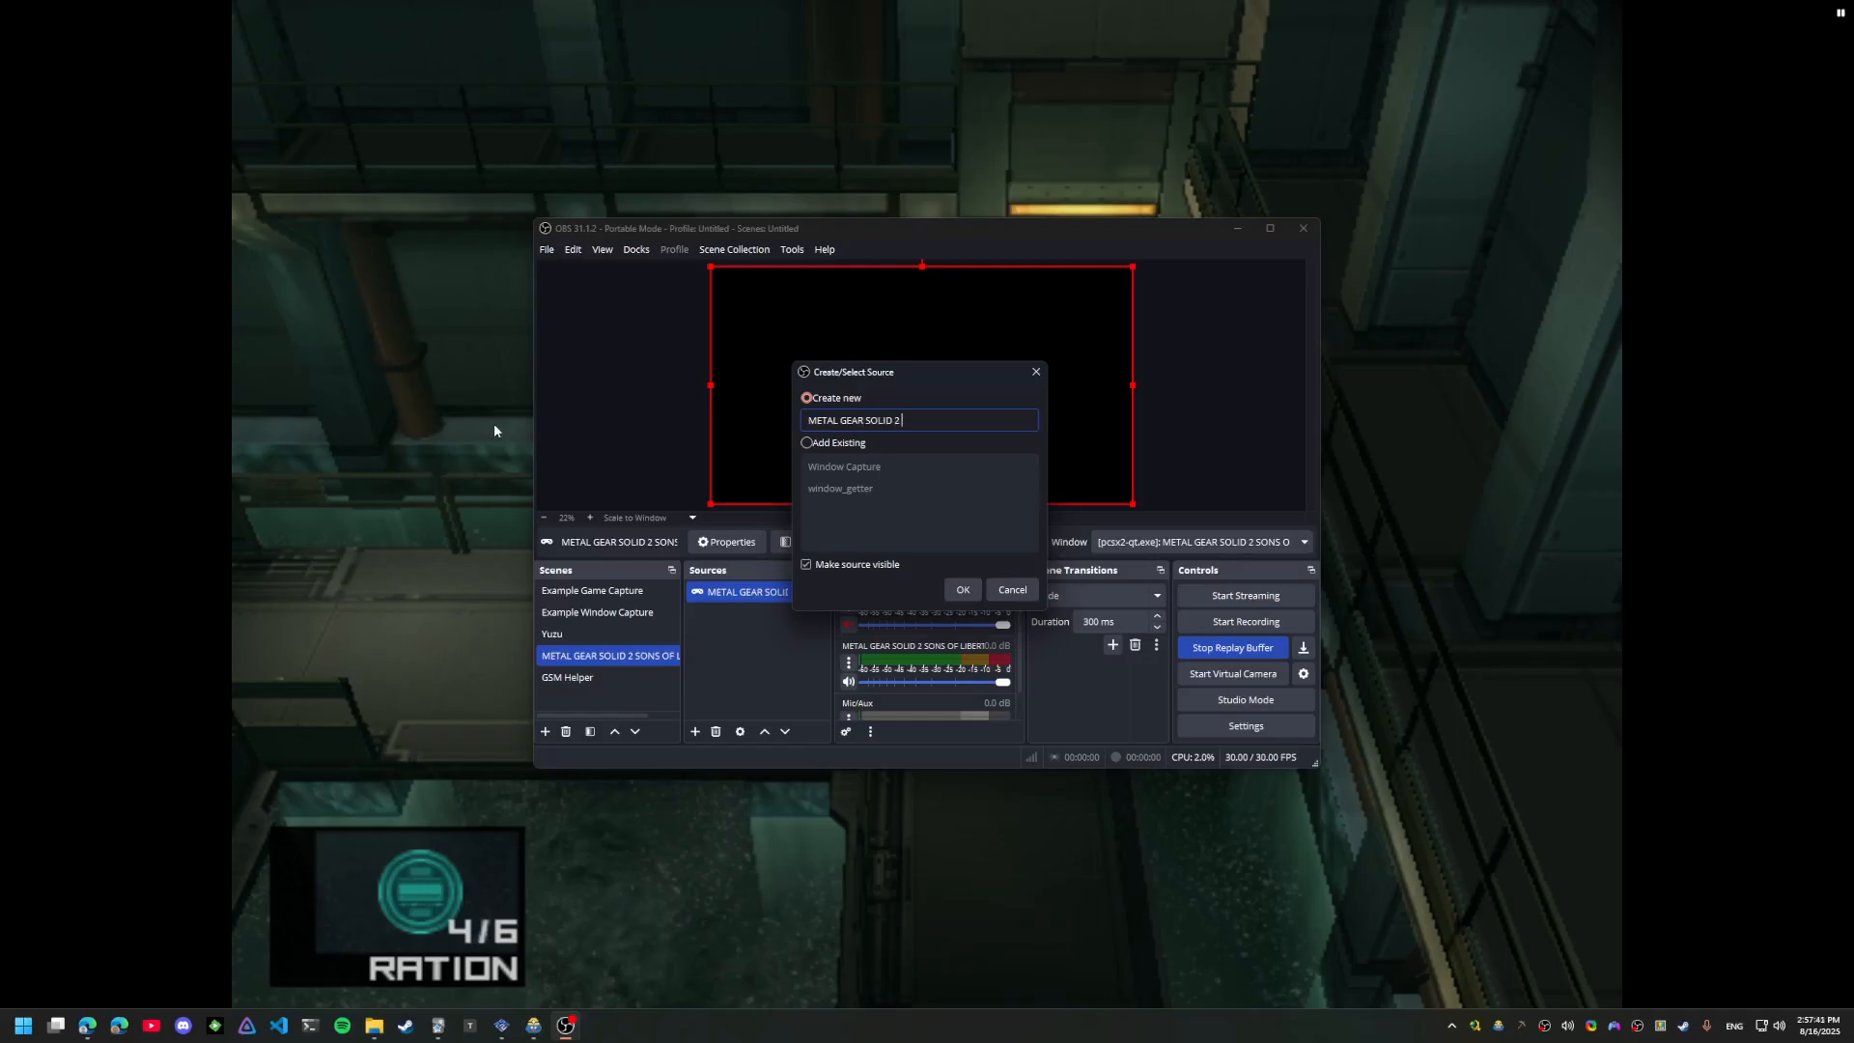
{"action": "left_click", "coordinate": [962, 589]}
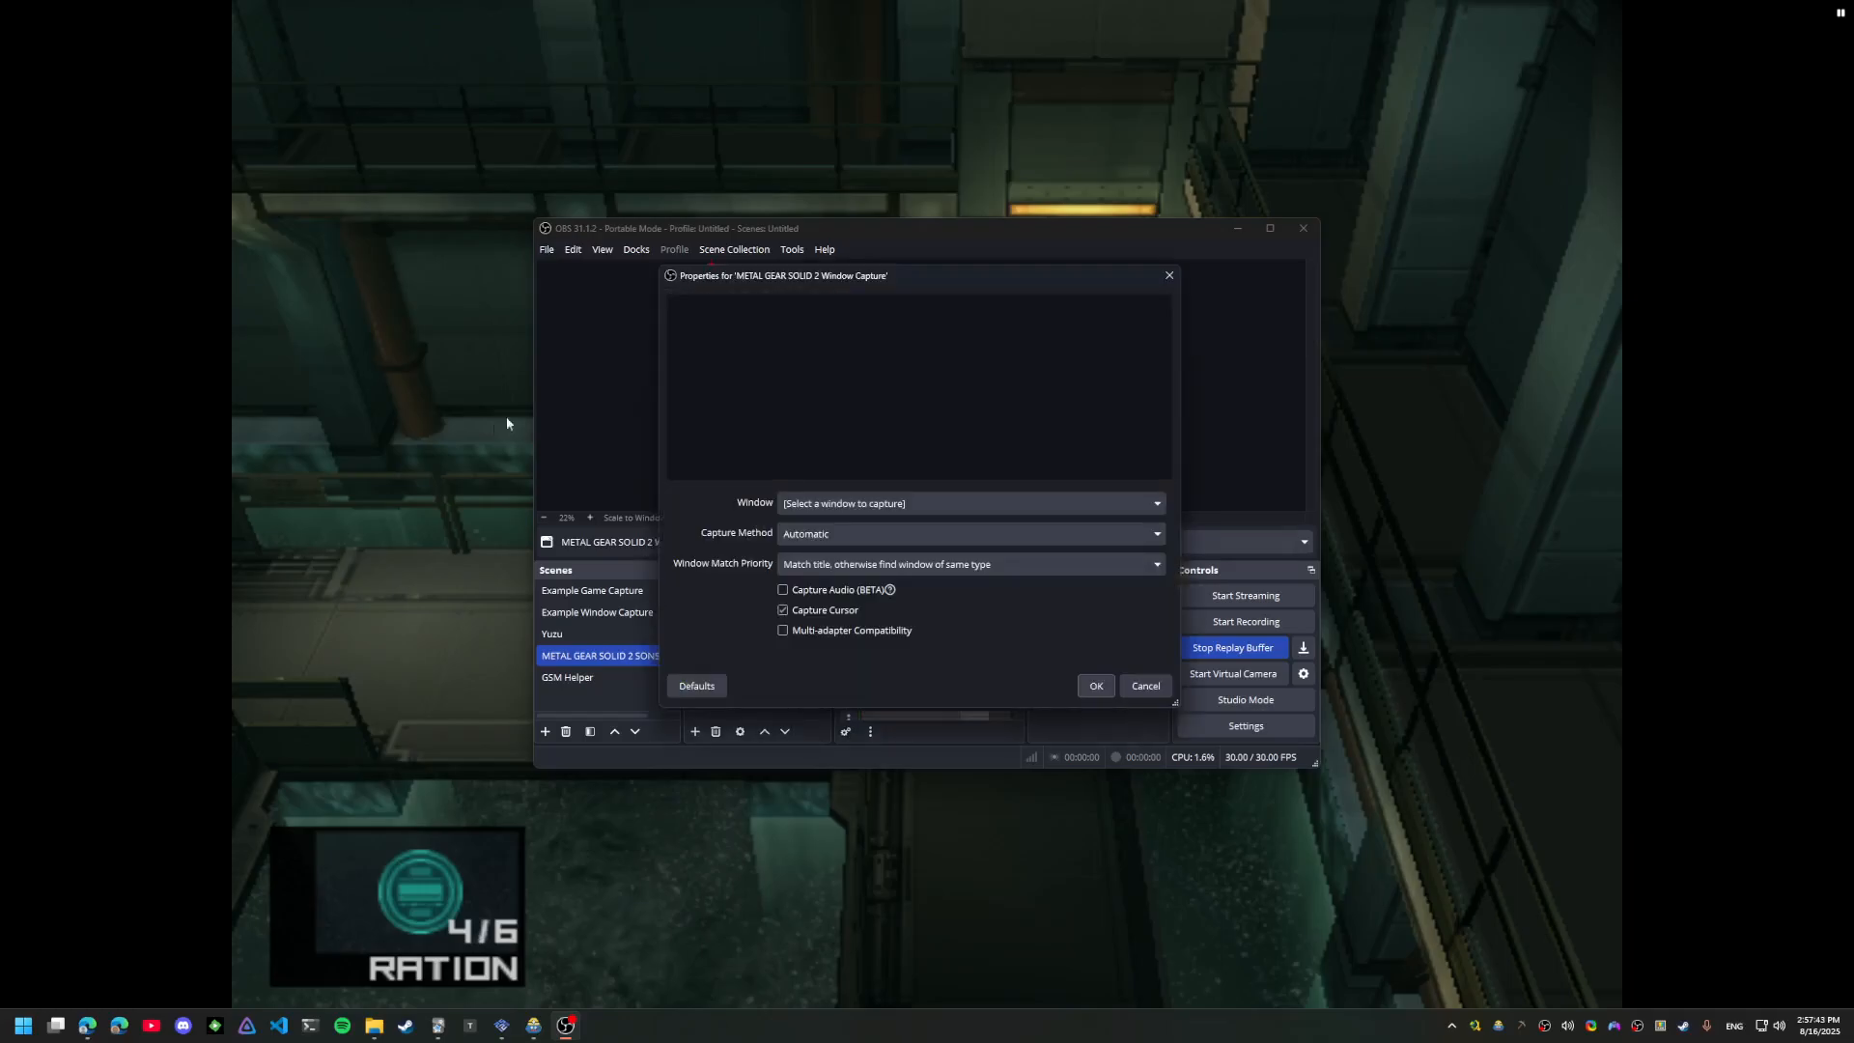
{"action": "left_click", "coordinate": [969, 502]}
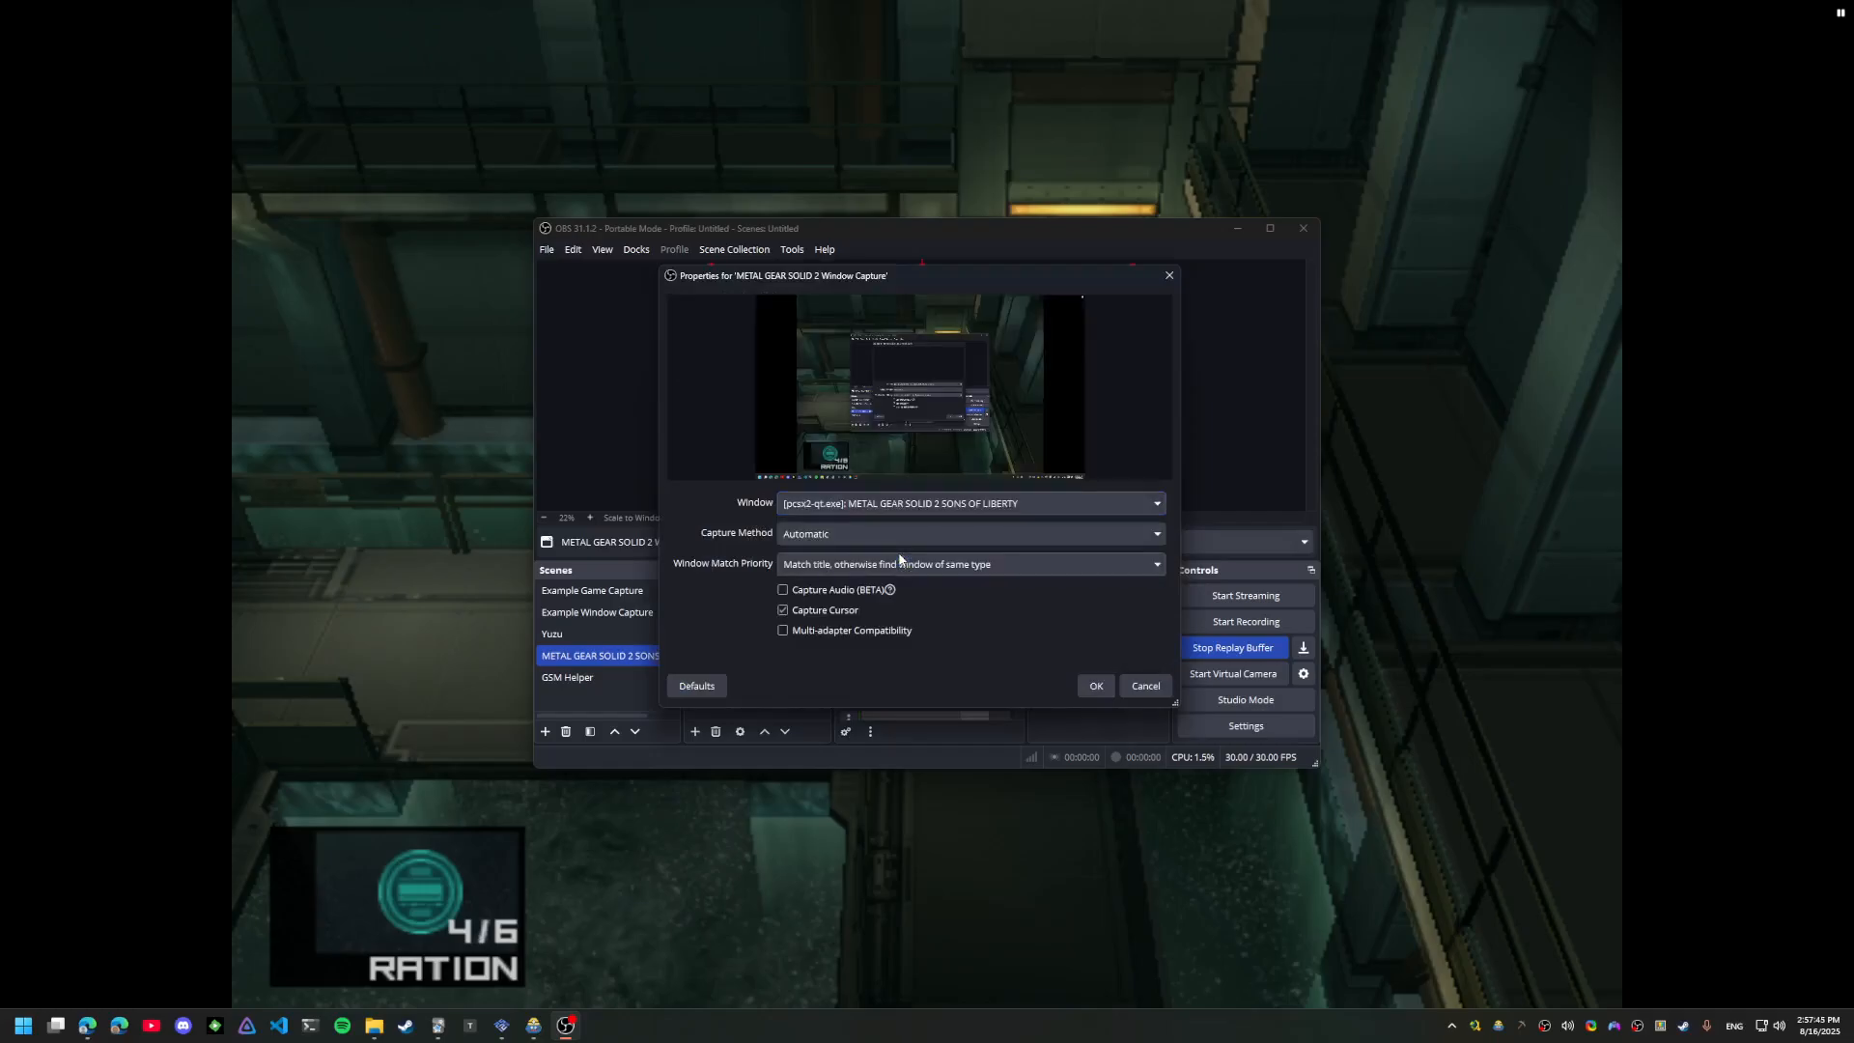
{"action": "left_click", "coordinate": [782, 588]}
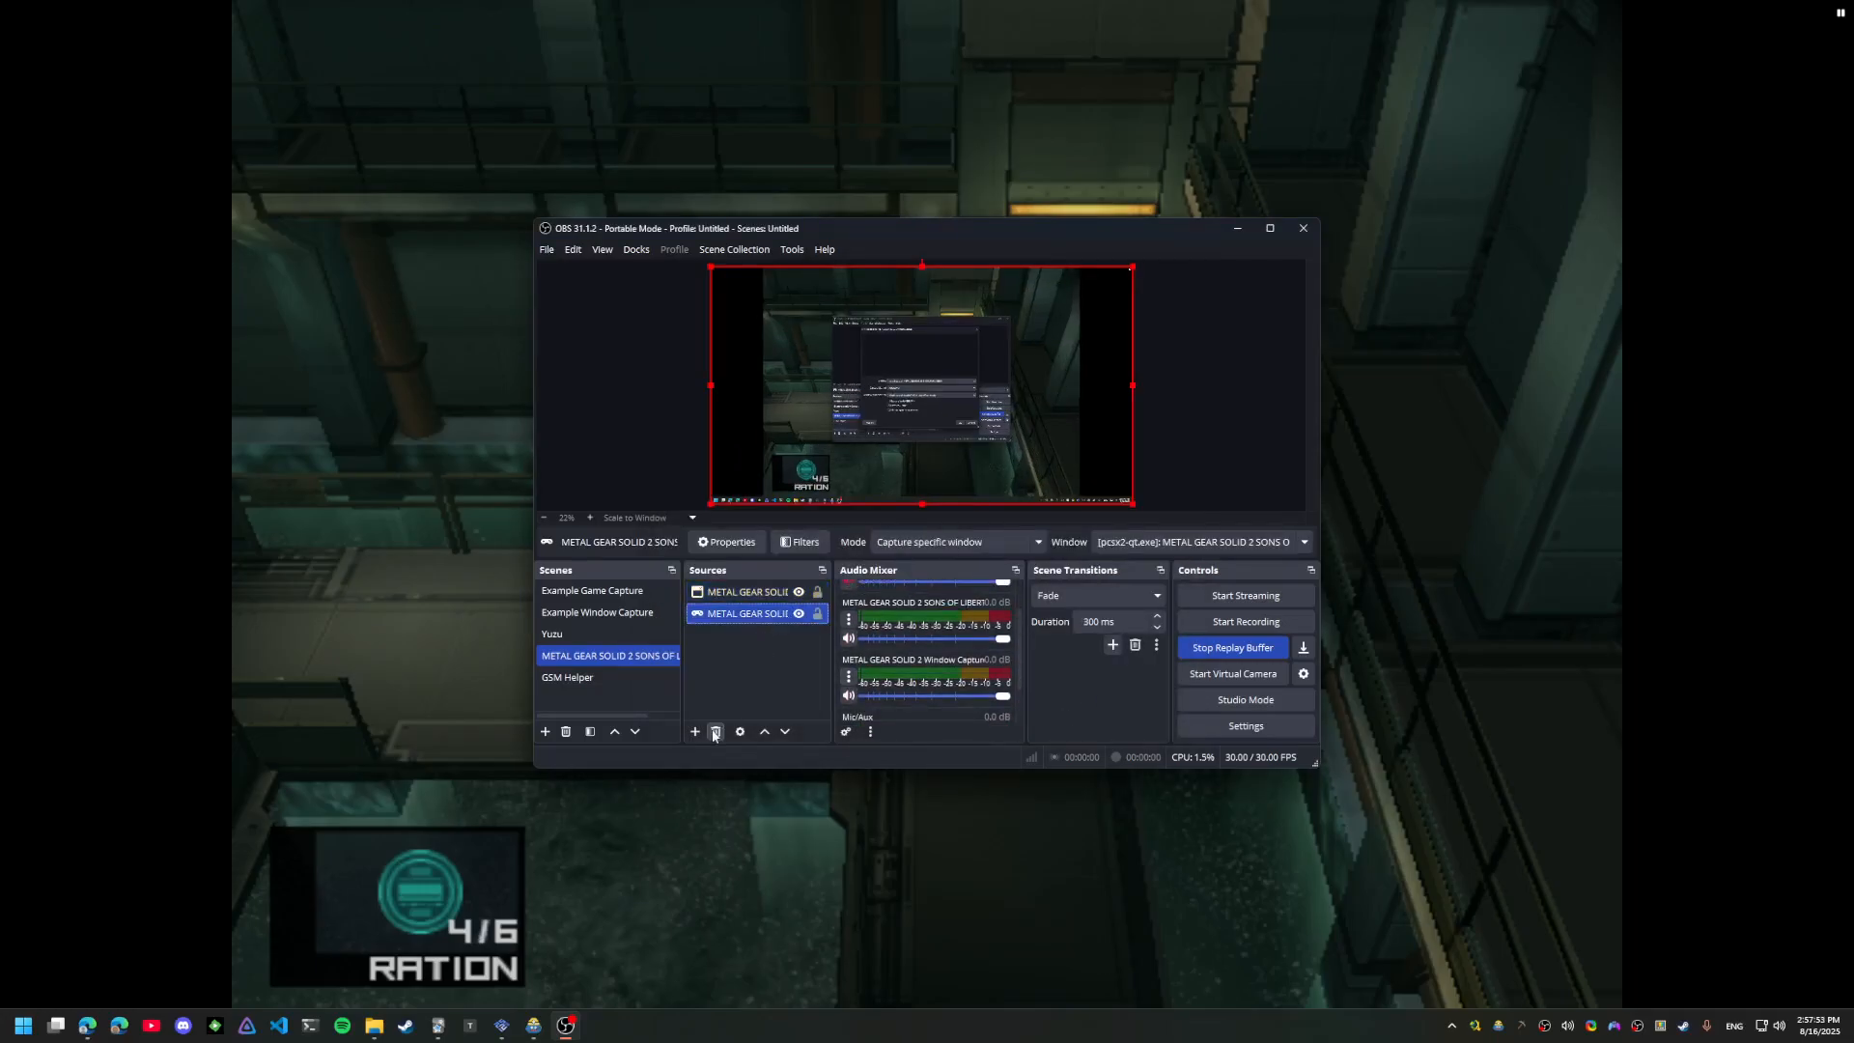
{"action": "left_click", "coordinate": [714, 730]}
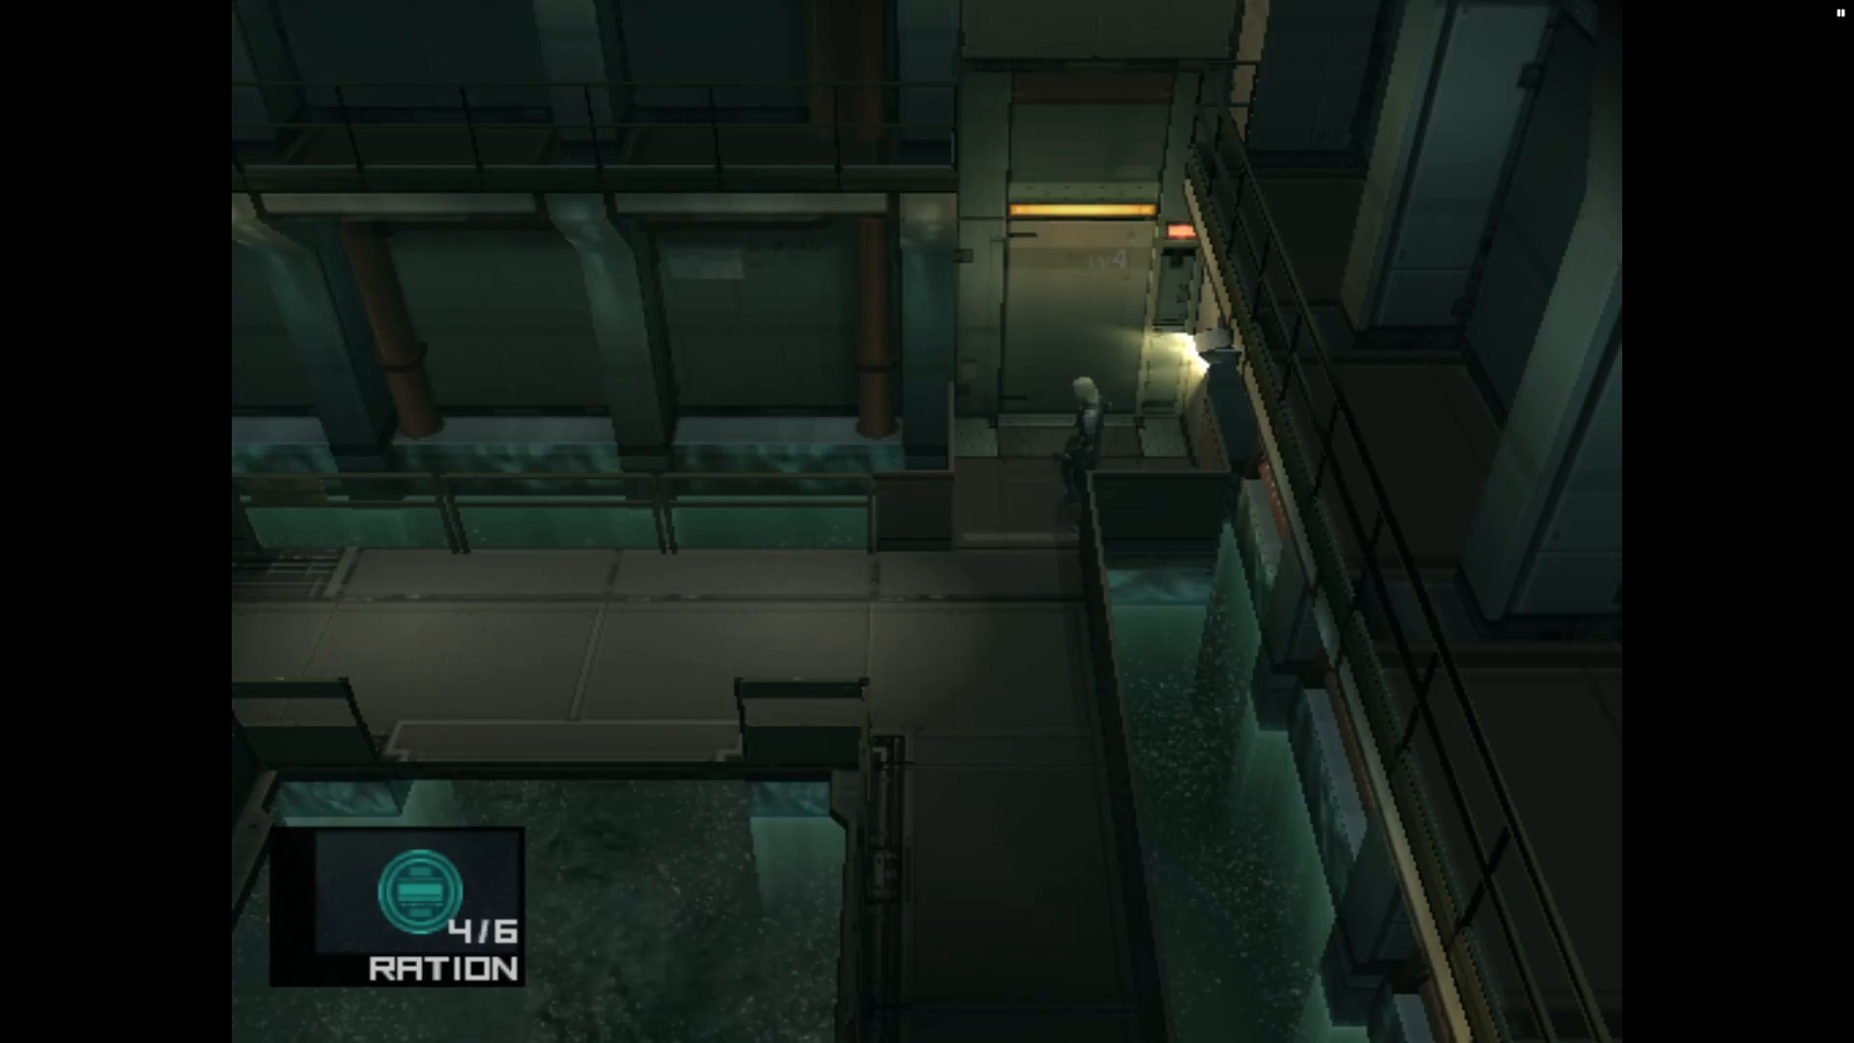
Target the METAL GEAR SOLID 2 OBS scene and mark the lower part of the game screen as the capture area
{"action": "left_click", "coordinate": [551, 200]}
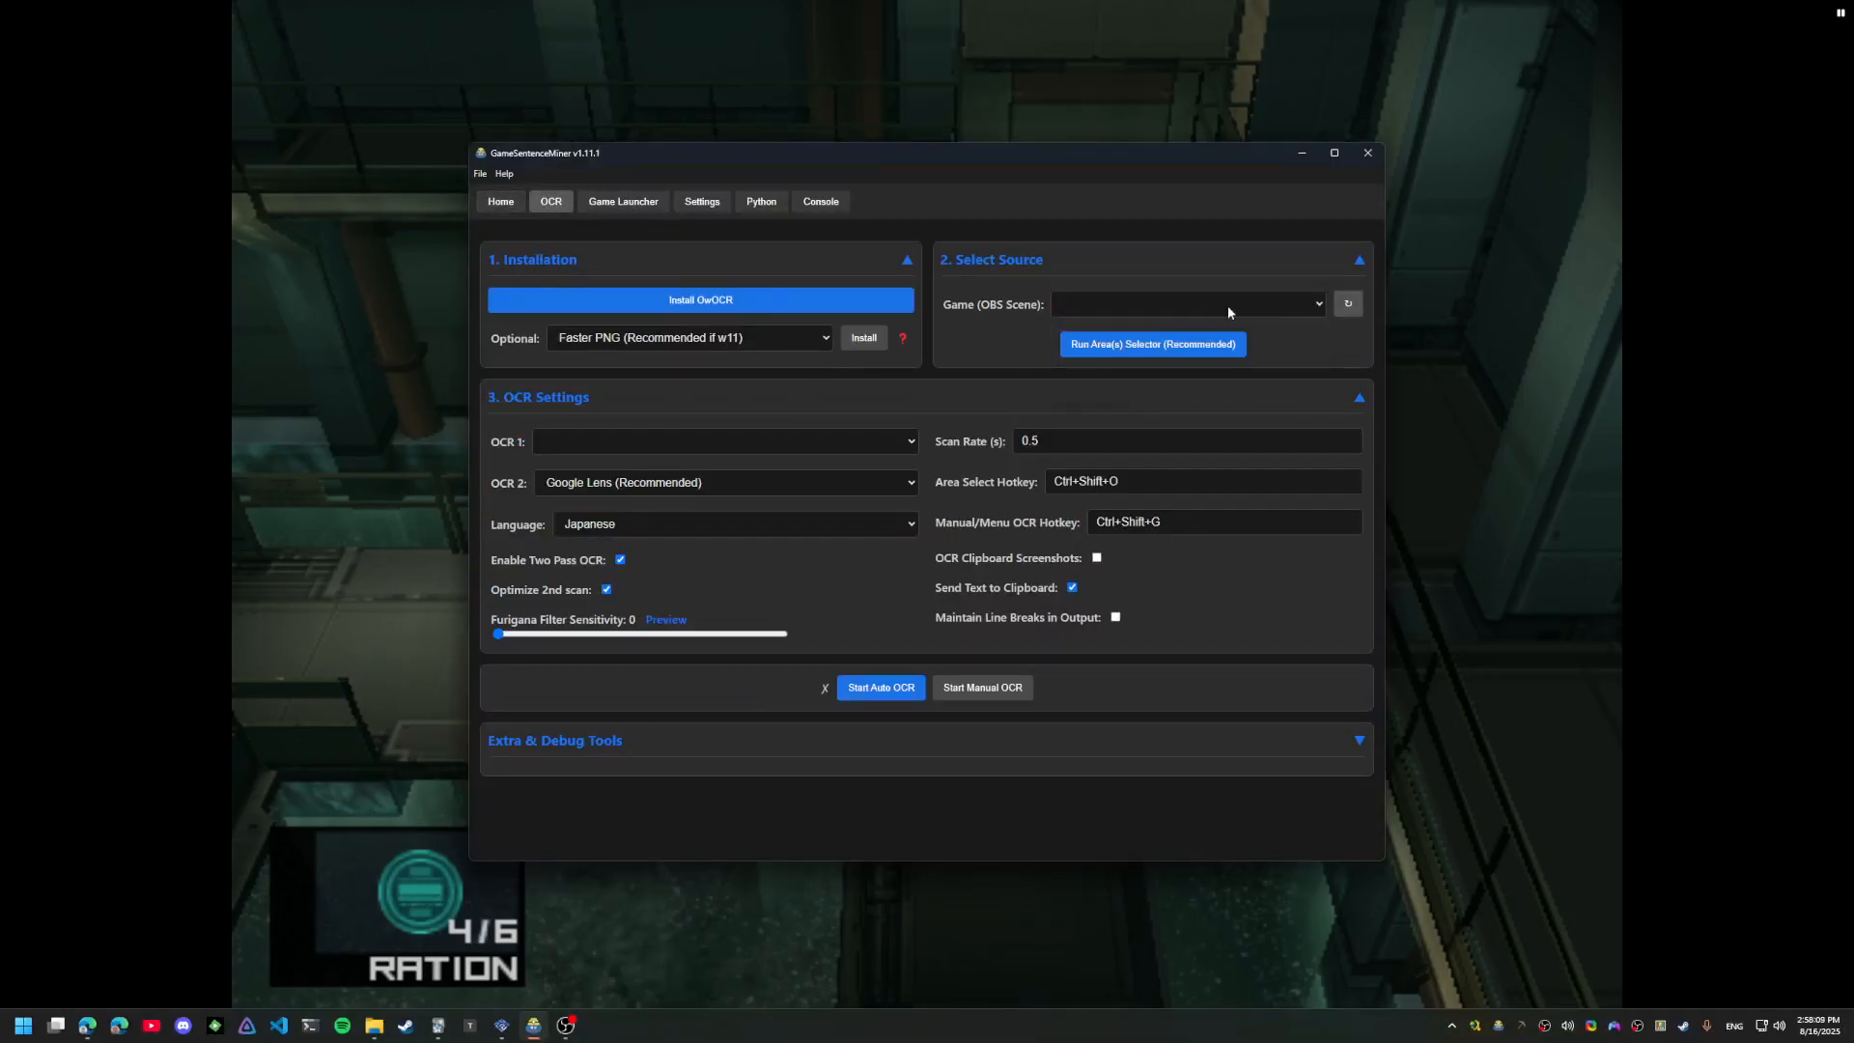
{"action": "left_click", "coordinate": [1185, 303]}
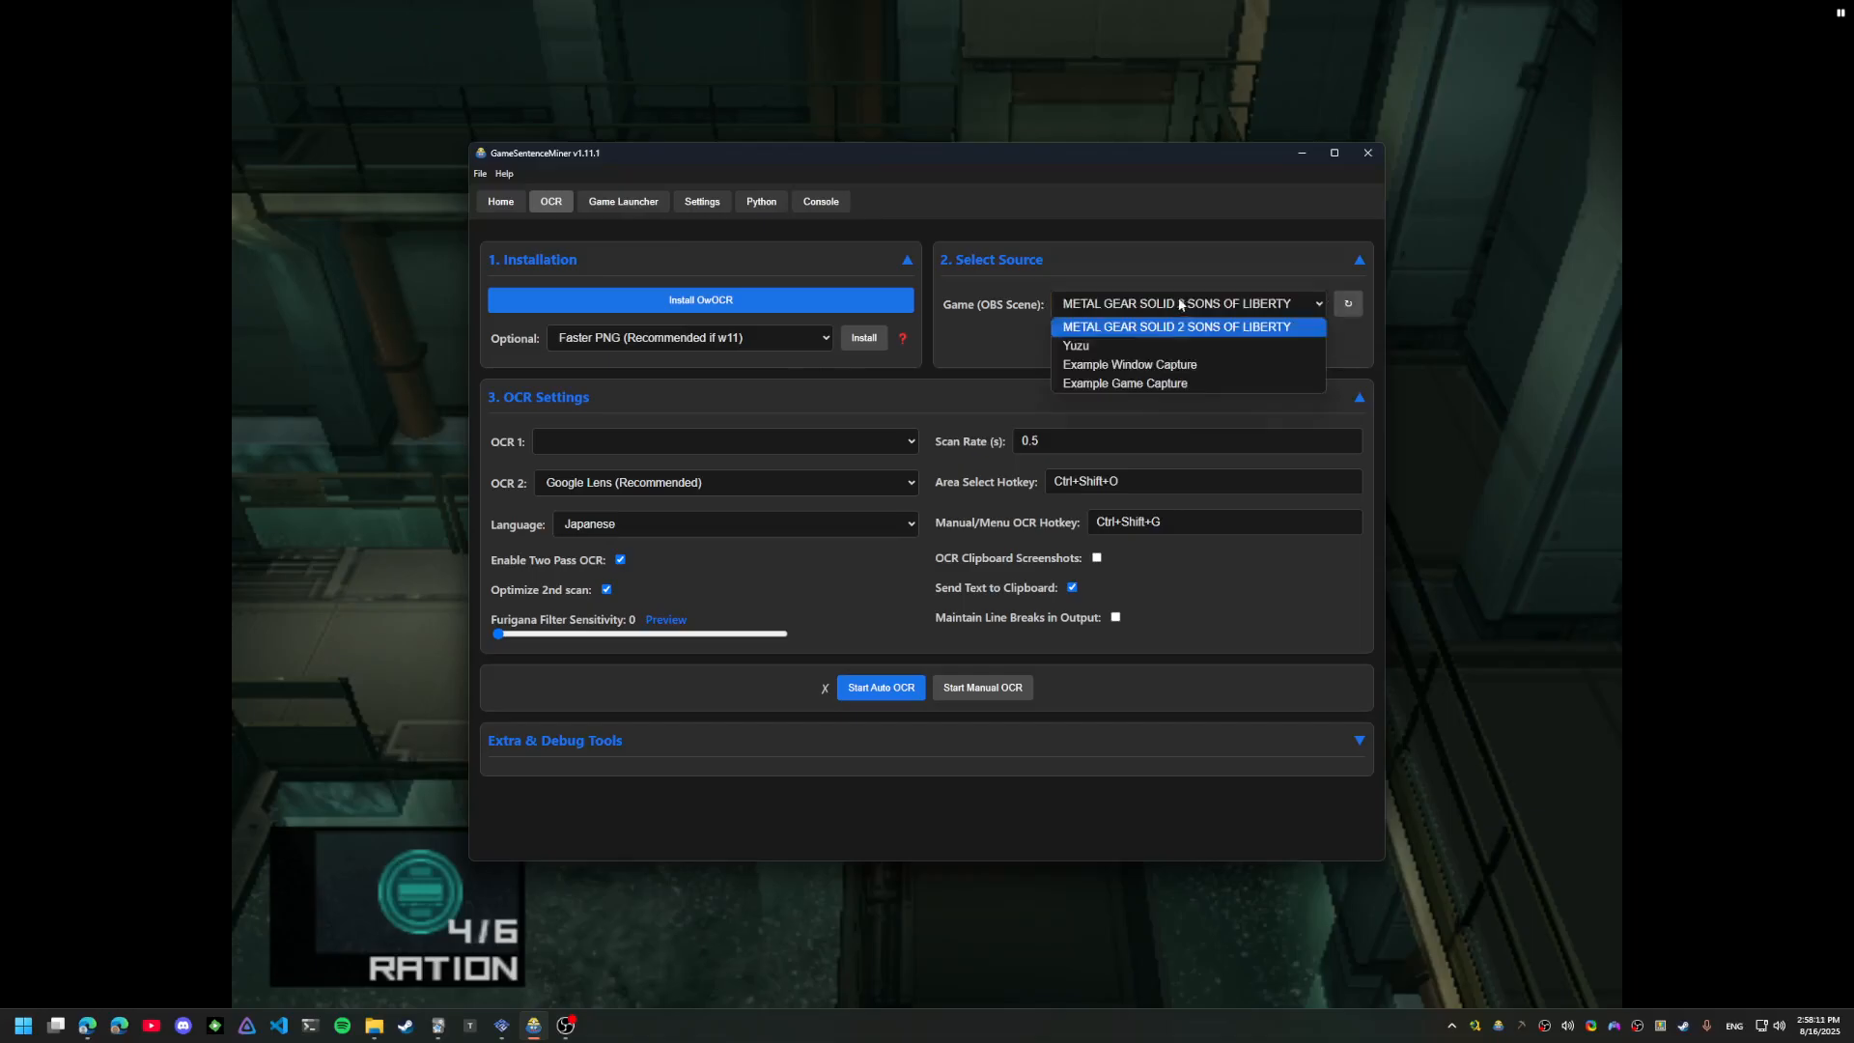
{"action": "left_click", "coordinate": [1176, 326]}
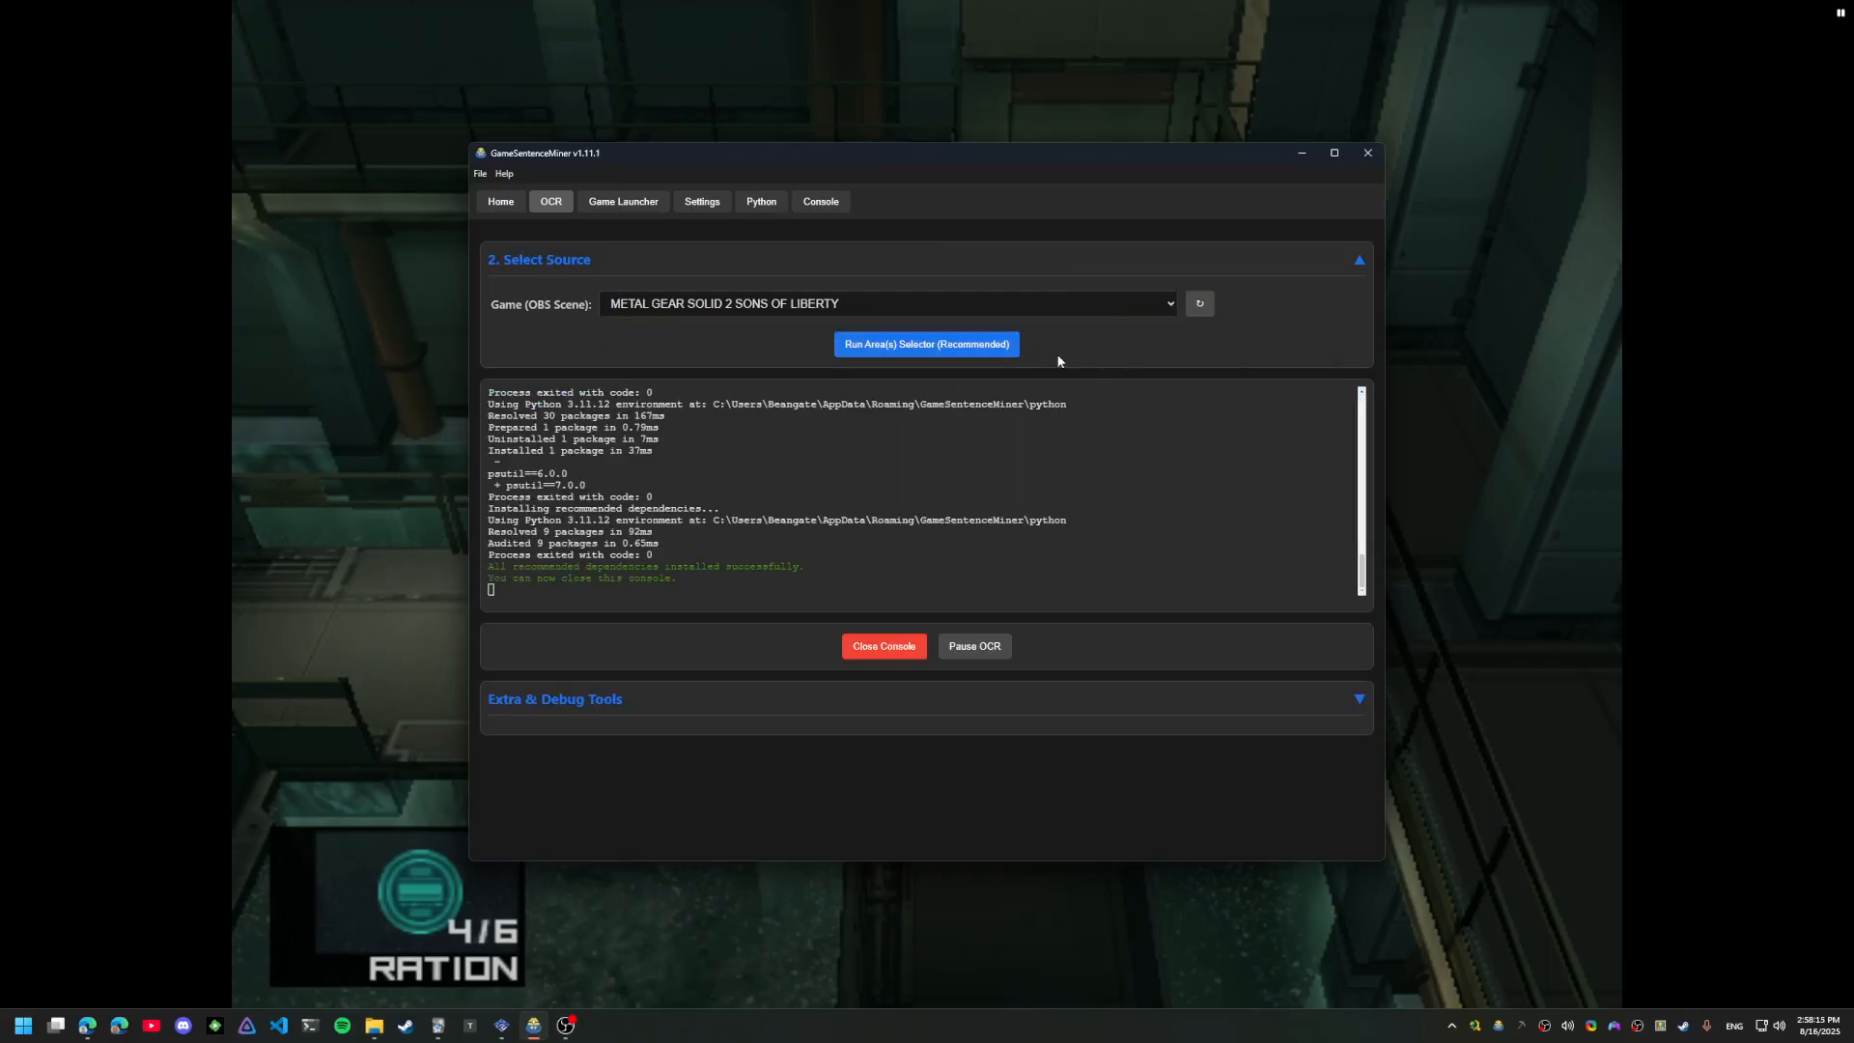
{"action": "left_click", "coordinate": [925, 344]}
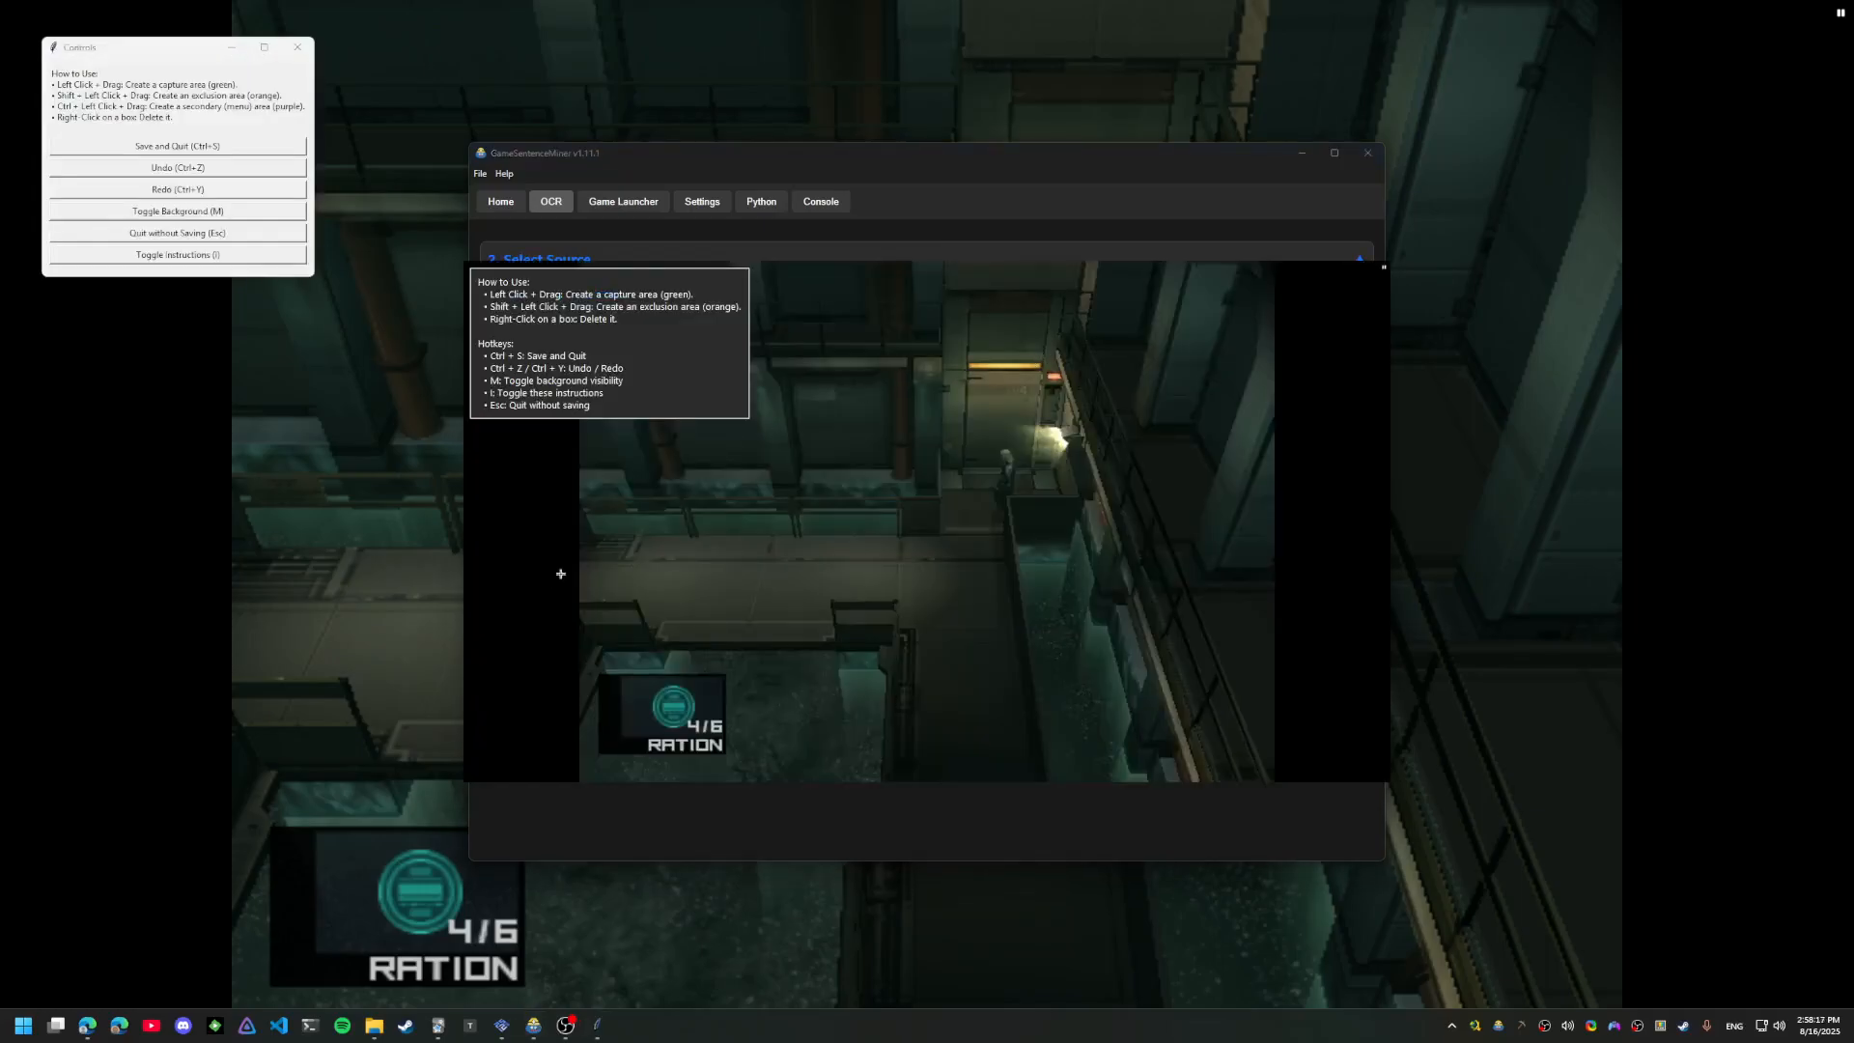
{"action": "left_click_drag", "start_coordinate": [577, 514], "coordinate": [863, 644]}
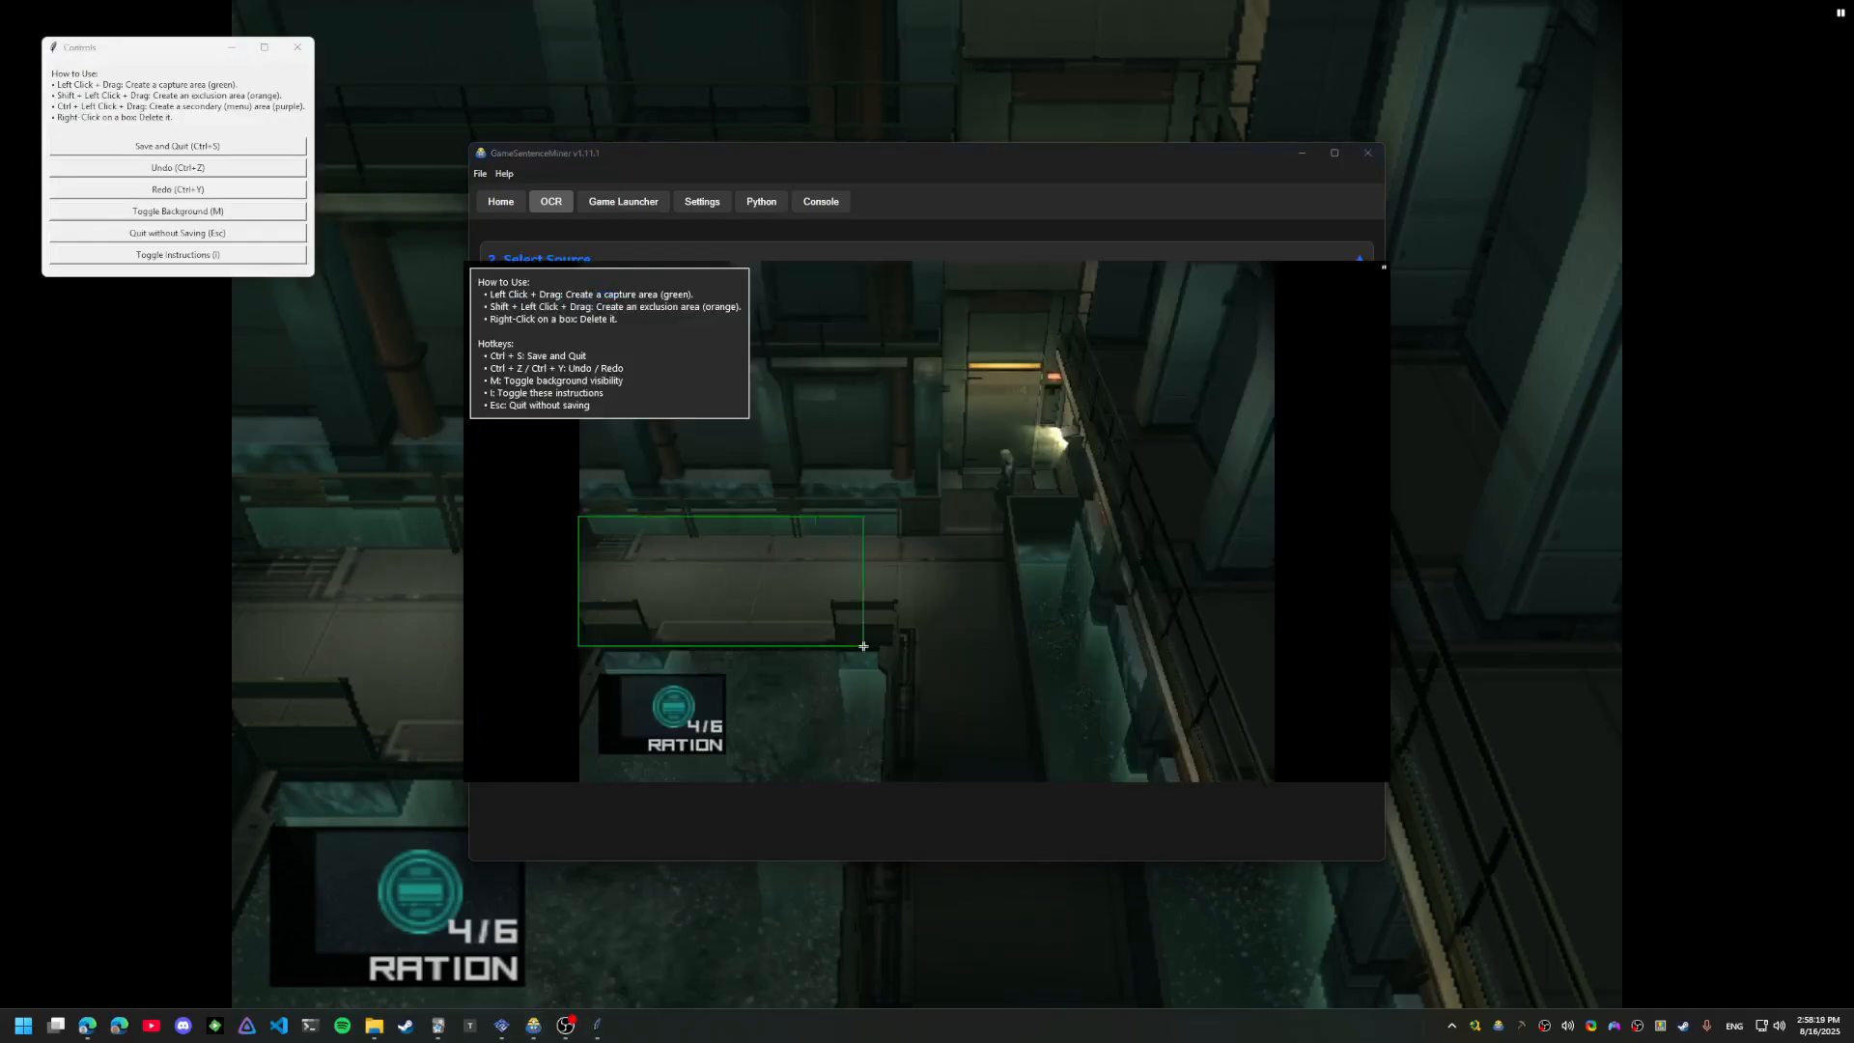
{"action": "left_click_drag", "start_coordinate": [863, 645], "coordinate": [1087, 734]}
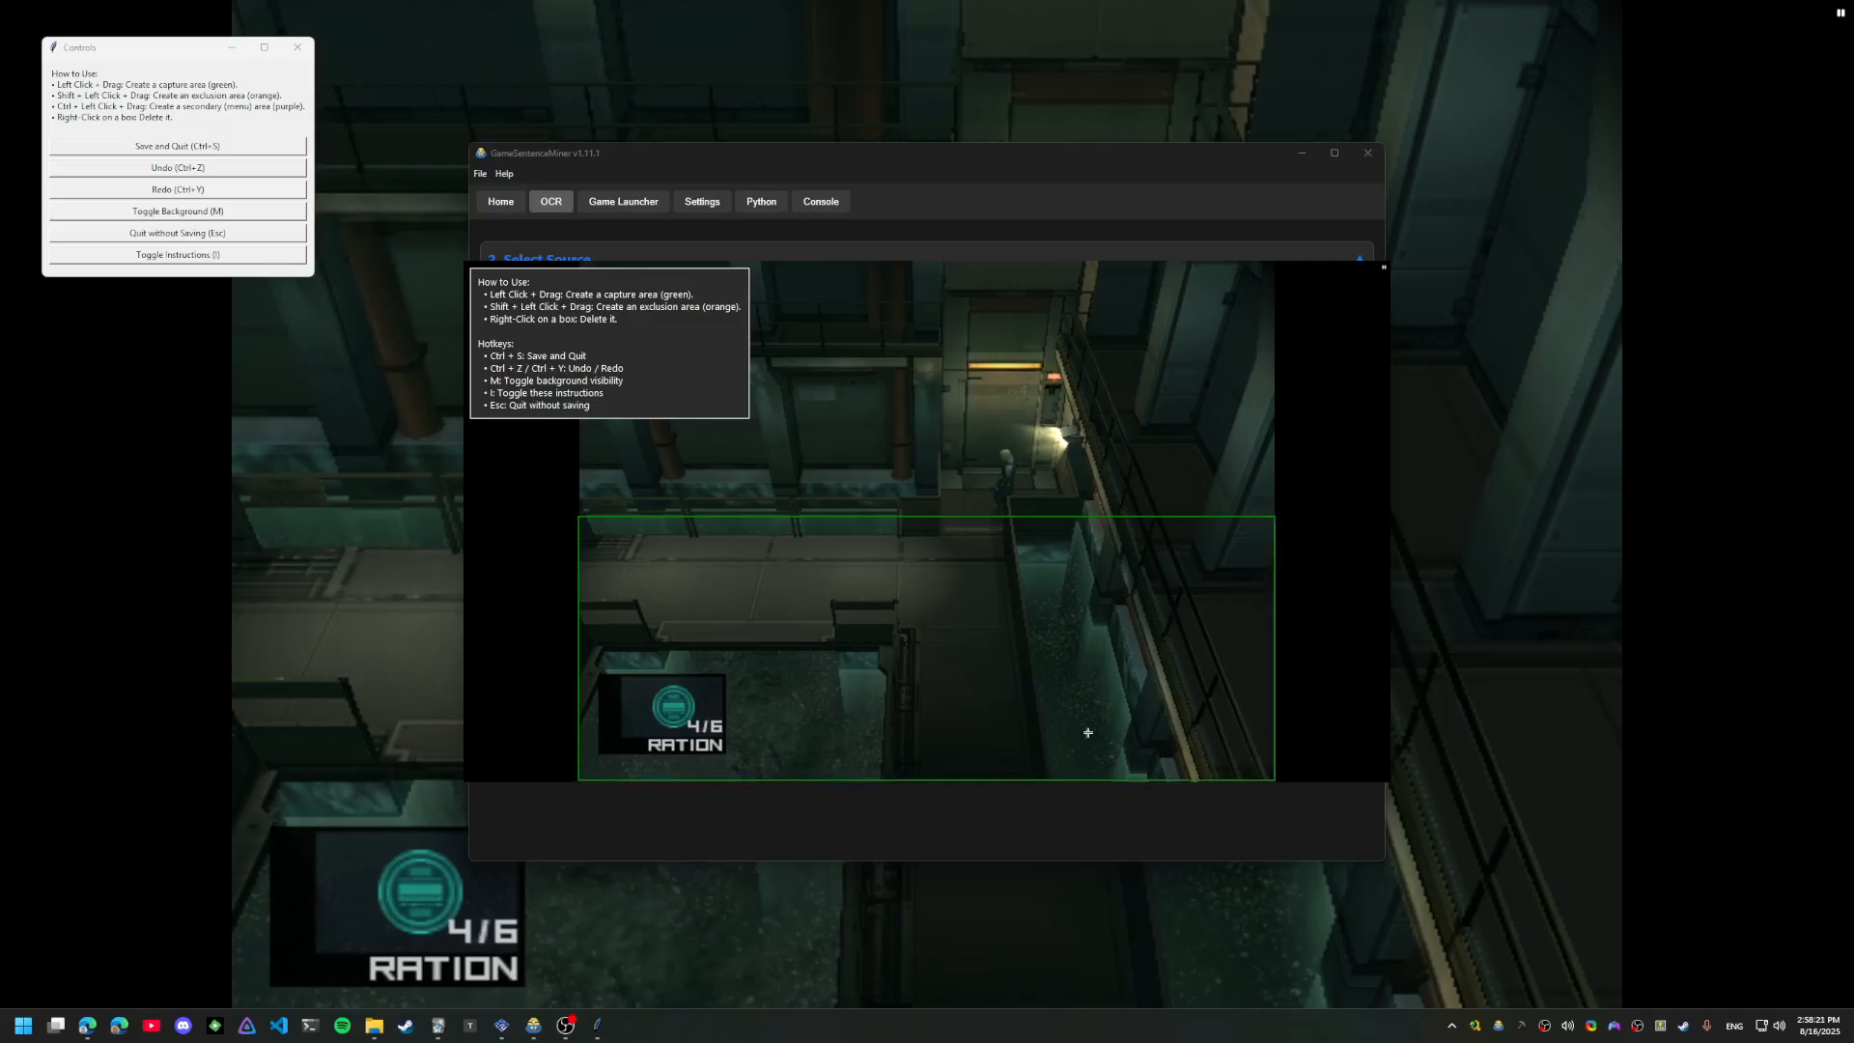
{"action": "mouse_move", "coordinate": [763, 611]}
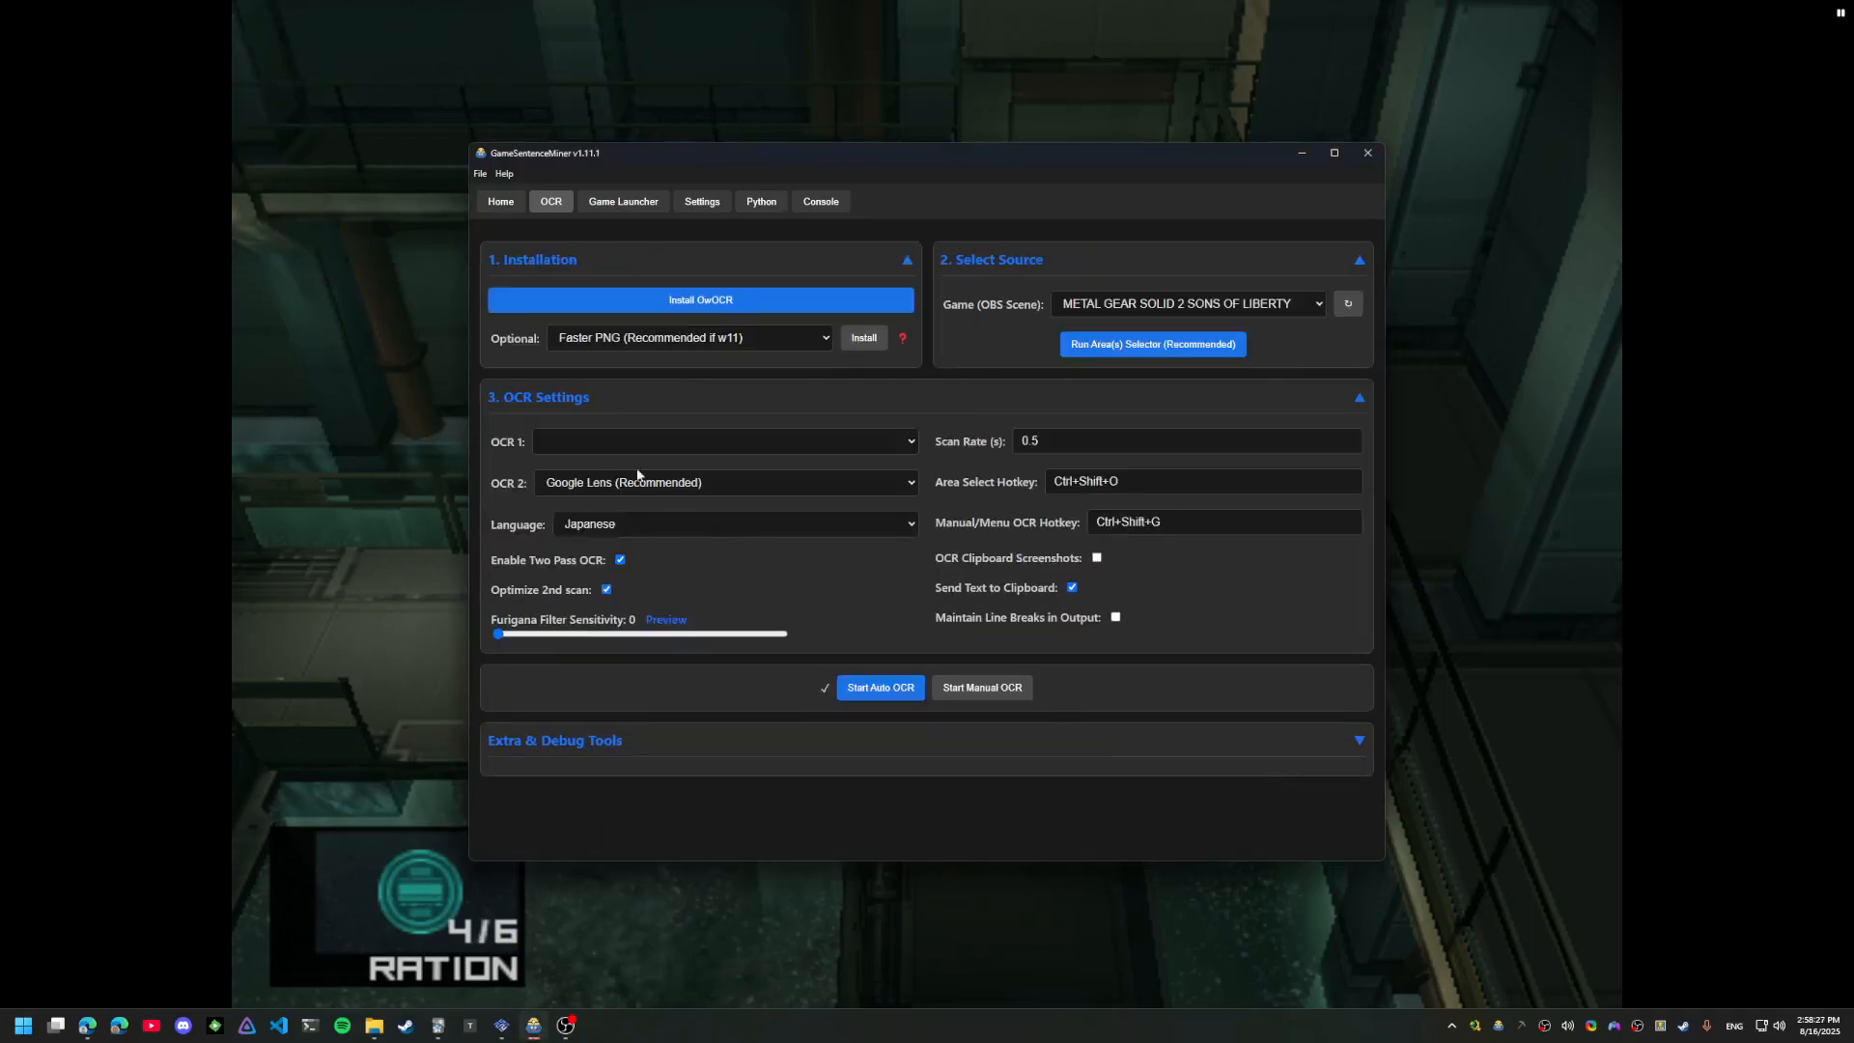
Set OCR 1 to OneOCR and stop sending recognised text to the clipboard
{"action": "left_click", "coordinate": [722, 440]}
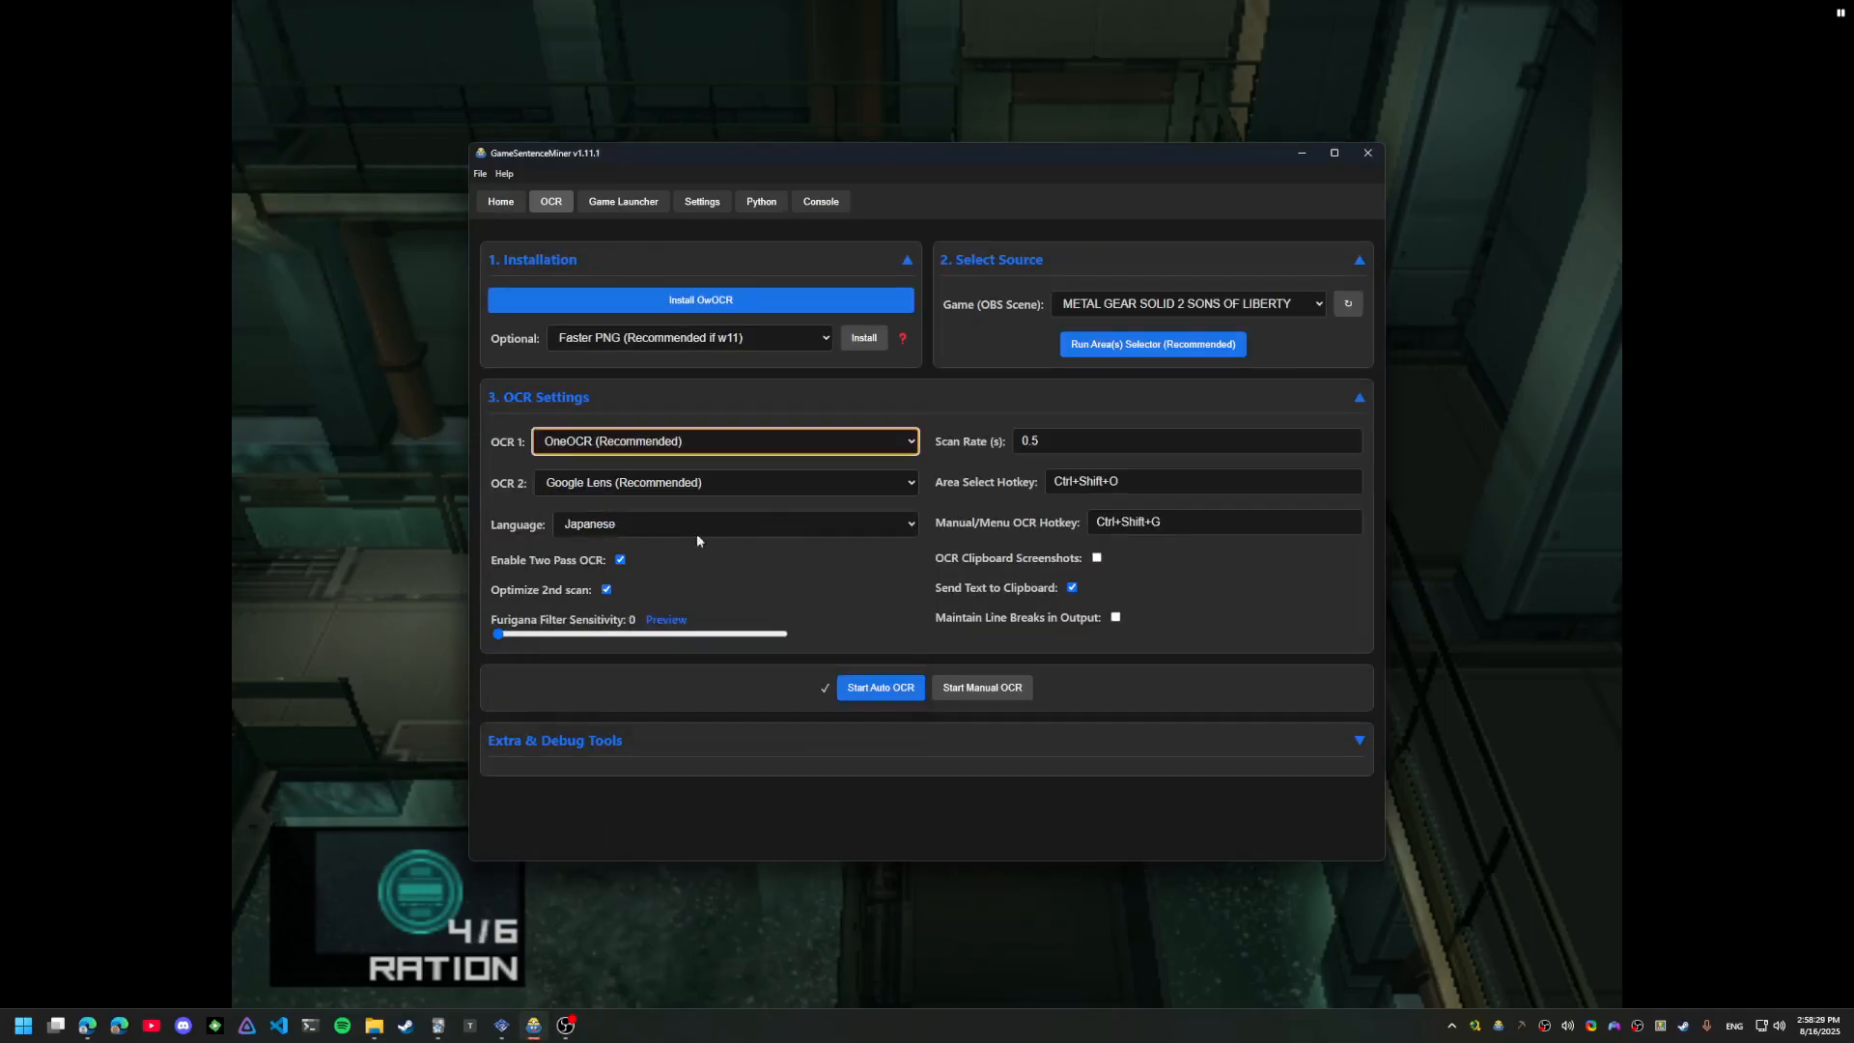
{"action": "left_click", "coordinate": [880, 687]}
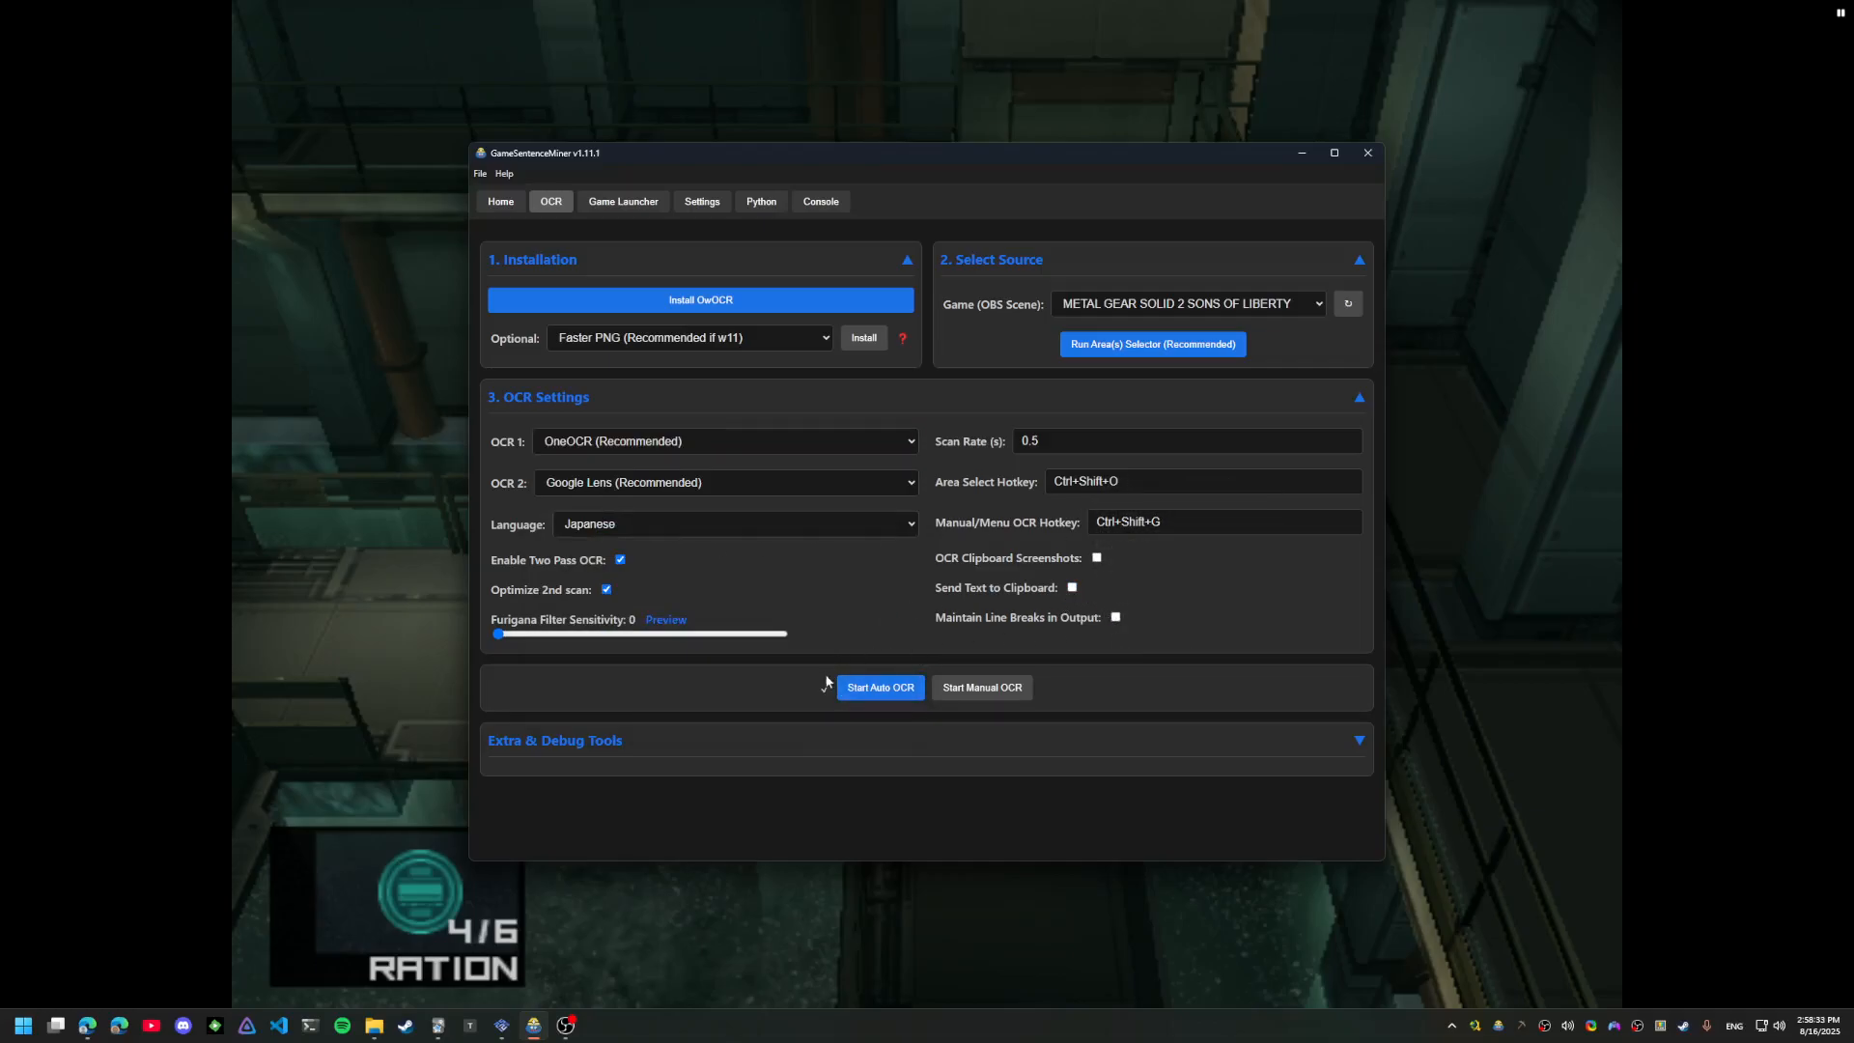
Advance the Codec conversation to the Colonel's line about Emma, then switch to the browser texthooker
{"action": "left_click", "coordinate": [878, 687]}
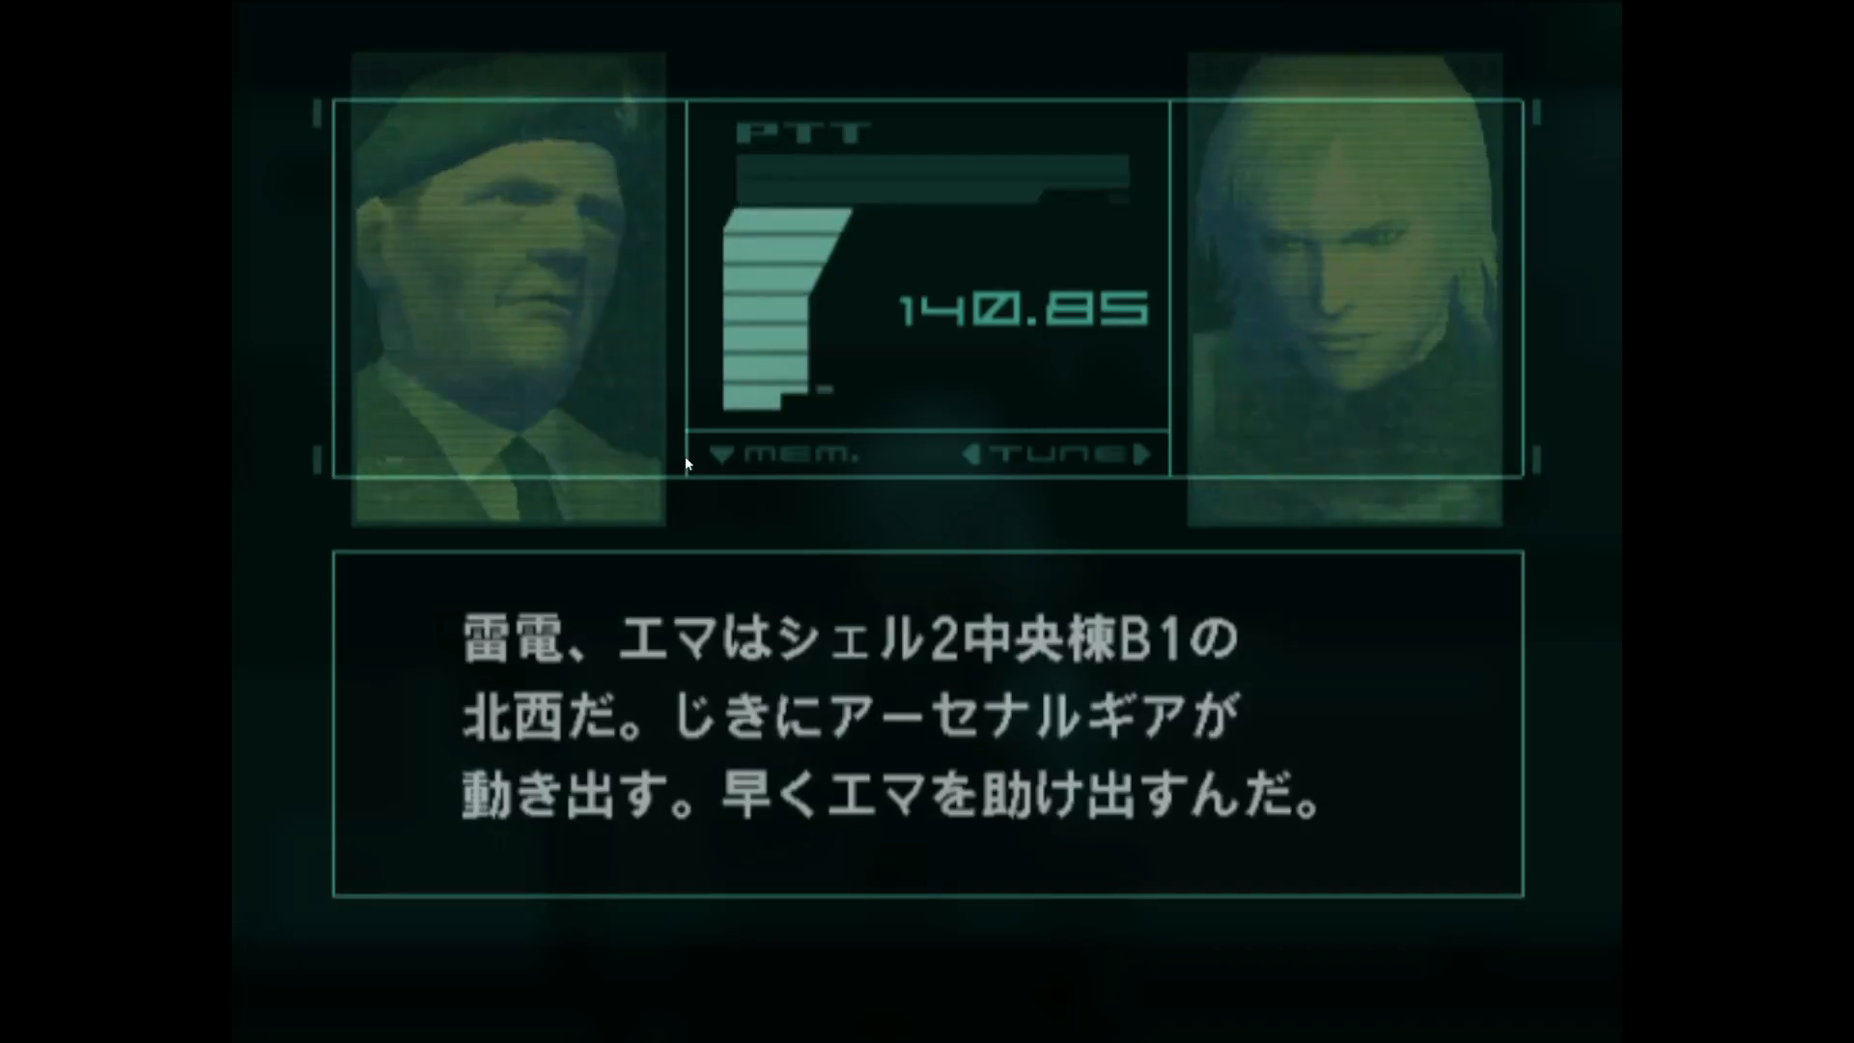
{"action": "left_click", "coordinate": [21, 1025]}
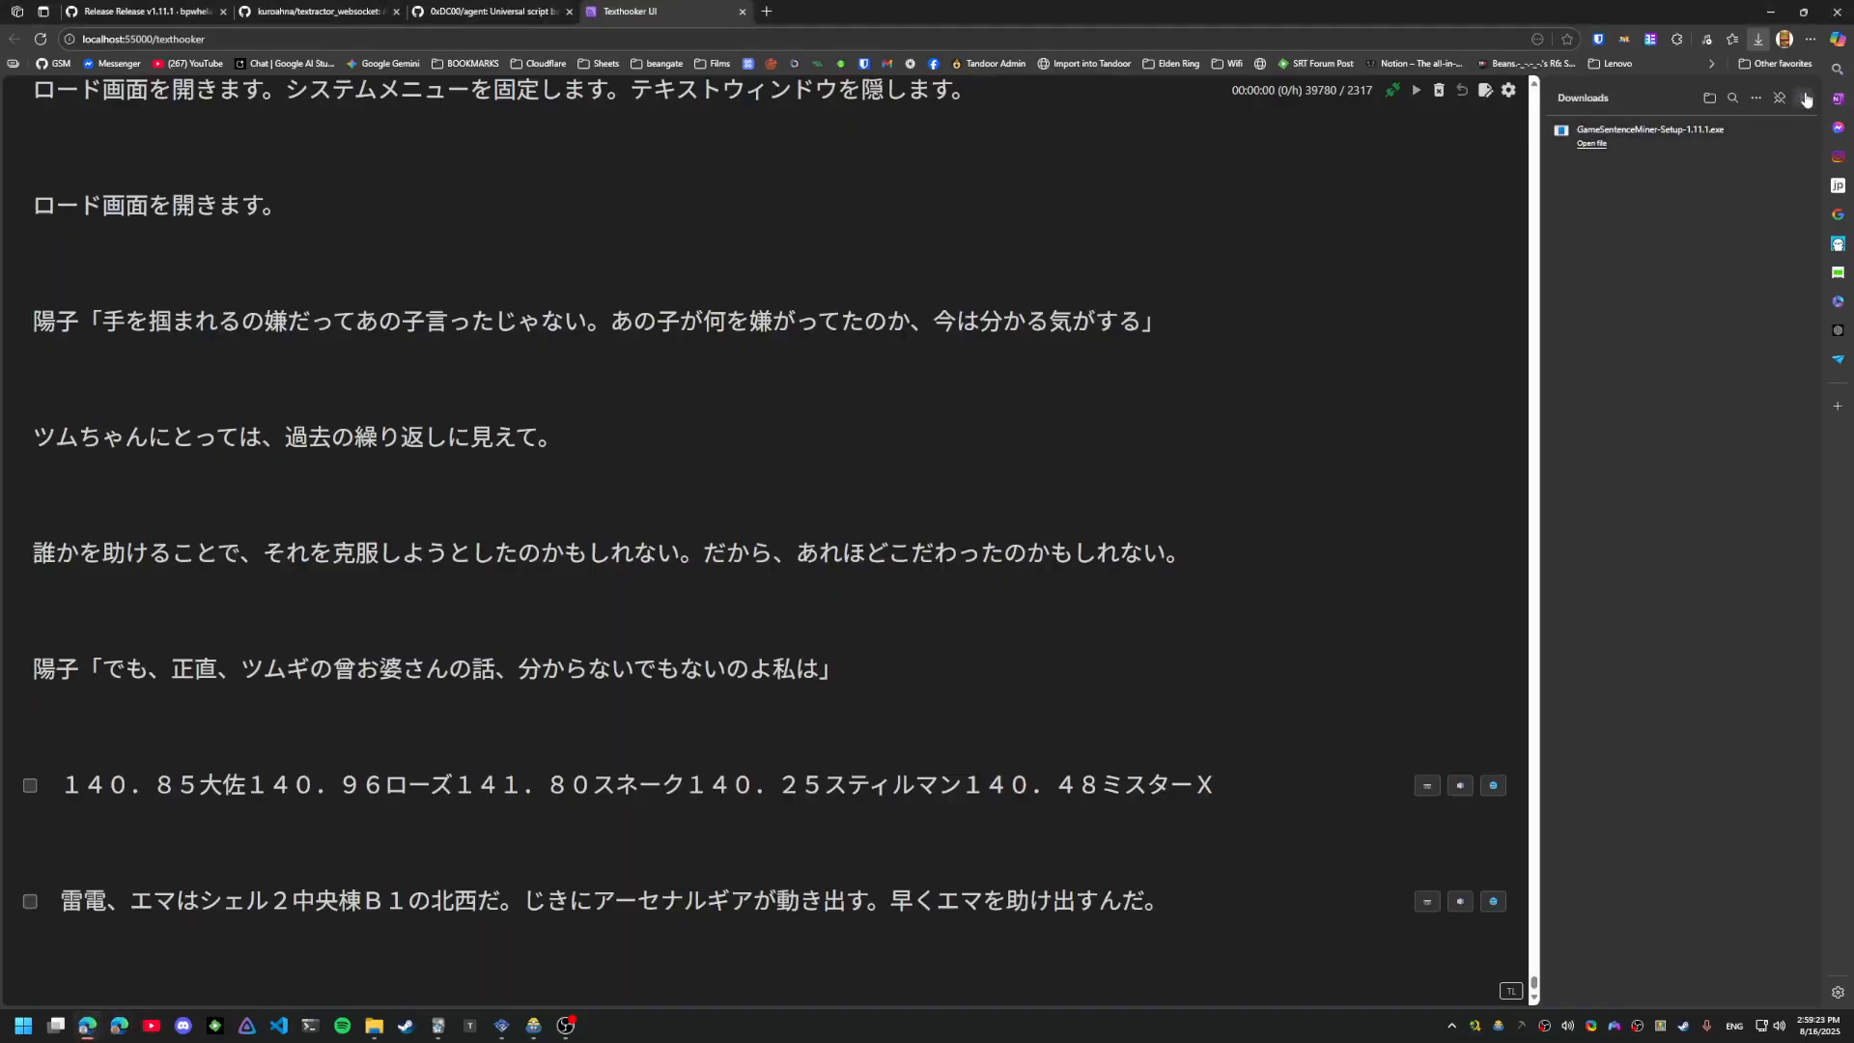
Close the downloads list and add 北西 from the Yomitan popup as a new Anki card
{"action": "left_click", "coordinate": [1779, 97]}
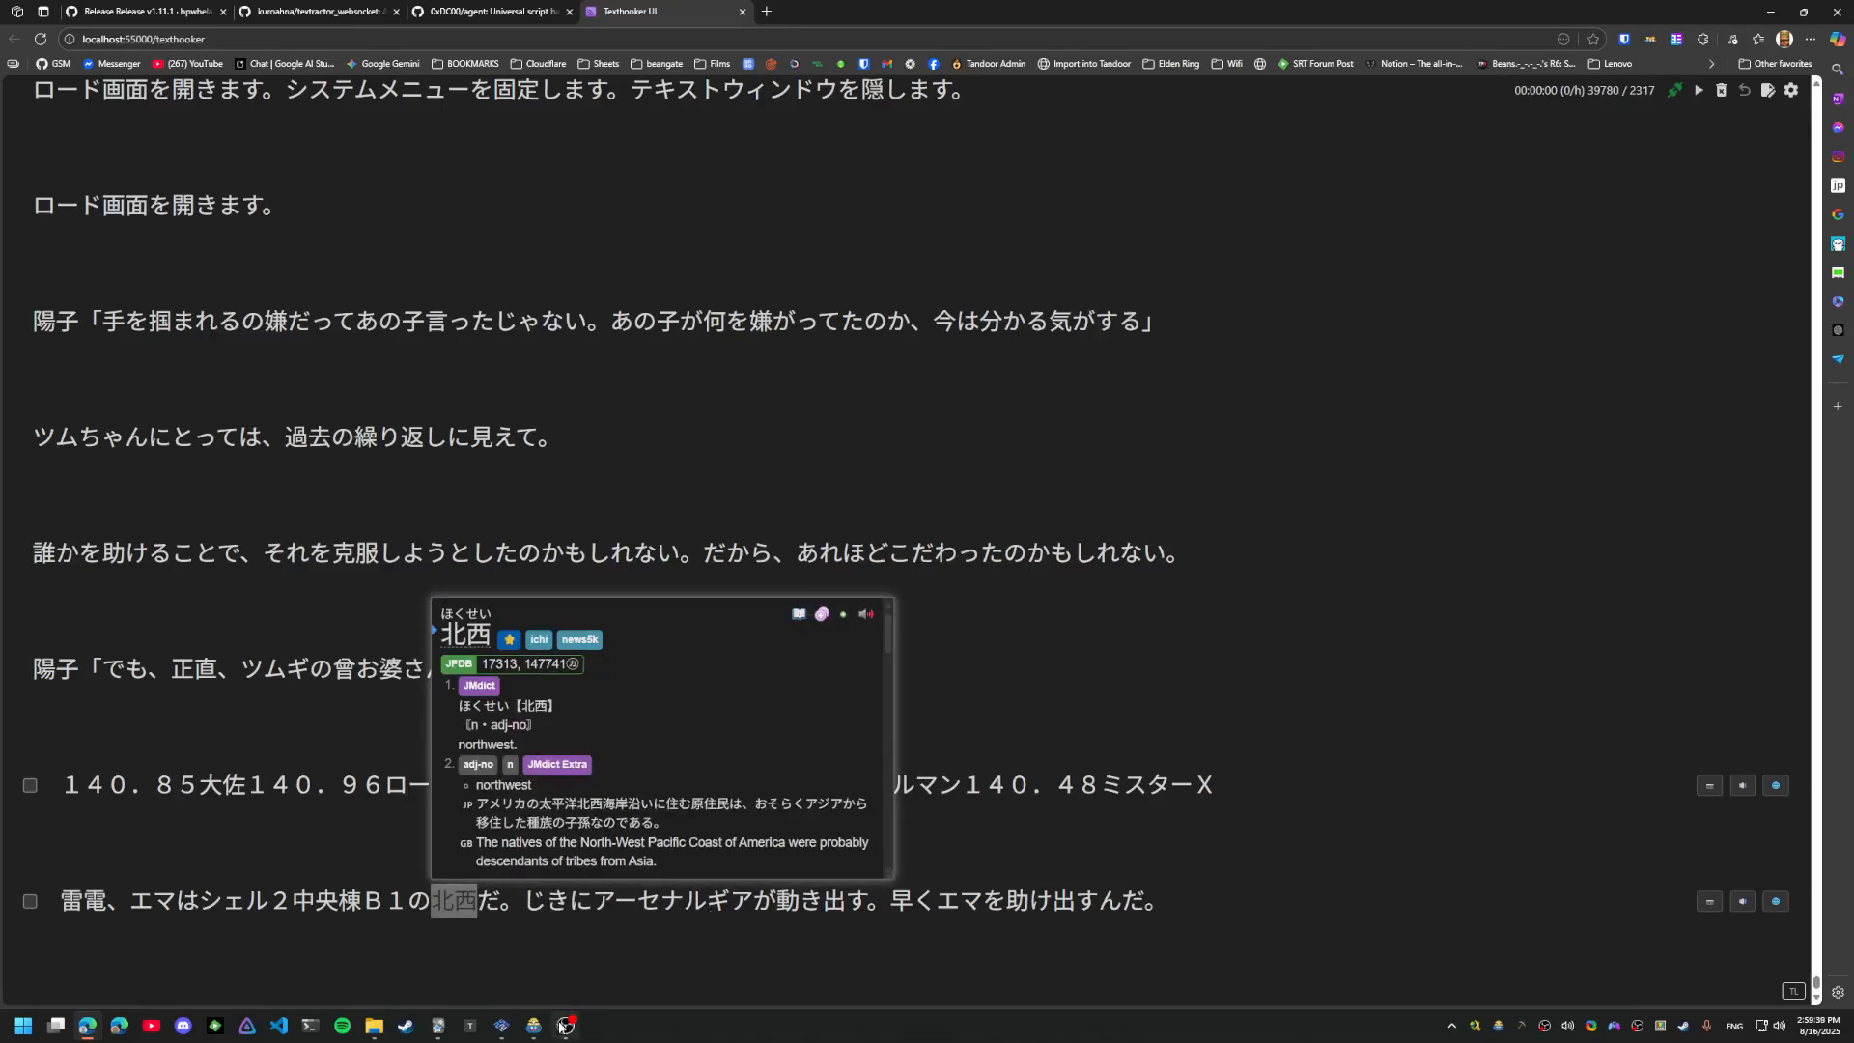
{"action": "left_click", "coordinate": [566, 1025]}
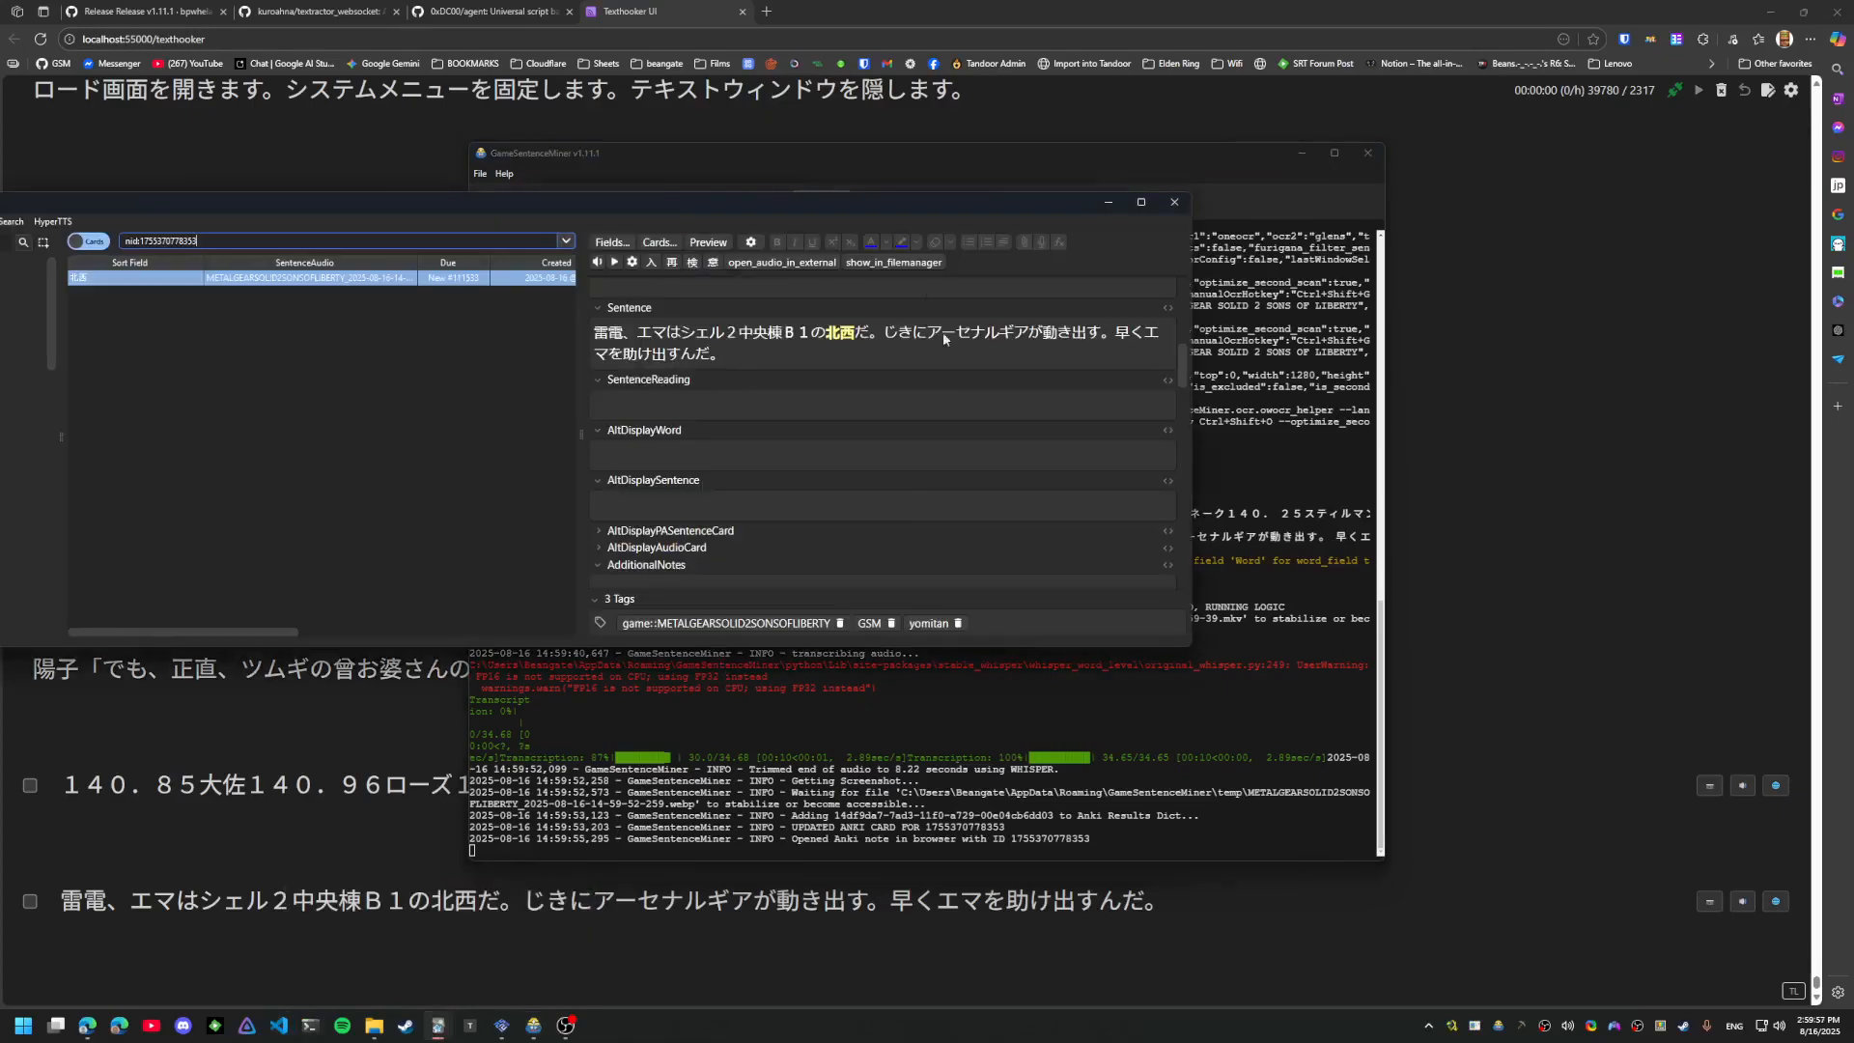
{"action": "left_click", "coordinate": [707, 241]}
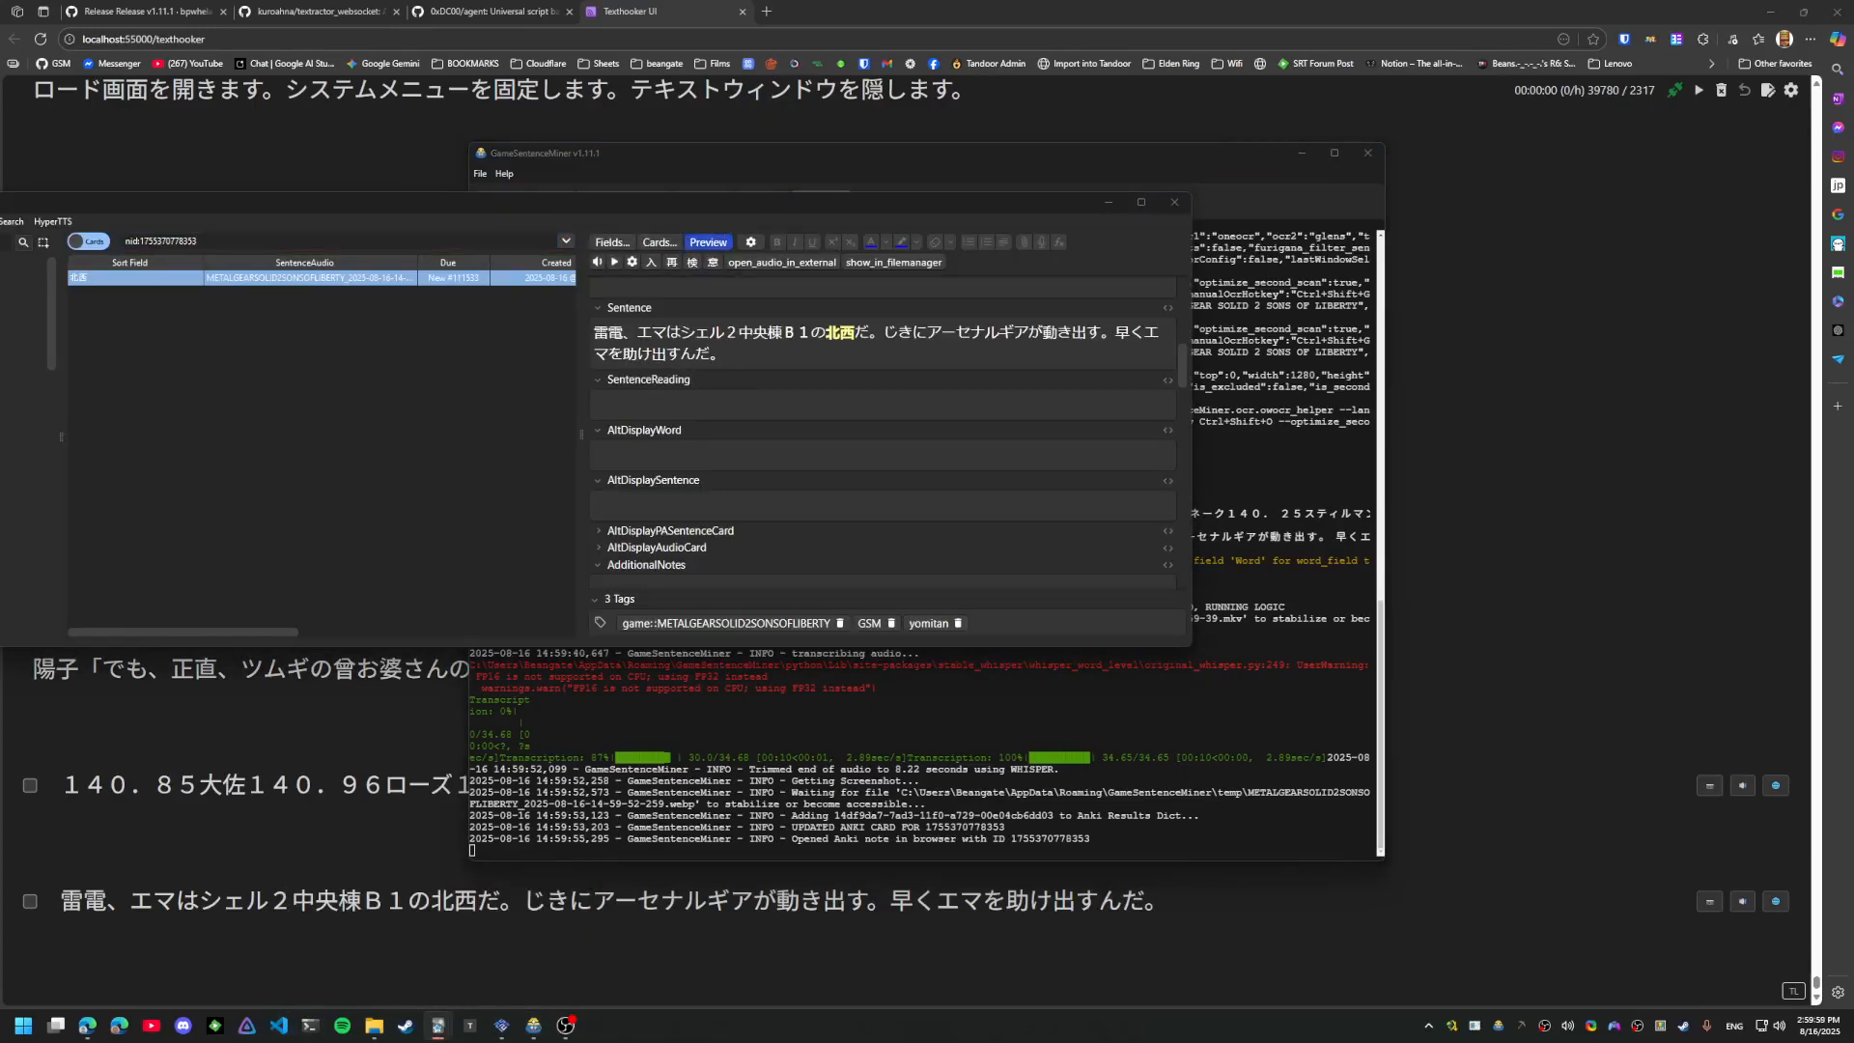
{"action": "left_click", "coordinate": [707, 244]}
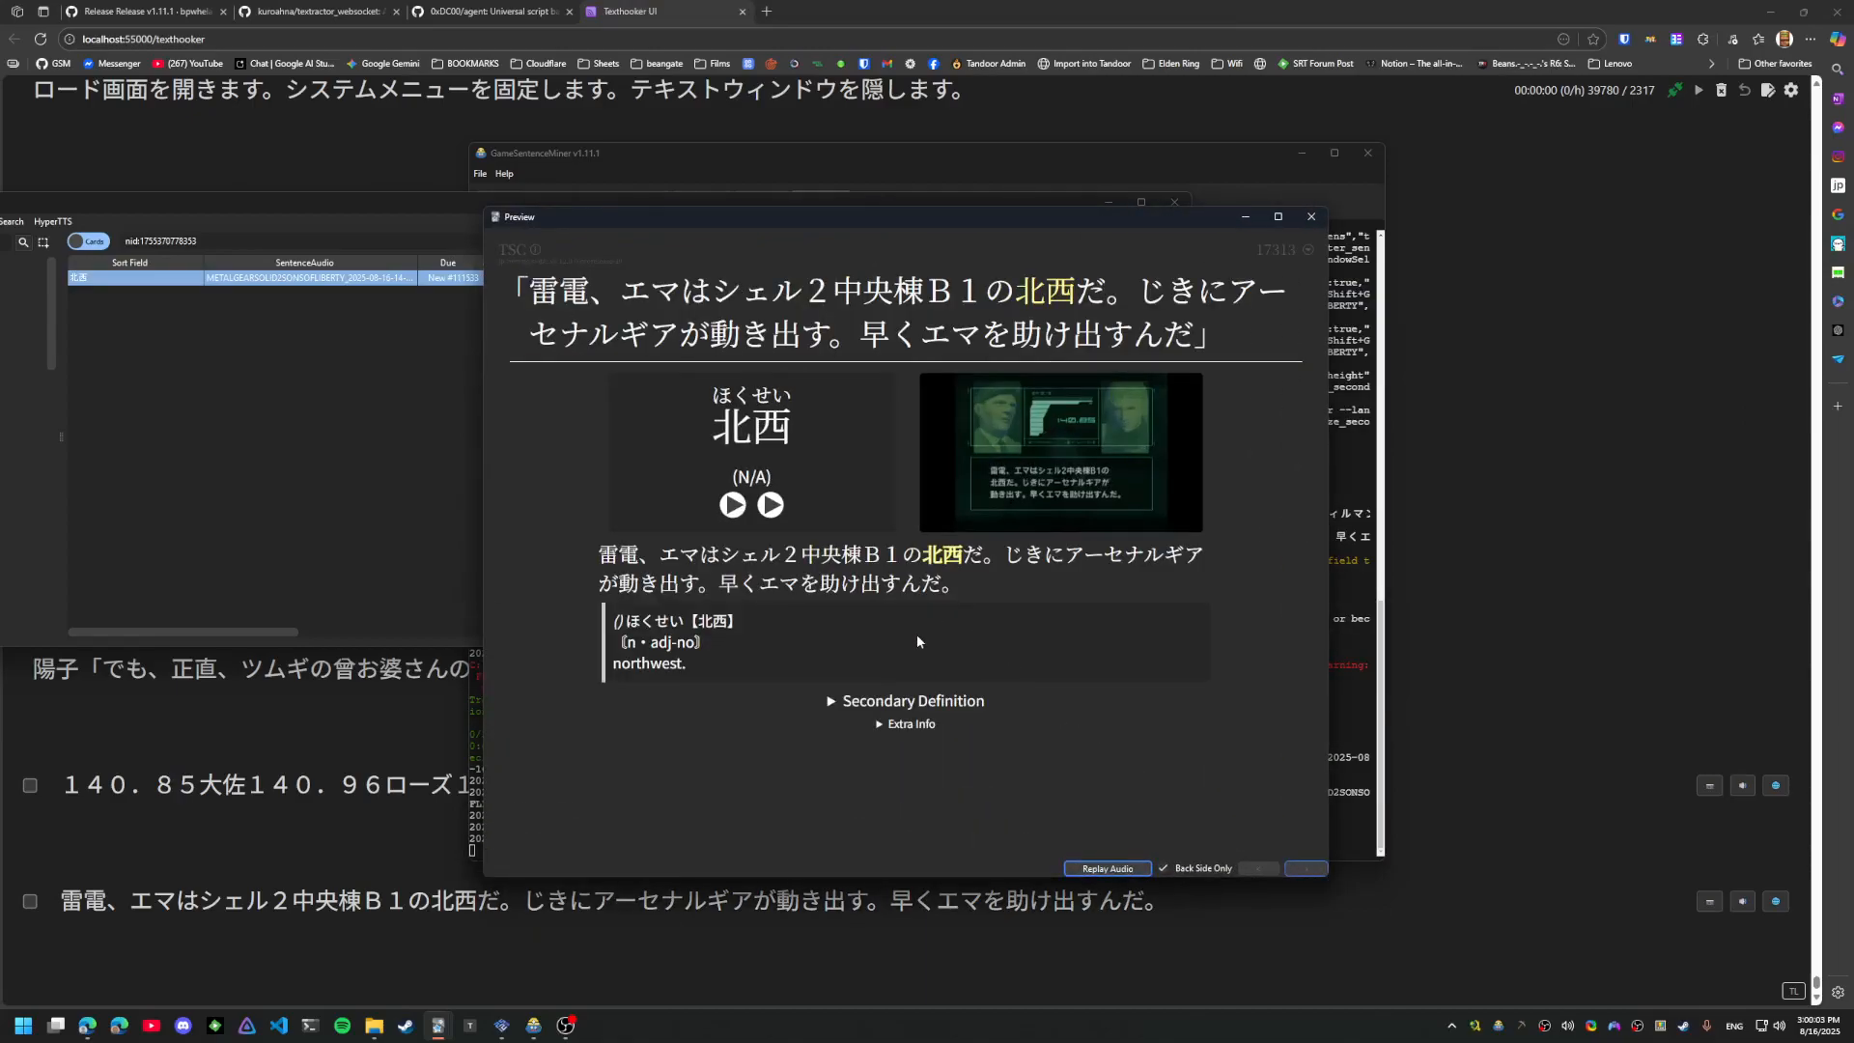
{"action": "mouse_move", "coordinate": [1209, 684]}
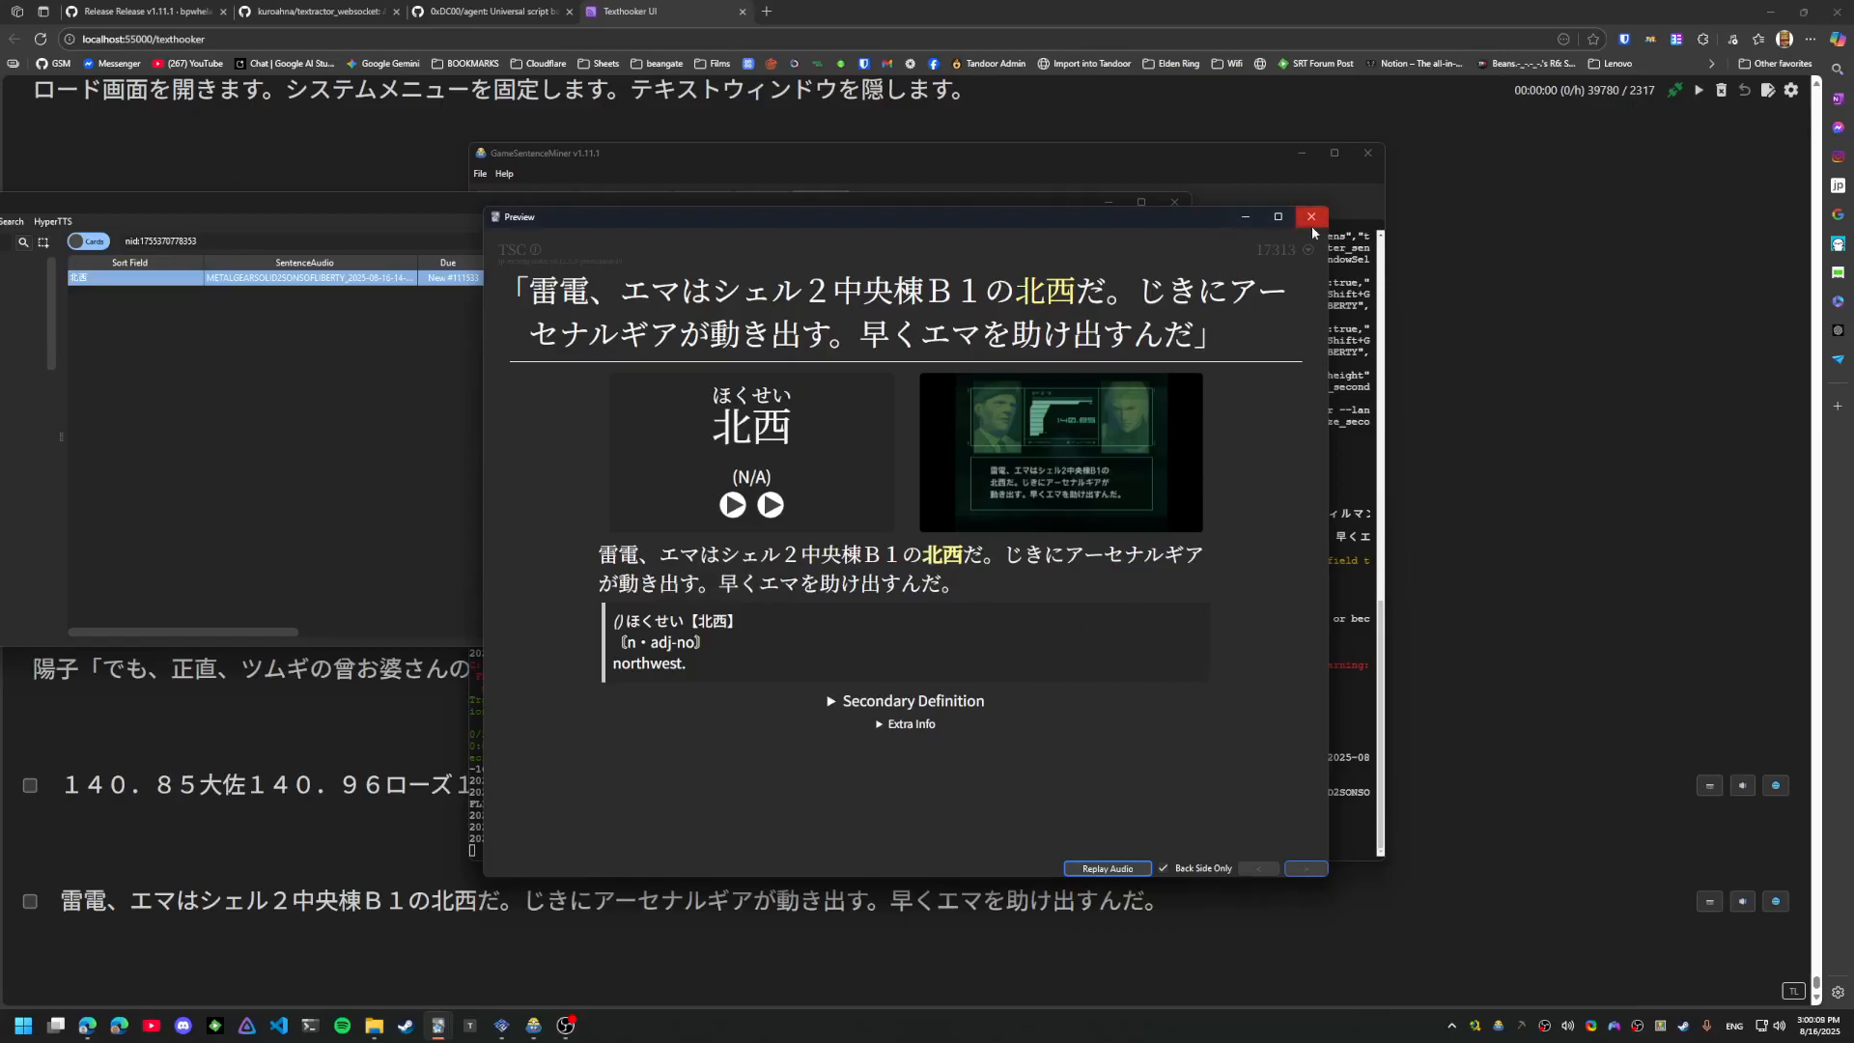
{"action": "mouse_move", "coordinate": [931, 662]}
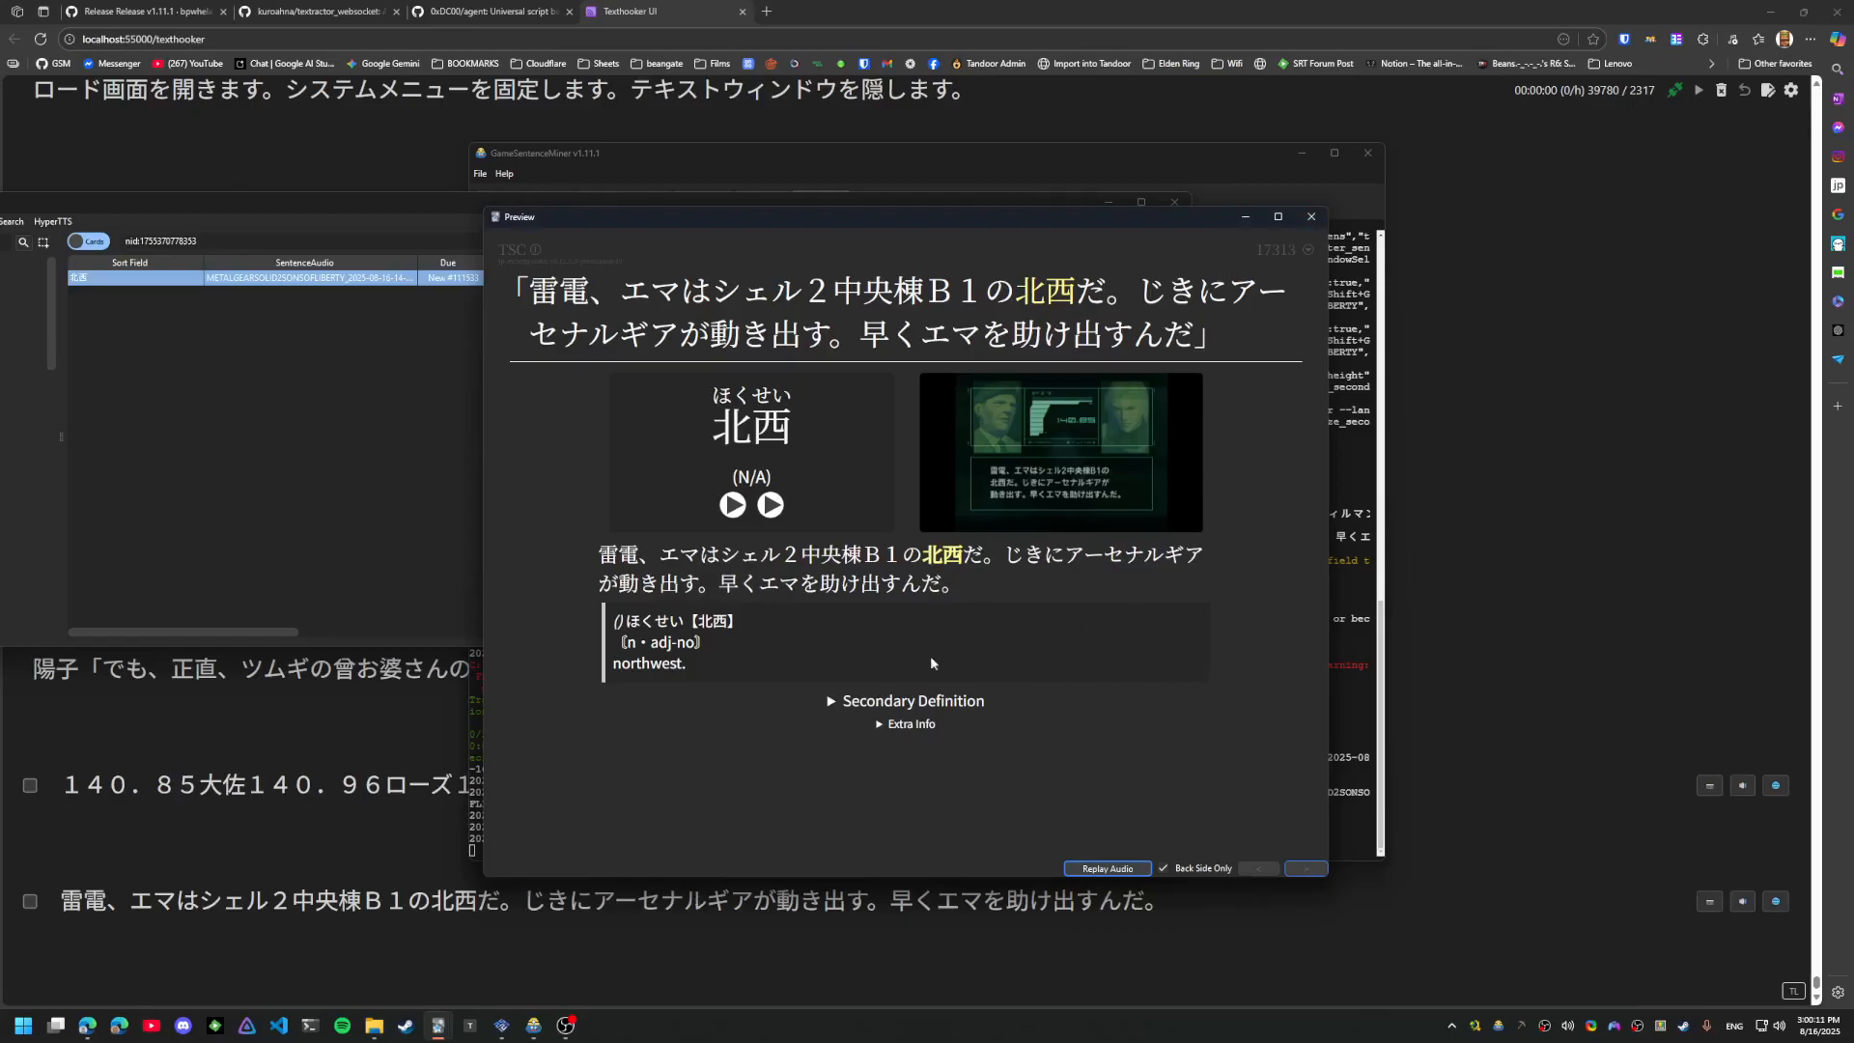
{"action": "double_click", "coordinate": [942, 584]}
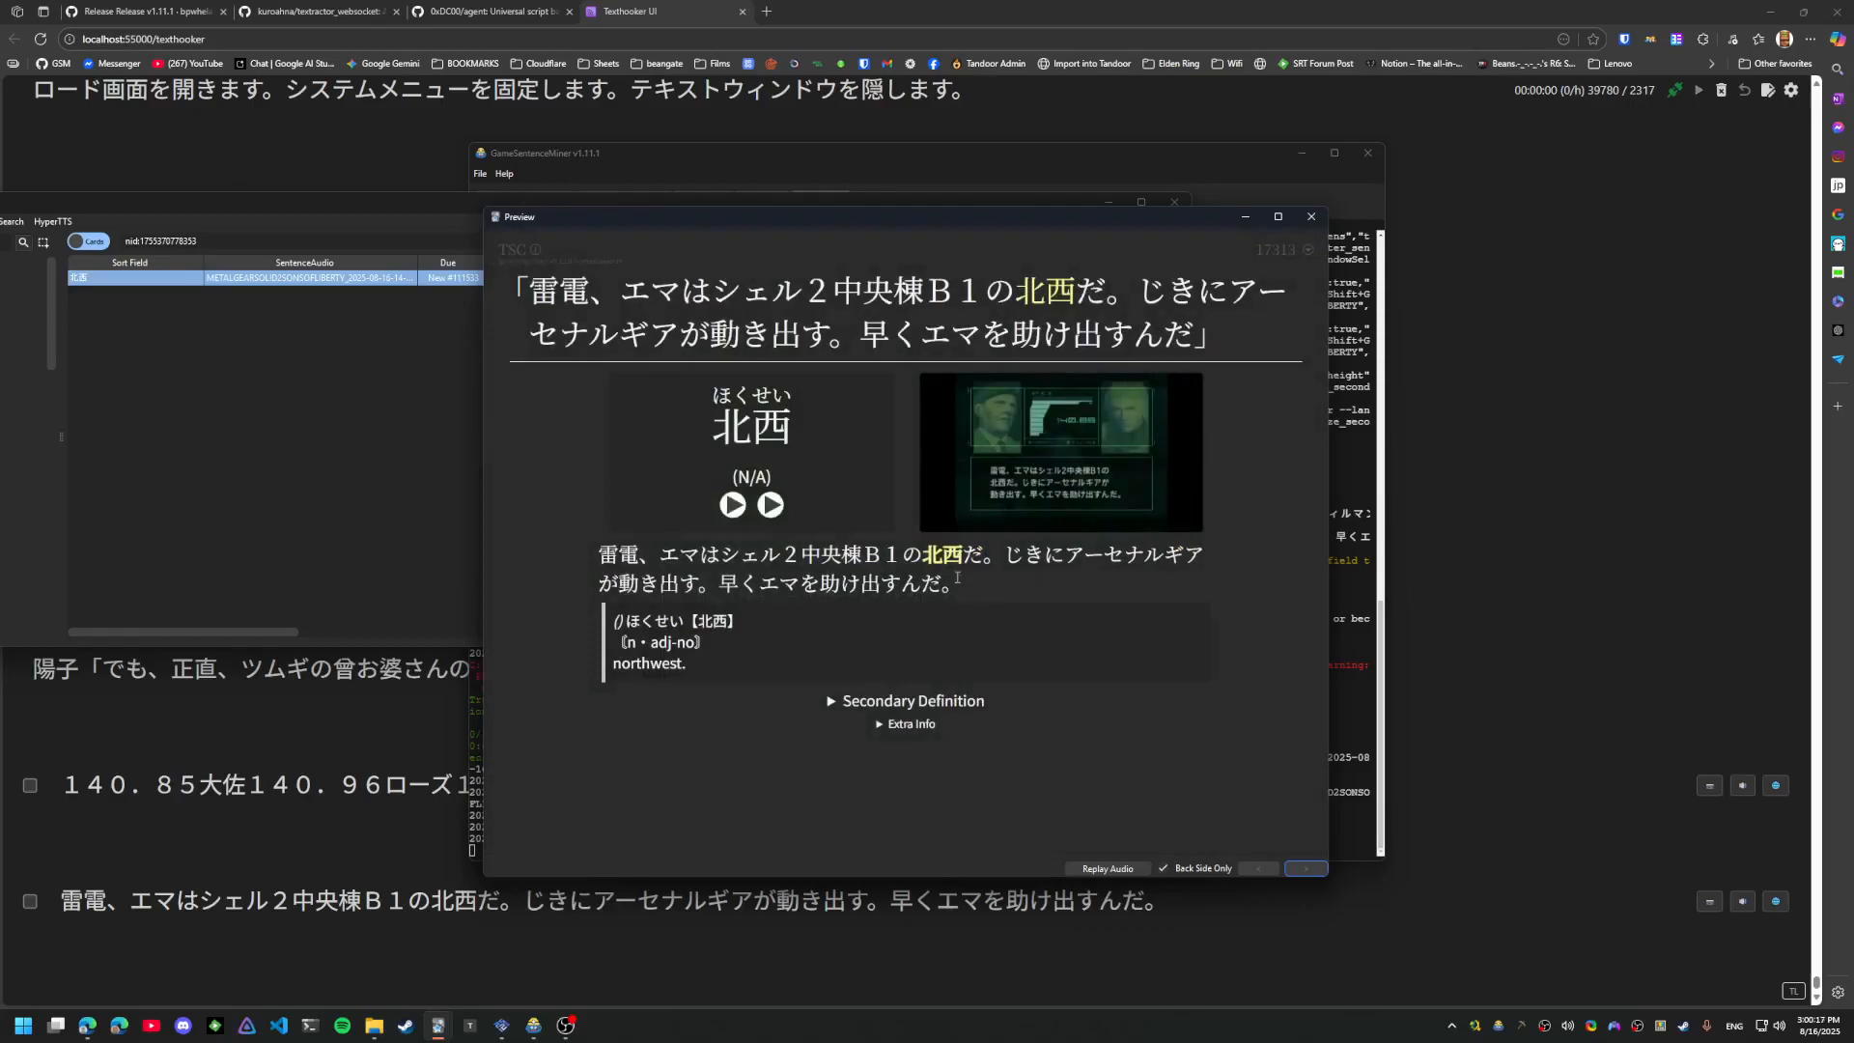
{"action": "mouse_move", "coordinate": [1309, 216]}
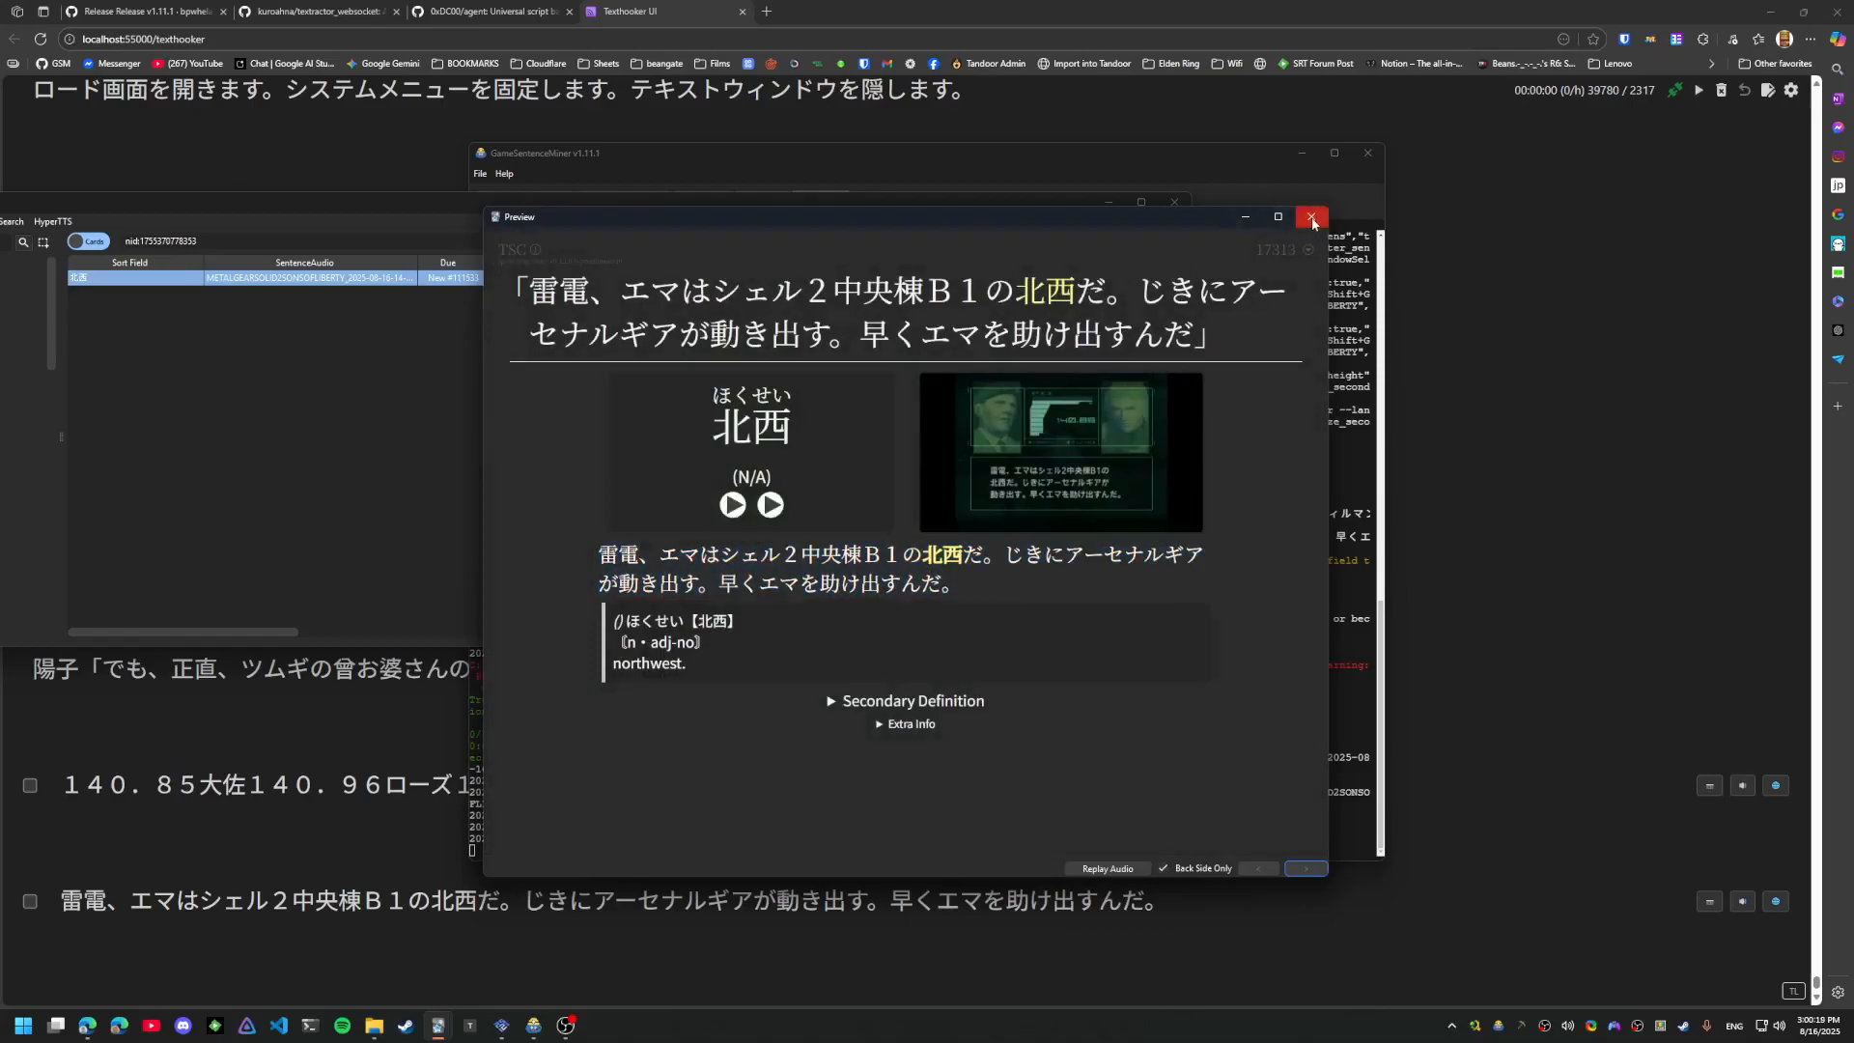
{"action": "left_click", "coordinate": [1311, 216]}
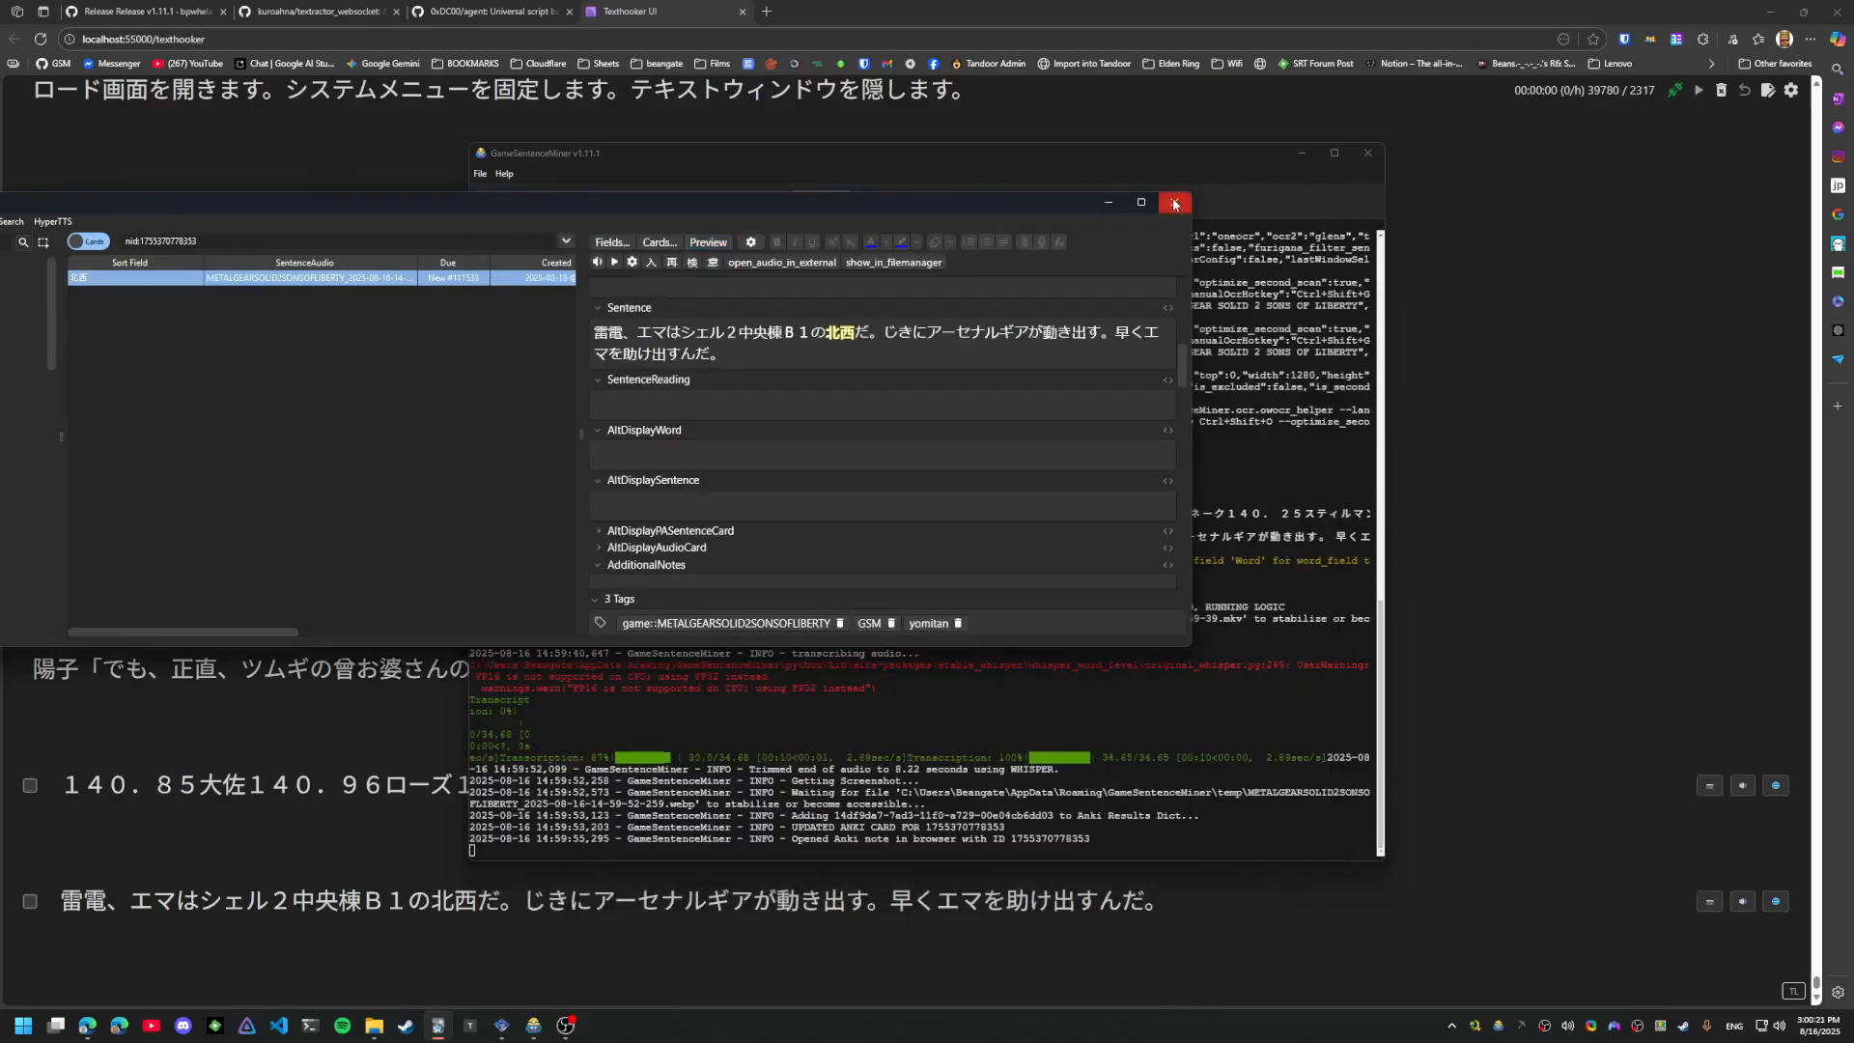
{"action": "mouse_move", "coordinate": [1172, 202]}
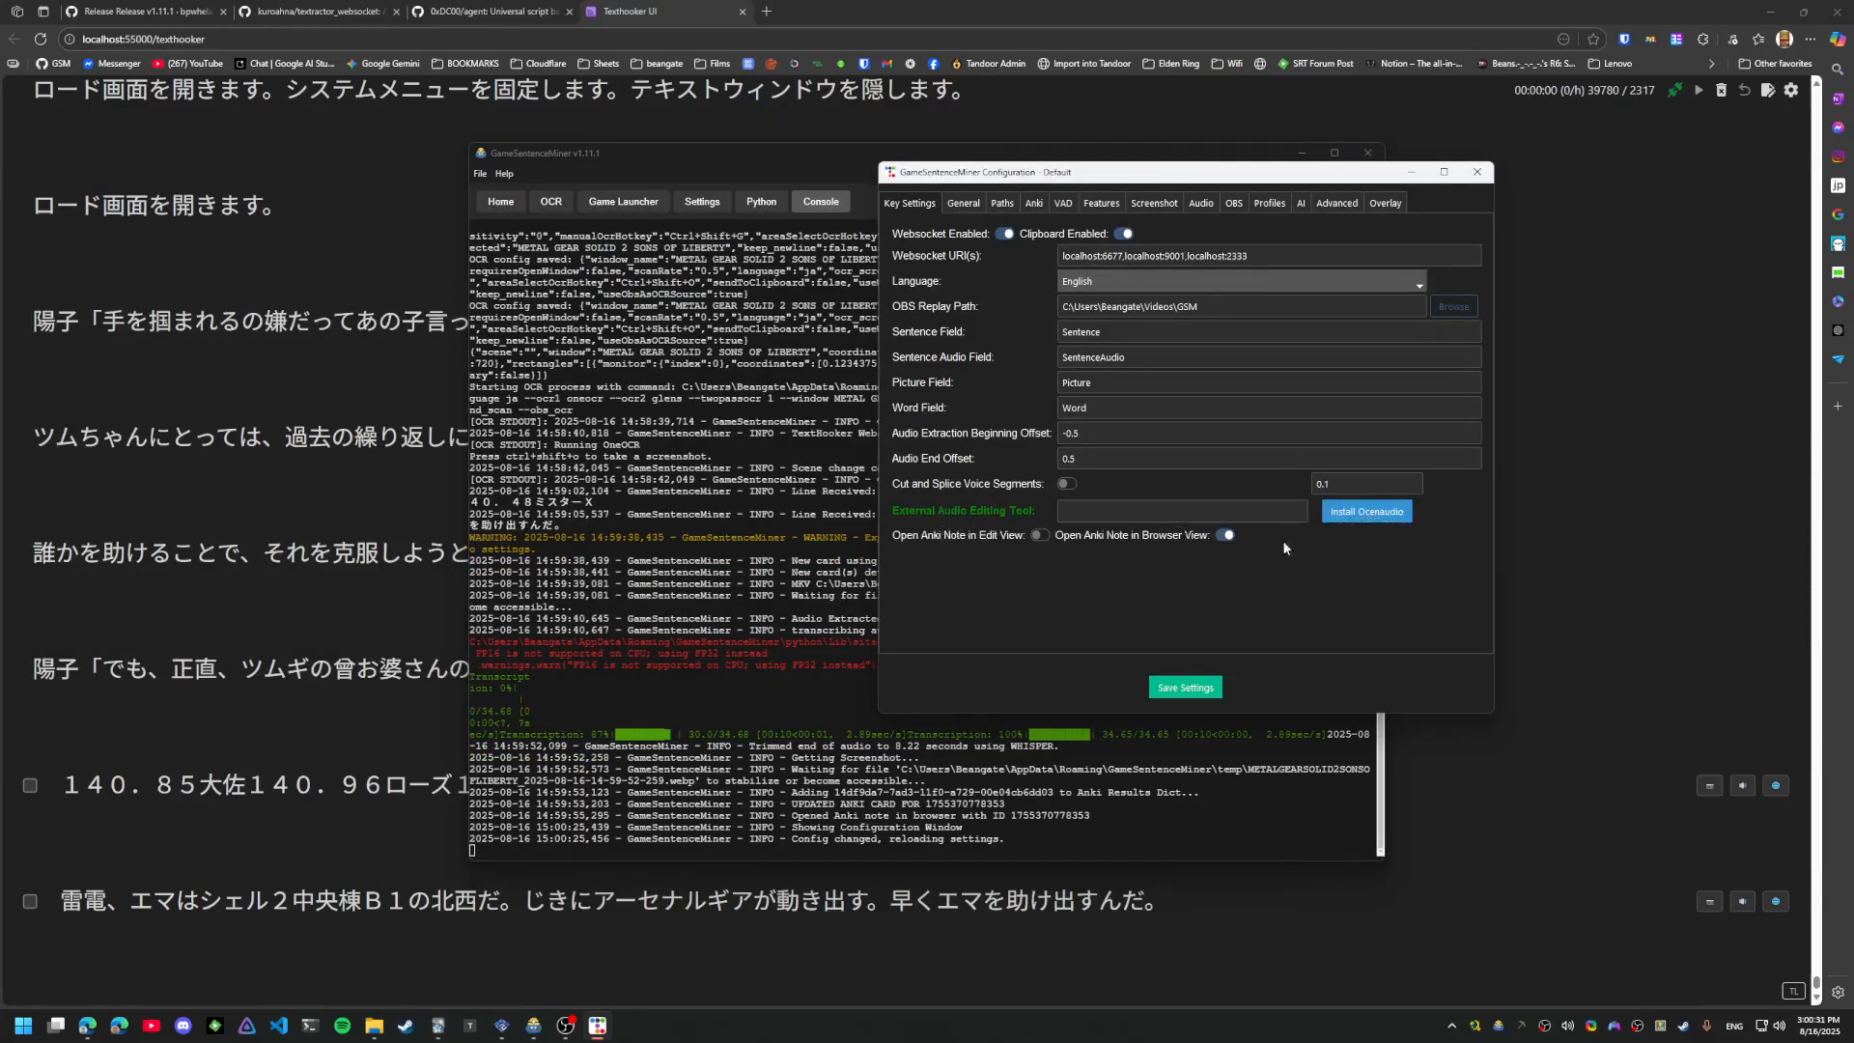
Start the ocenaudio install from Key Settings and confirm the download prompt with Yes
{"action": "left_click", "coordinate": [1365, 510]}
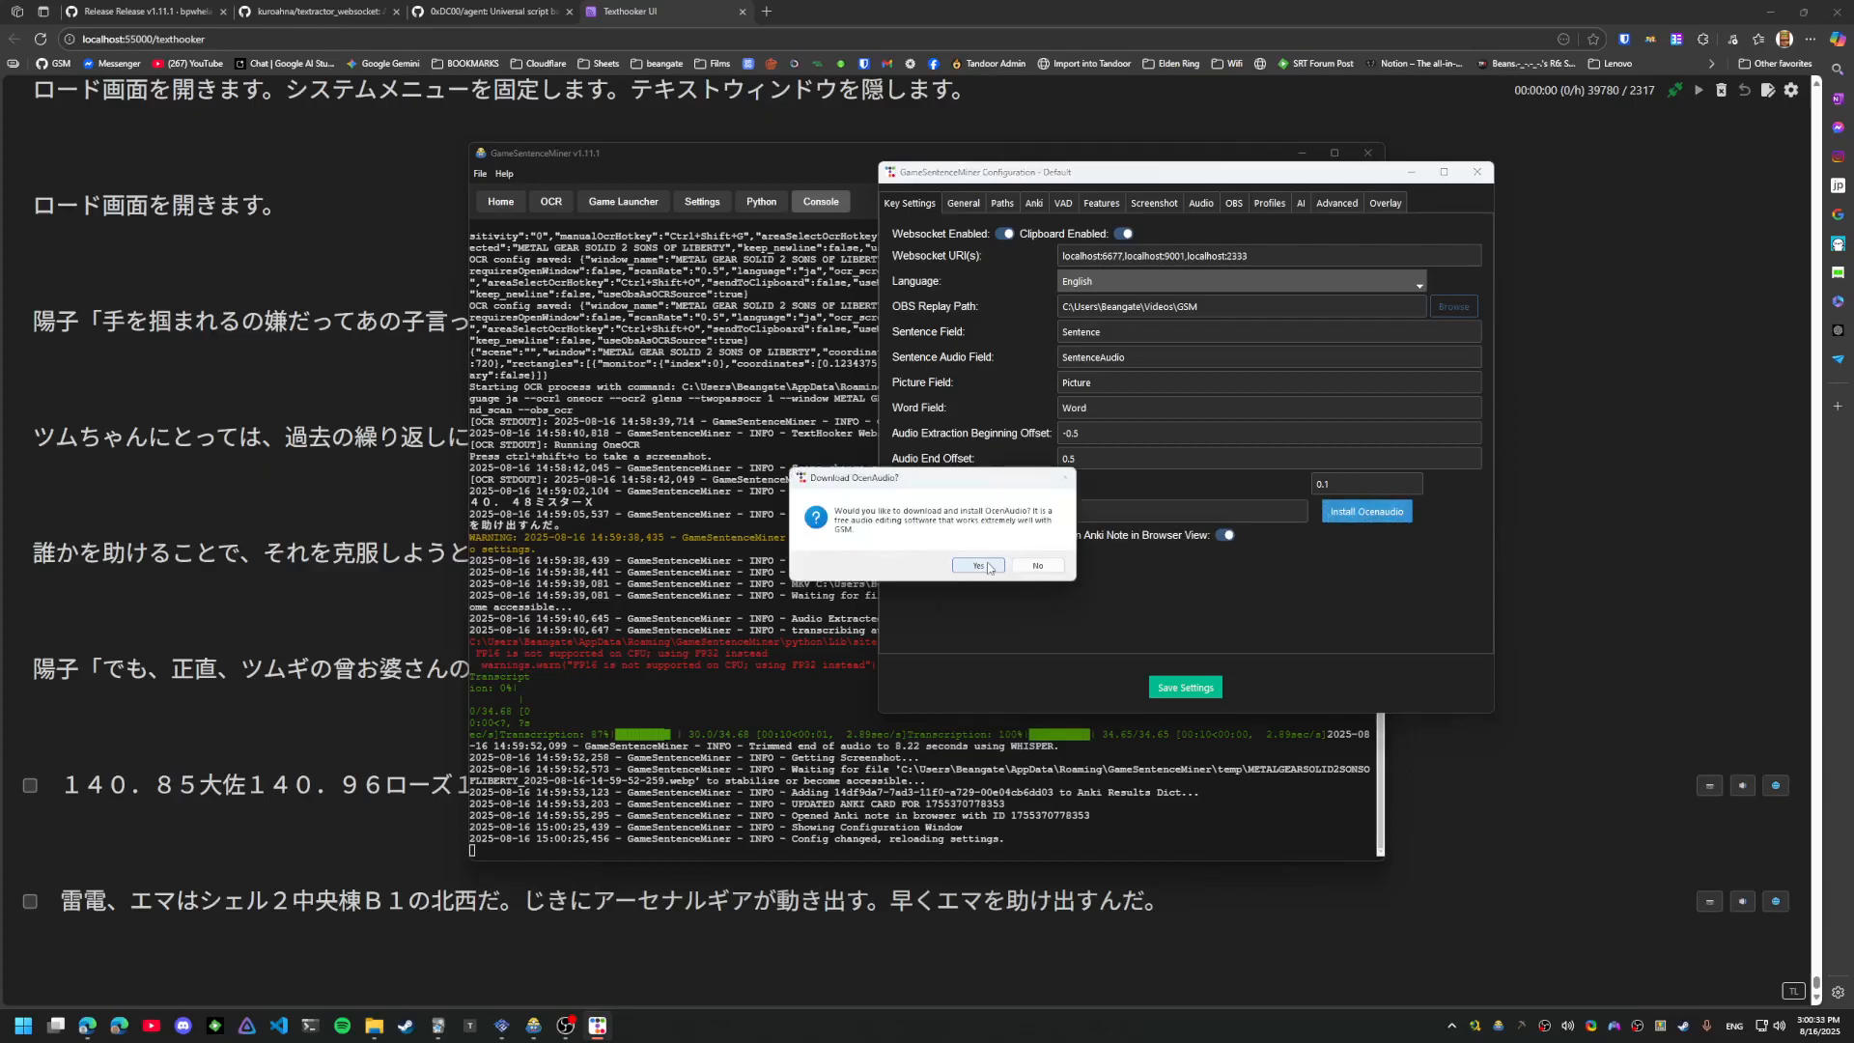
{"action": "left_click", "coordinate": [973, 566]}
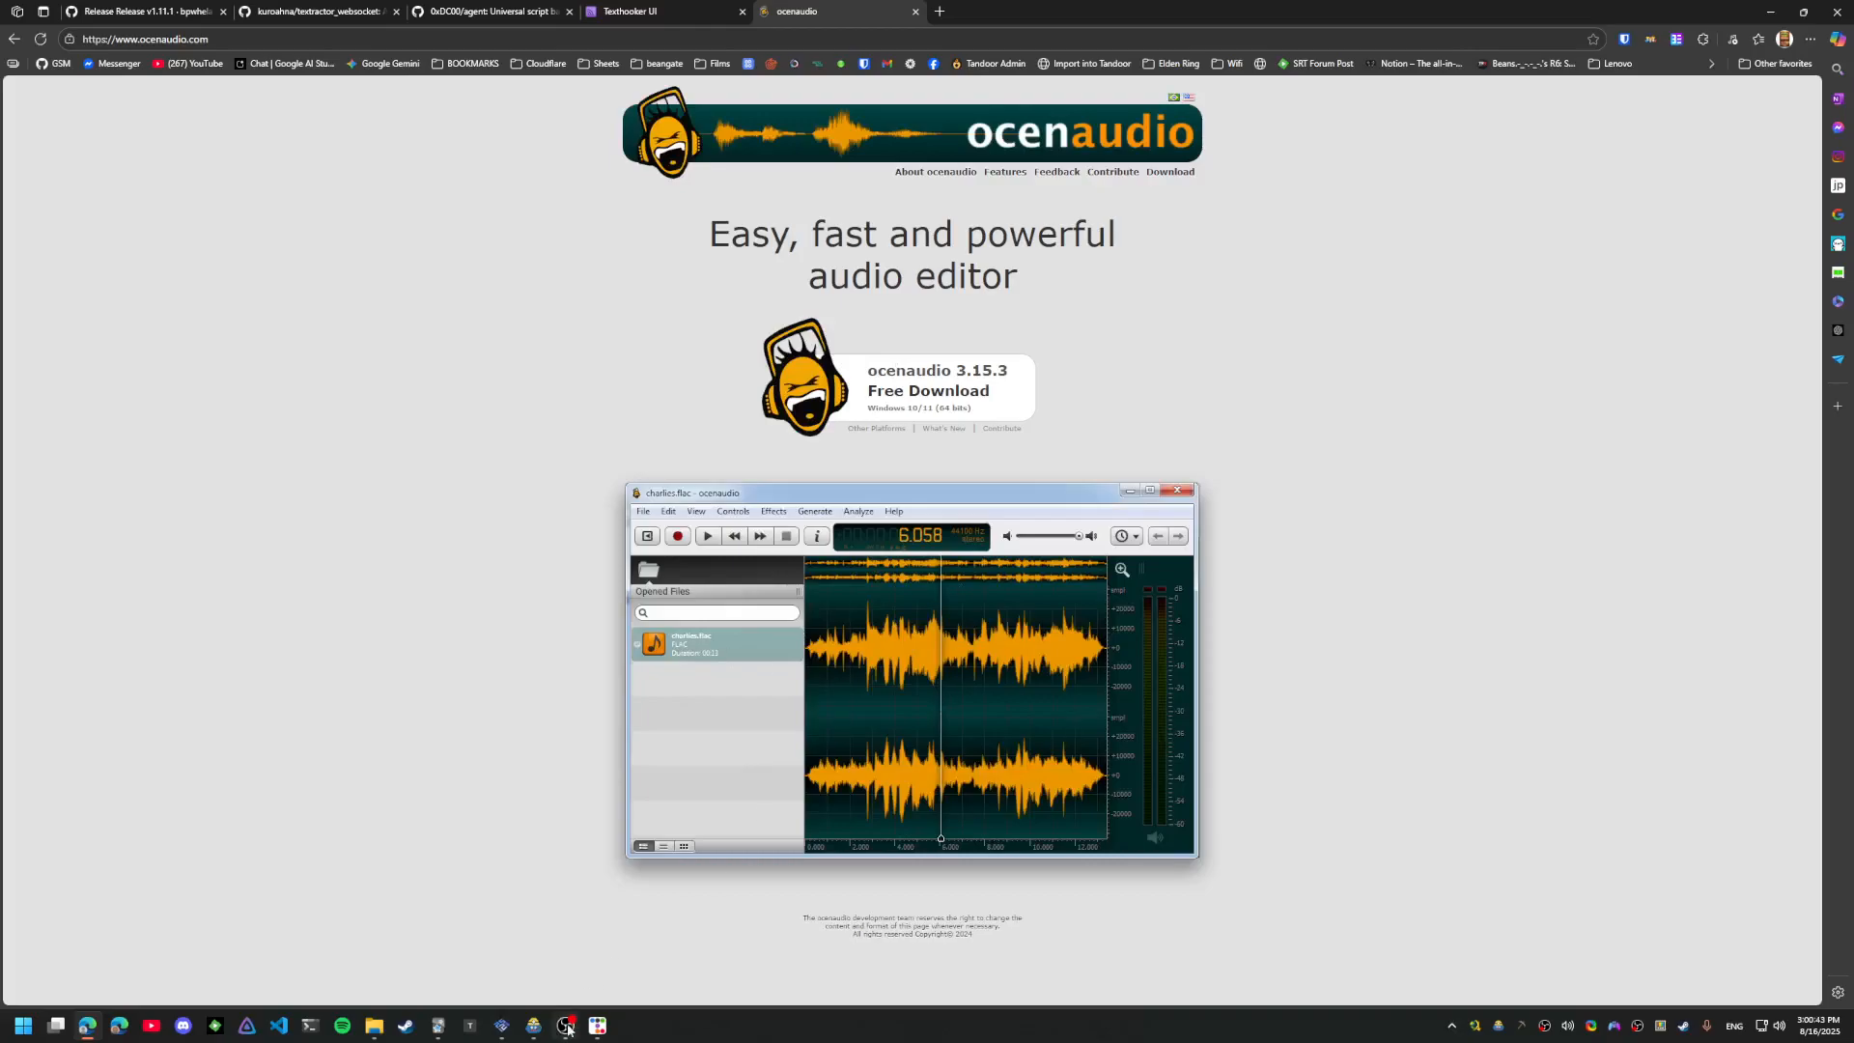
{"action": "left_click", "coordinate": [533, 1025]}
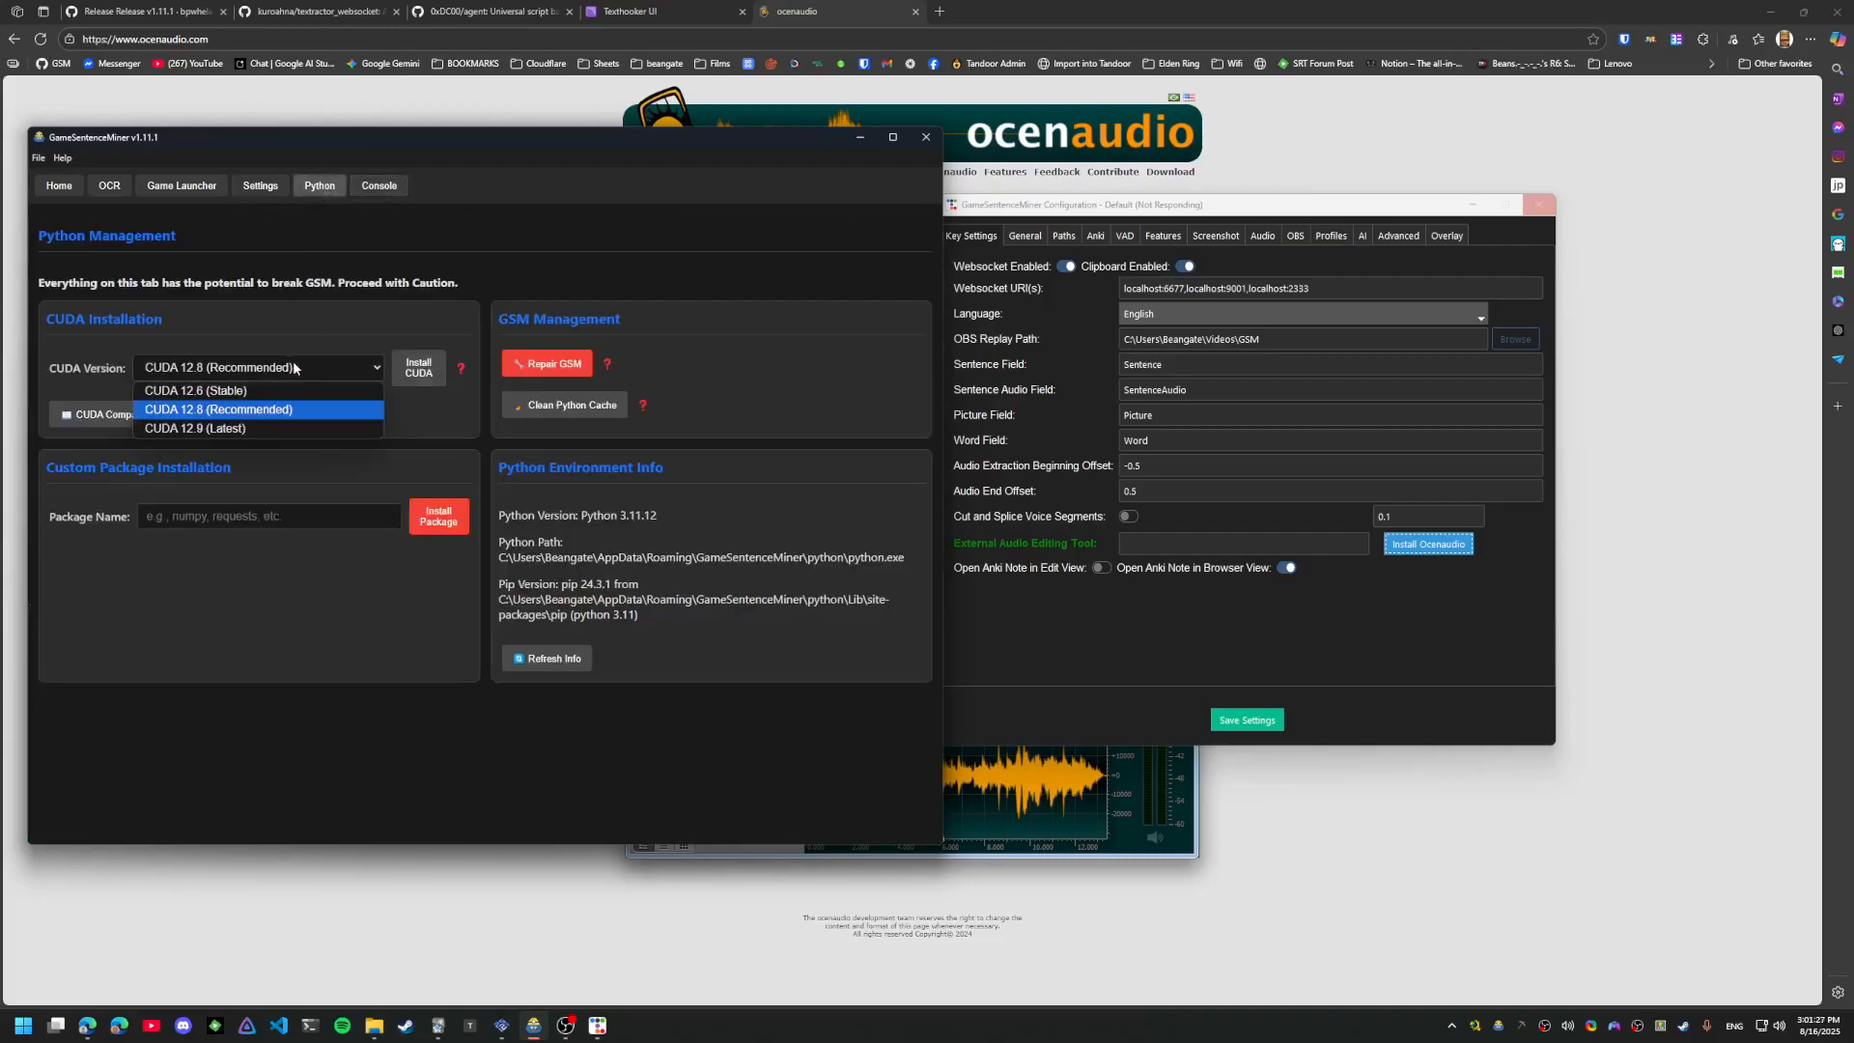
{"action": "mouse_move", "coordinate": [195, 390]}
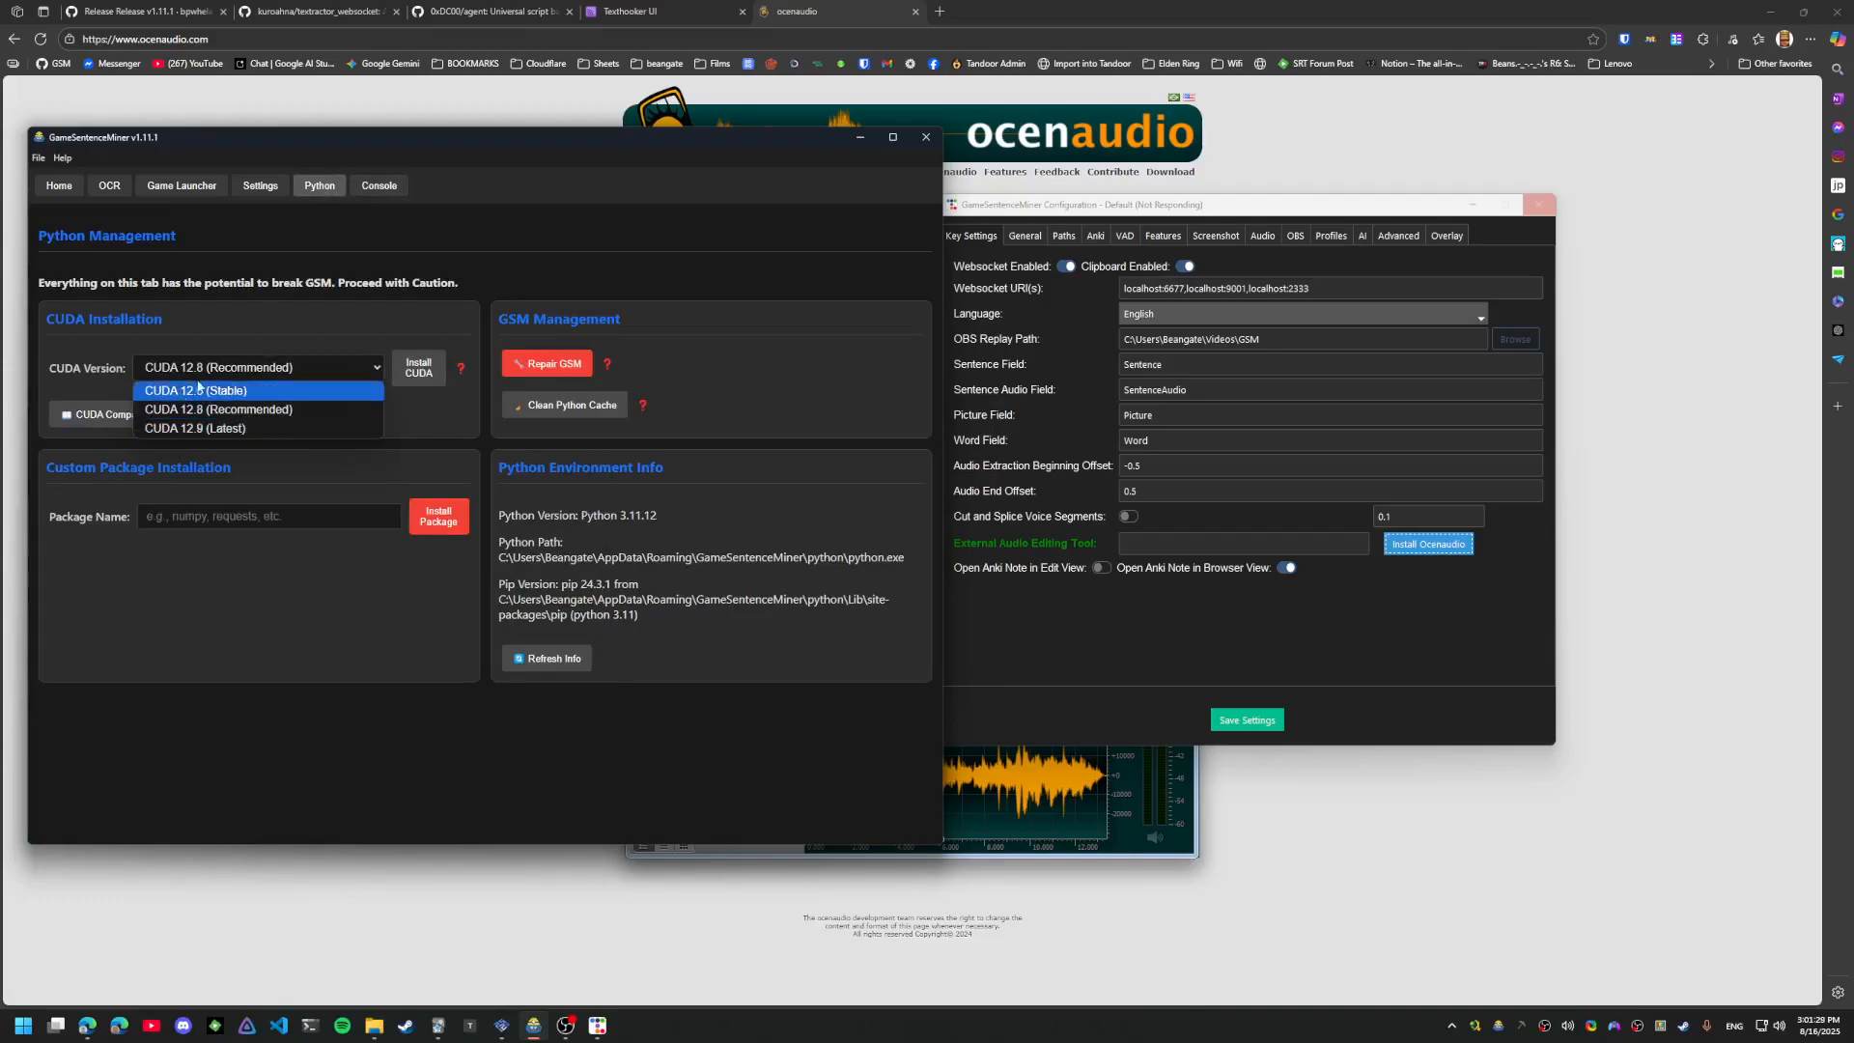
Leave CUDA at 12.8 (Recommended) and switch to the console log of the ocenaudio download
{"action": "left_click", "coordinate": [218, 409]}
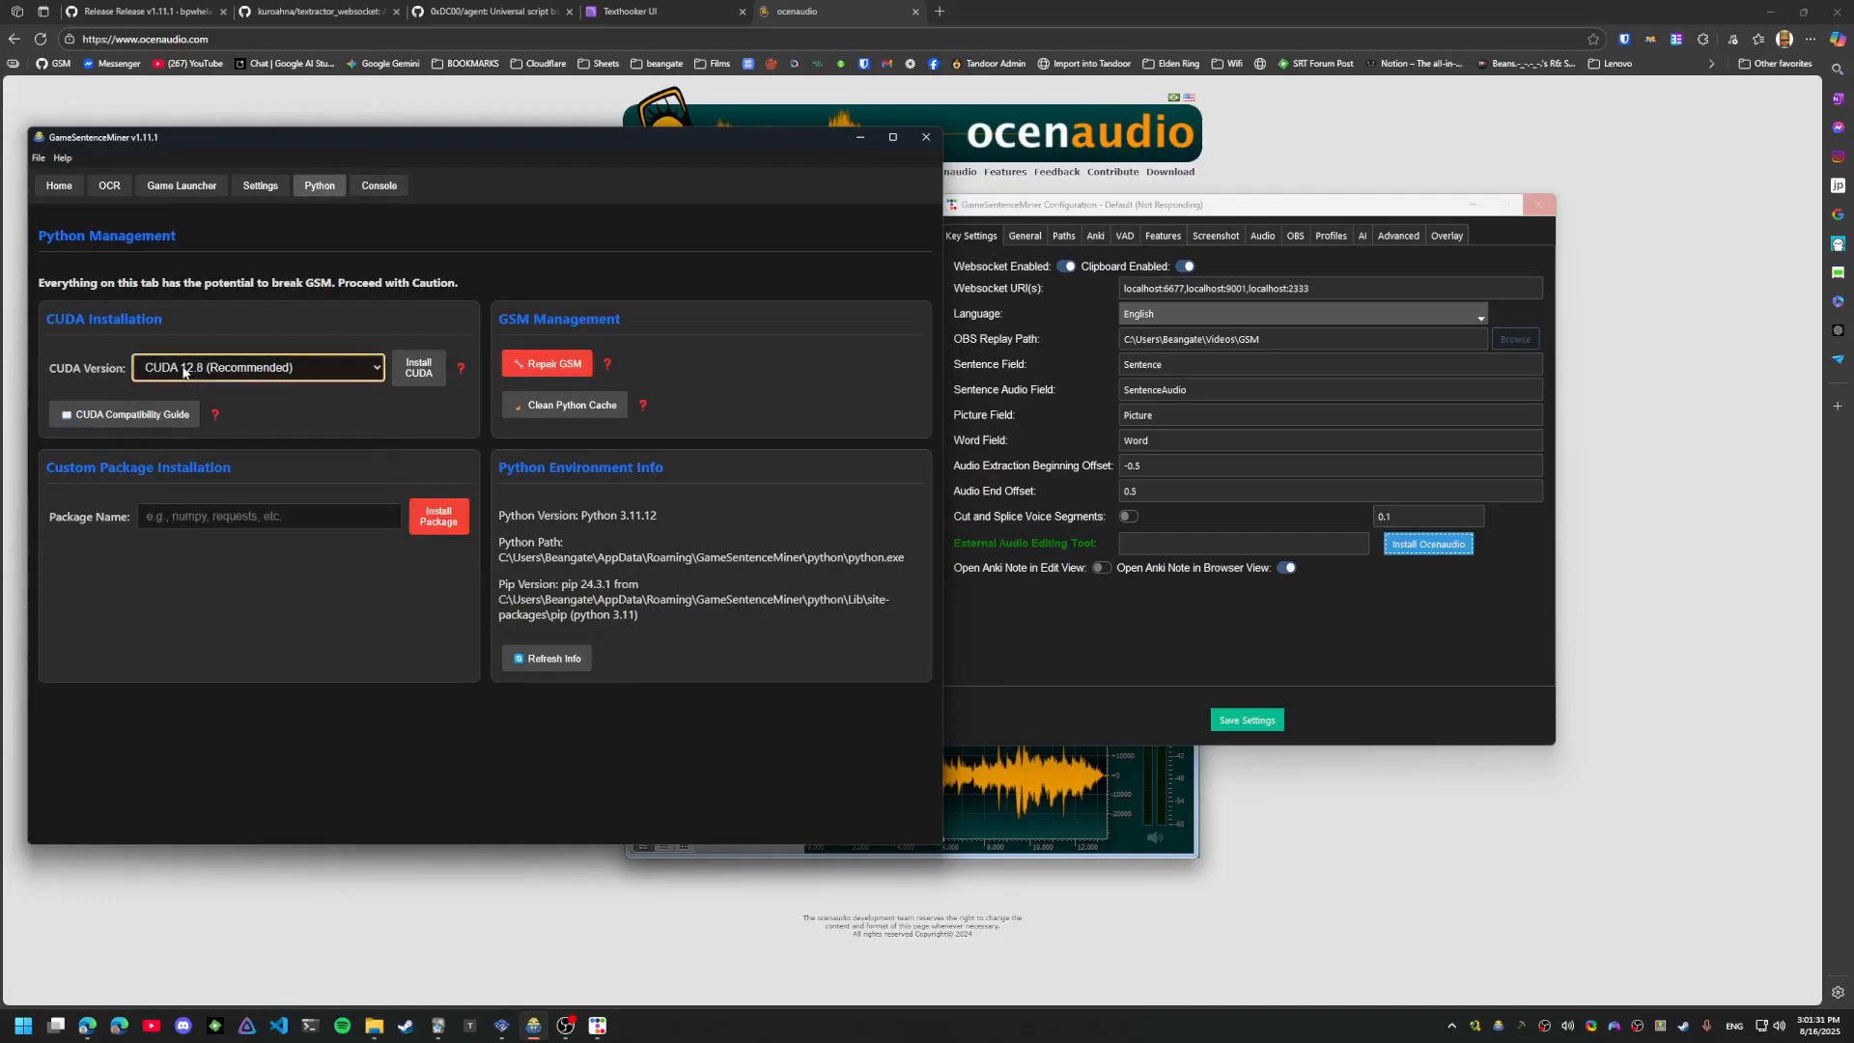
{"action": "left_click", "coordinate": [256, 367]}
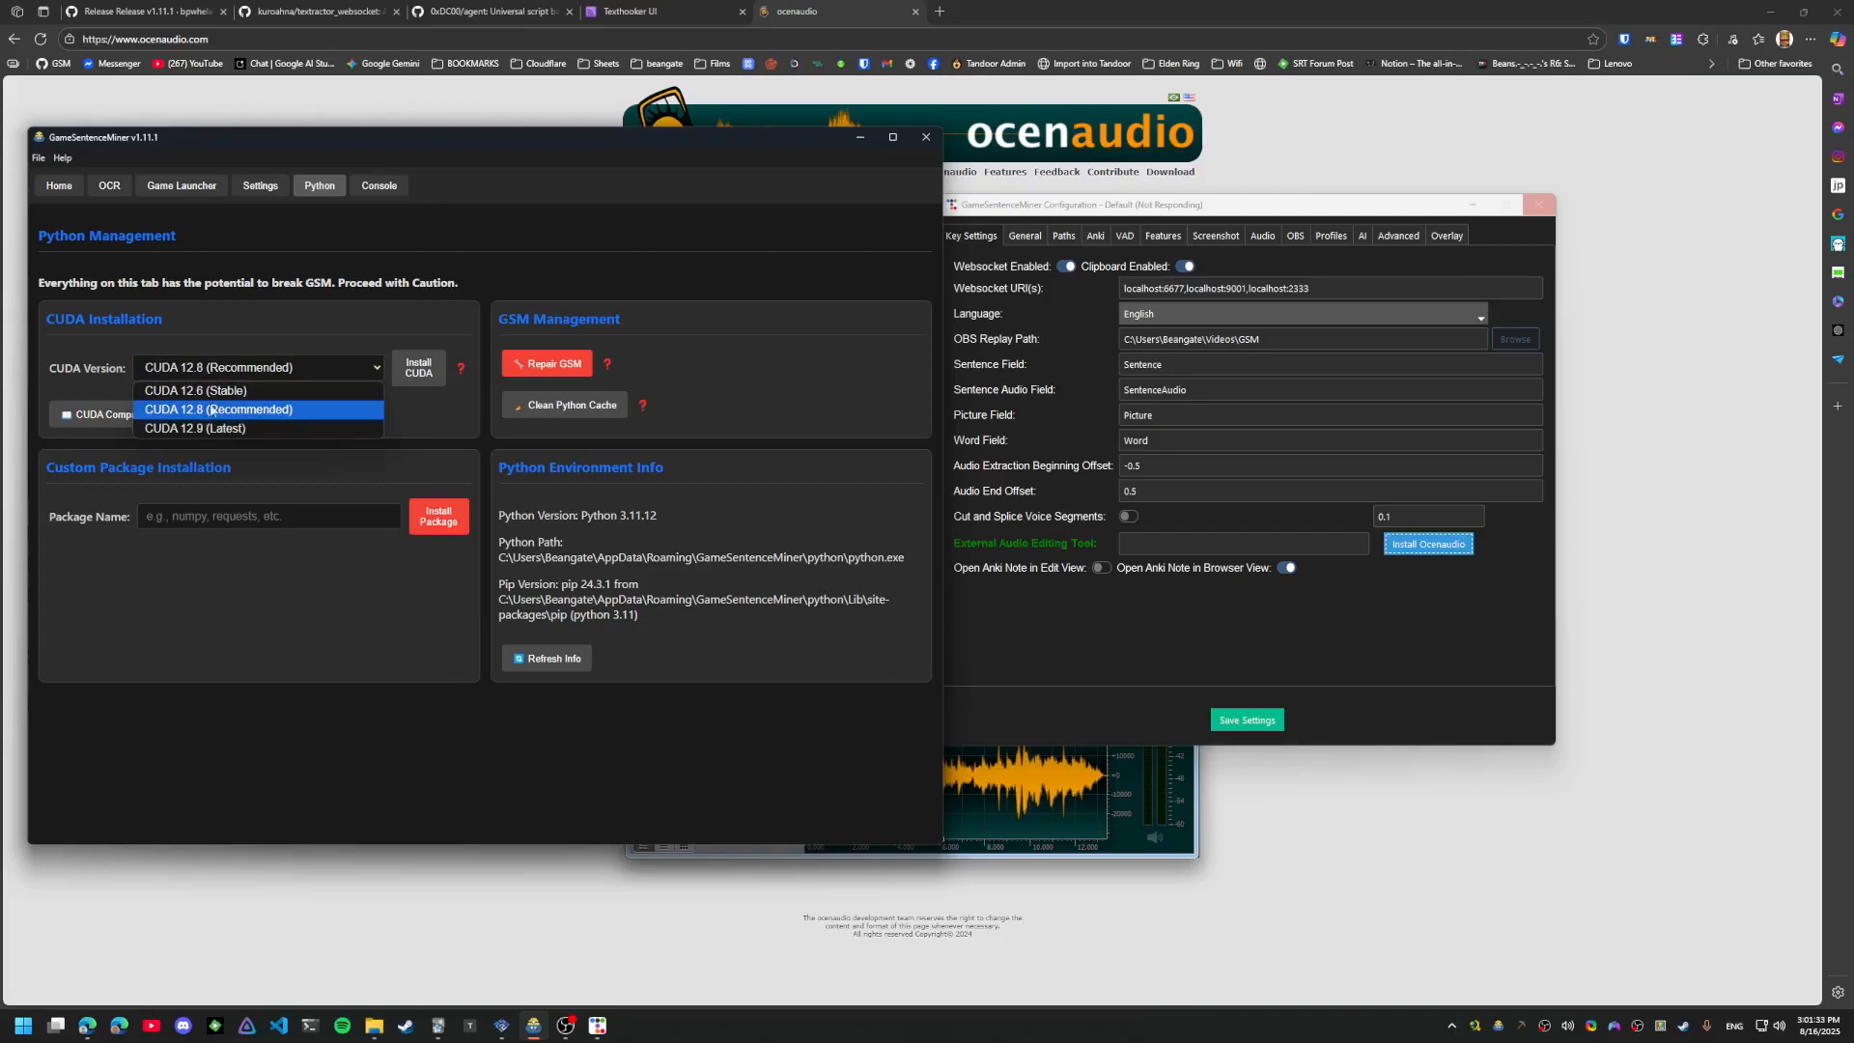
{"action": "mouse_move", "coordinate": [195, 392]}
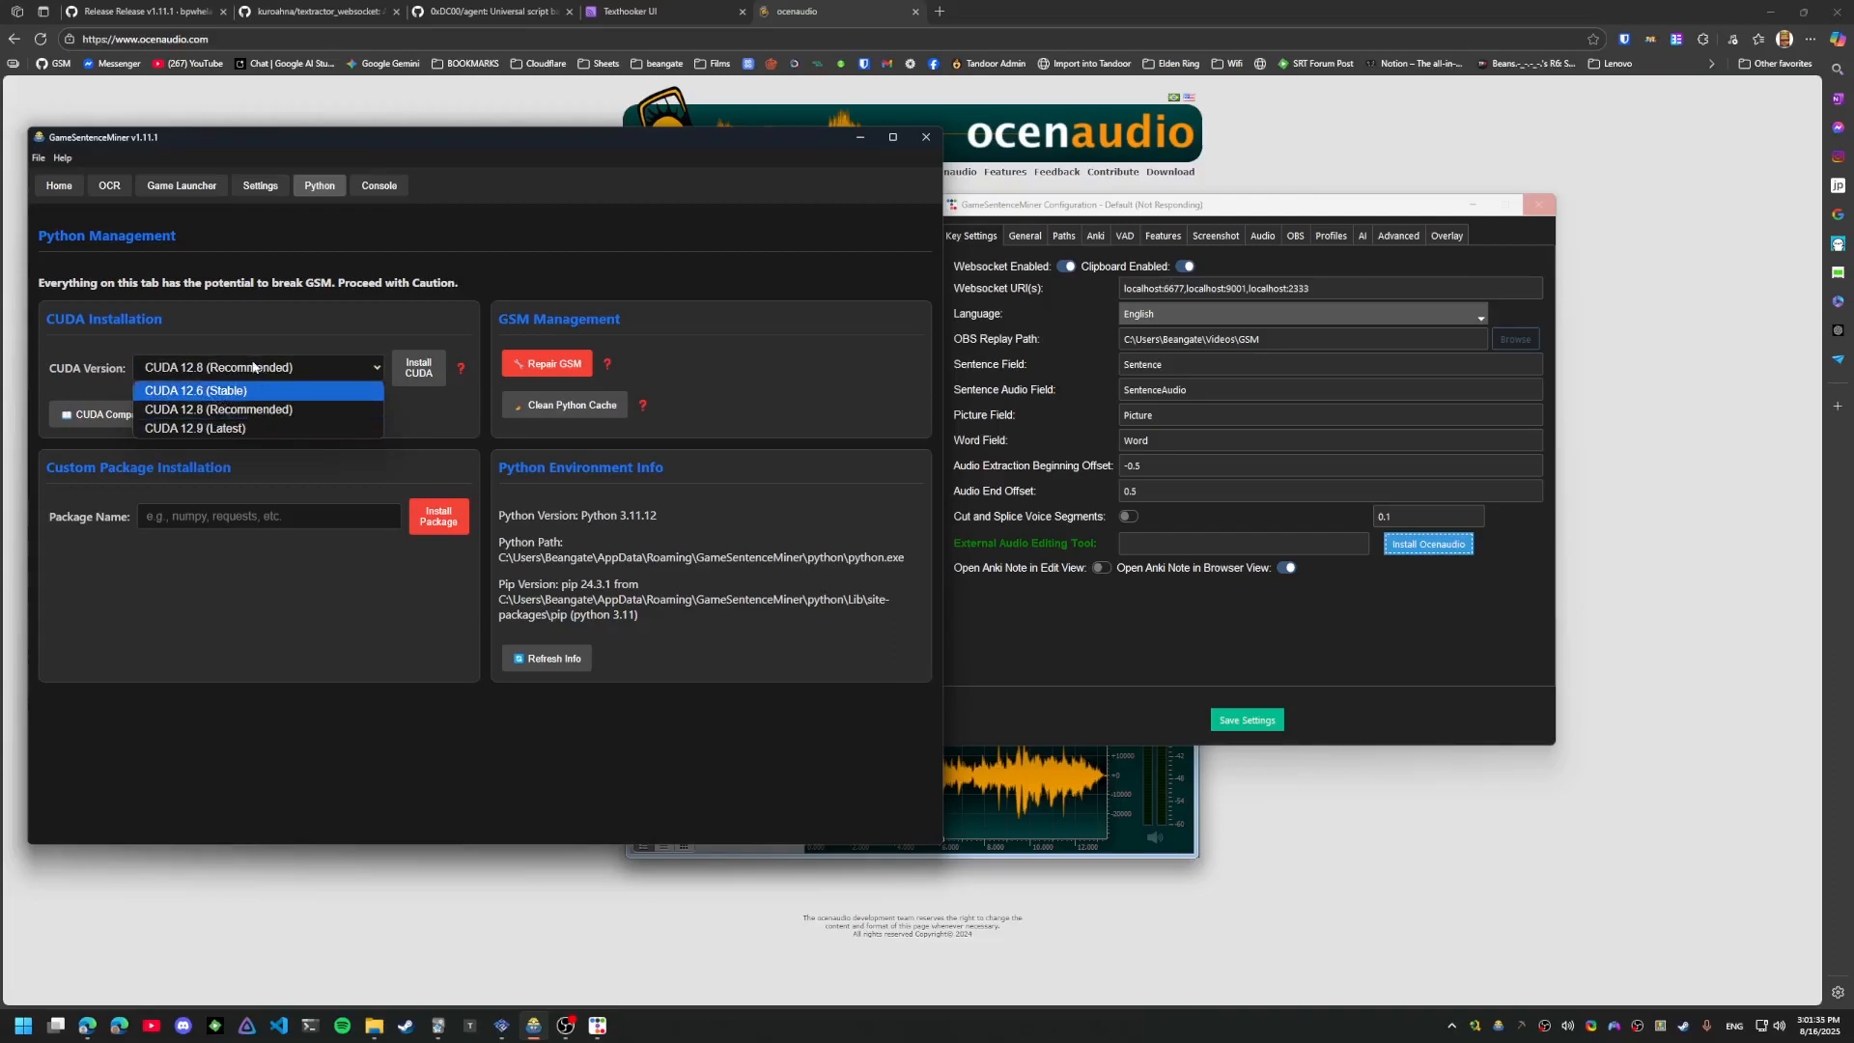
{"action": "mouse_move", "coordinate": [195, 390]}
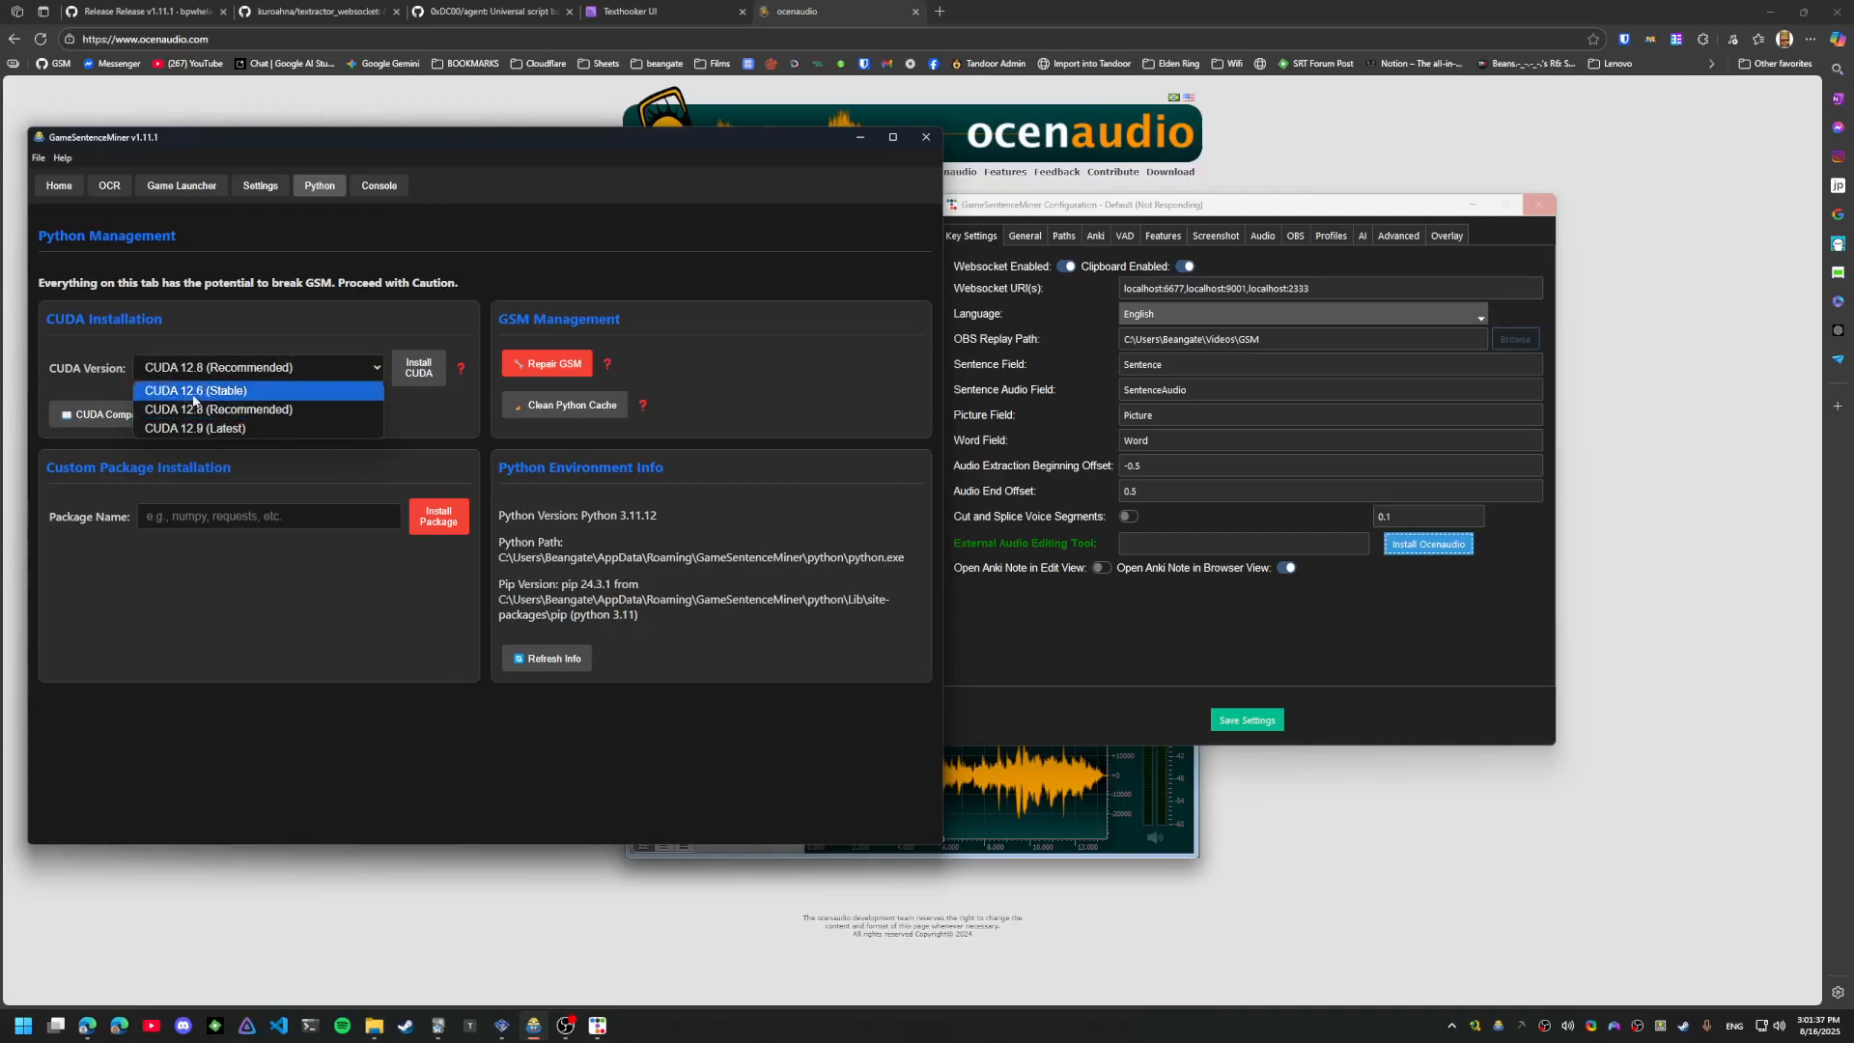
{"action": "mouse_move", "coordinate": [218, 410]}
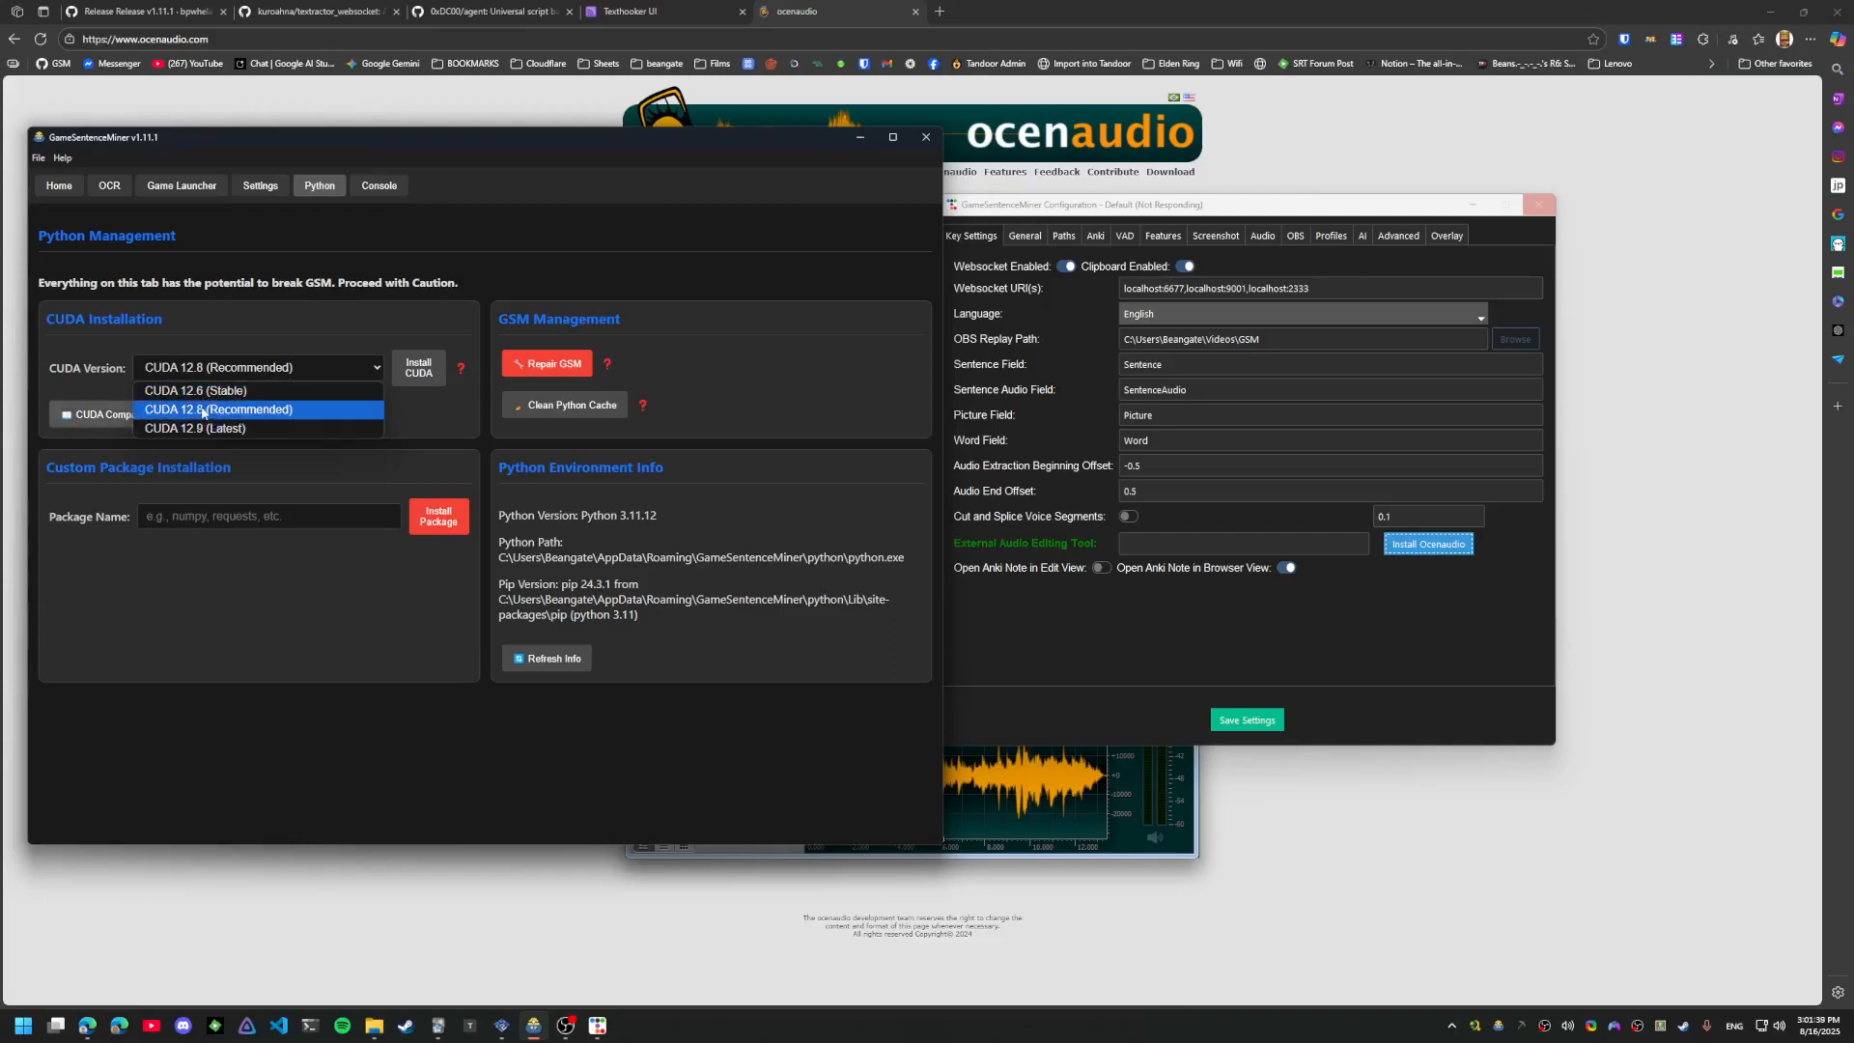
{"action": "mouse_move", "coordinate": [197, 429]}
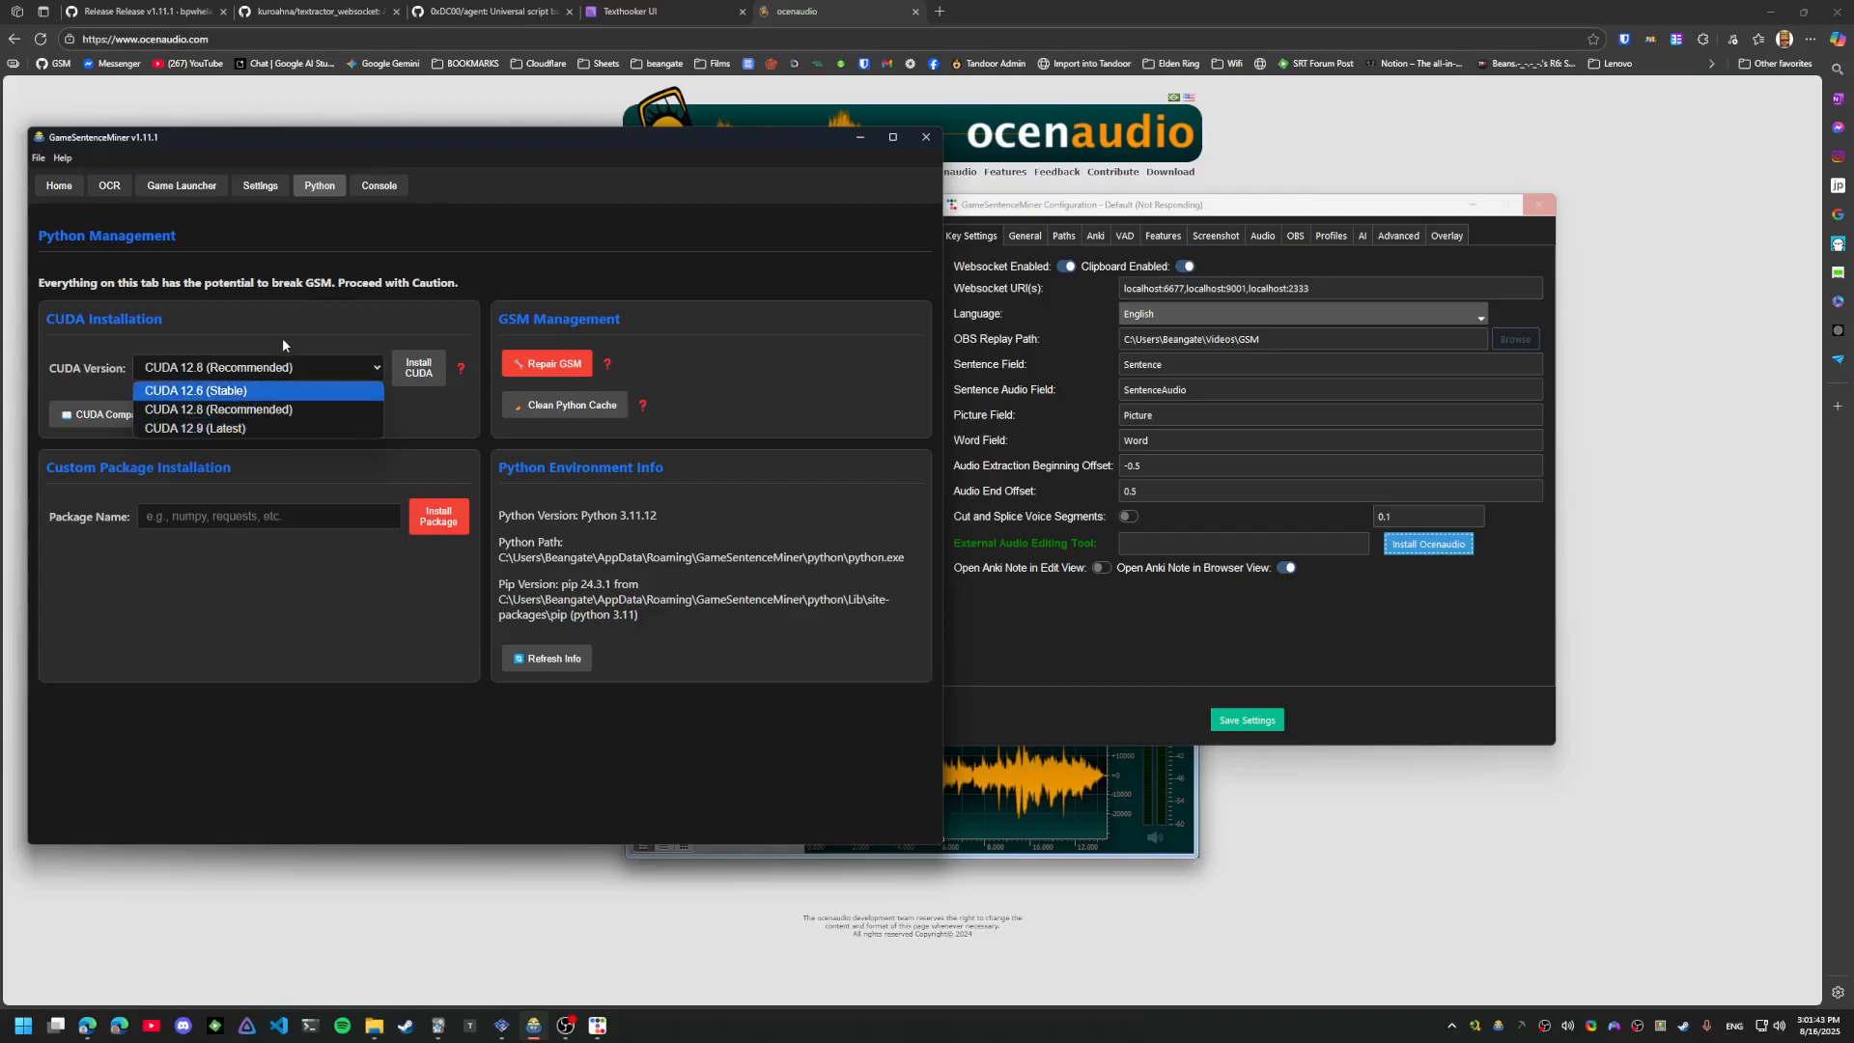
{"action": "left_click", "coordinate": [218, 410]}
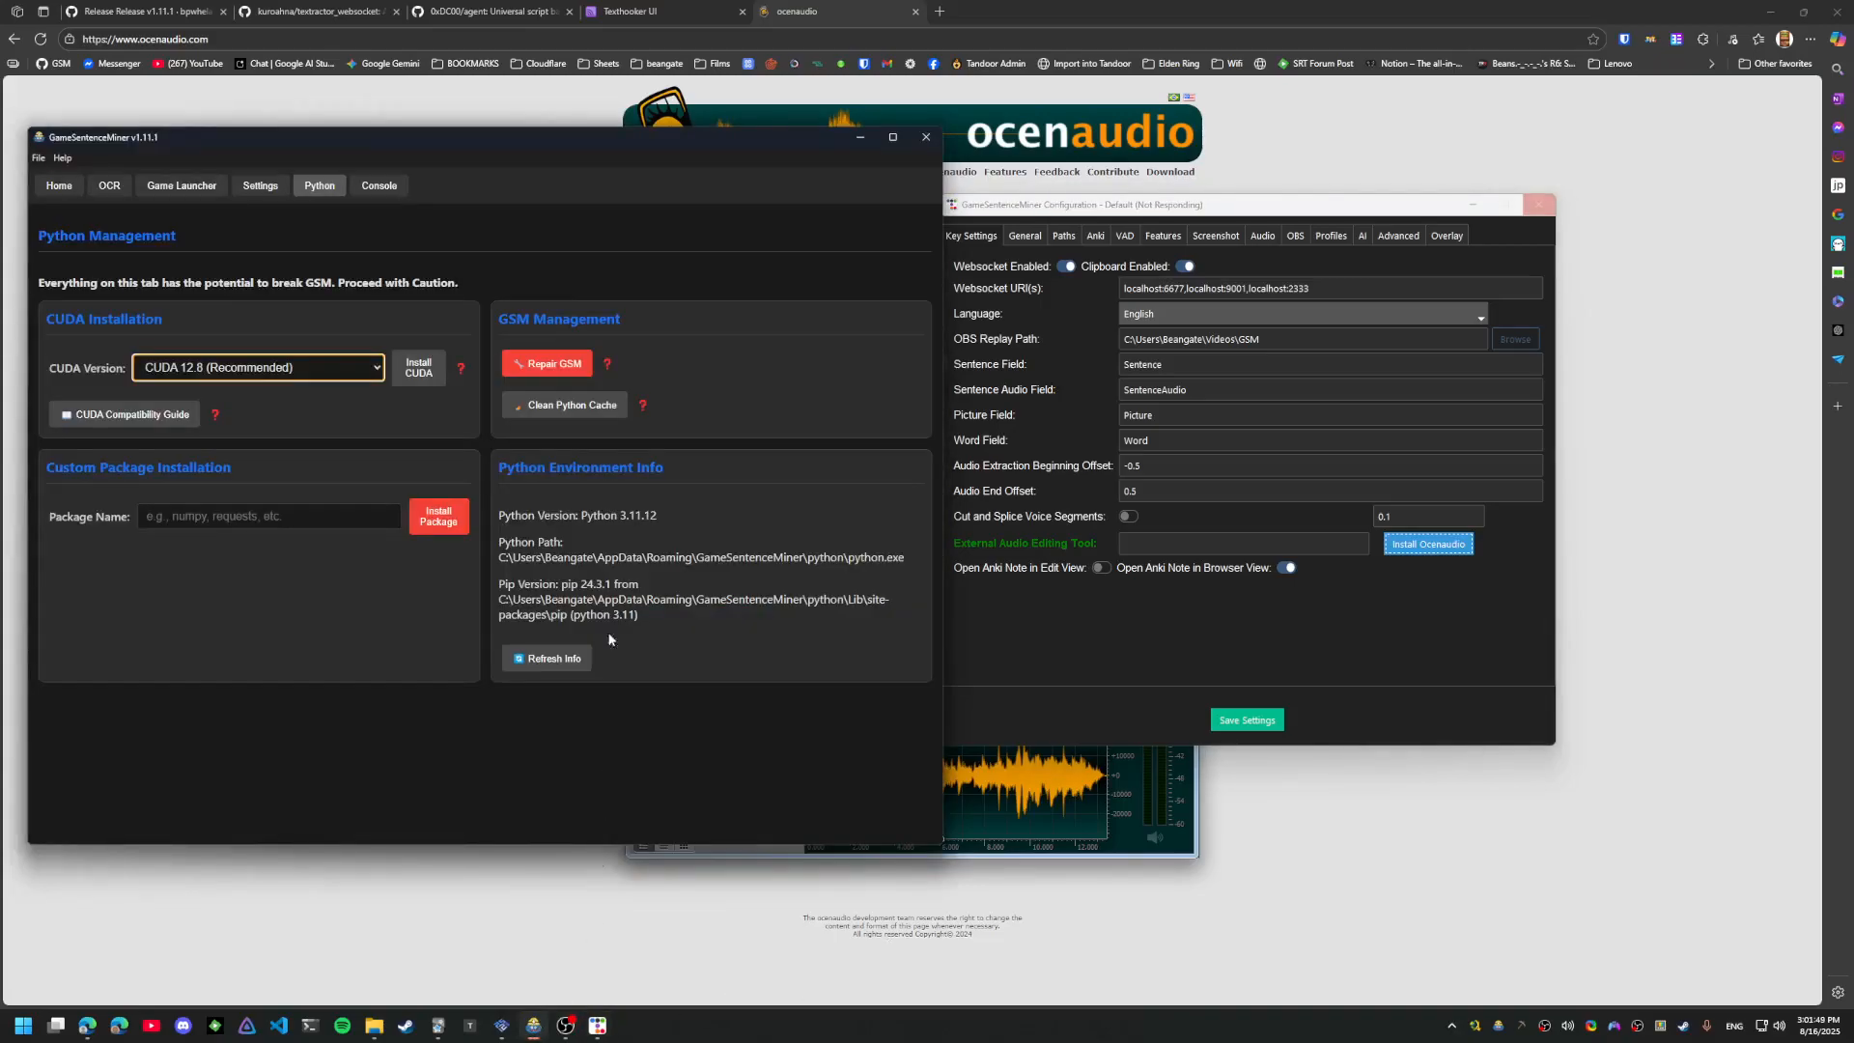
{"action": "left_click", "coordinate": [377, 186]}
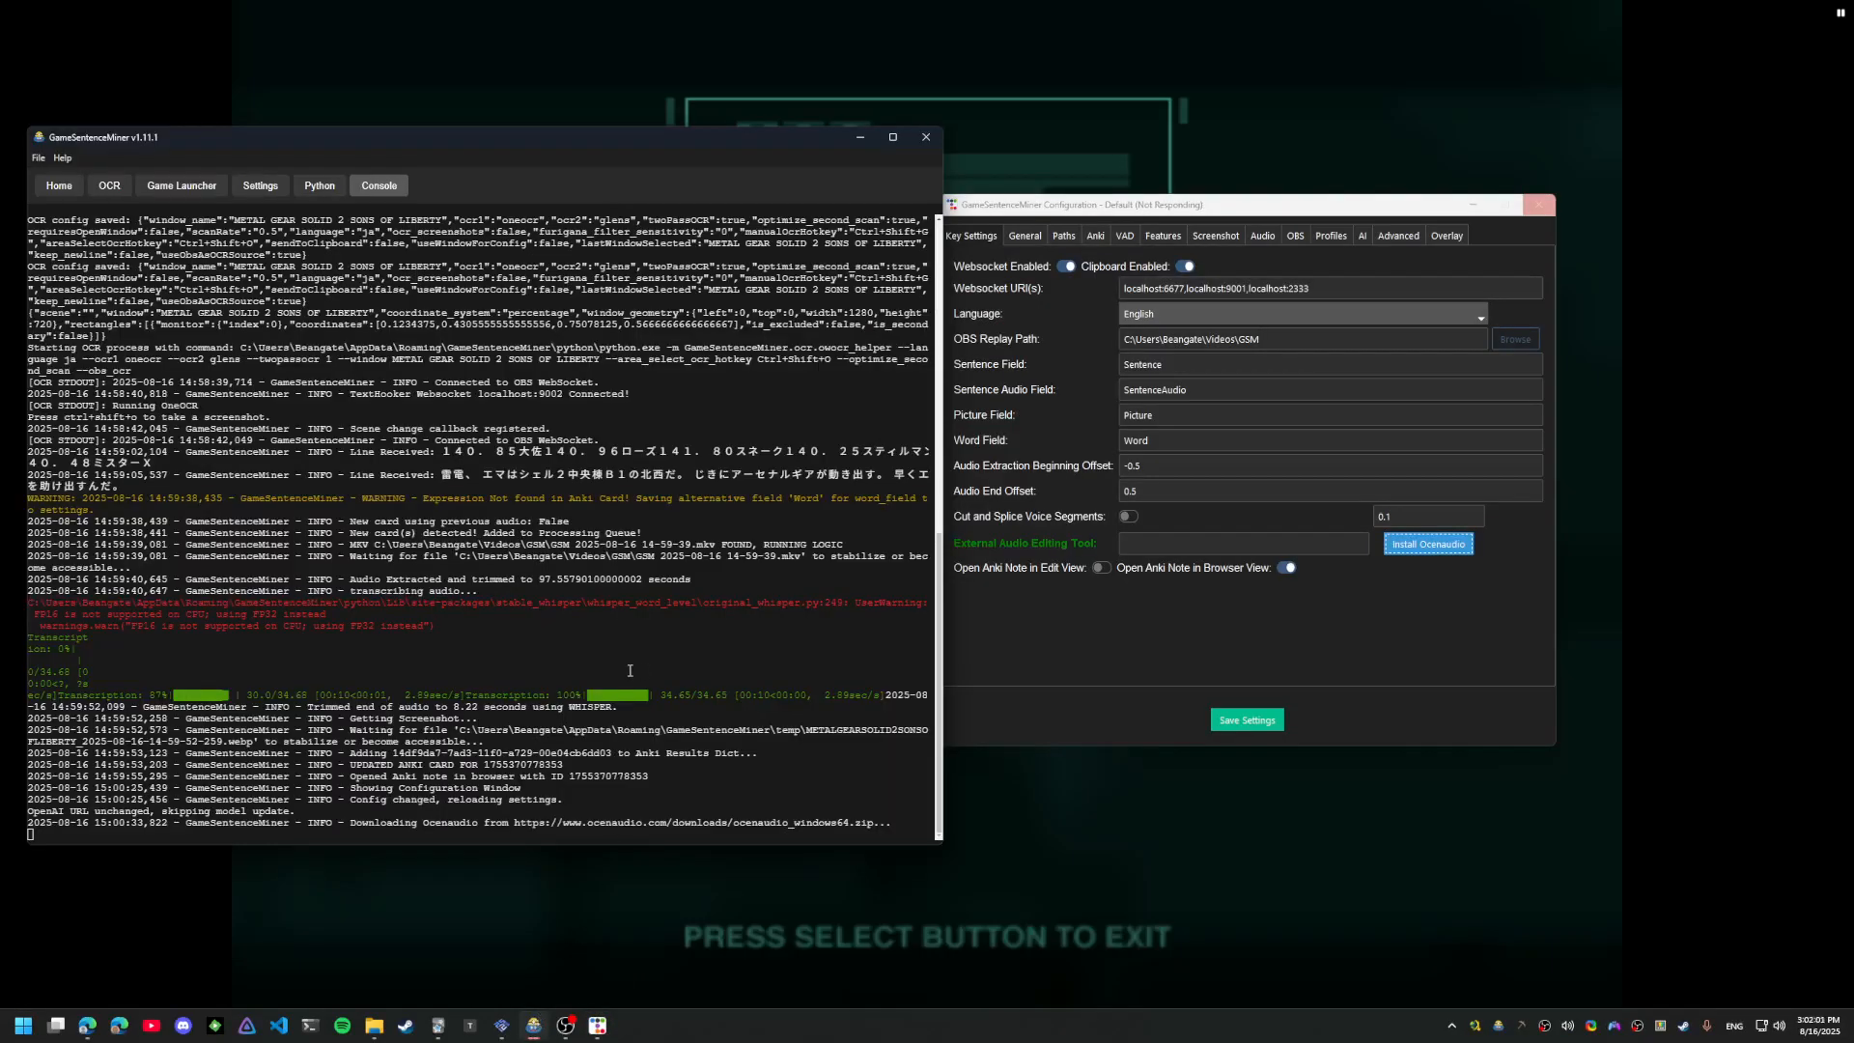
{"action": "mouse_move", "coordinate": [867, 409]}
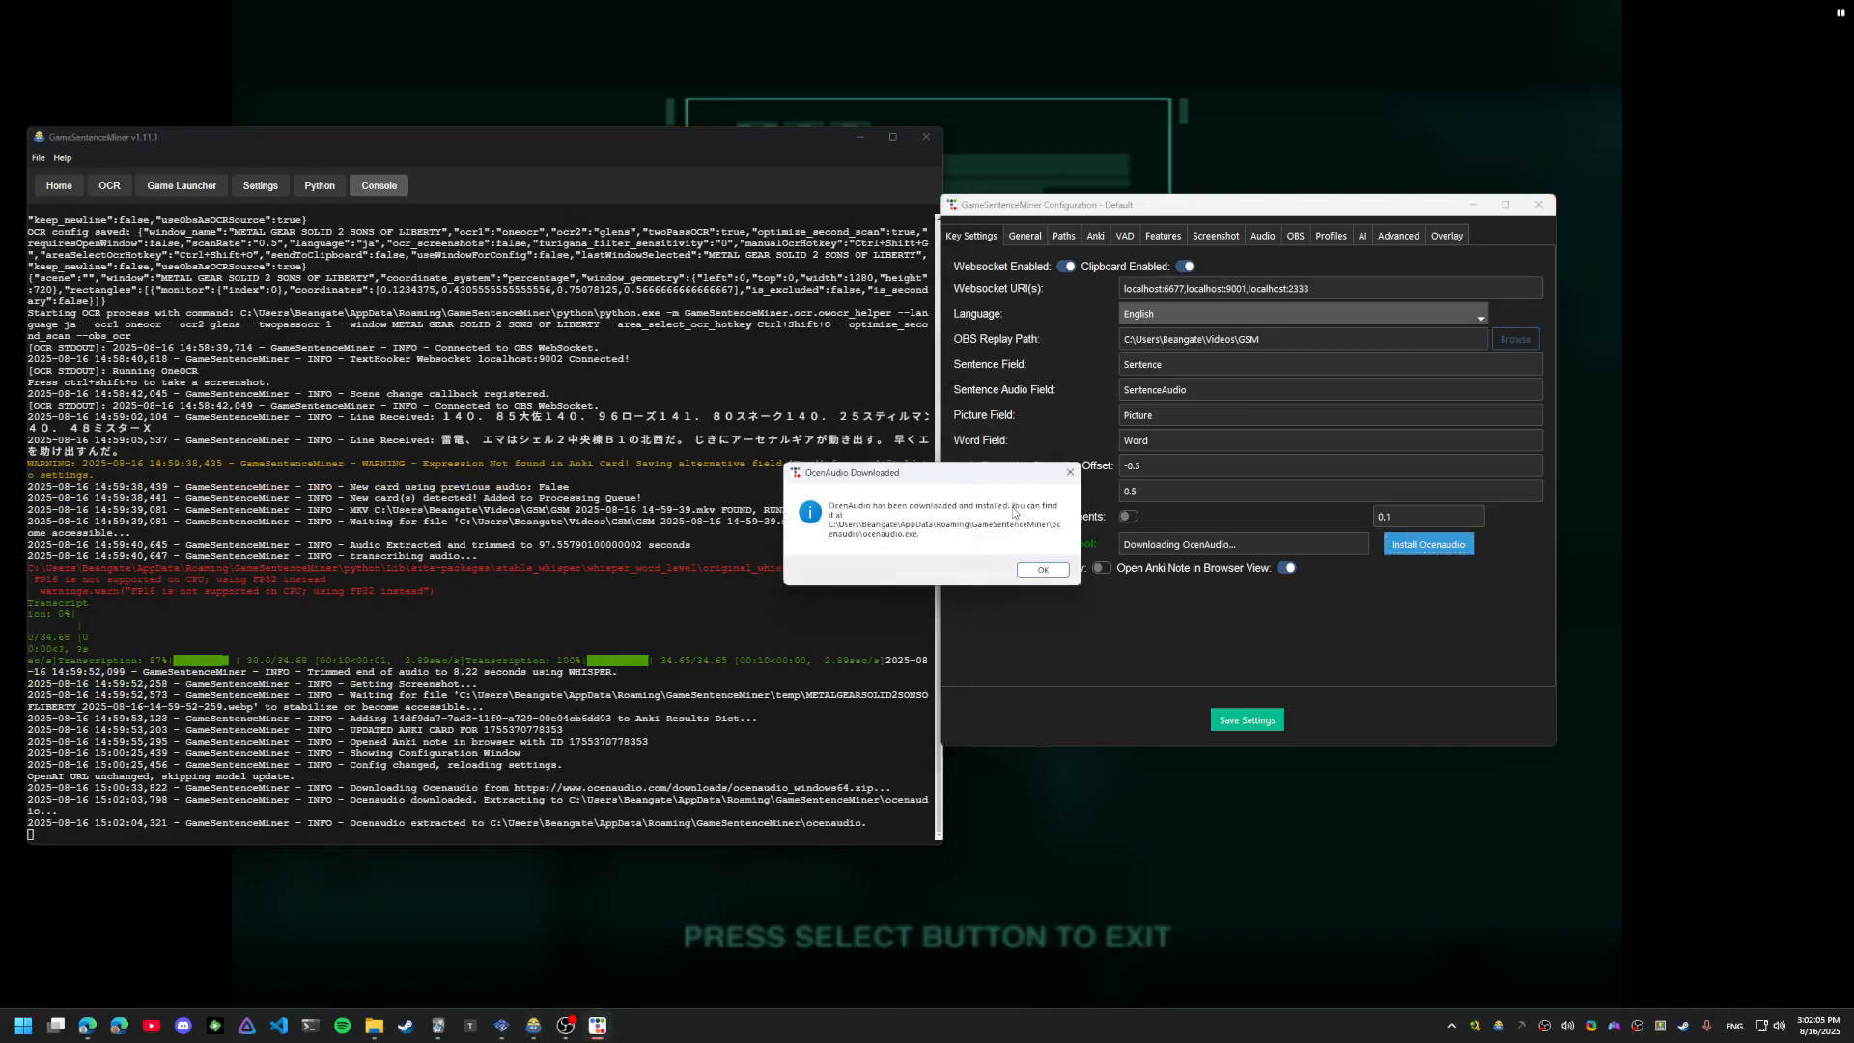
Acknowledge the ocenaudio install dialog and return to the emulator's Codec screen
{"action": "left_click", "coordinate": [1041, 568]}
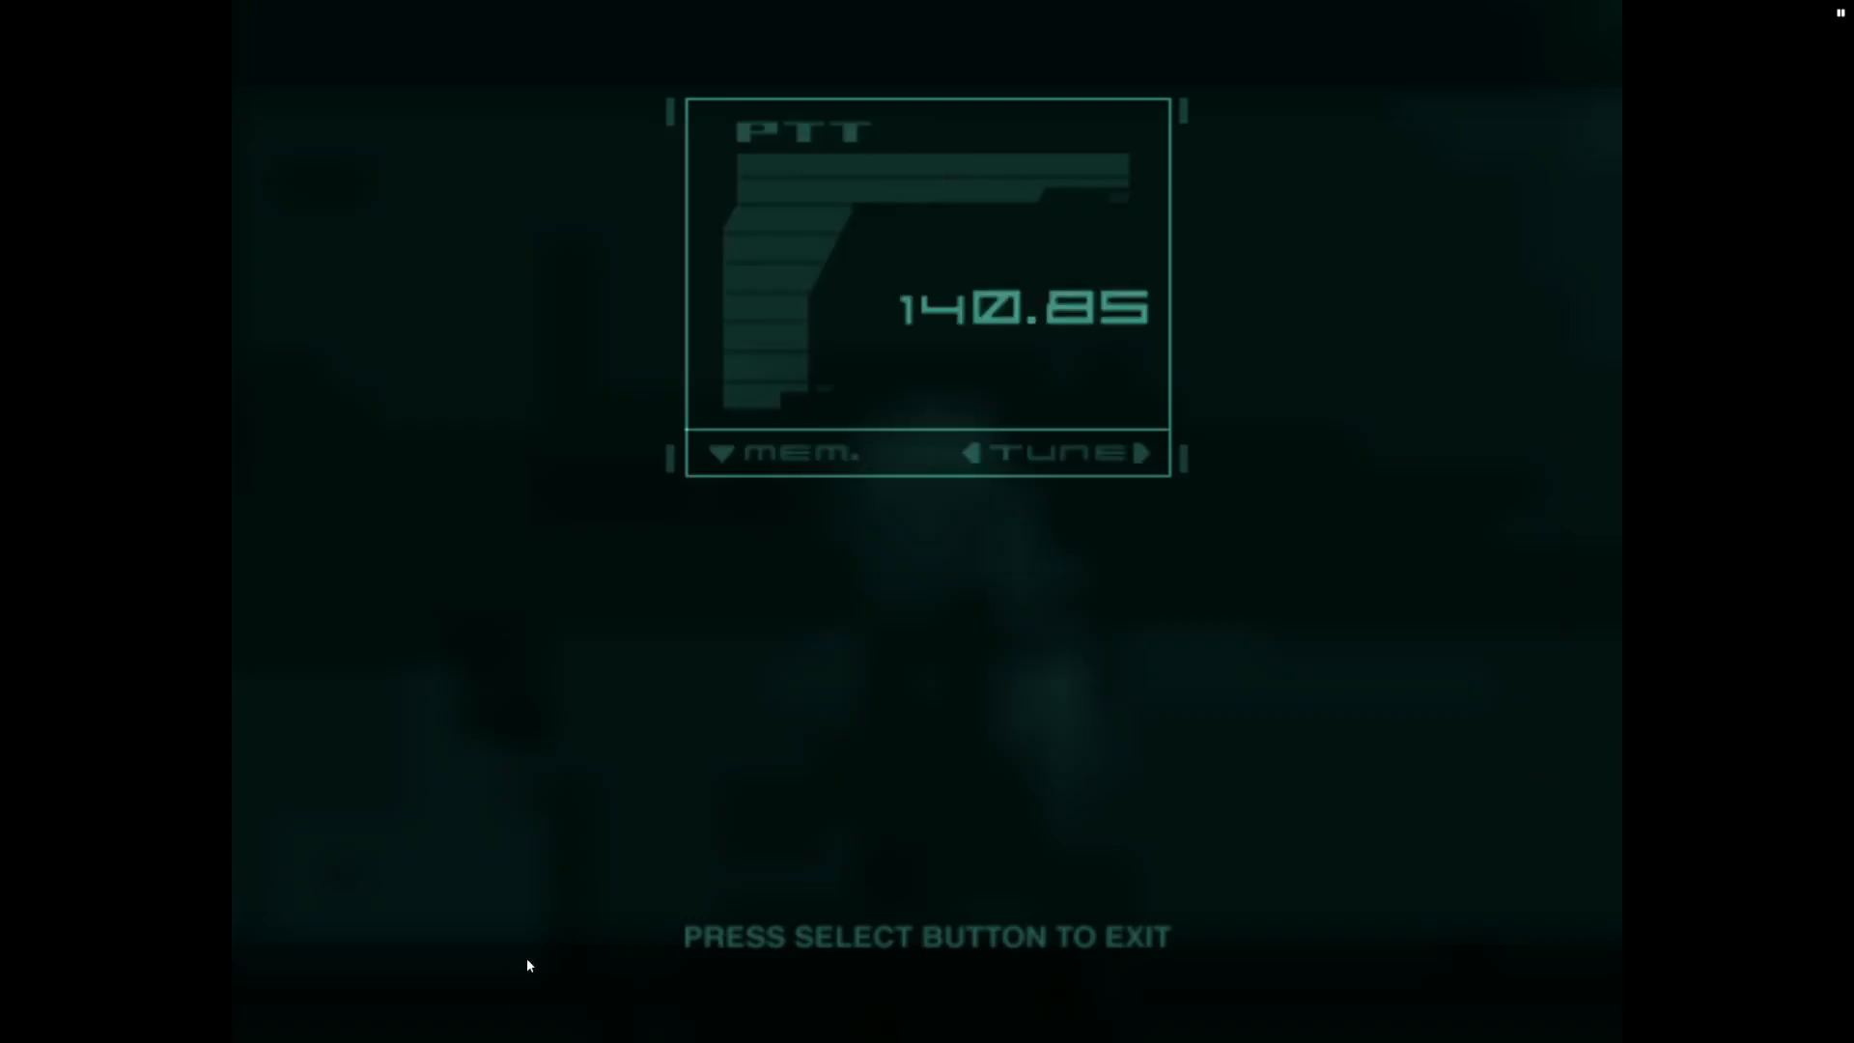
{"action": "mouse_move", "coordinate": [815, 780]}
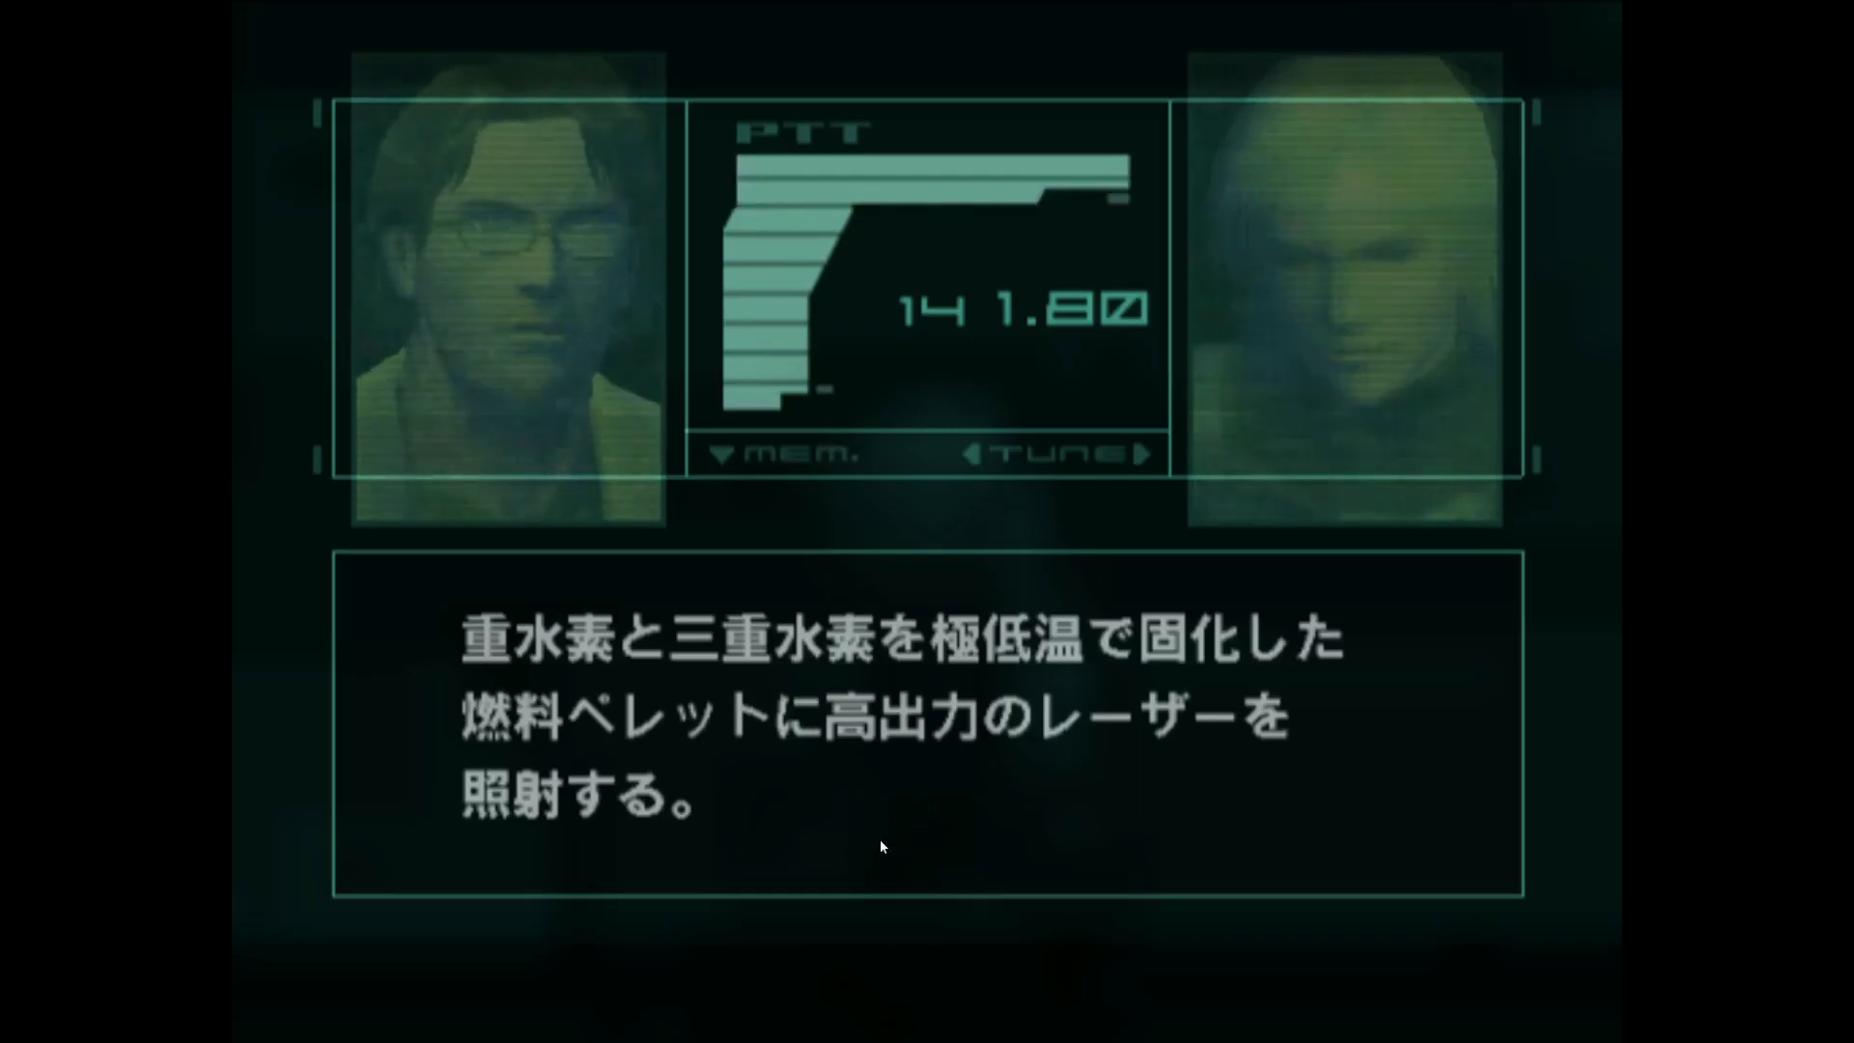
Mine the 141.80 Codec line so its audio opens in ocenaudio
{"action": "left_click", "coordinate": [21, 1025]}
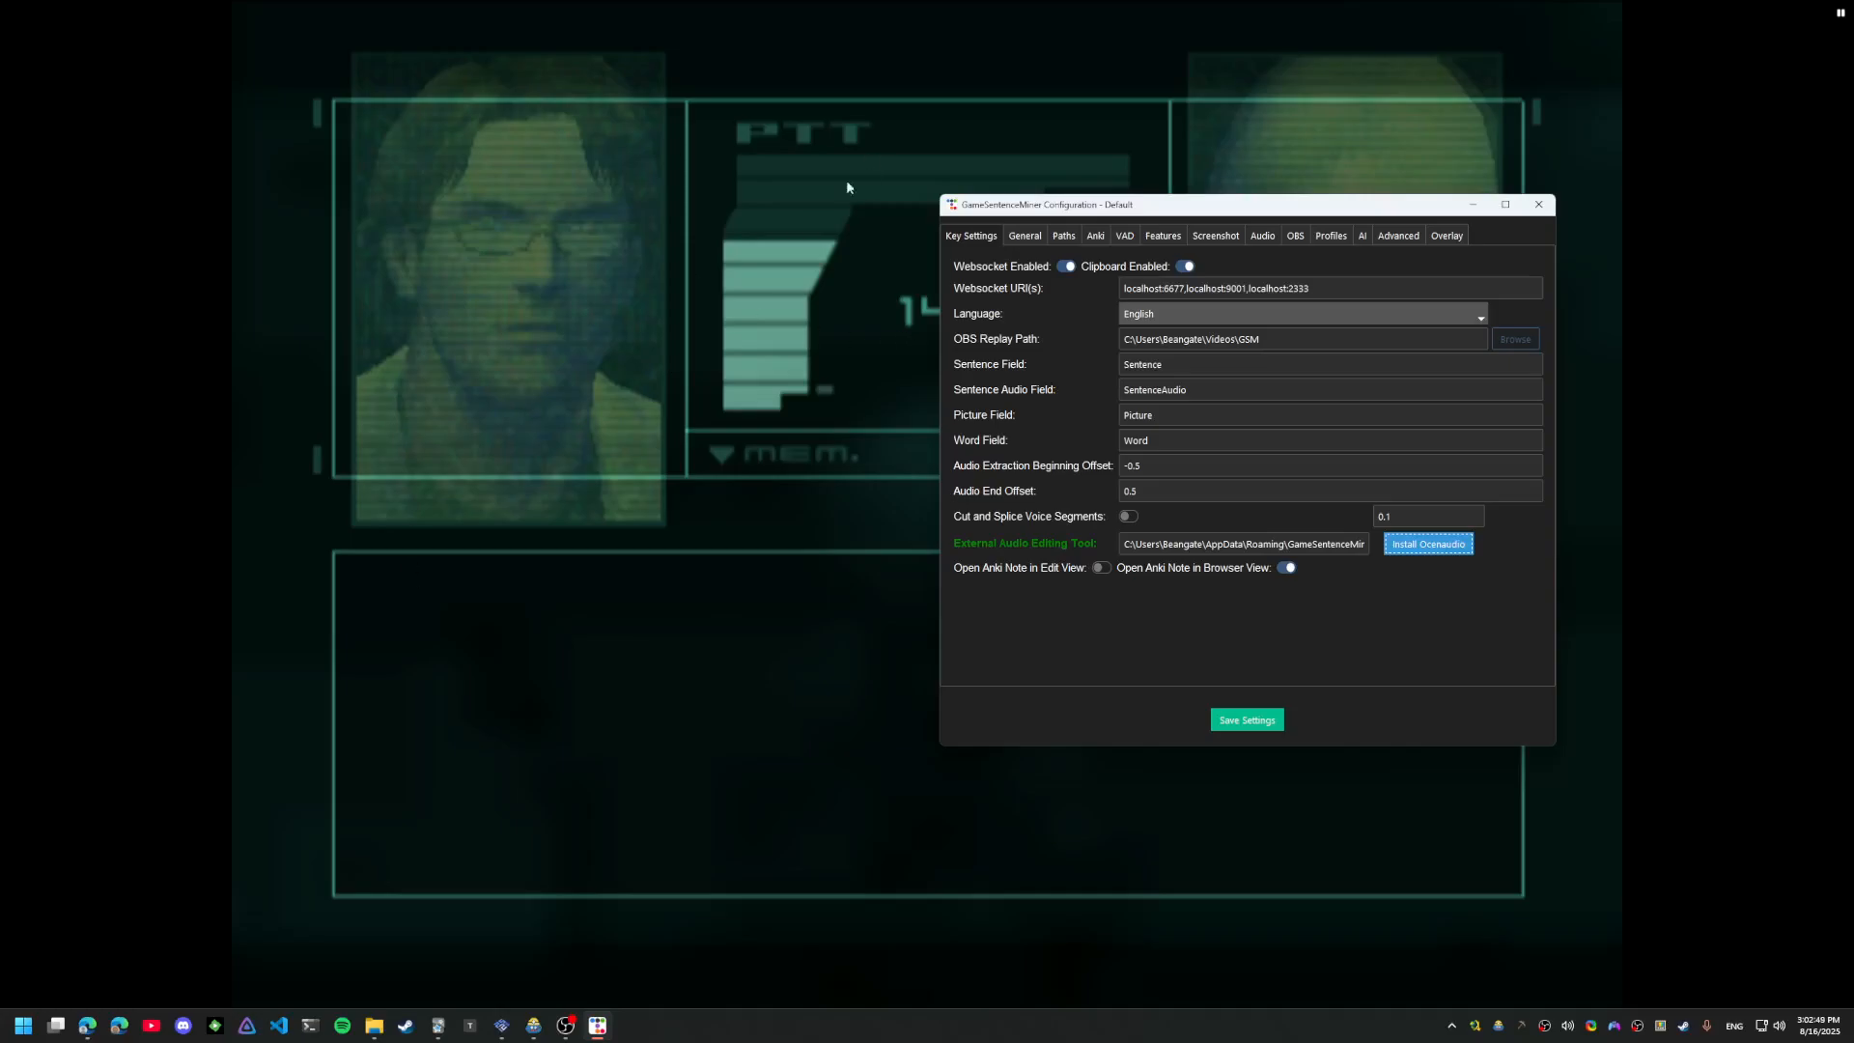
{"action": "mouse_move", "coordinate": [471, 1026]}
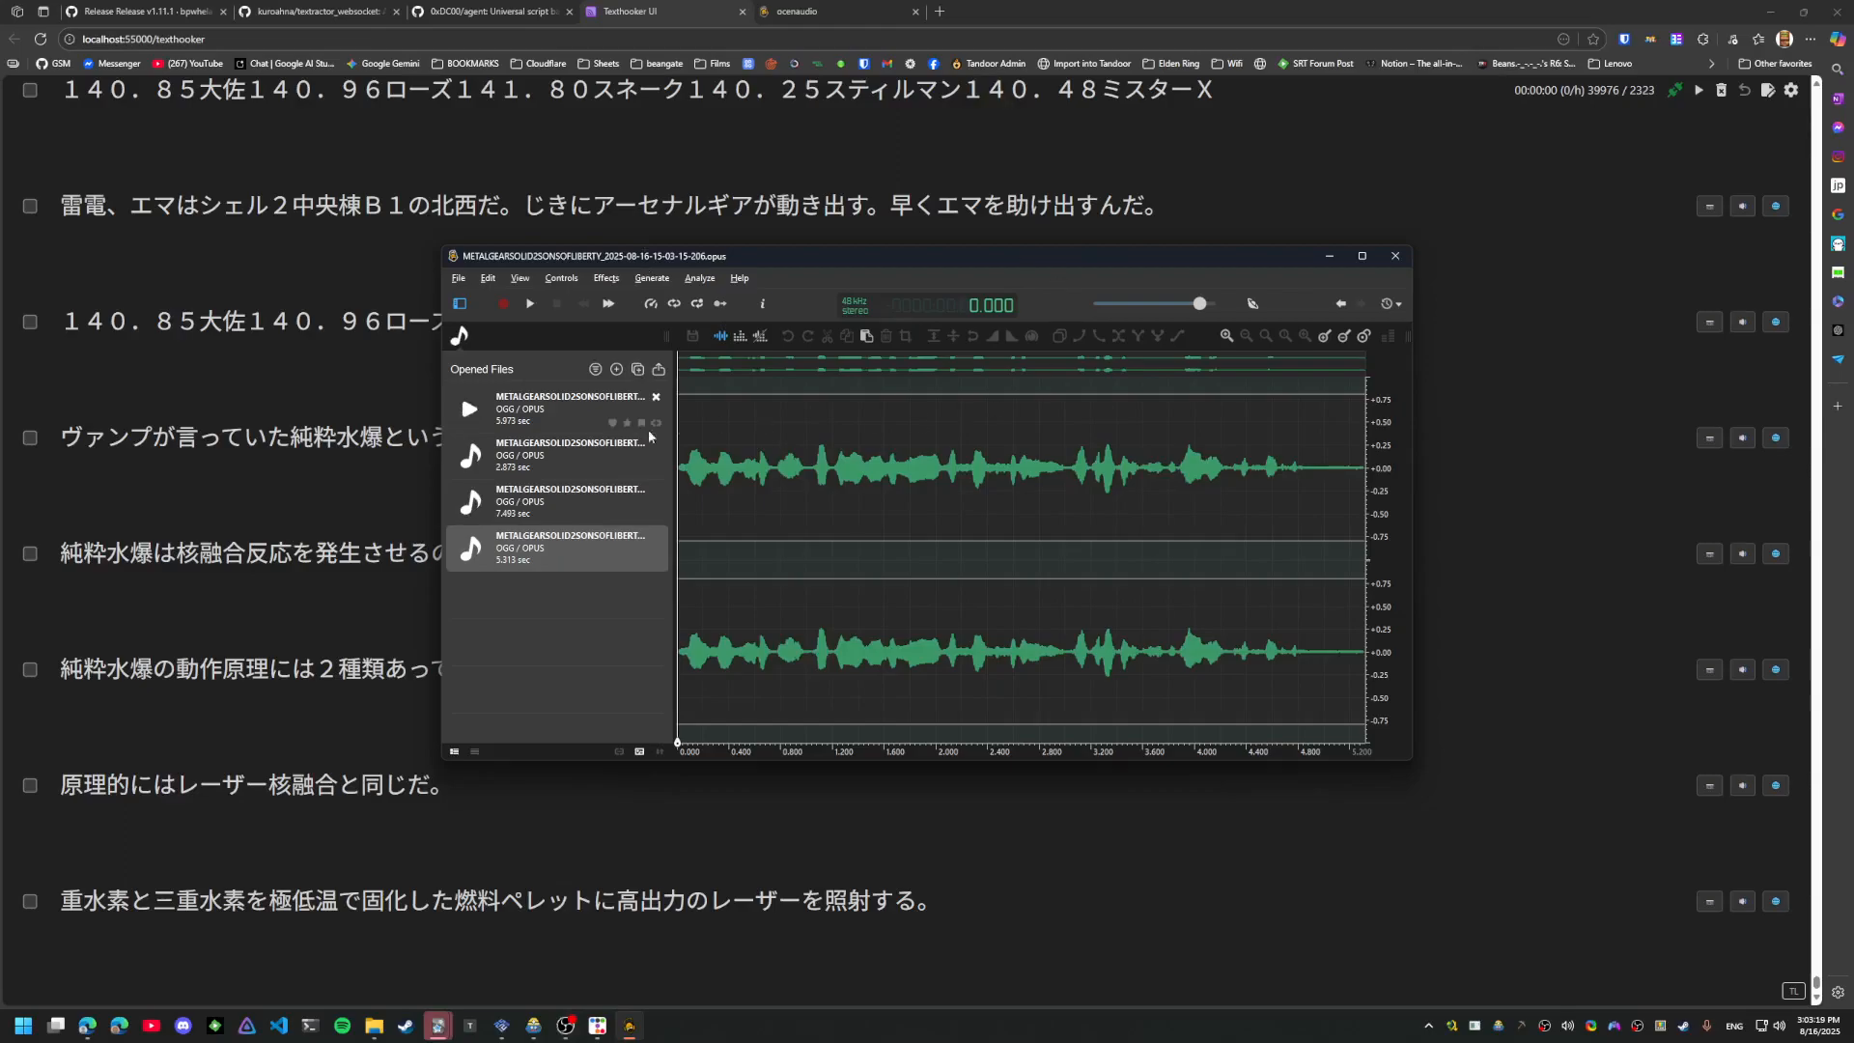
Search Anki Browse for added:1 and select the 重水素 card's fields
{"action": "left_click", "coordinate": [556, 408]}
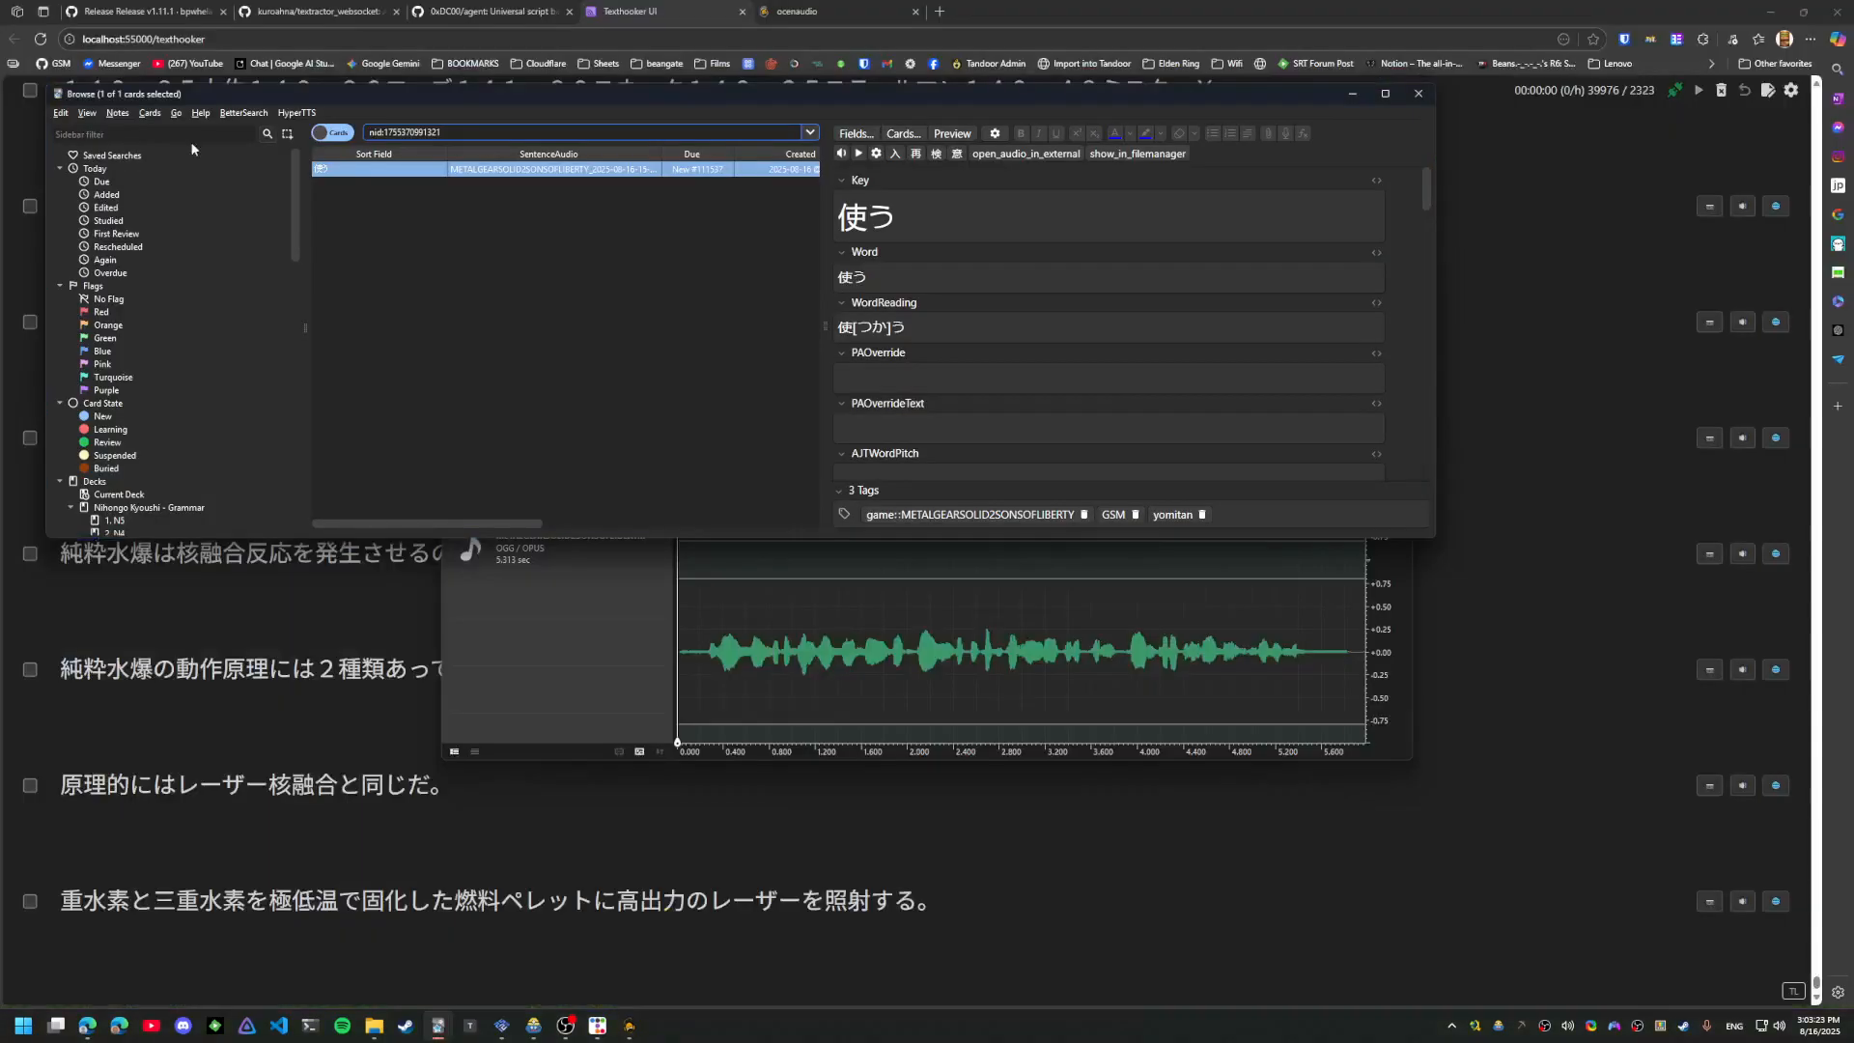
{"action": "left_click", "coordinate": [104, 193]}
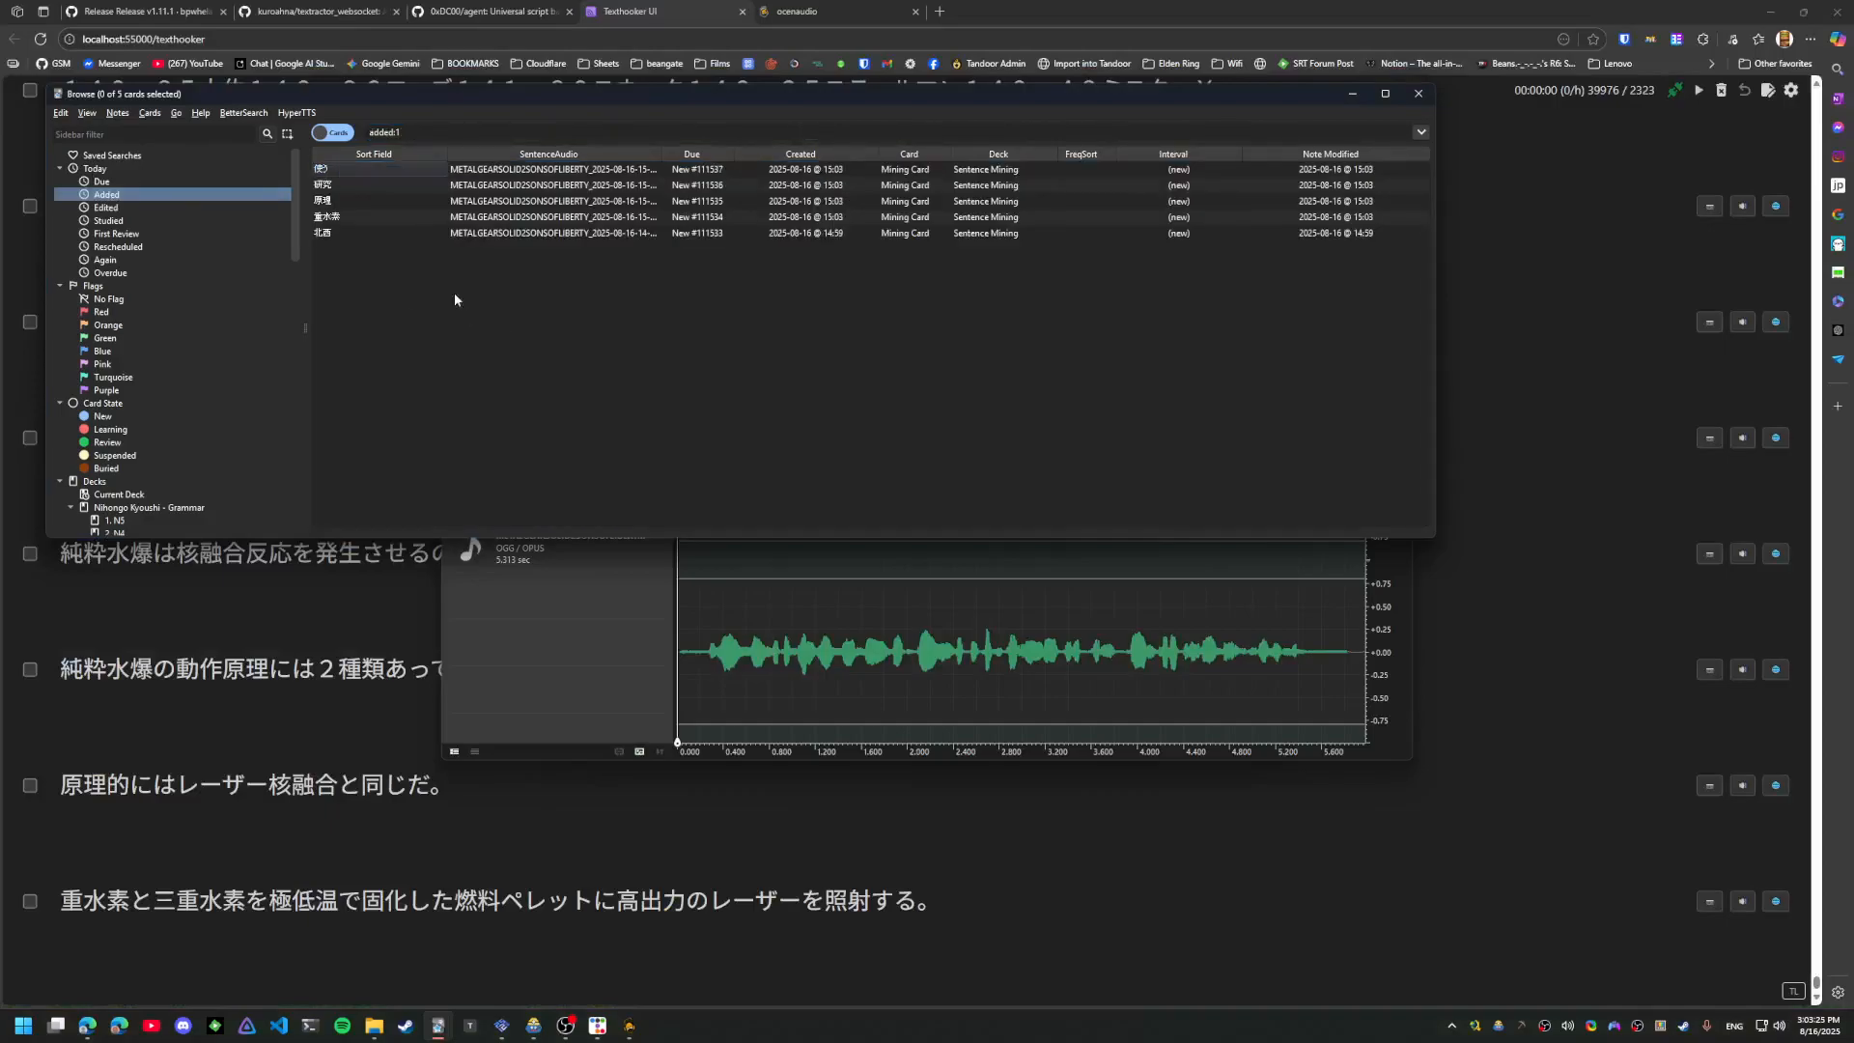
{"action": "left_click", "coordinate": [379, 216]}
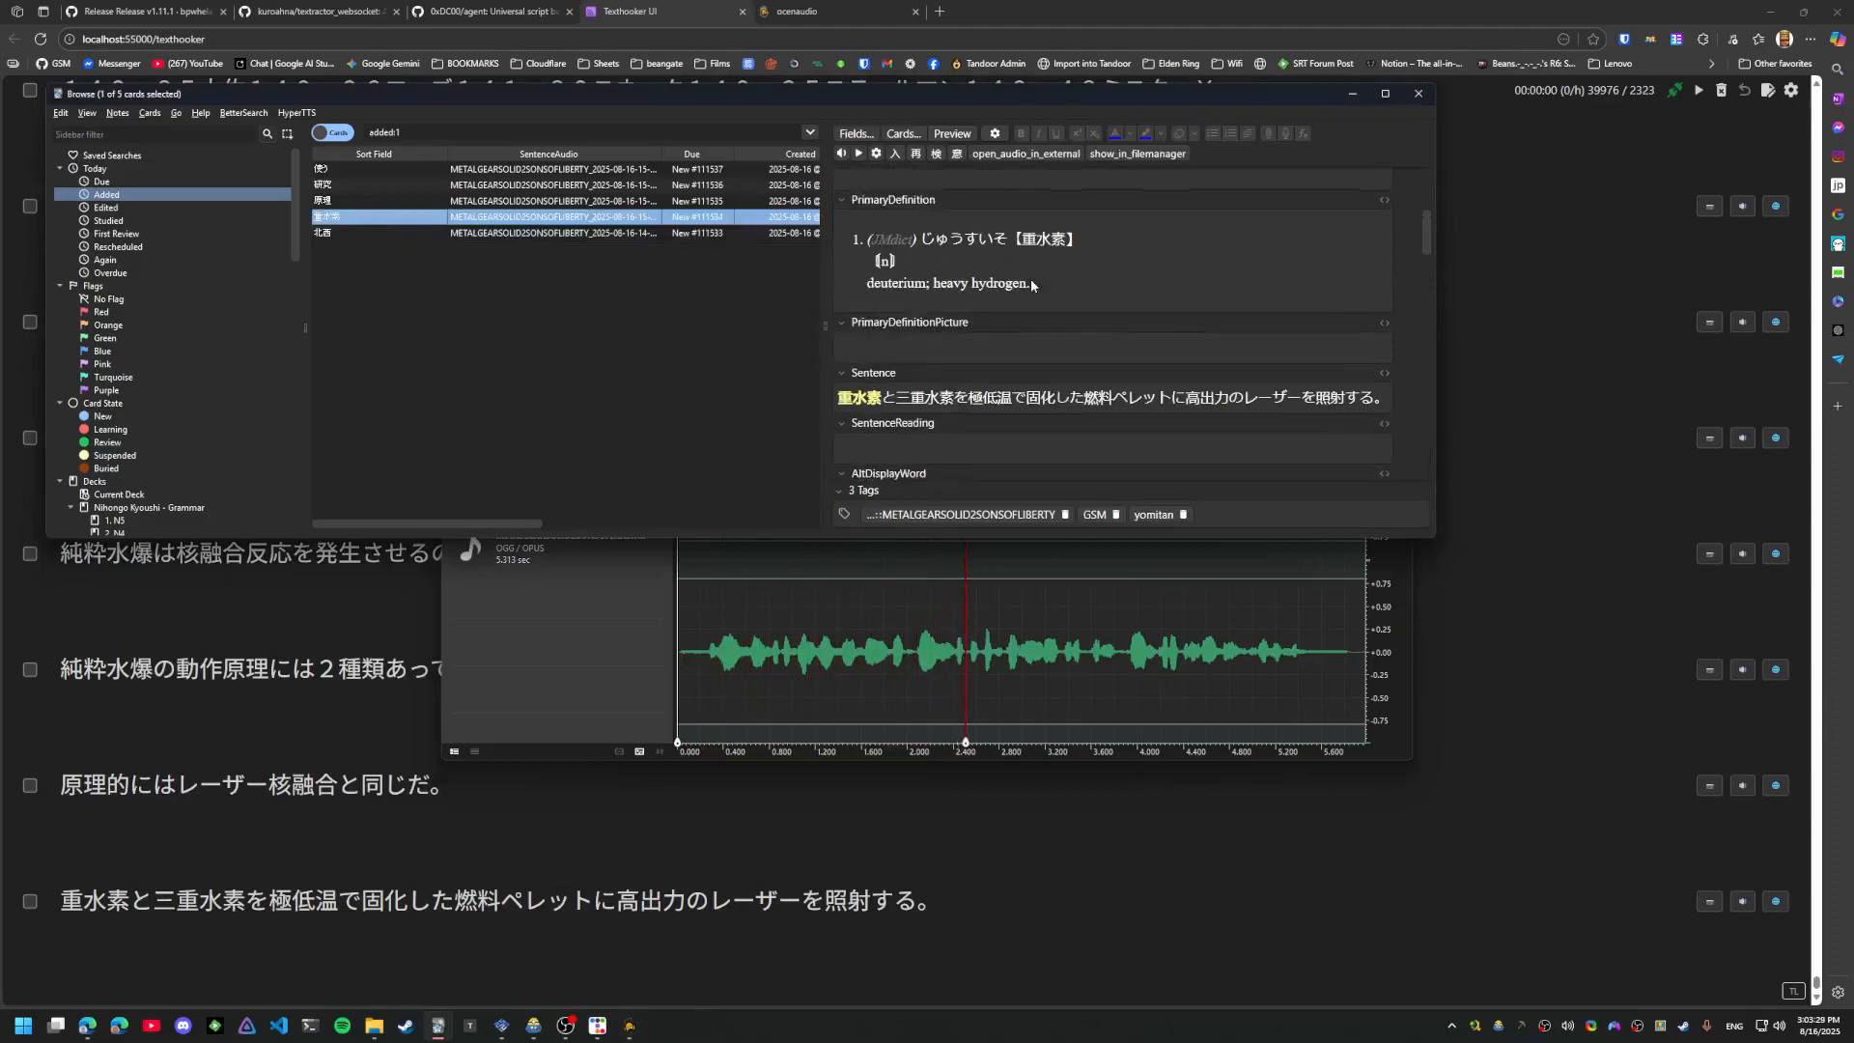
{"action": "left_click", "coordinate": [1191, 650]}
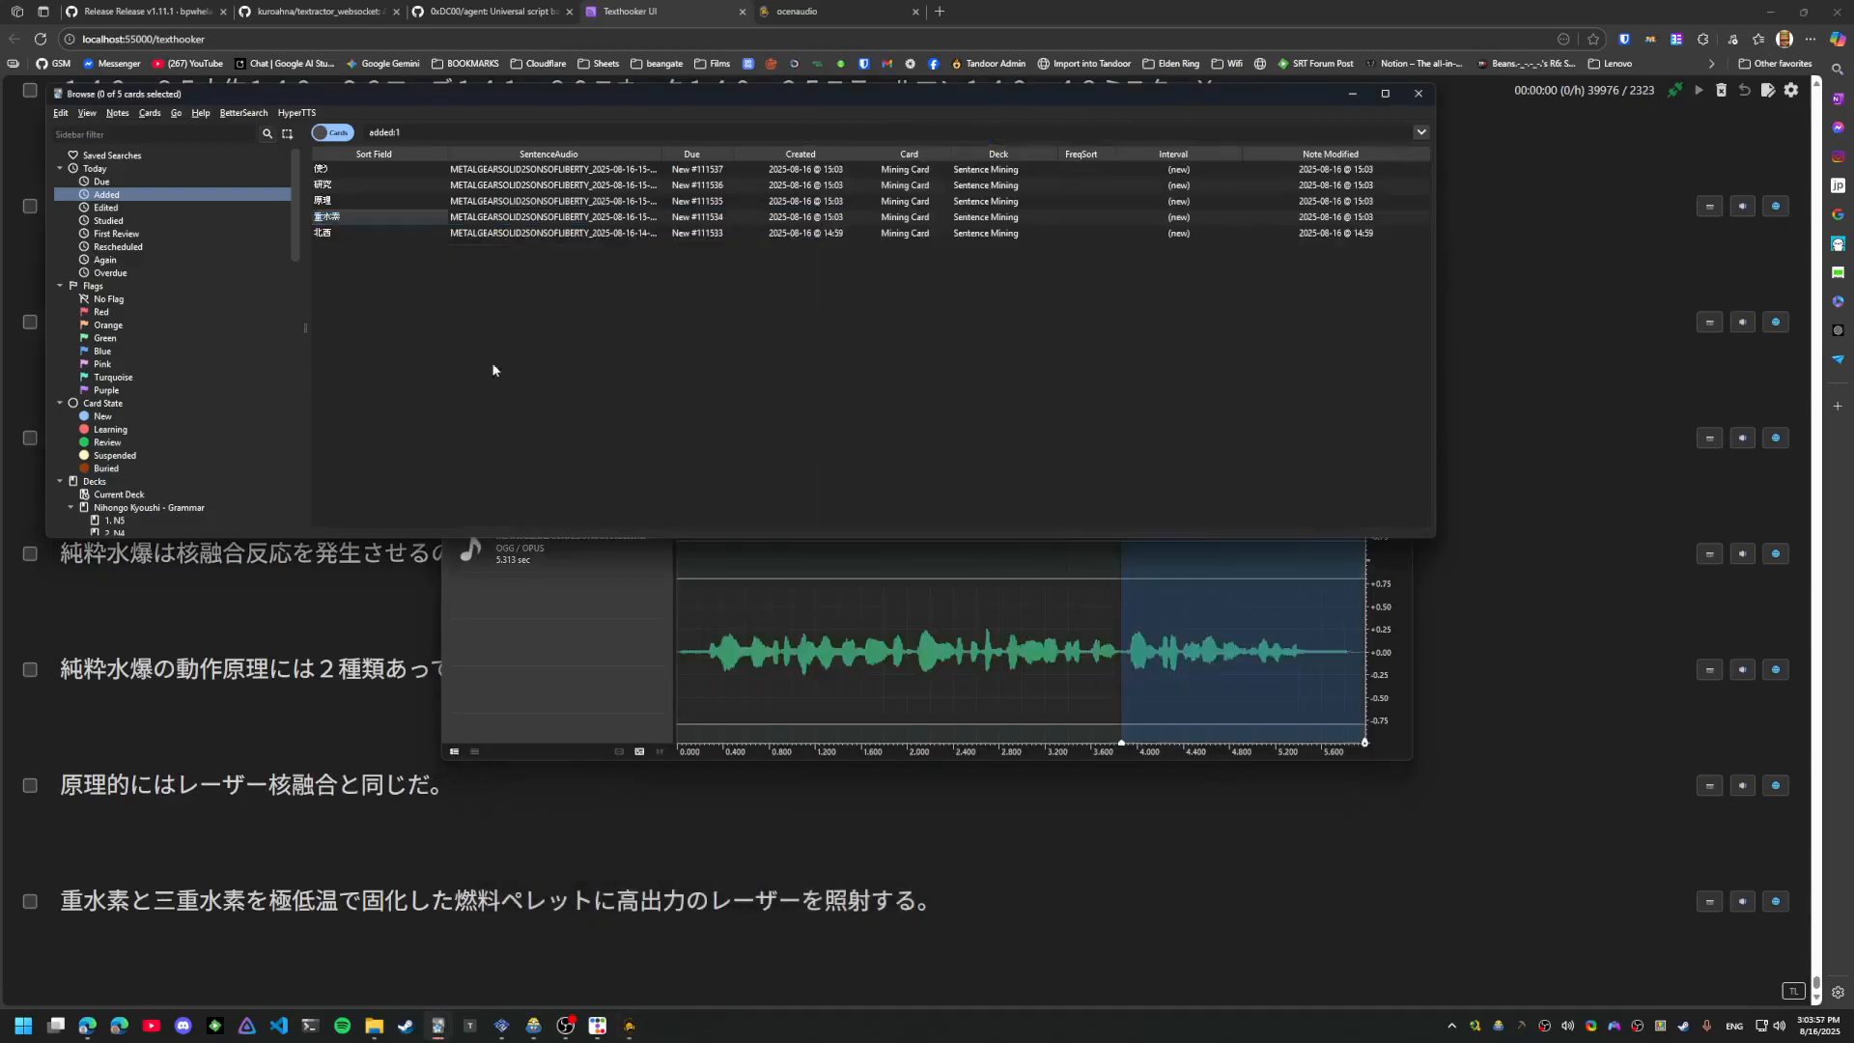
Preview the 重水素 card with its sentence, screenshot and deuterium definition, then close the preview
{"action": "left_click", "coordinate": [355, 216]}
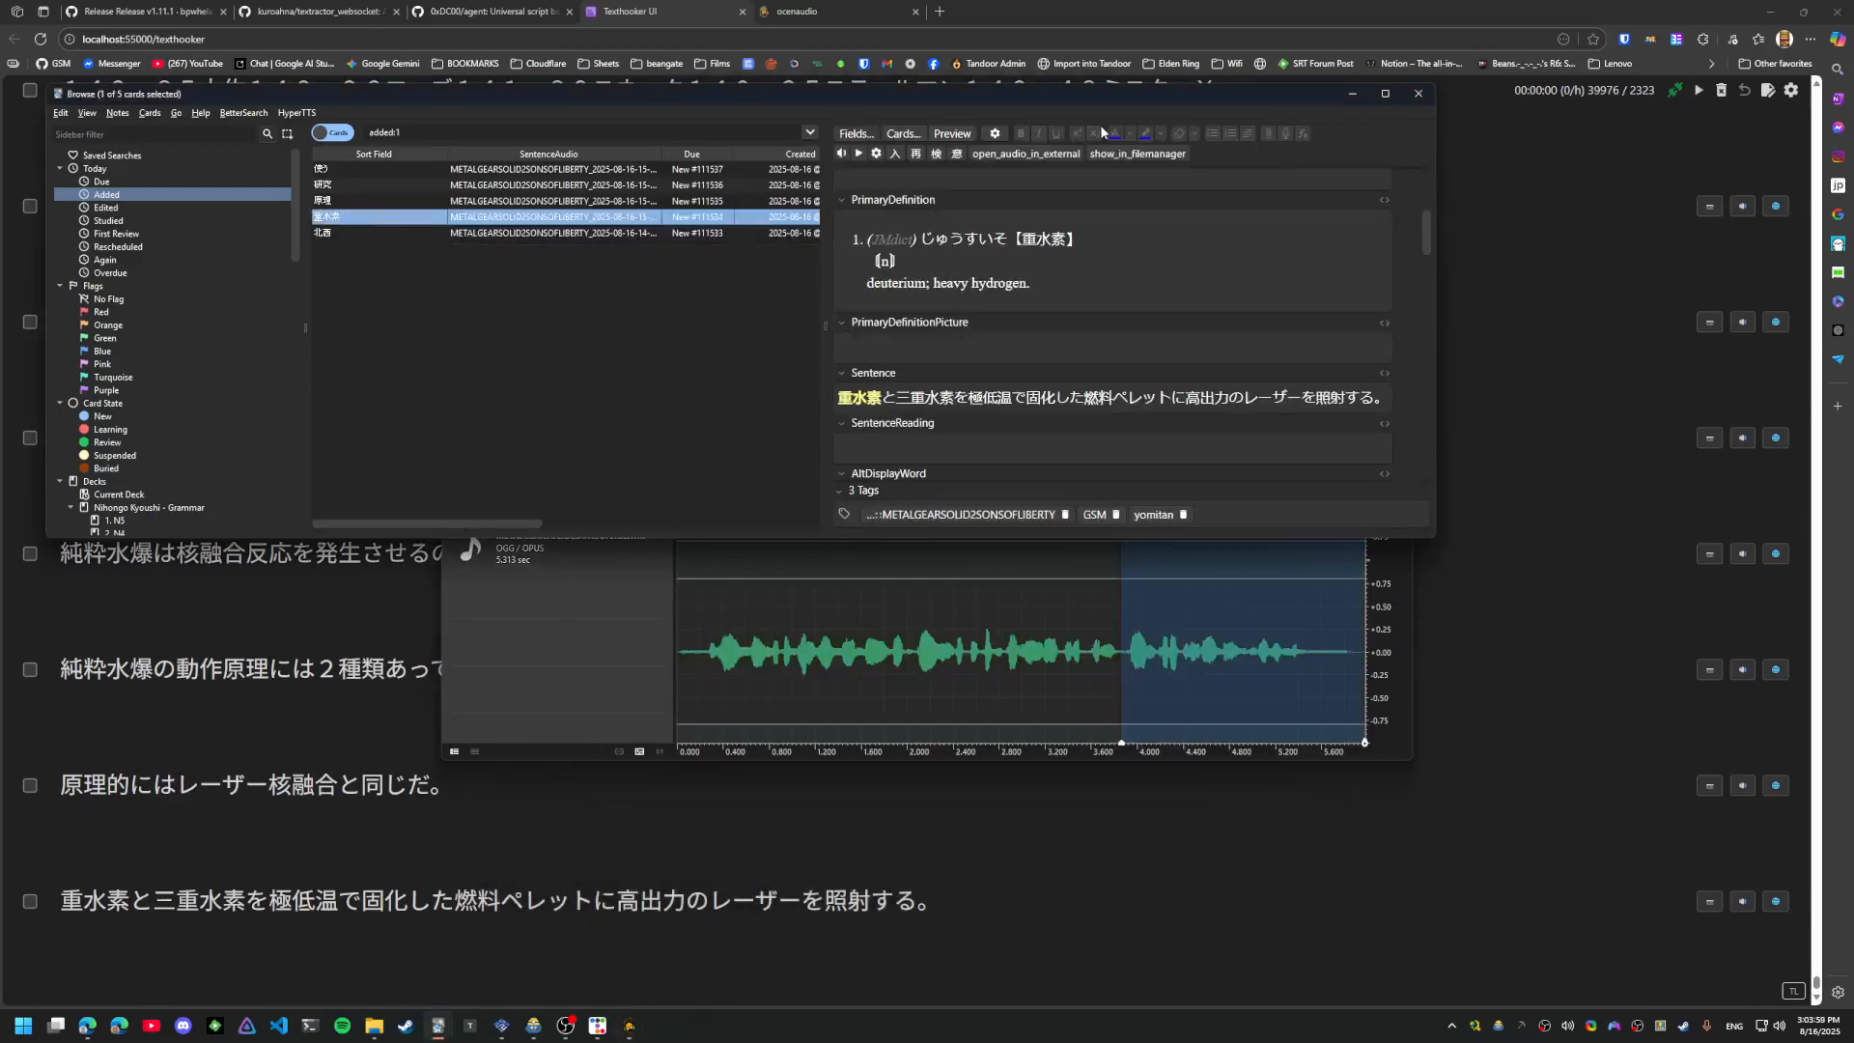
{"action": "left_click", "coordinate": [952, 133]}
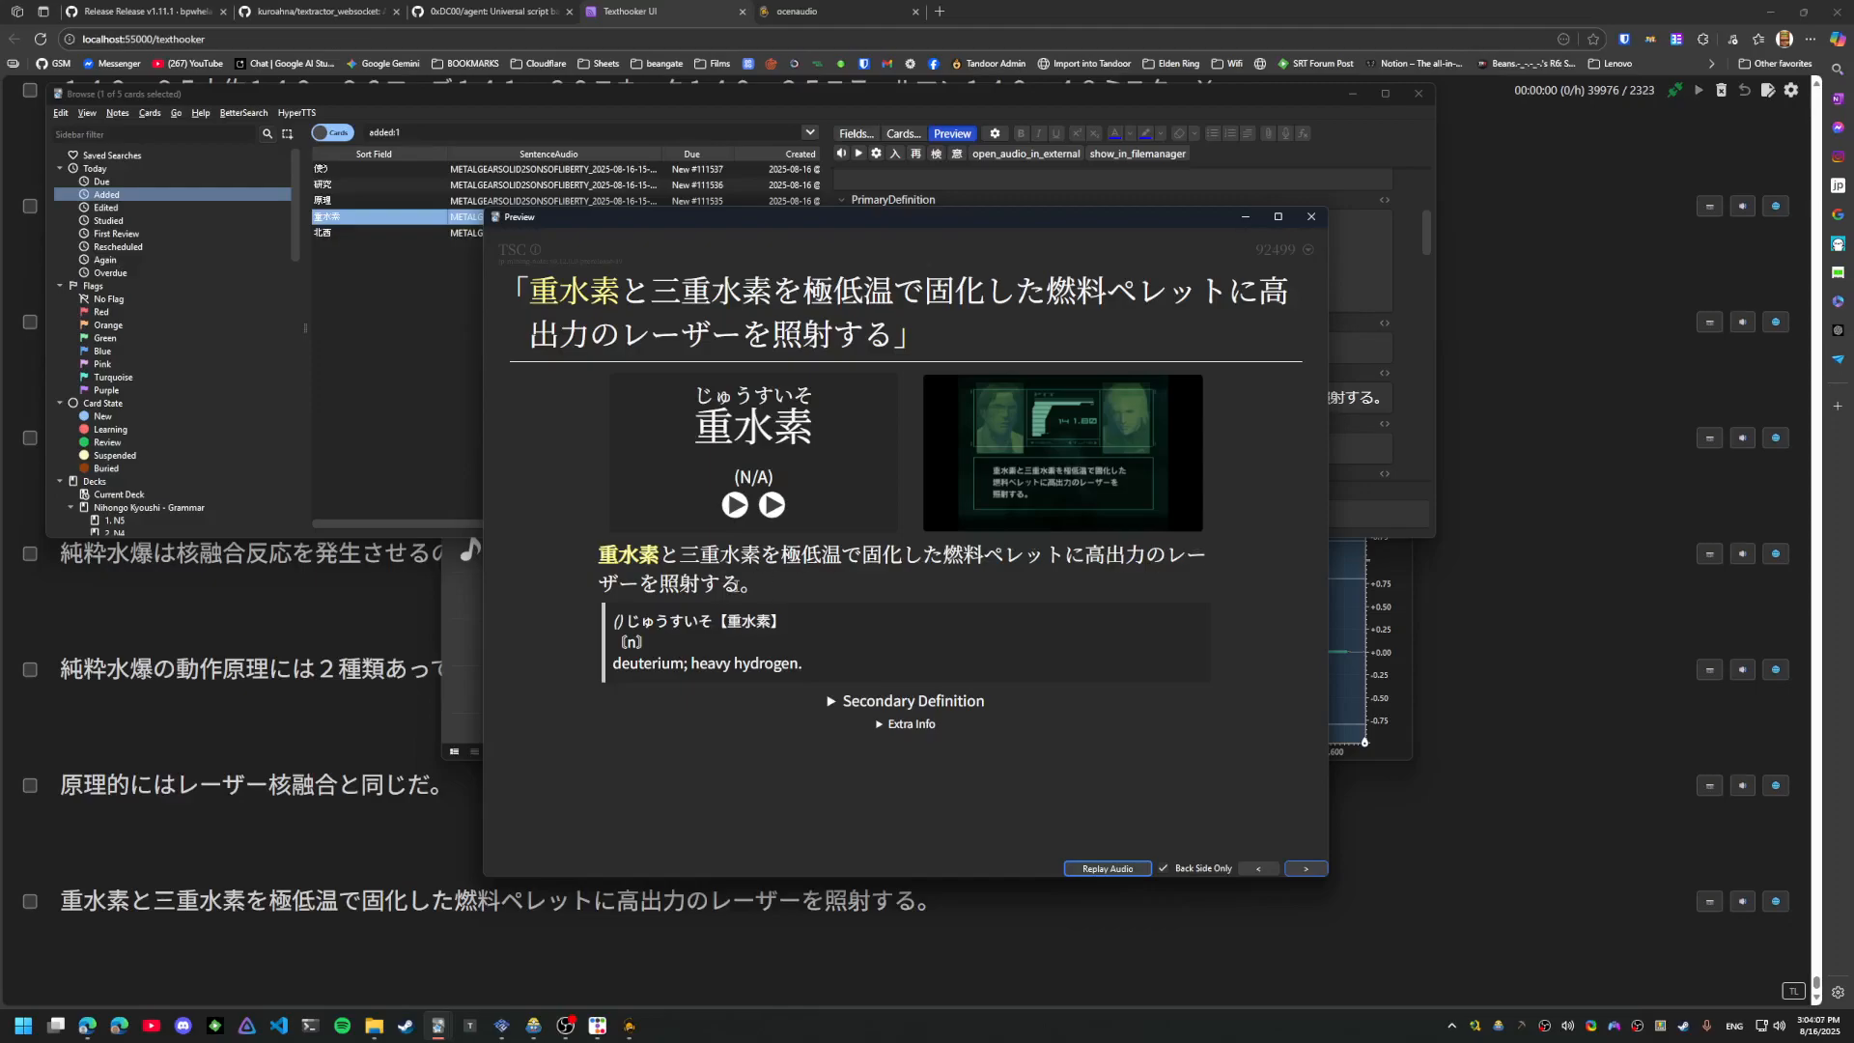
{"action": "left_click", "coordinate": [1309, 216]}
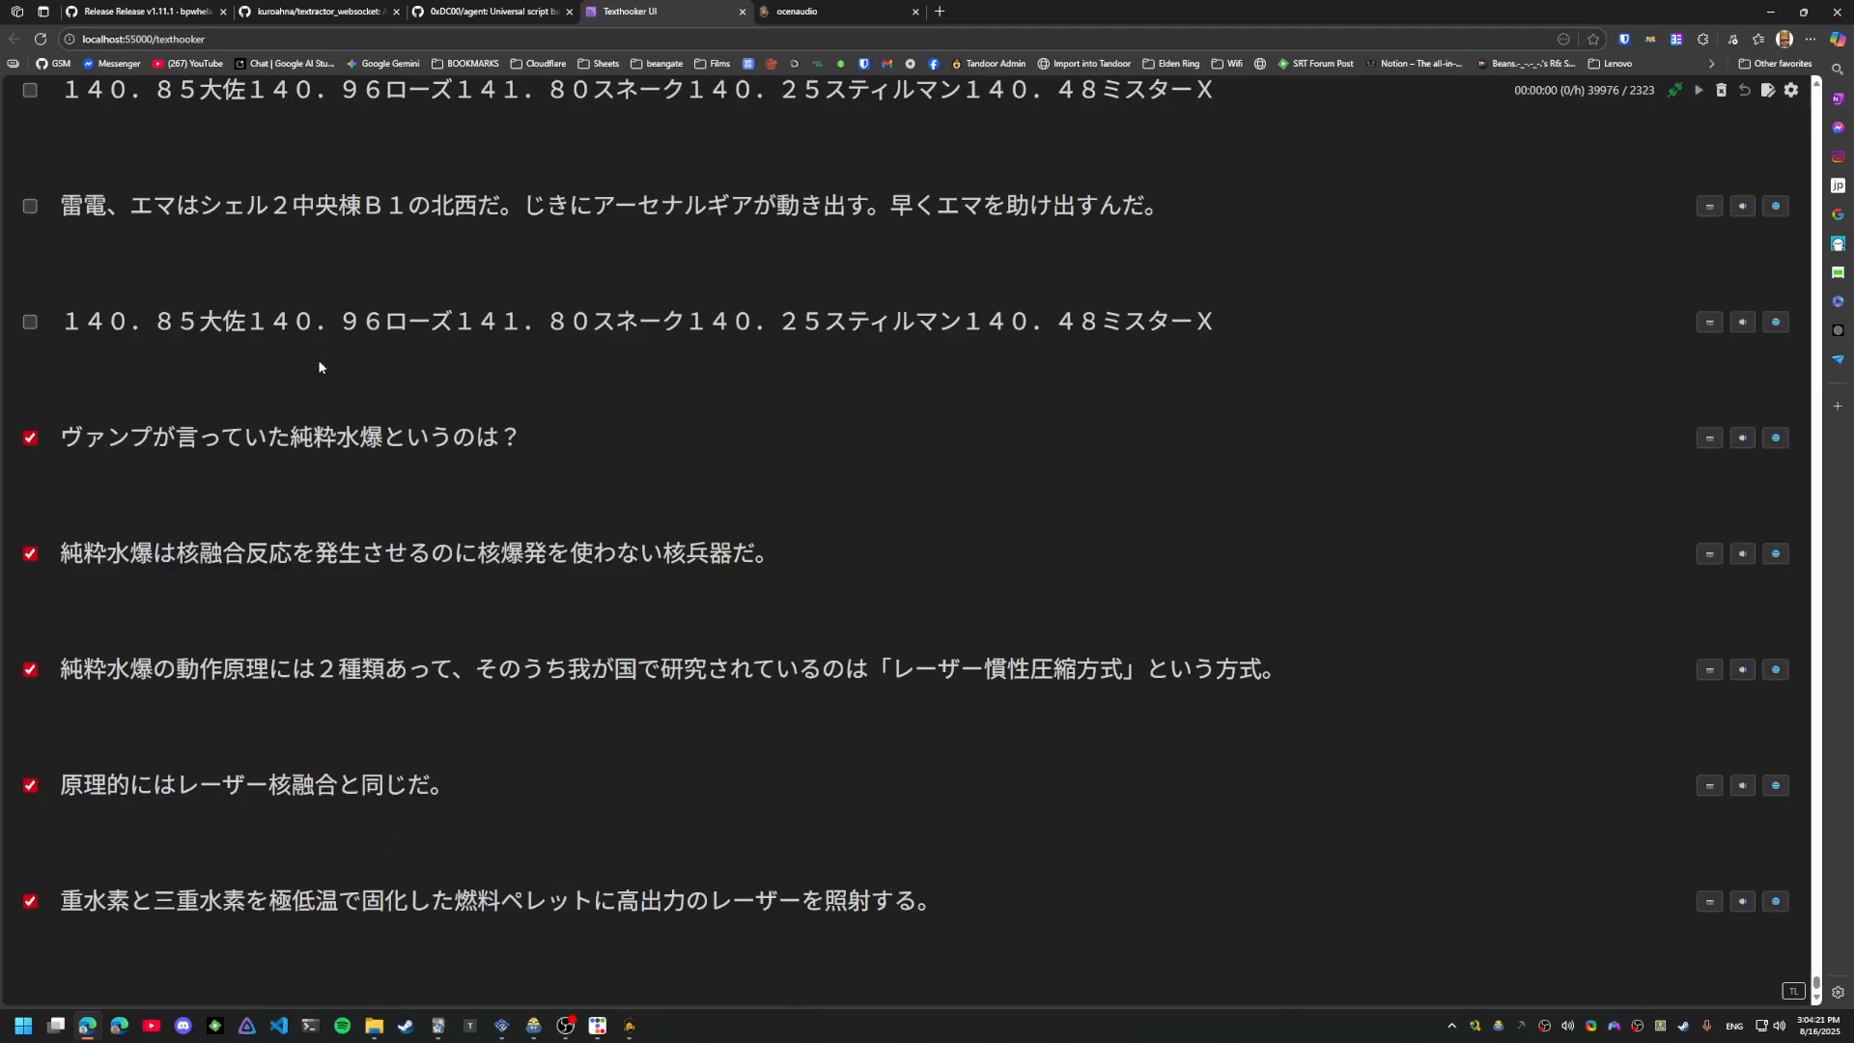
{"action": "mouse_move", "coordinate": [670, 407]}
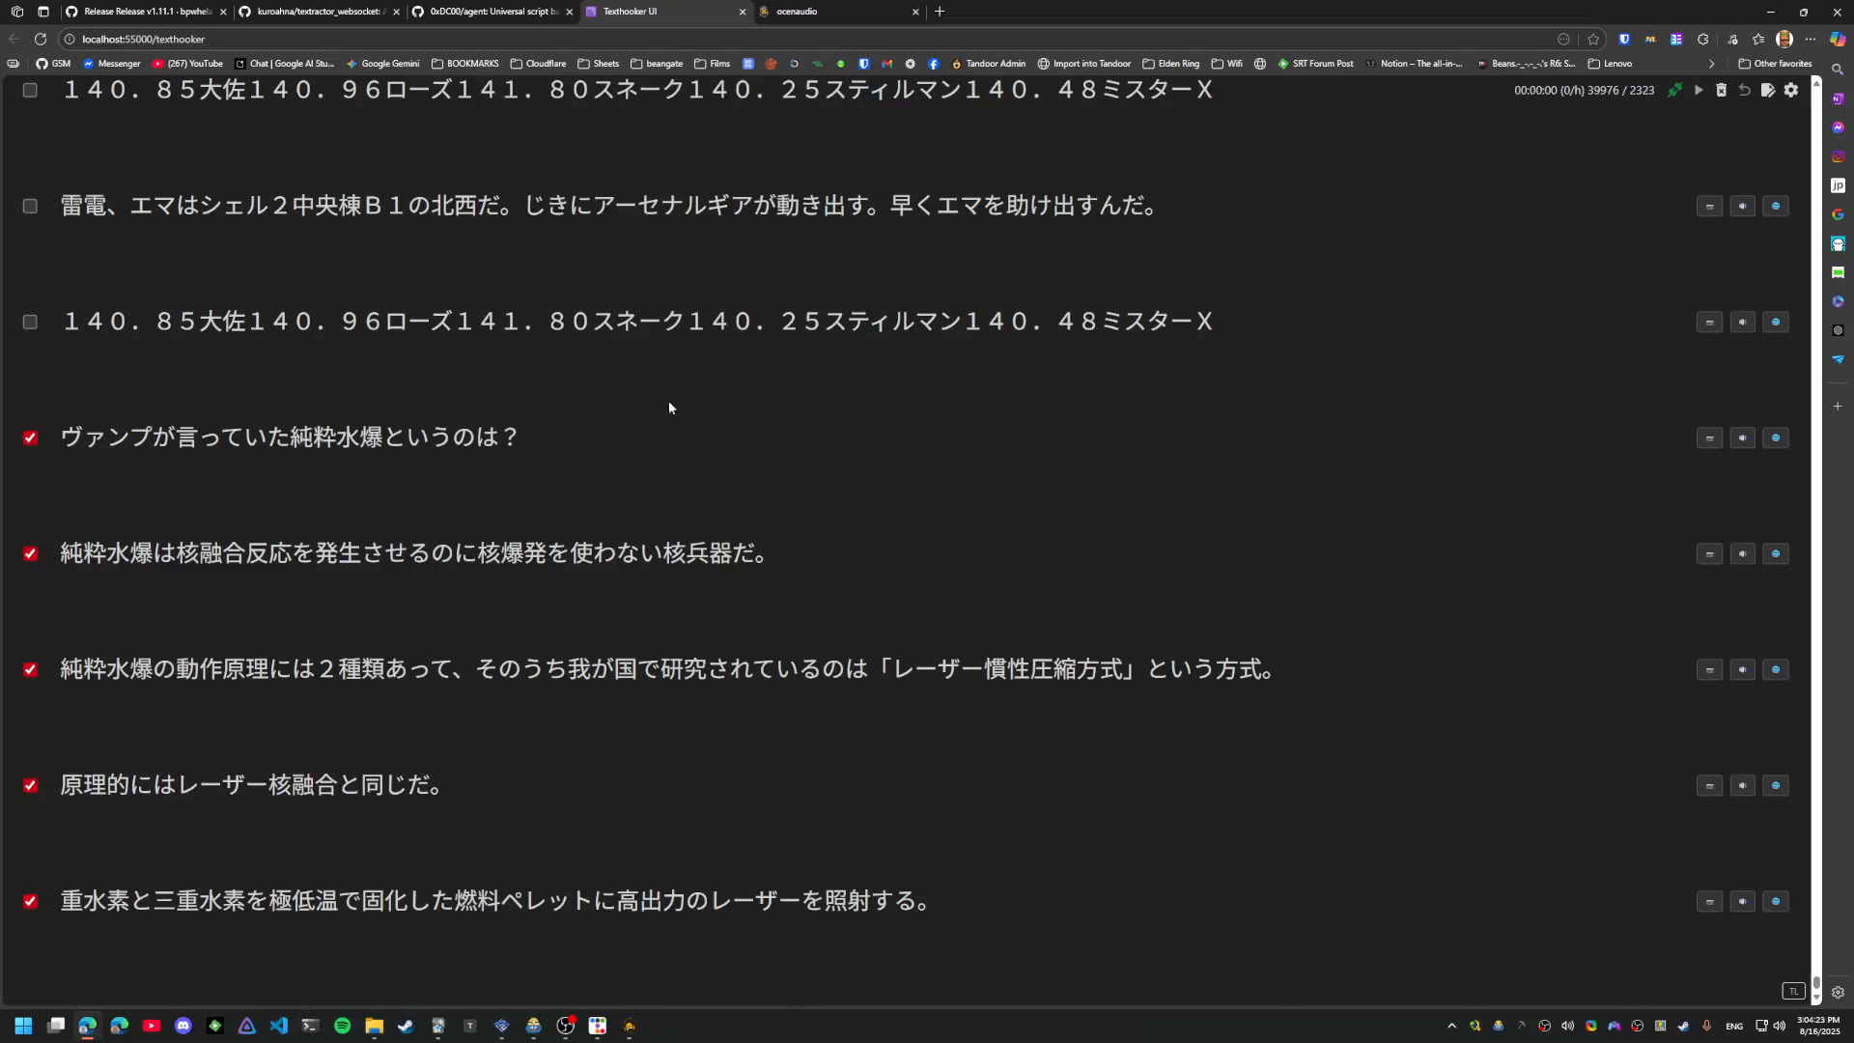
{"action": "mouse_move", "coordinate": [66, 494]}
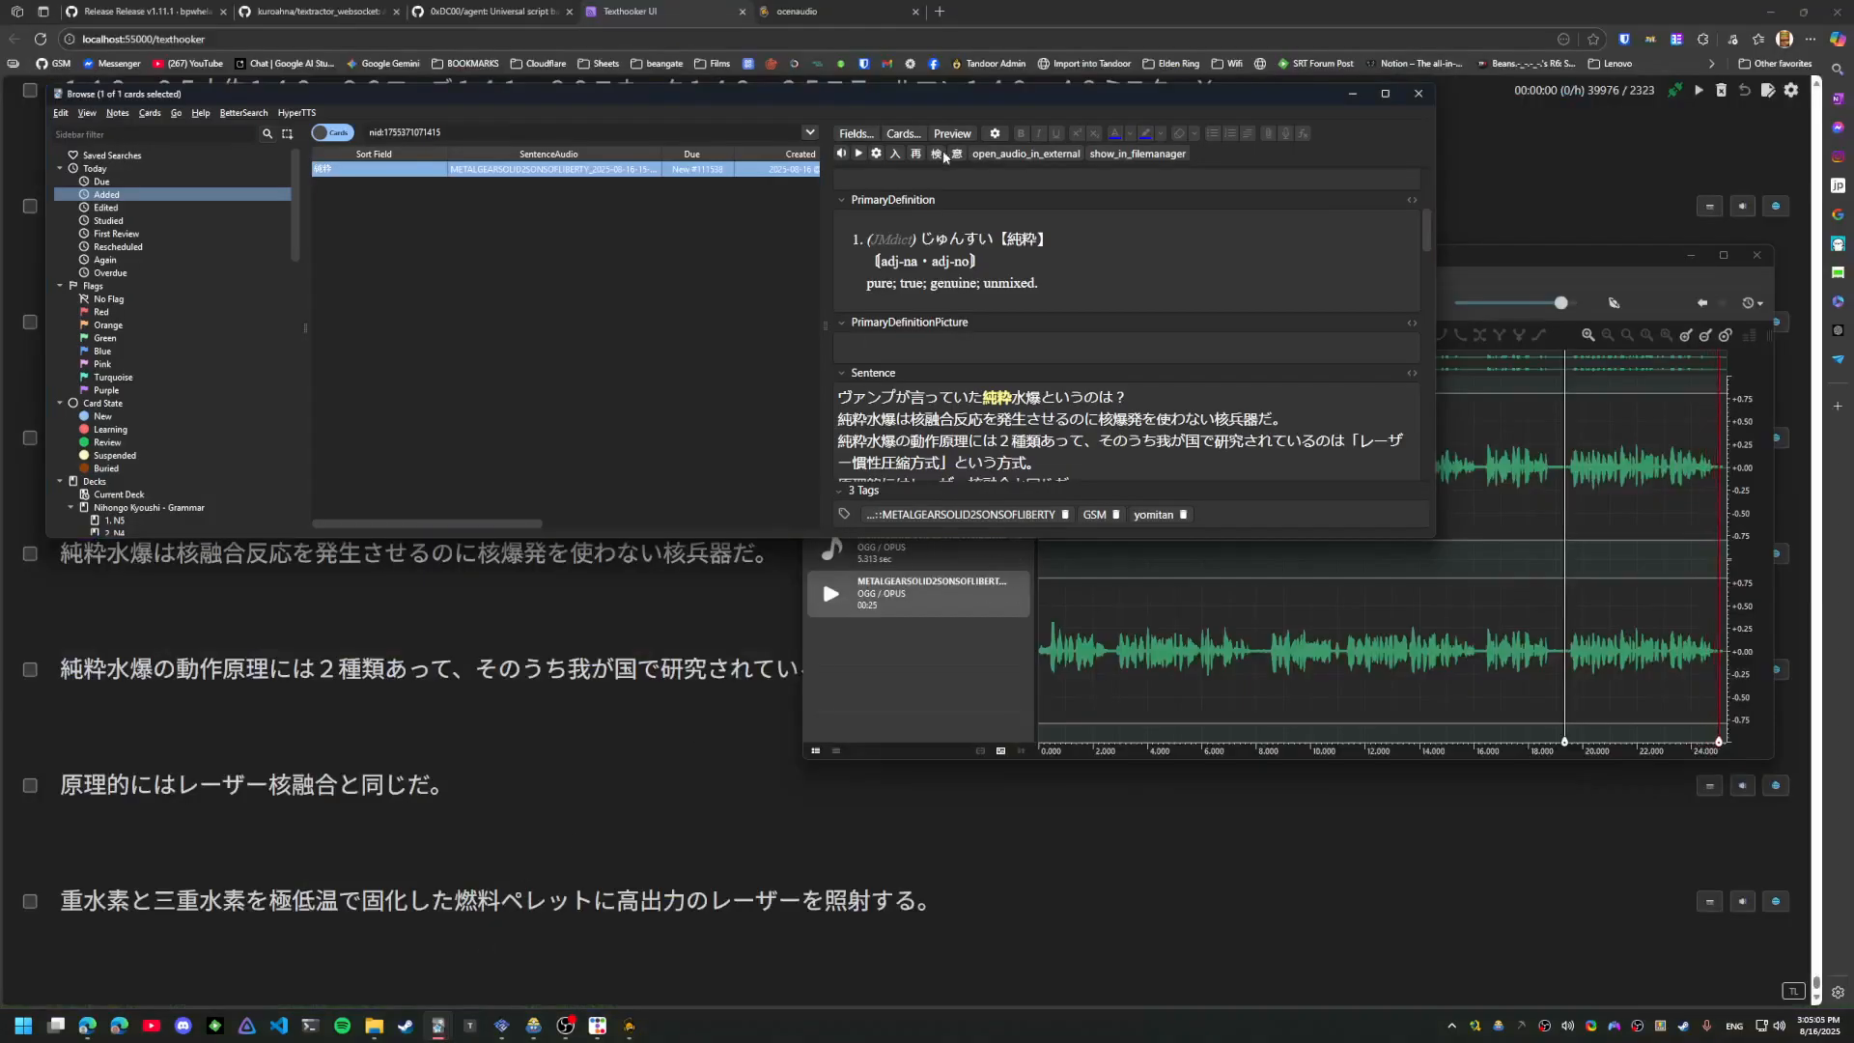
Preview the multi-line 純粋 card, then close the preview
{"action": "left_click", "coordinate": [952, 133]}
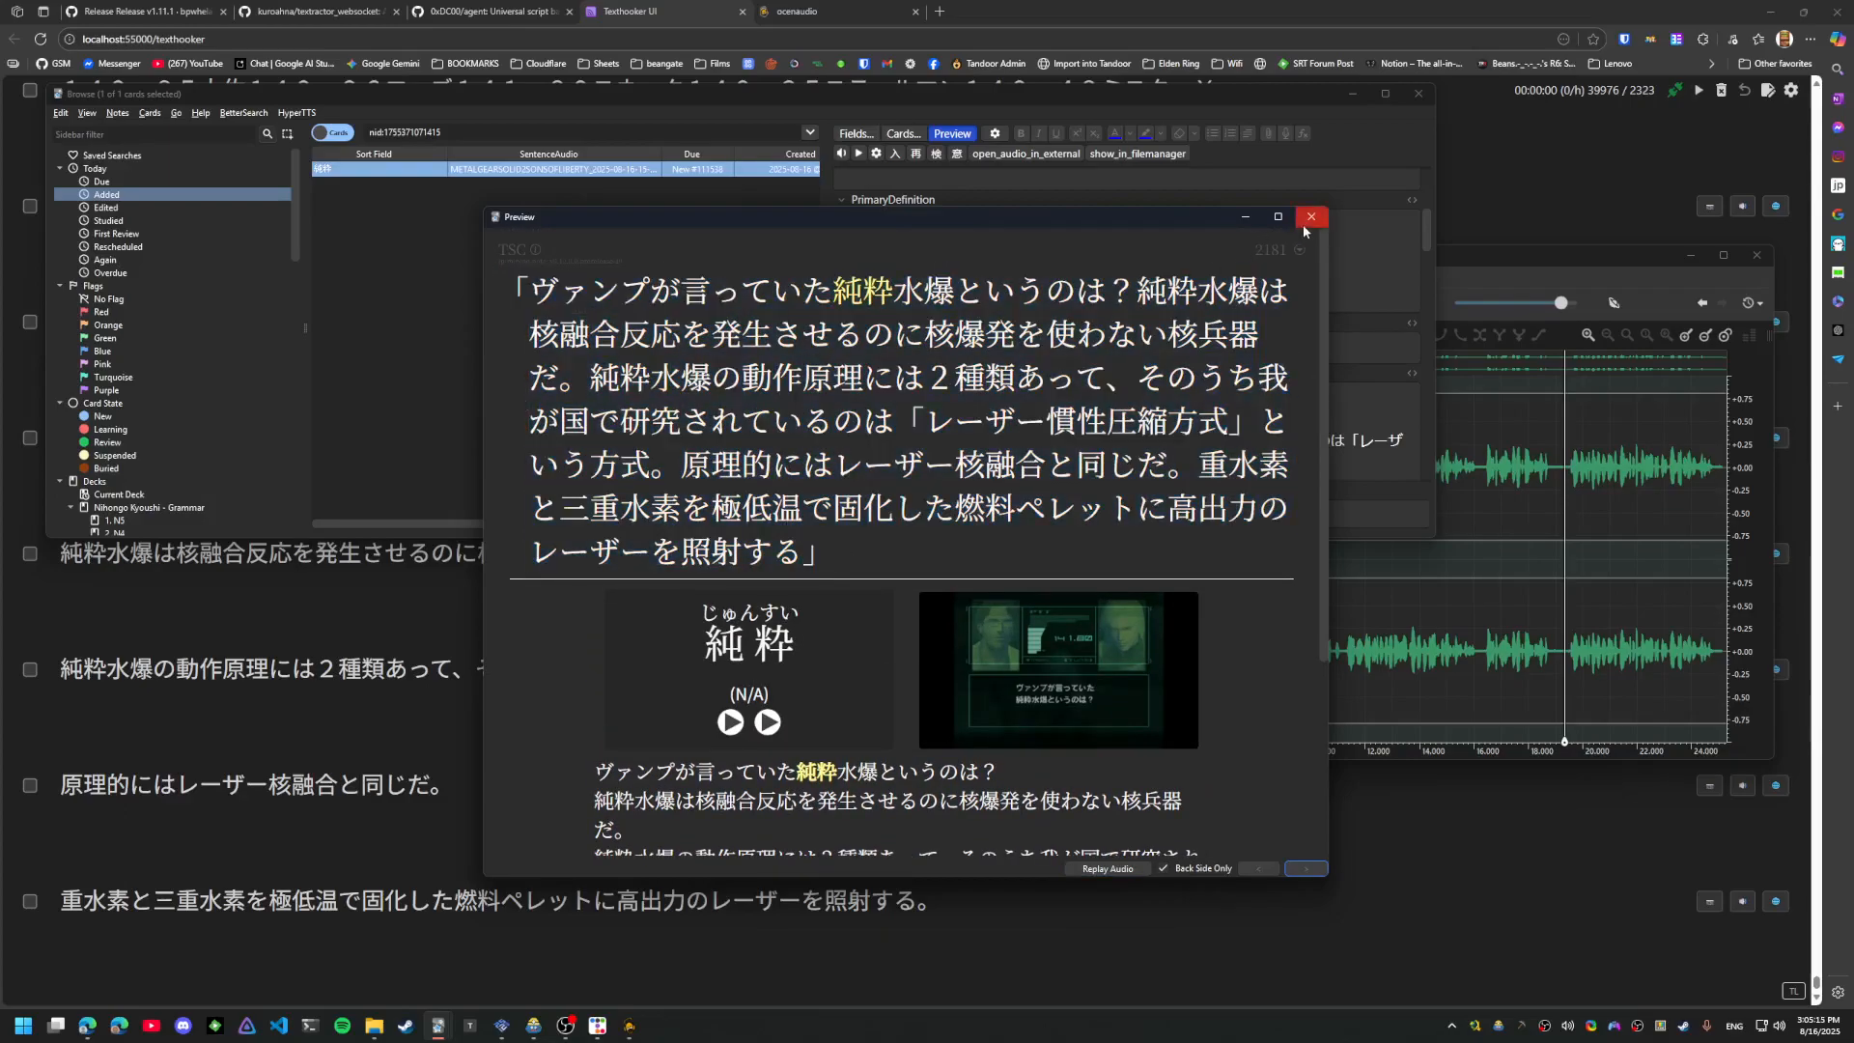
{"action": "left_click", "coordinate": [1309, 216]}
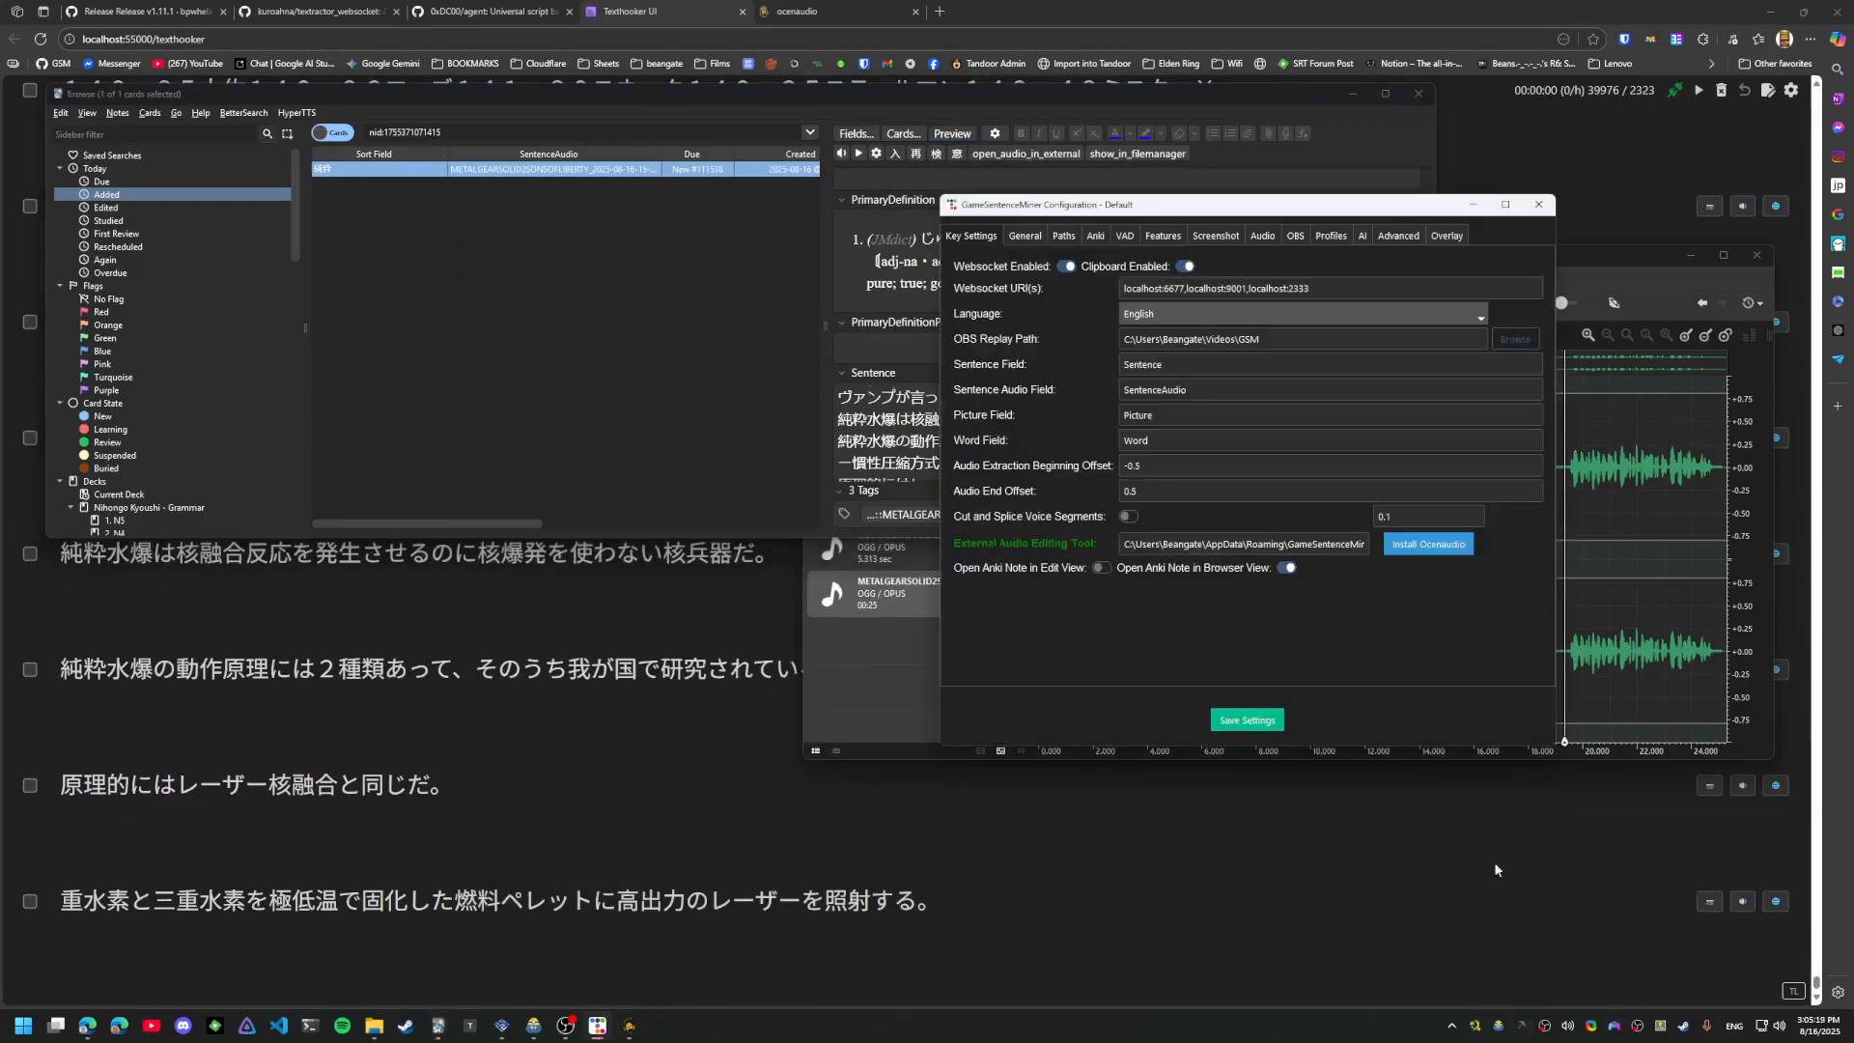
Review the Paths, Anki, VAD, Screenshot, Audio and Profiles settings in turn
{"action": "left_click", "coordinate": [1062, 235]}
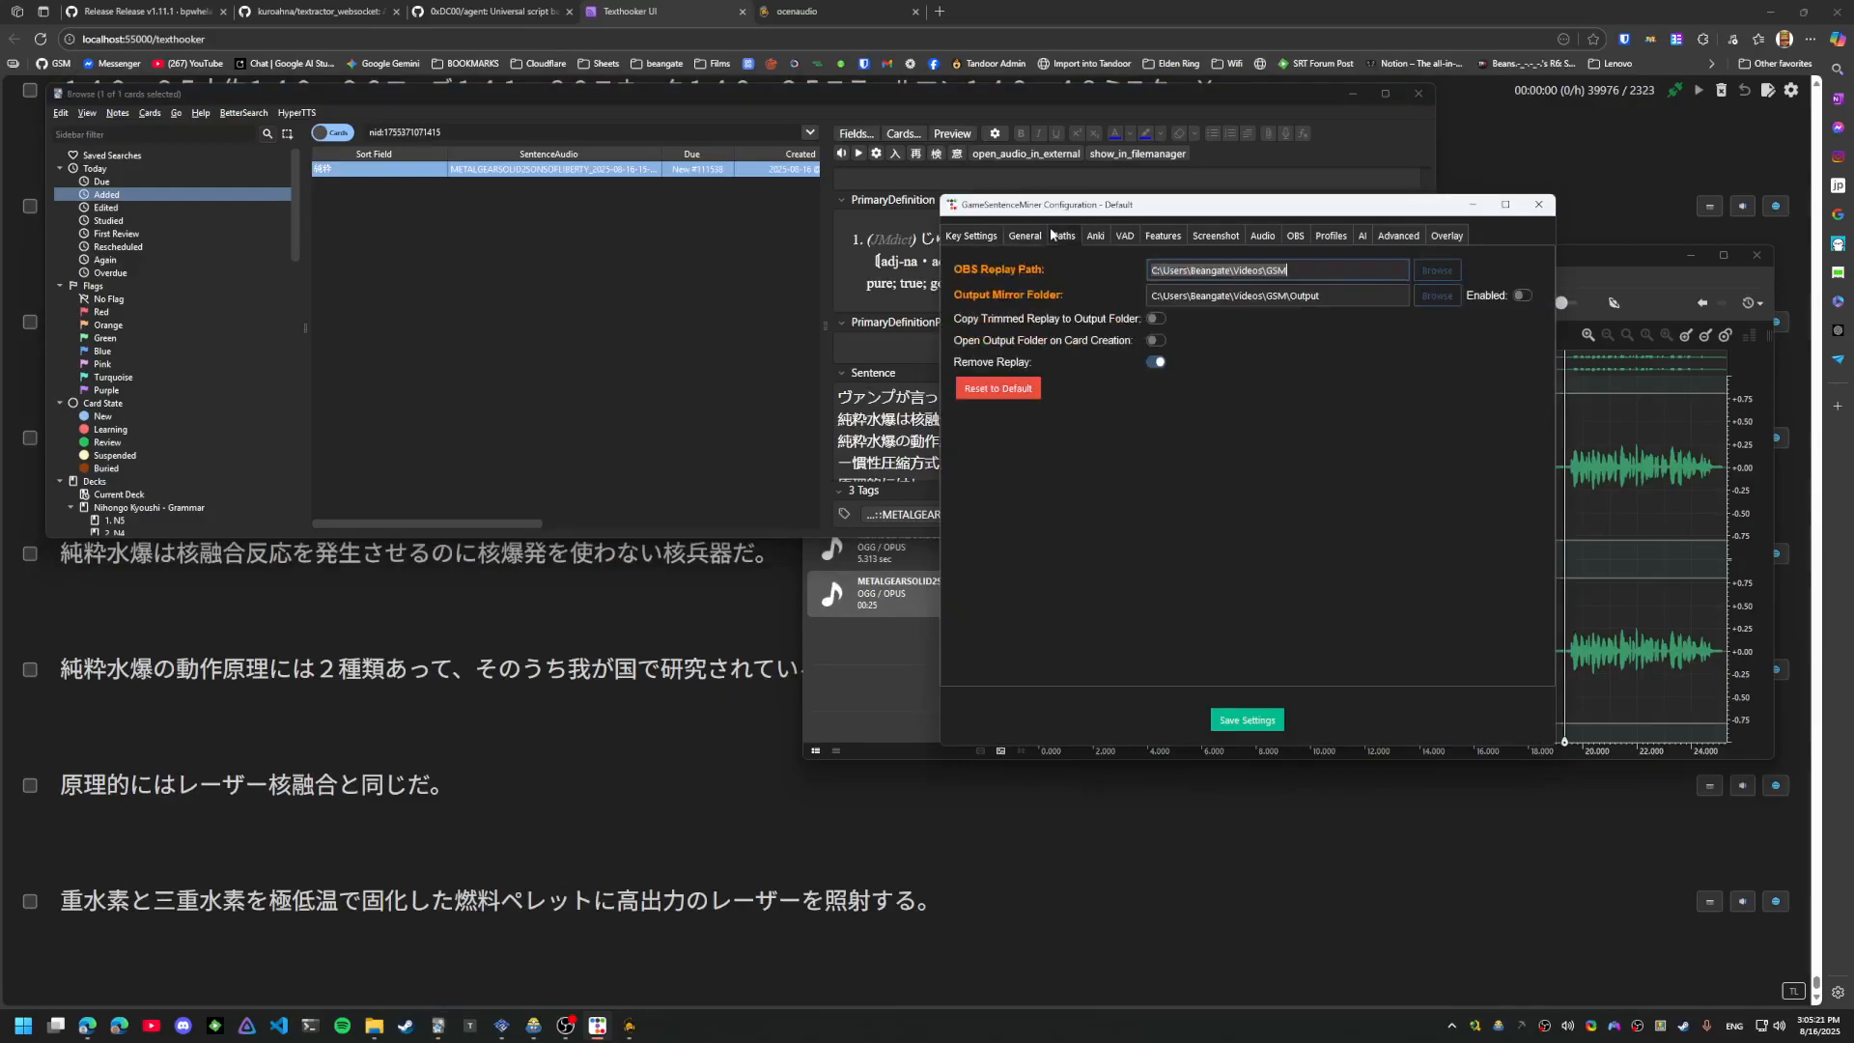
{"action": "left_click", "coordinate": [1095, 236]}
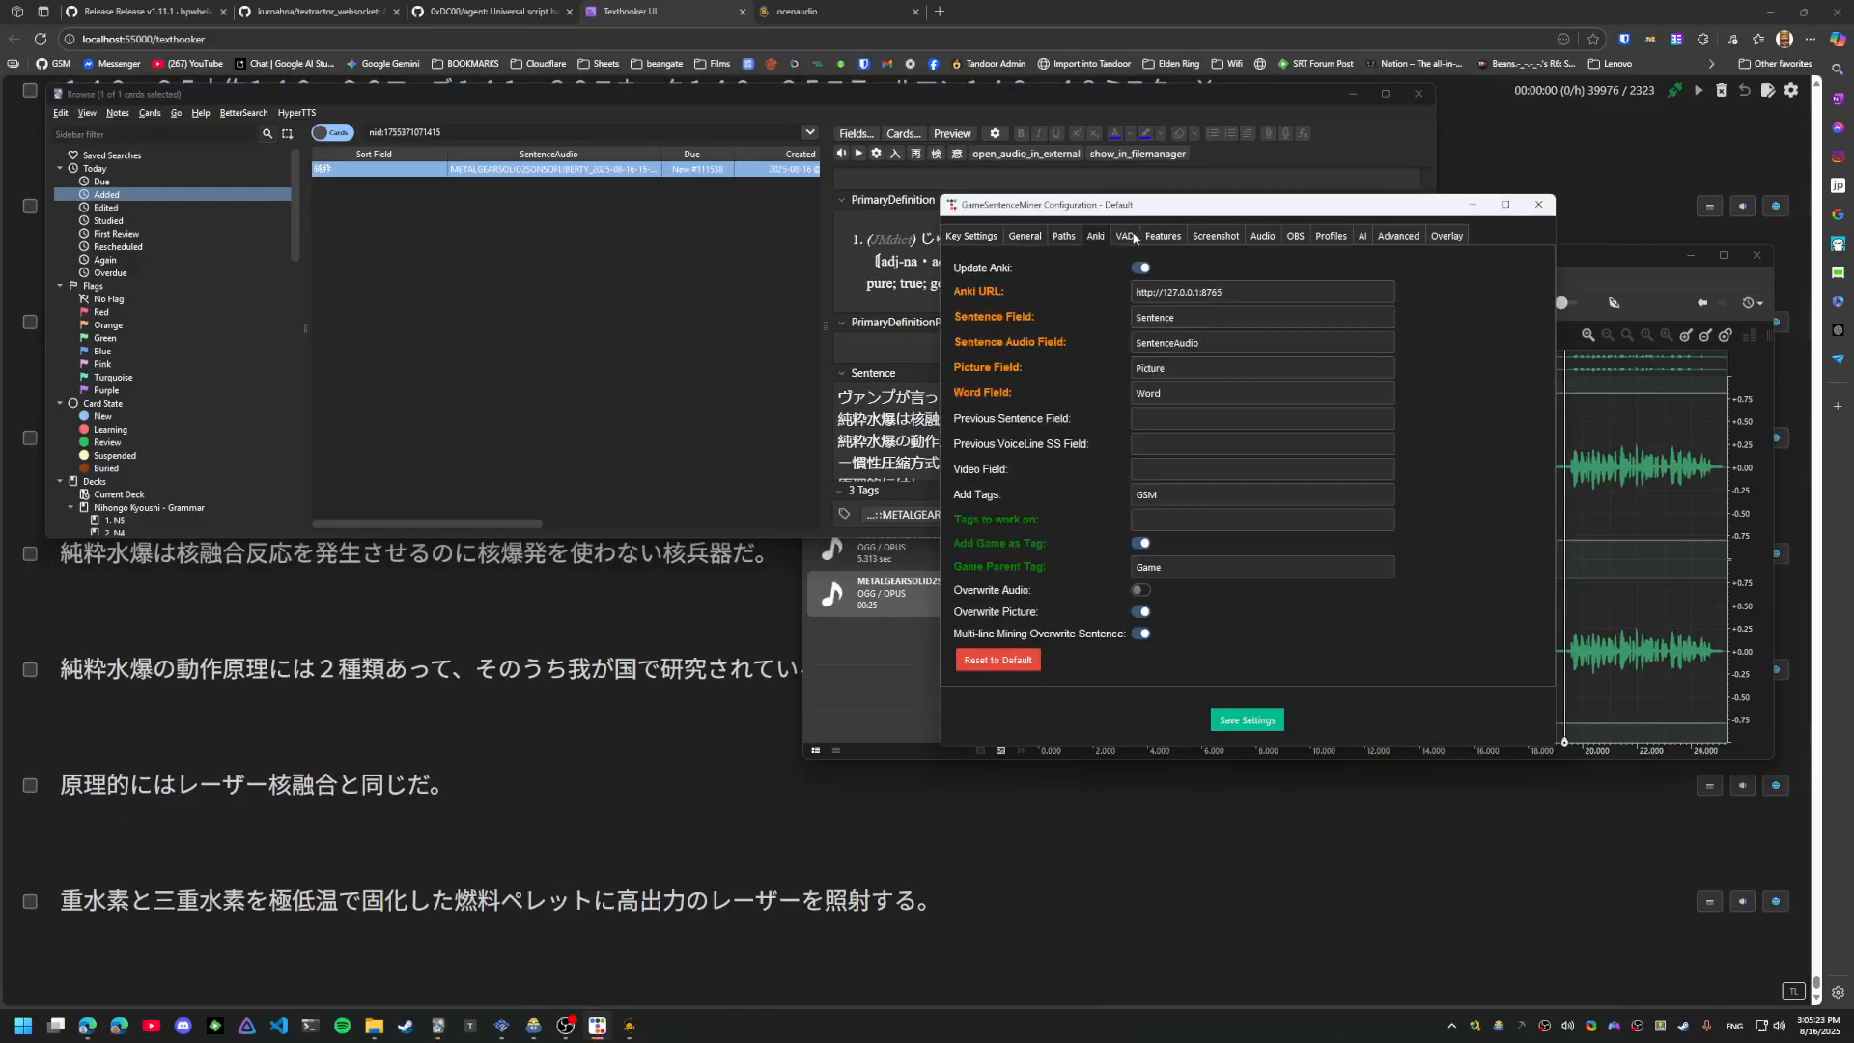
{"action": "left_click", "coordinate": [1124, 235]}
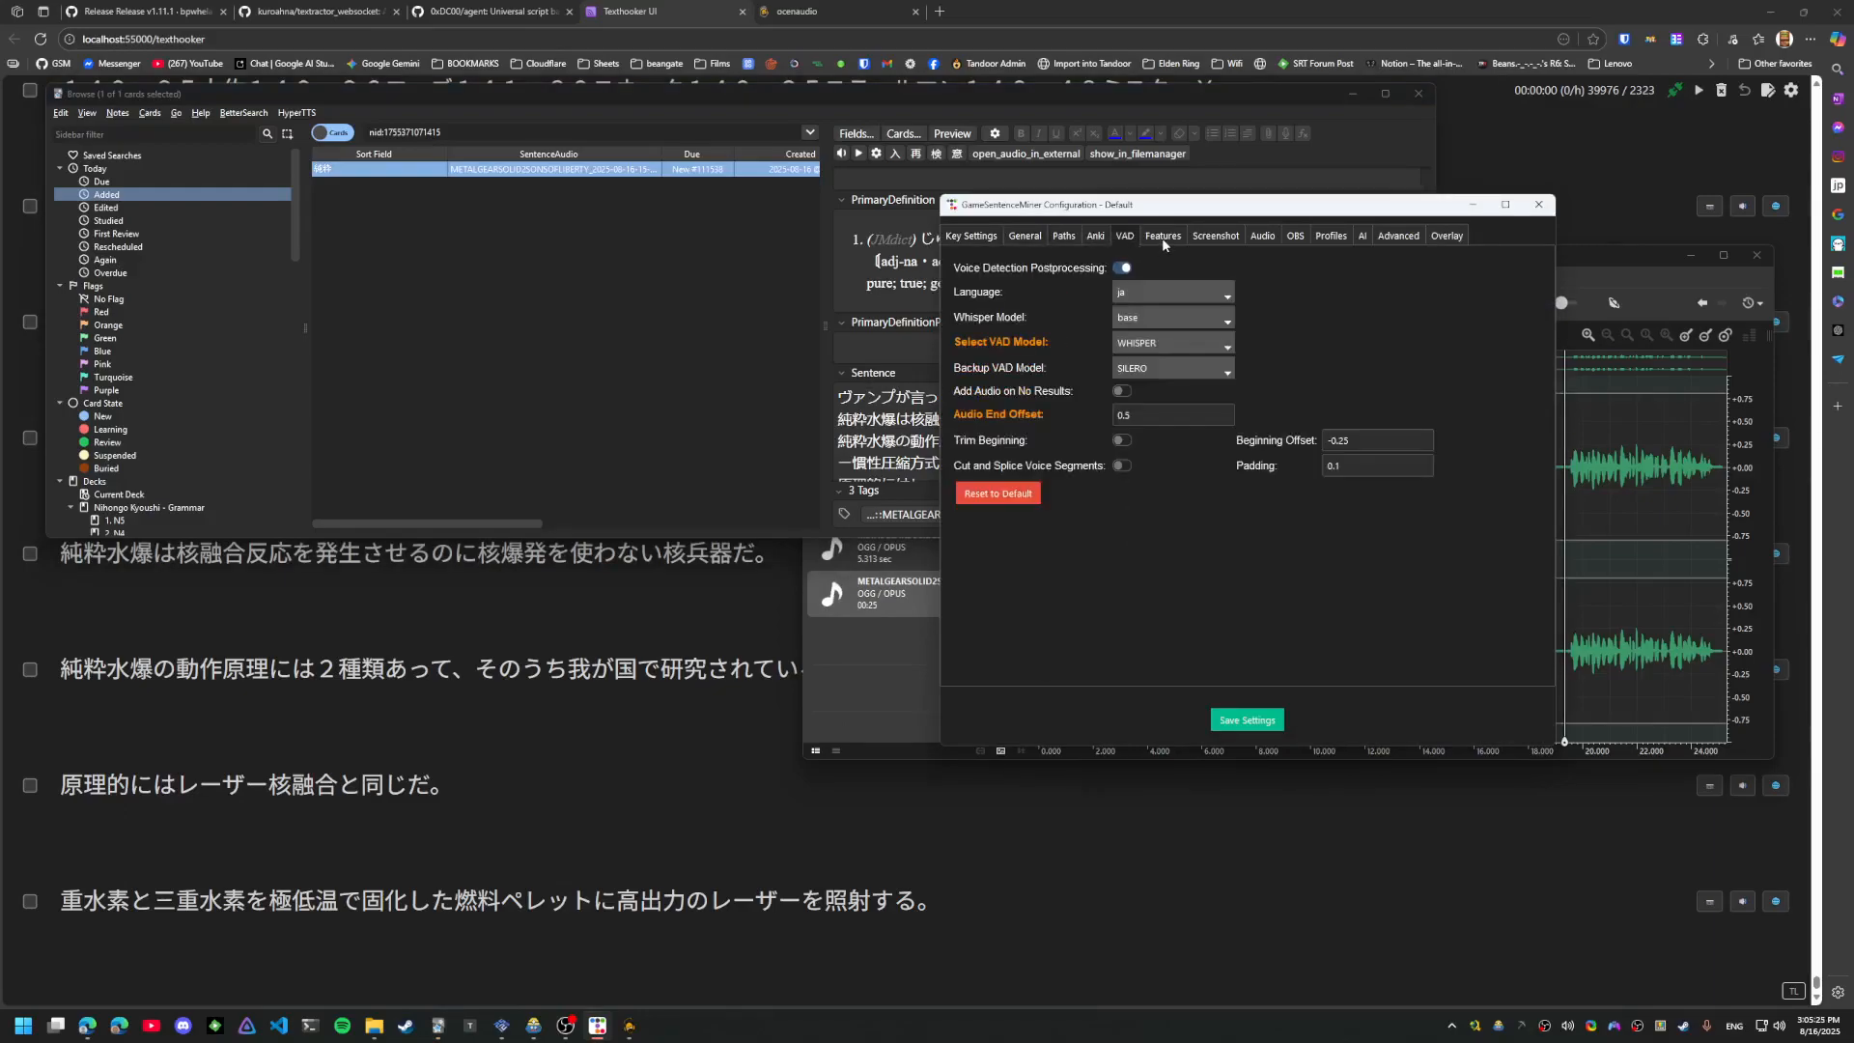
{"action": "left_click", "coordinate": [1215, 235]}
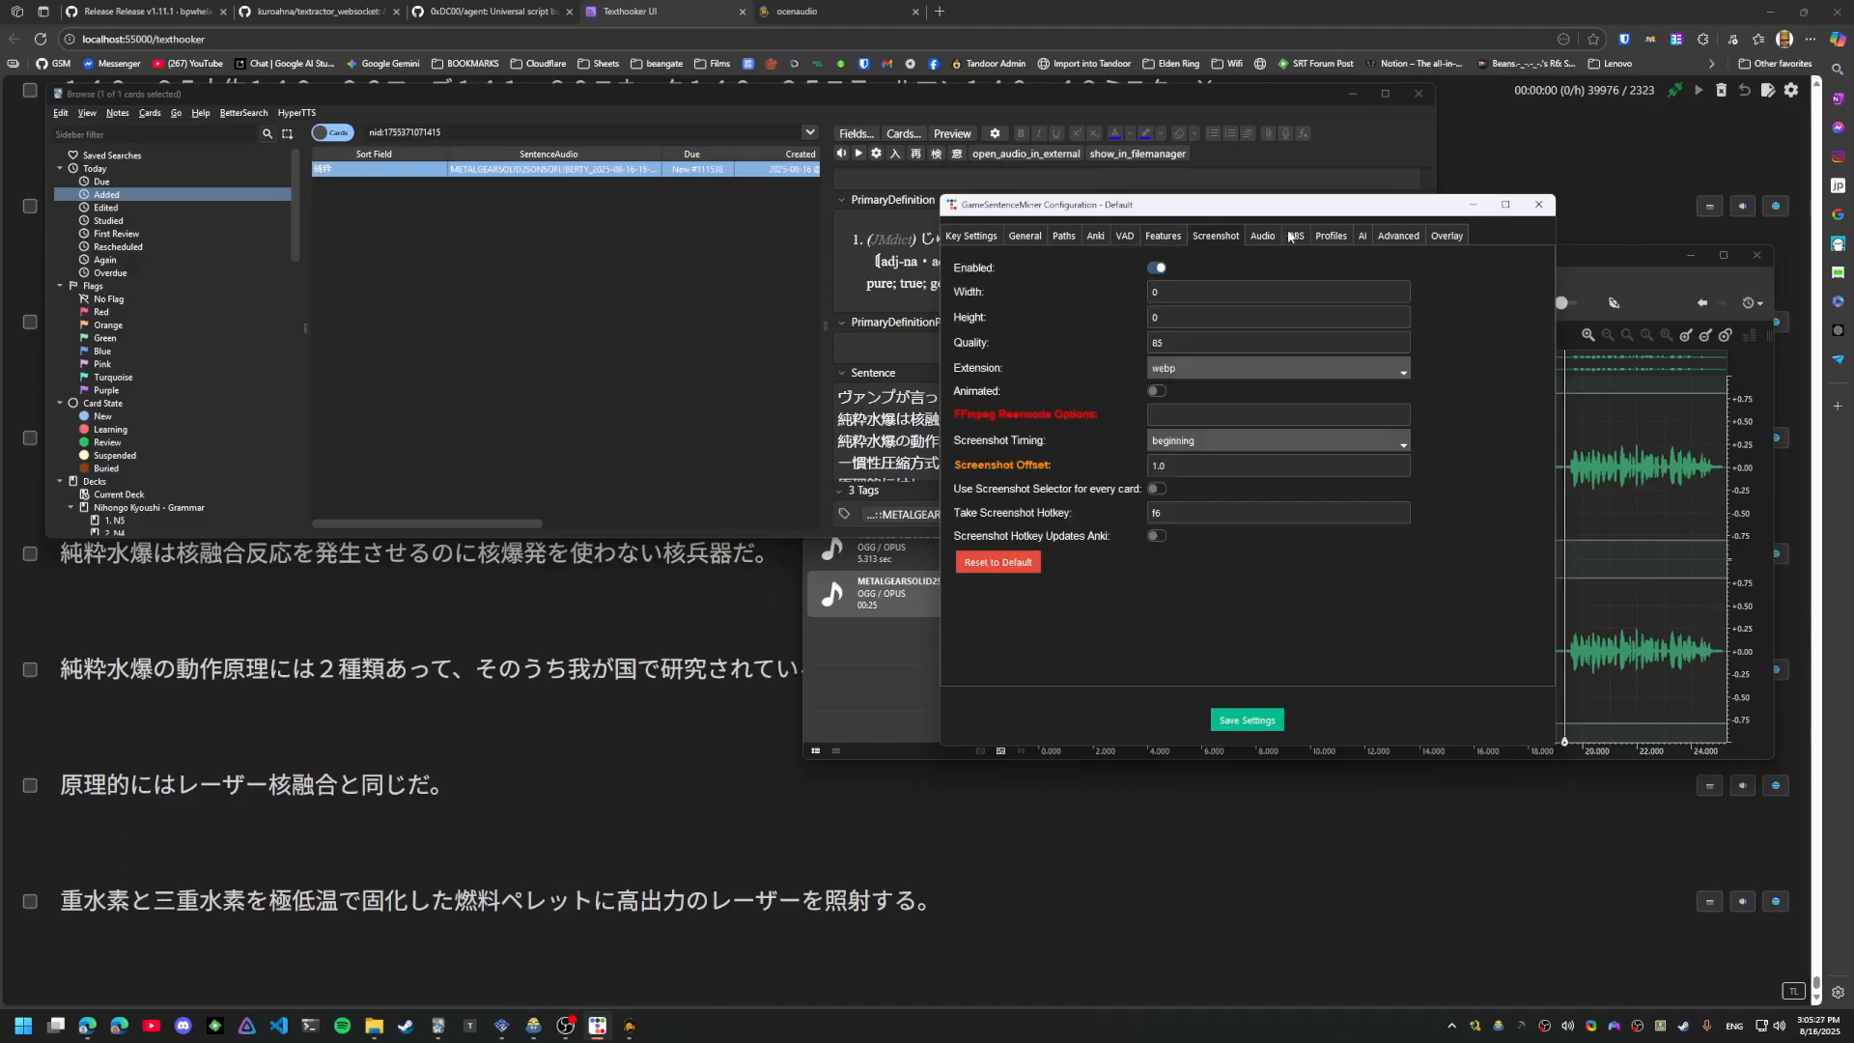
{"action": "left_click", "coordinate": [1261, 236]}
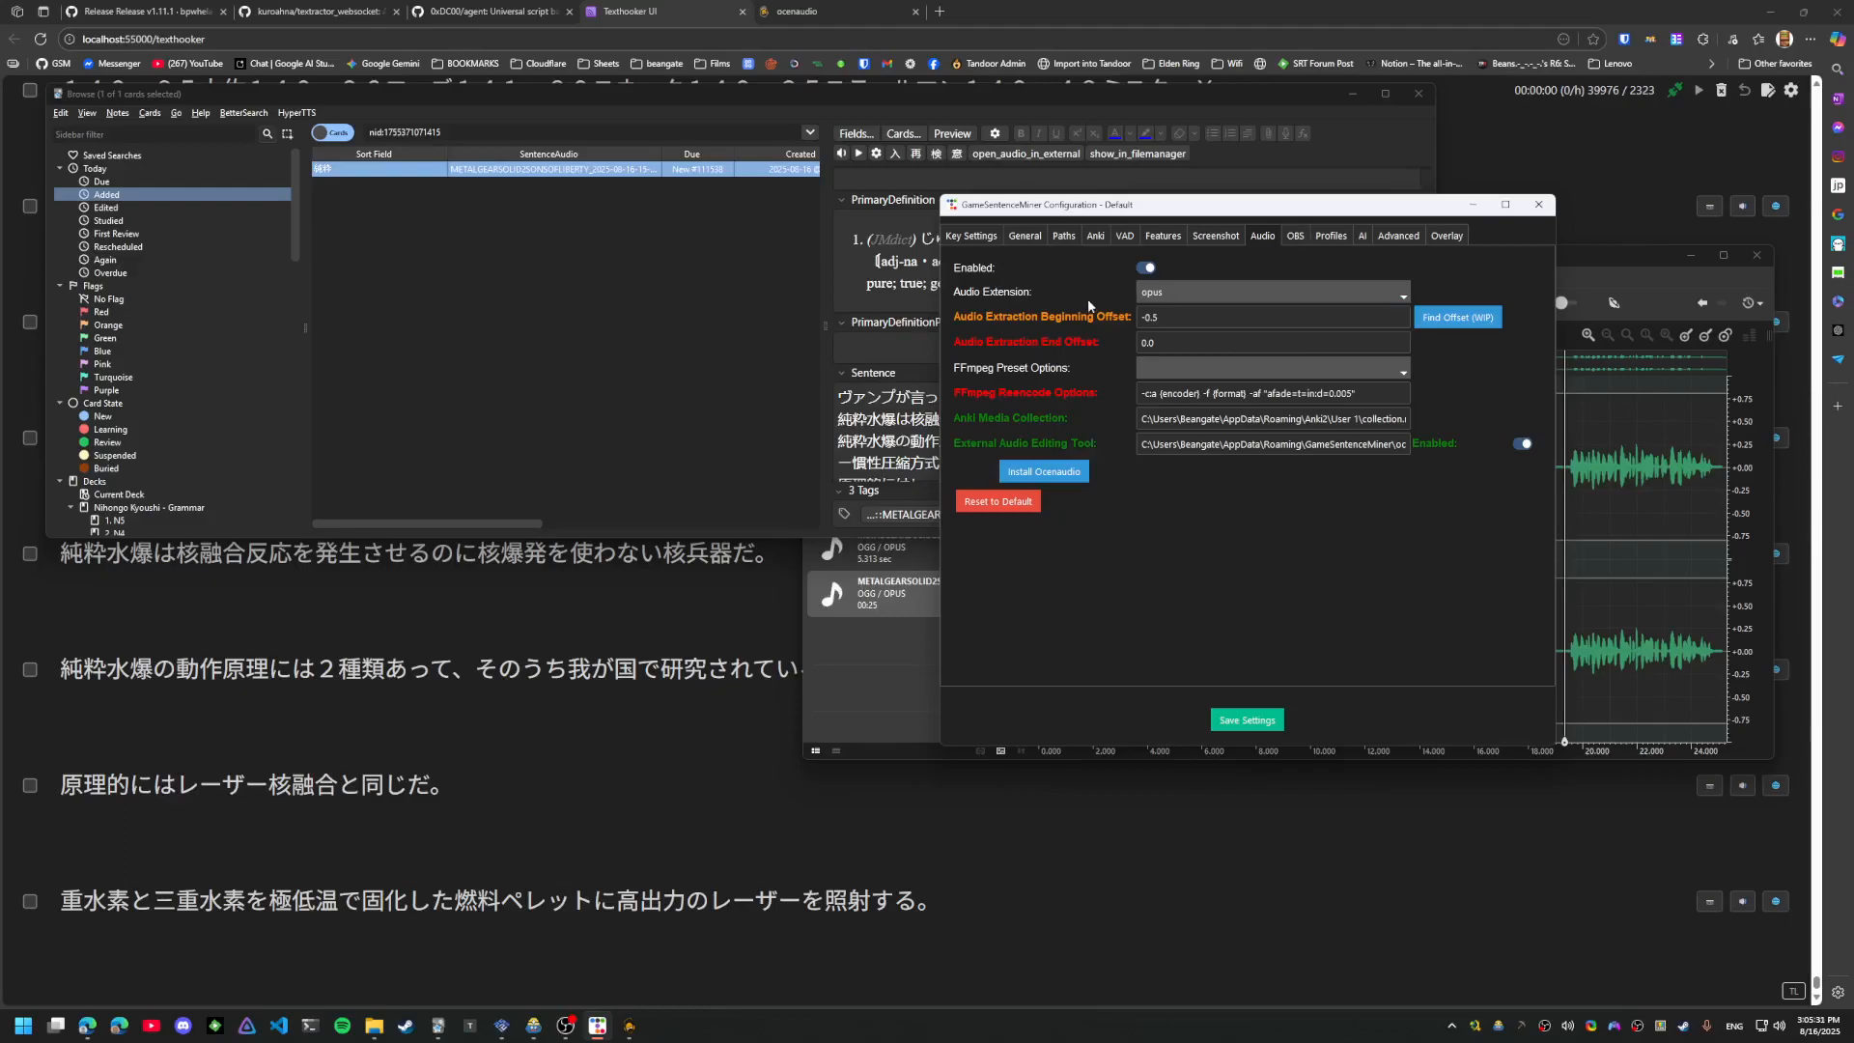
{"action": "left_click", "coordinate": [1331, 235]}
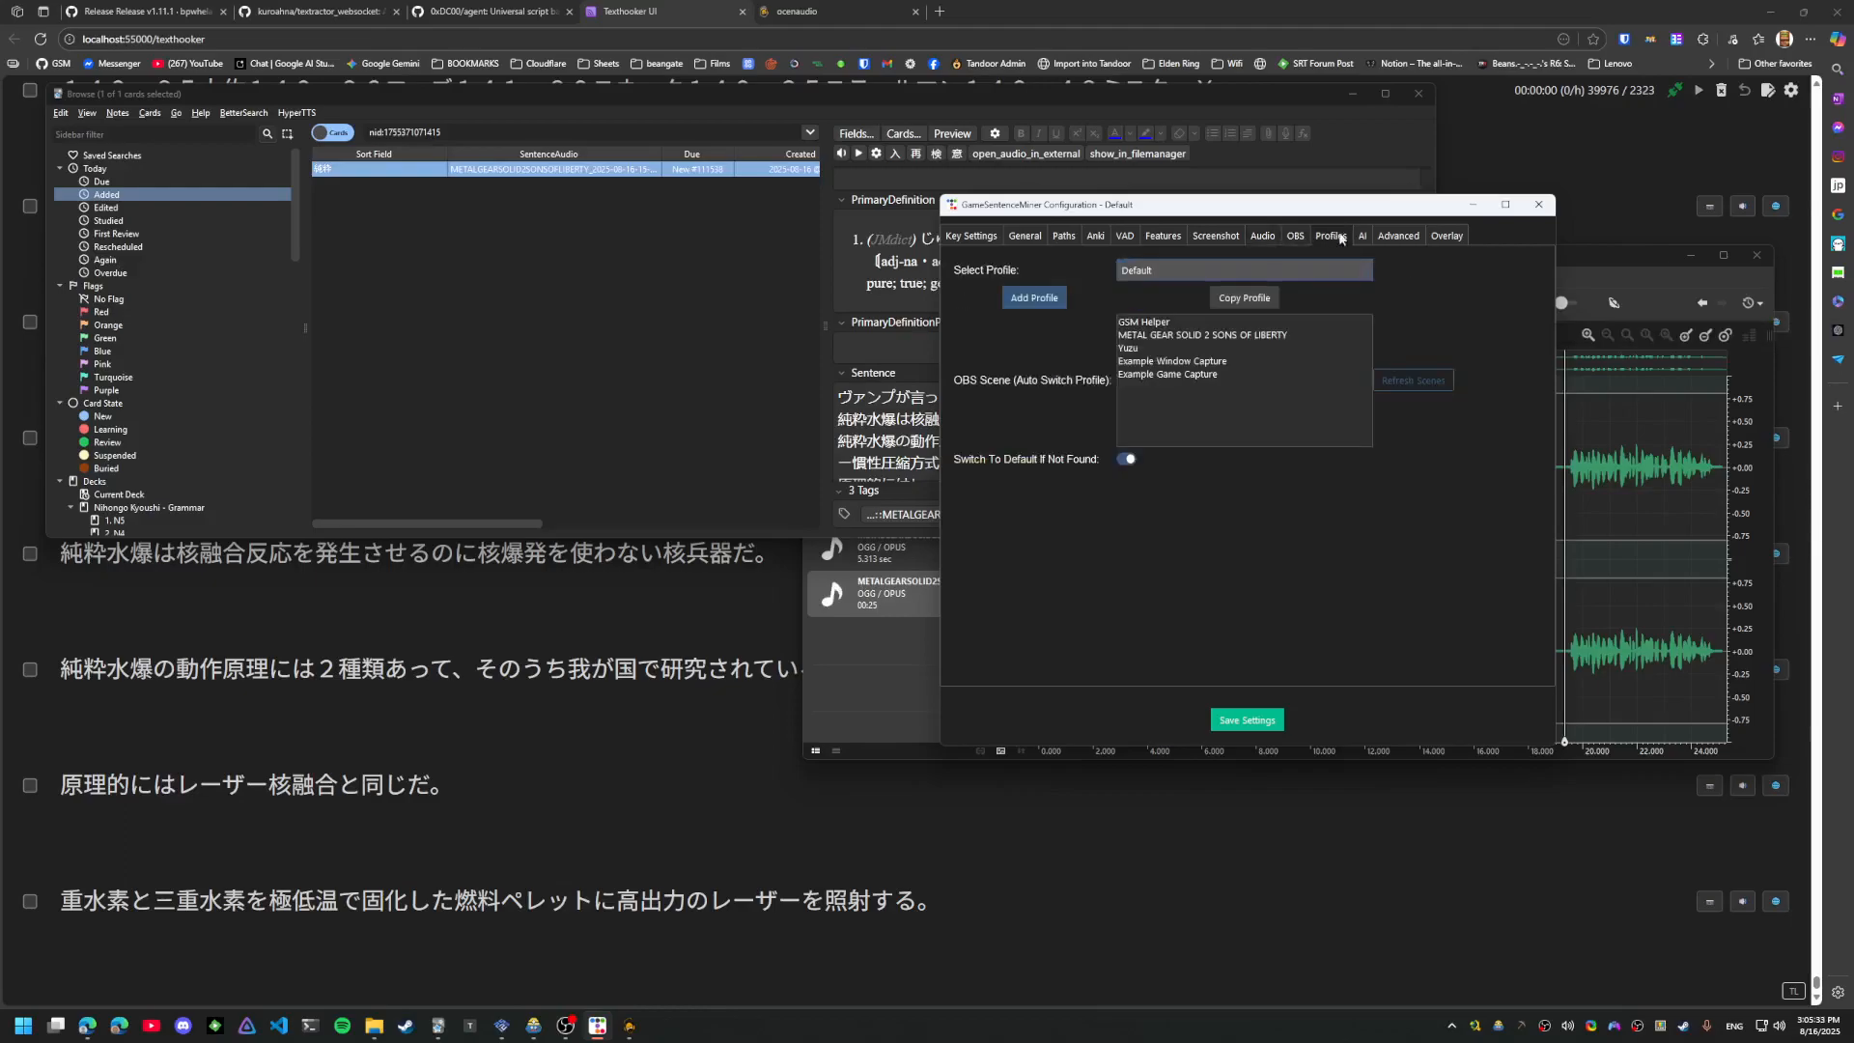
Revisit VAD, Paths and Anki settings, focus the empty Video Field, then return to the Screenshot settings
{"action": "left_click", "coordinate": [1122, 235]}
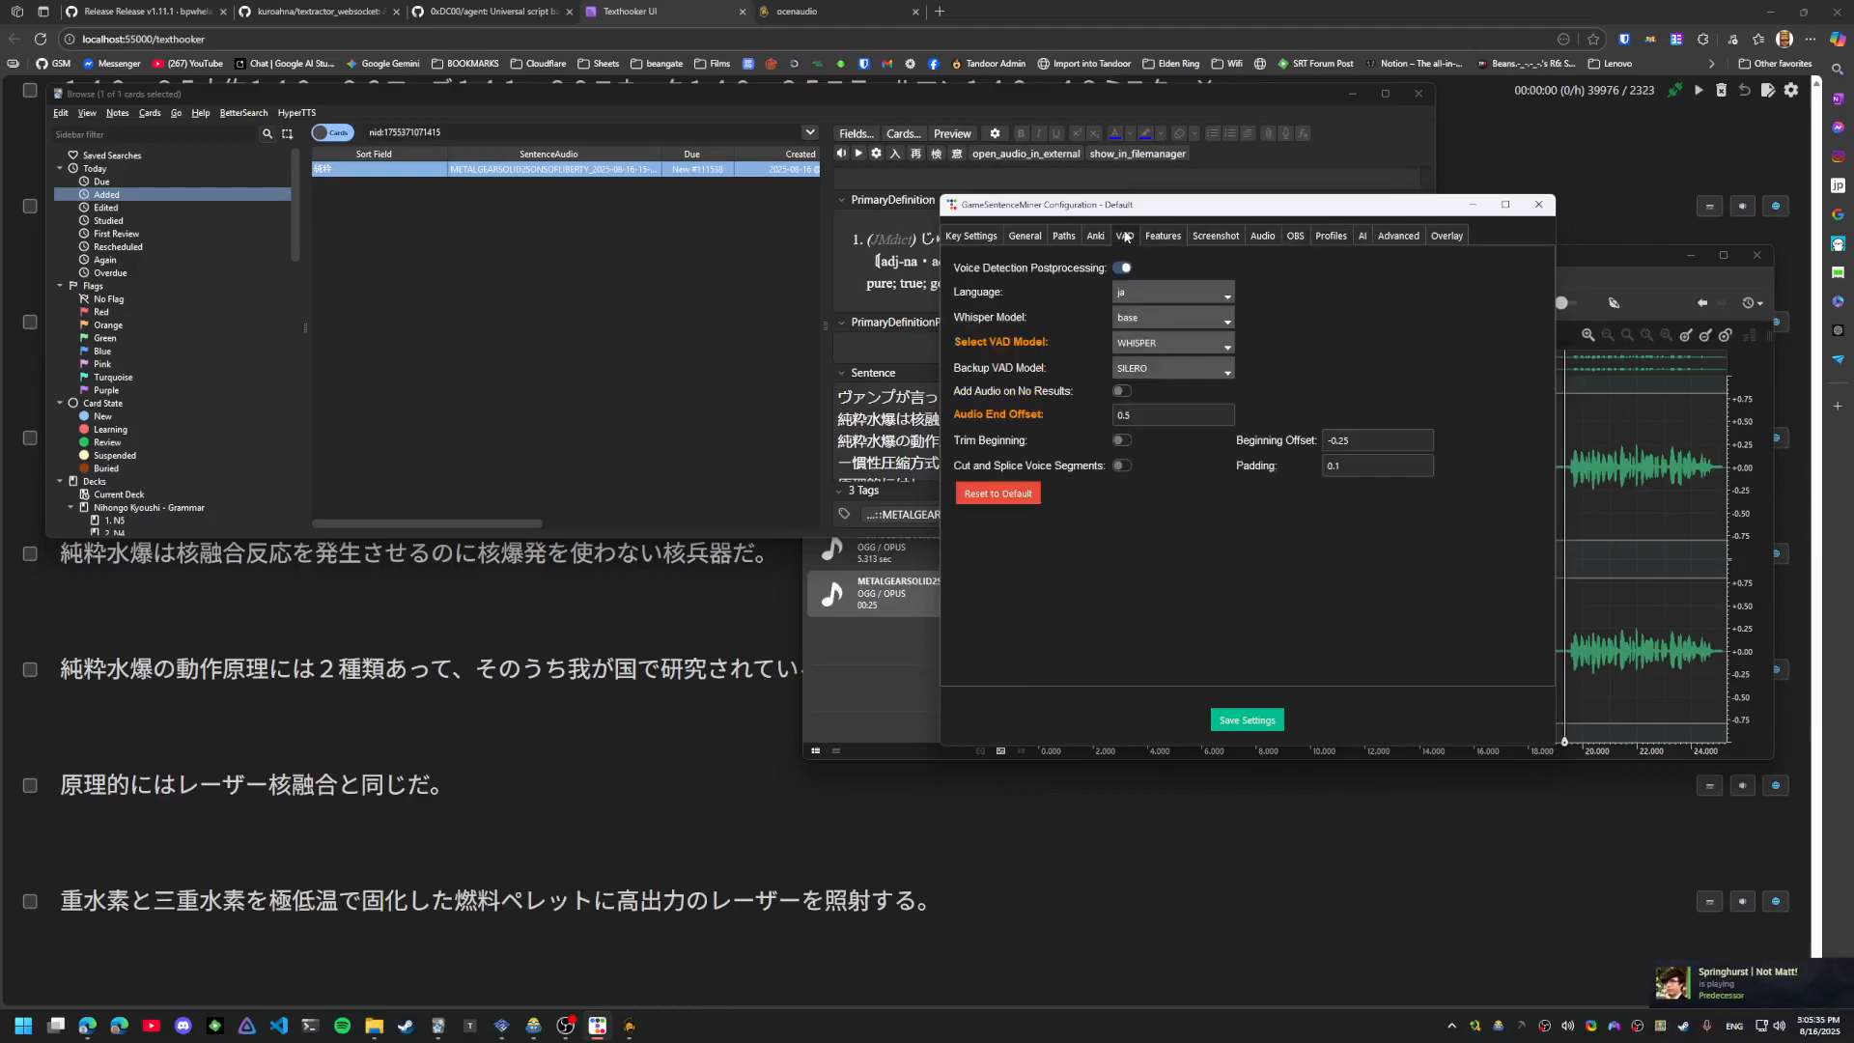
{"action": "left_click", "coordinate": [1024, 236]}
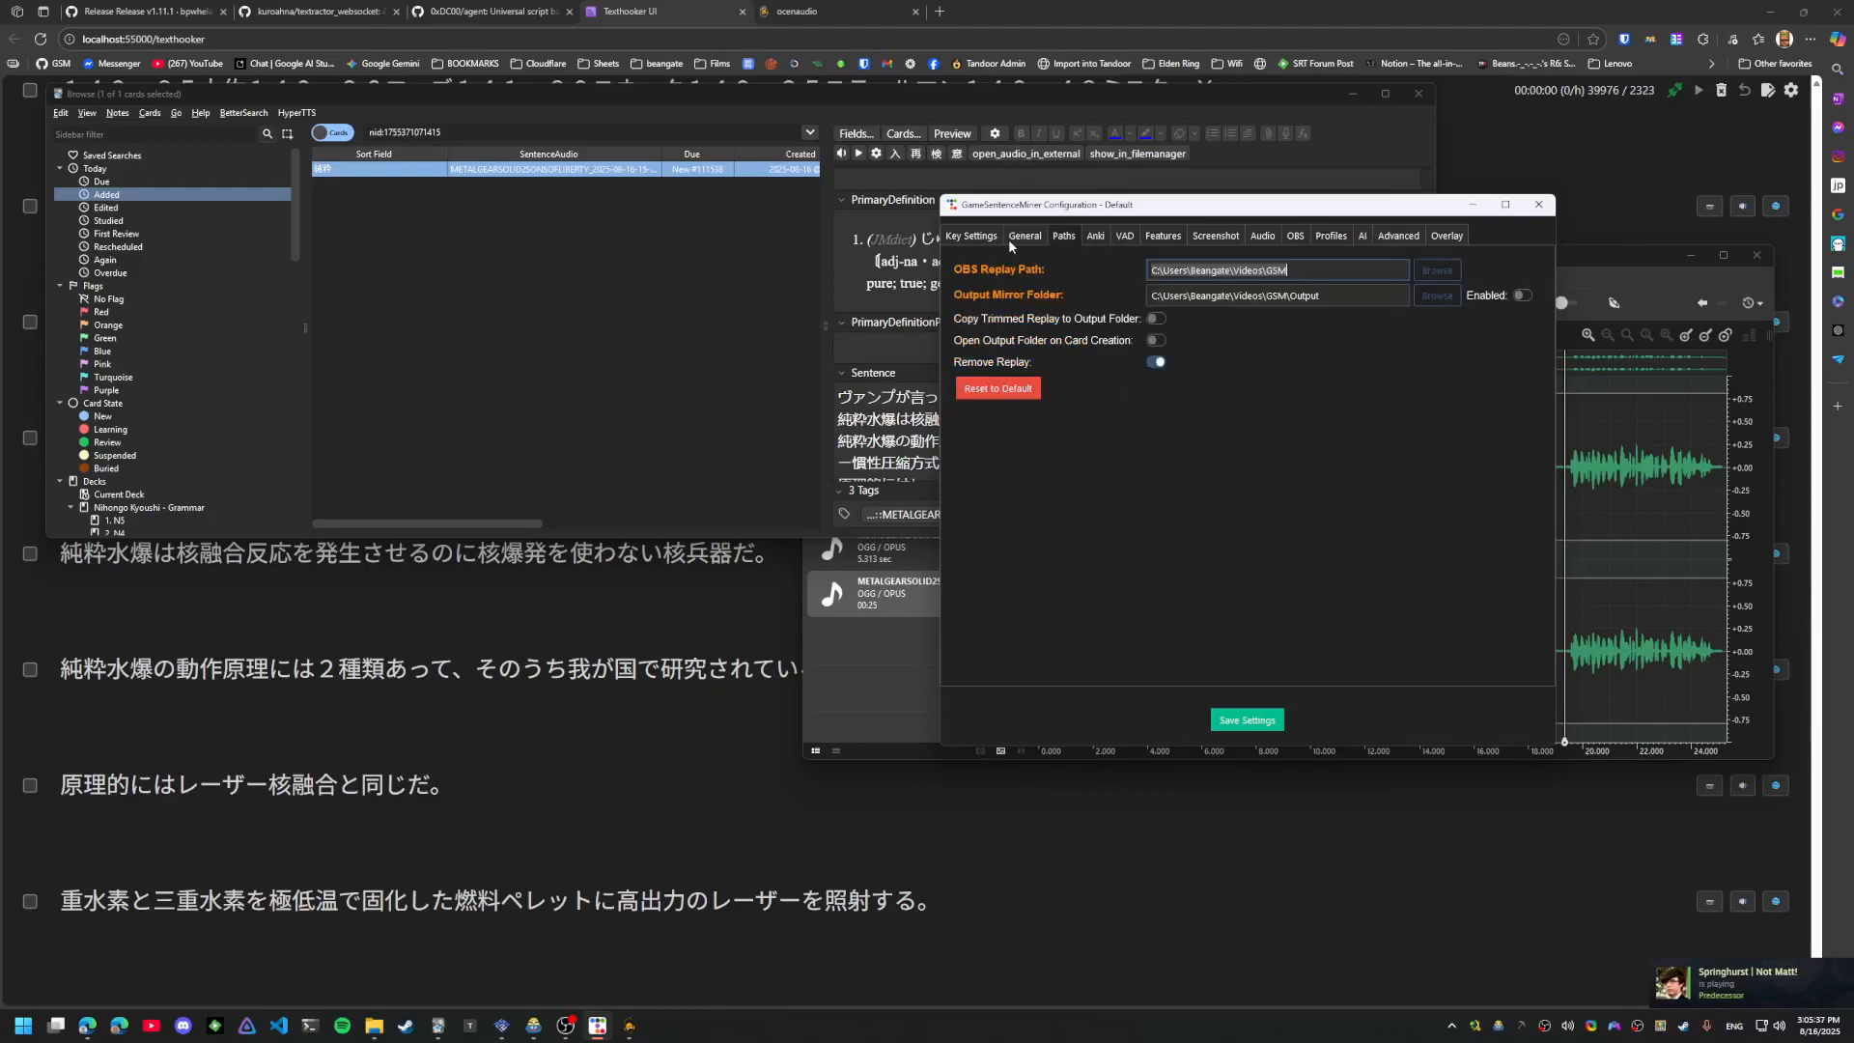
{"action": "left_click", "coordinate": [1093, 236]}
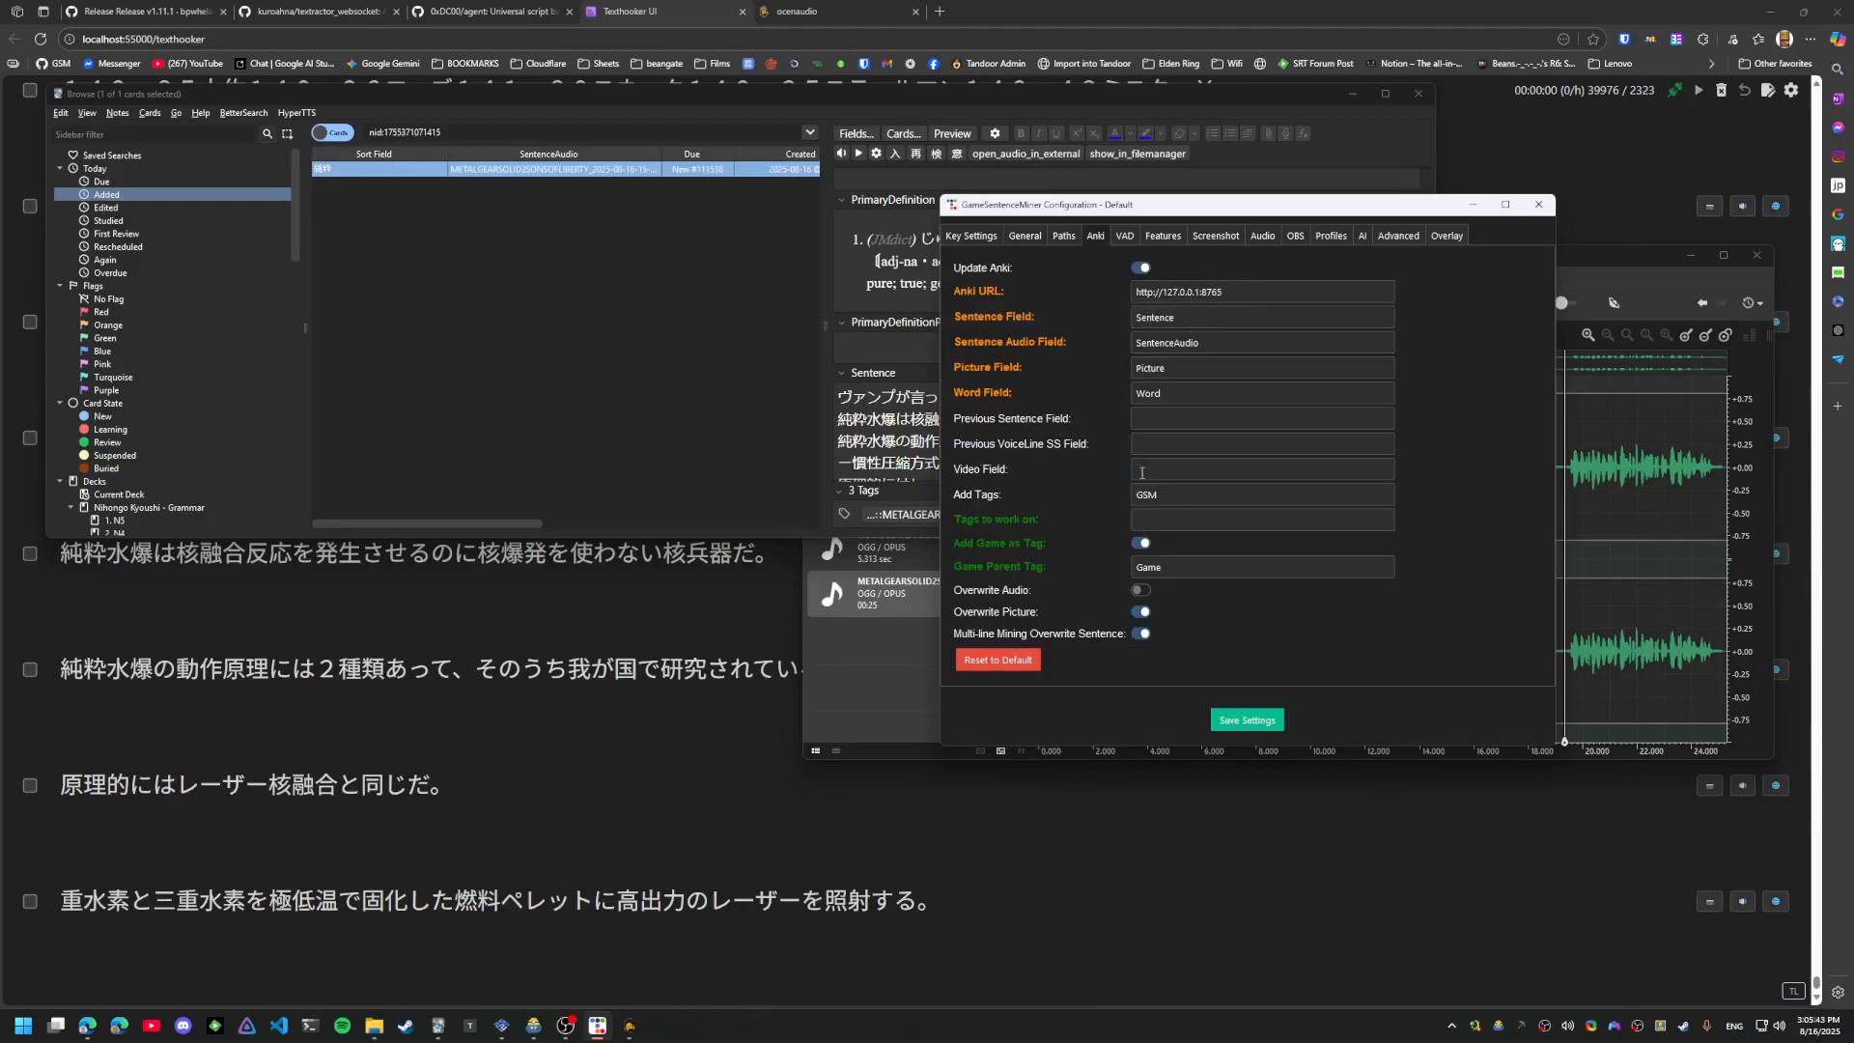
{"action": "left_click", "coordinate": [1261, 467]}
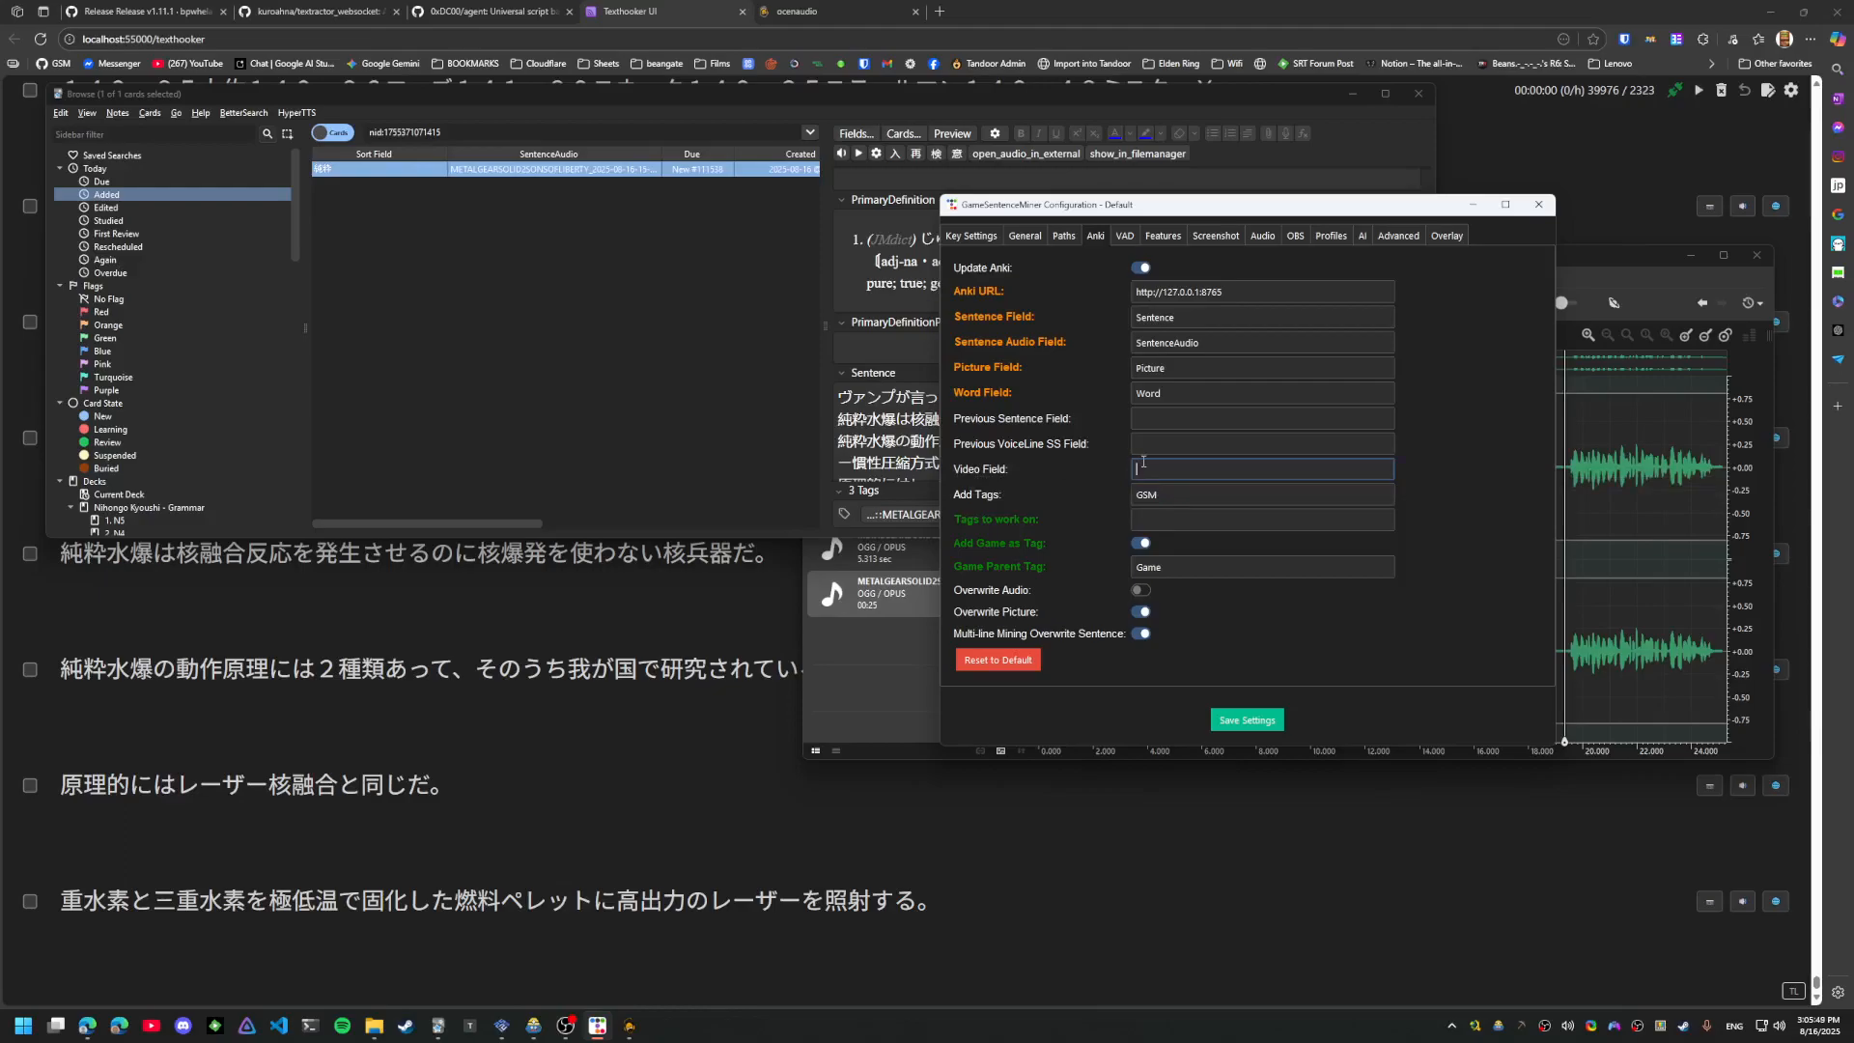
{"action": "left_click", "coordinate": [1261, 468]}
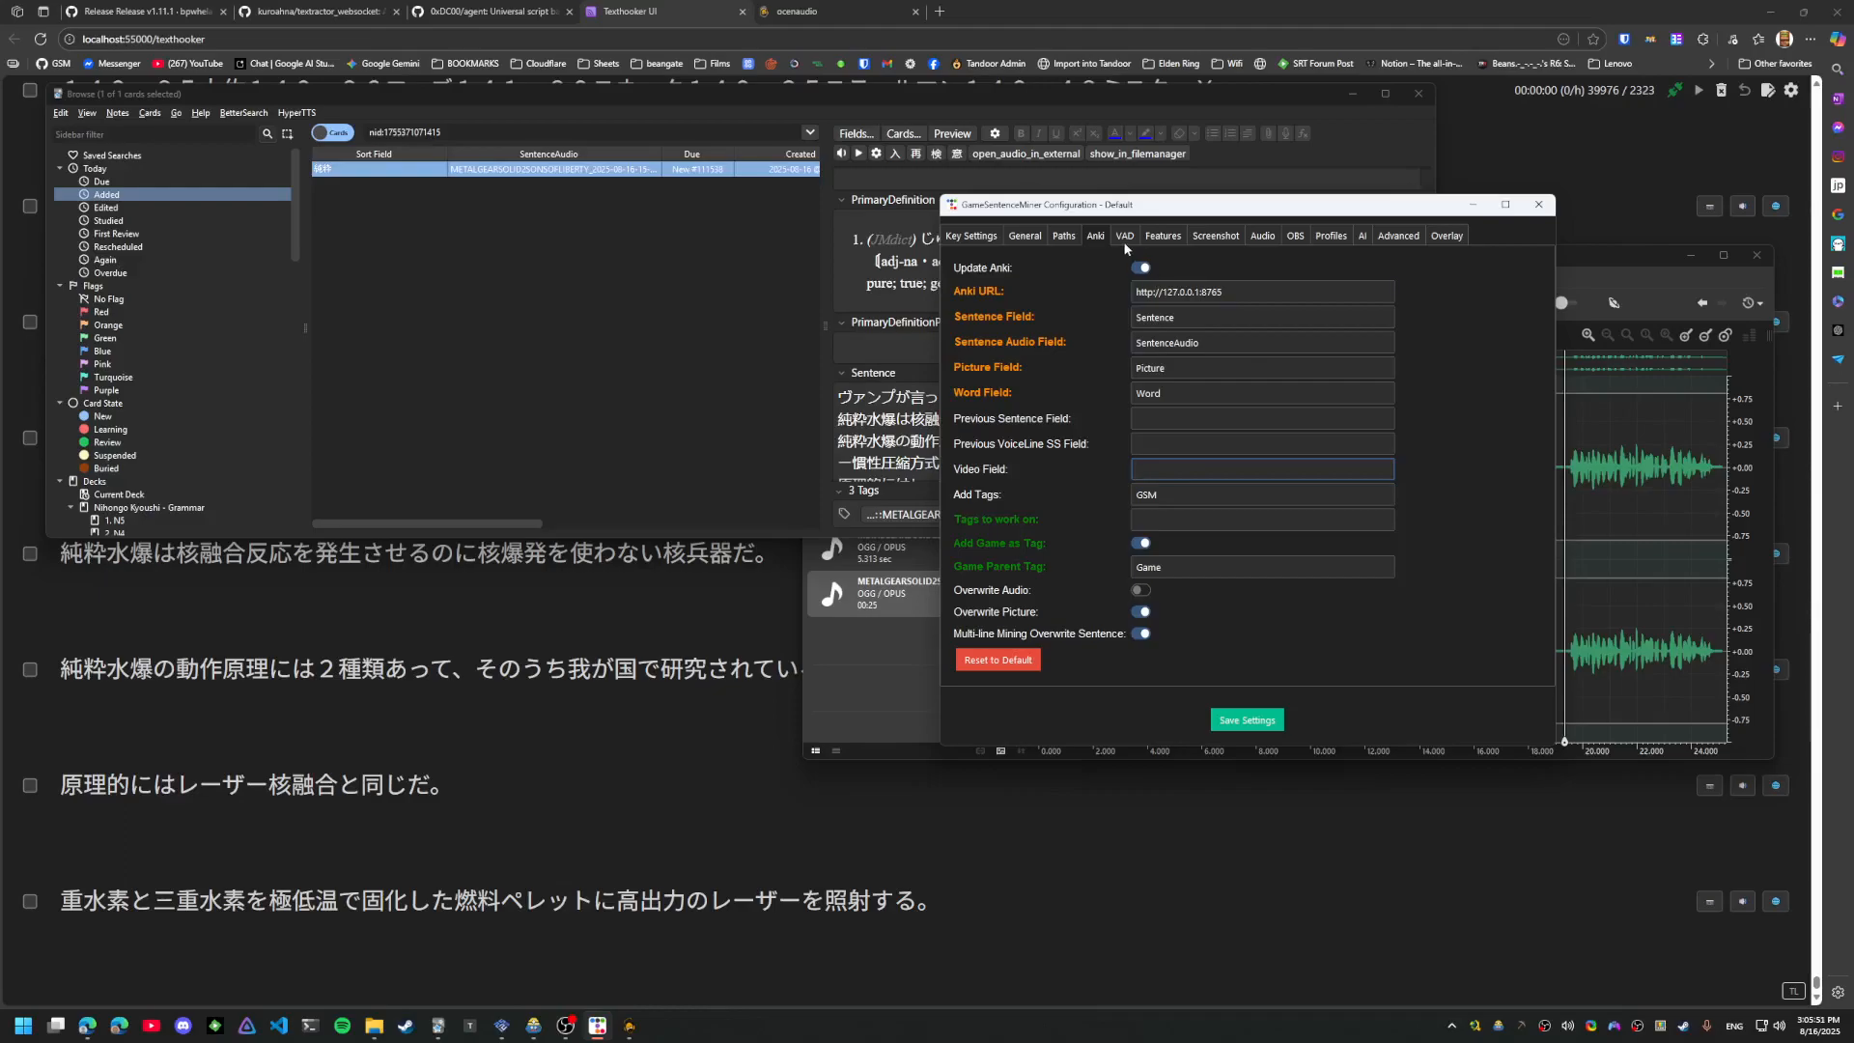
{"action": "left_click", "coordinate": [1214, 236]}
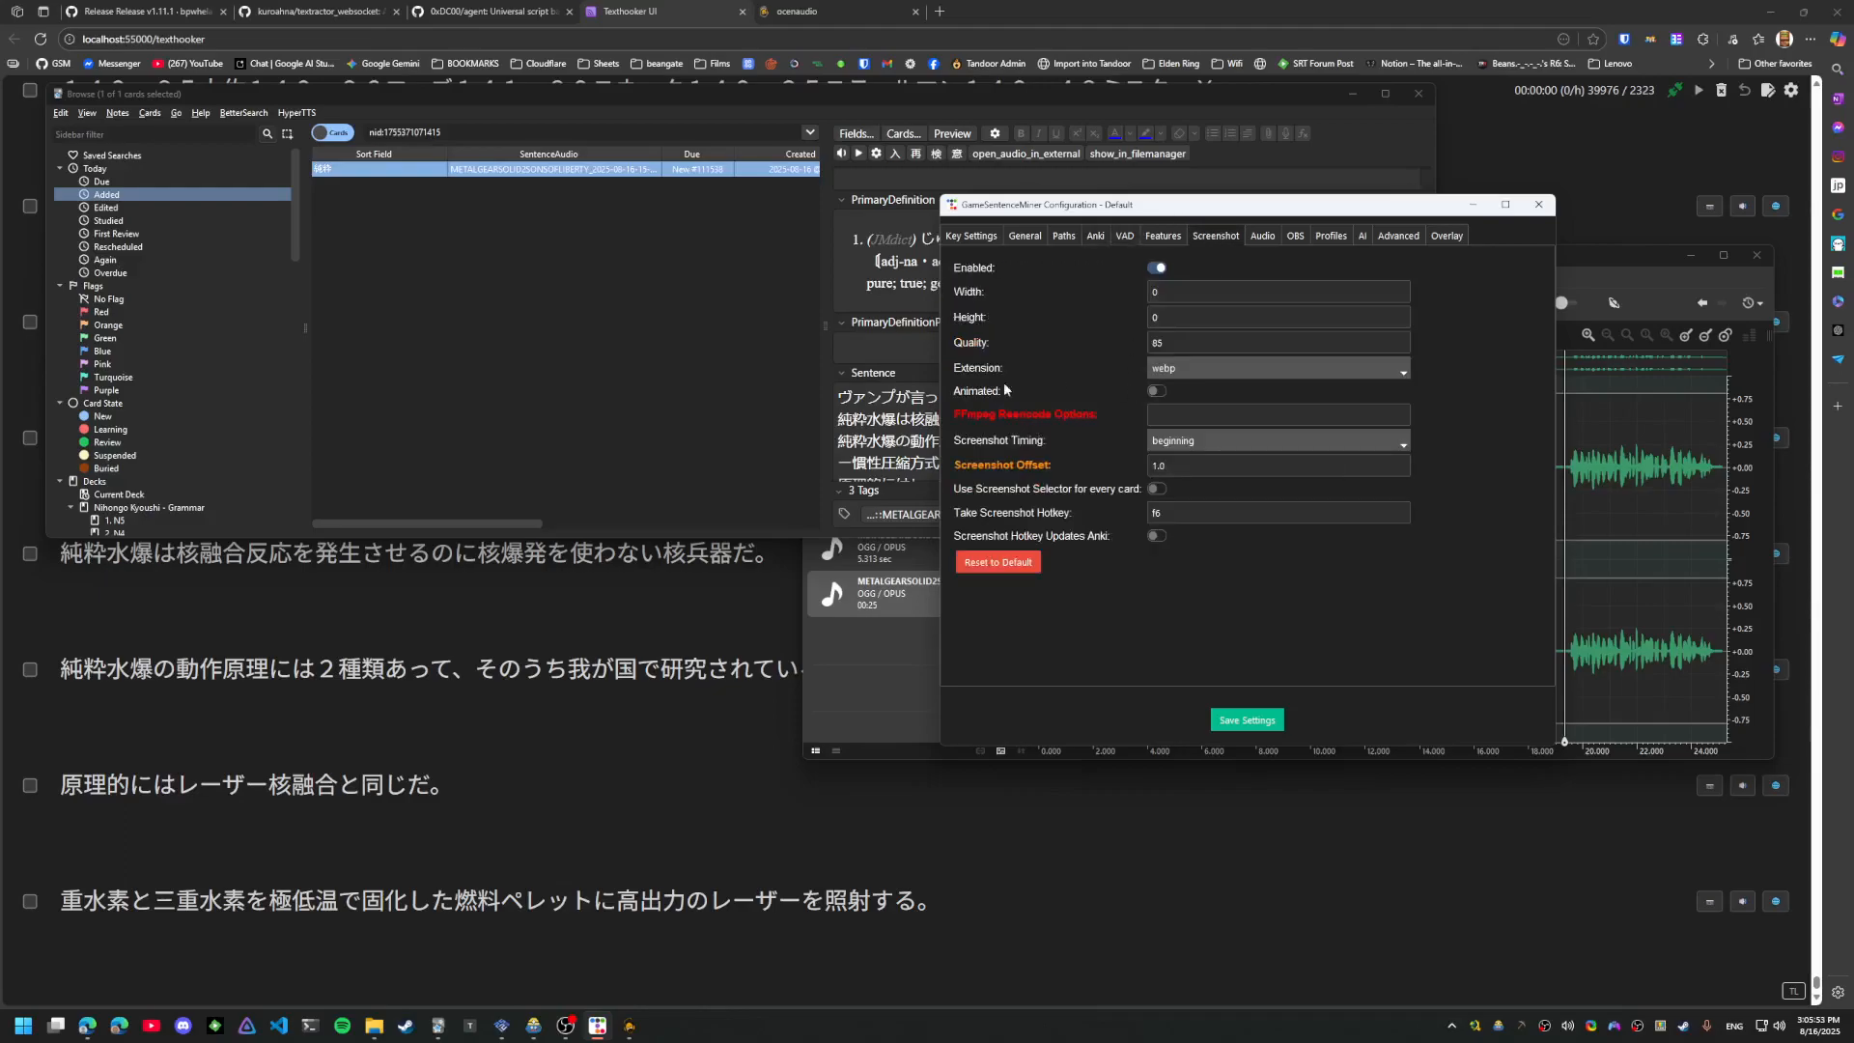
{"action": "left_click", "coordinate": [1156, 390]}
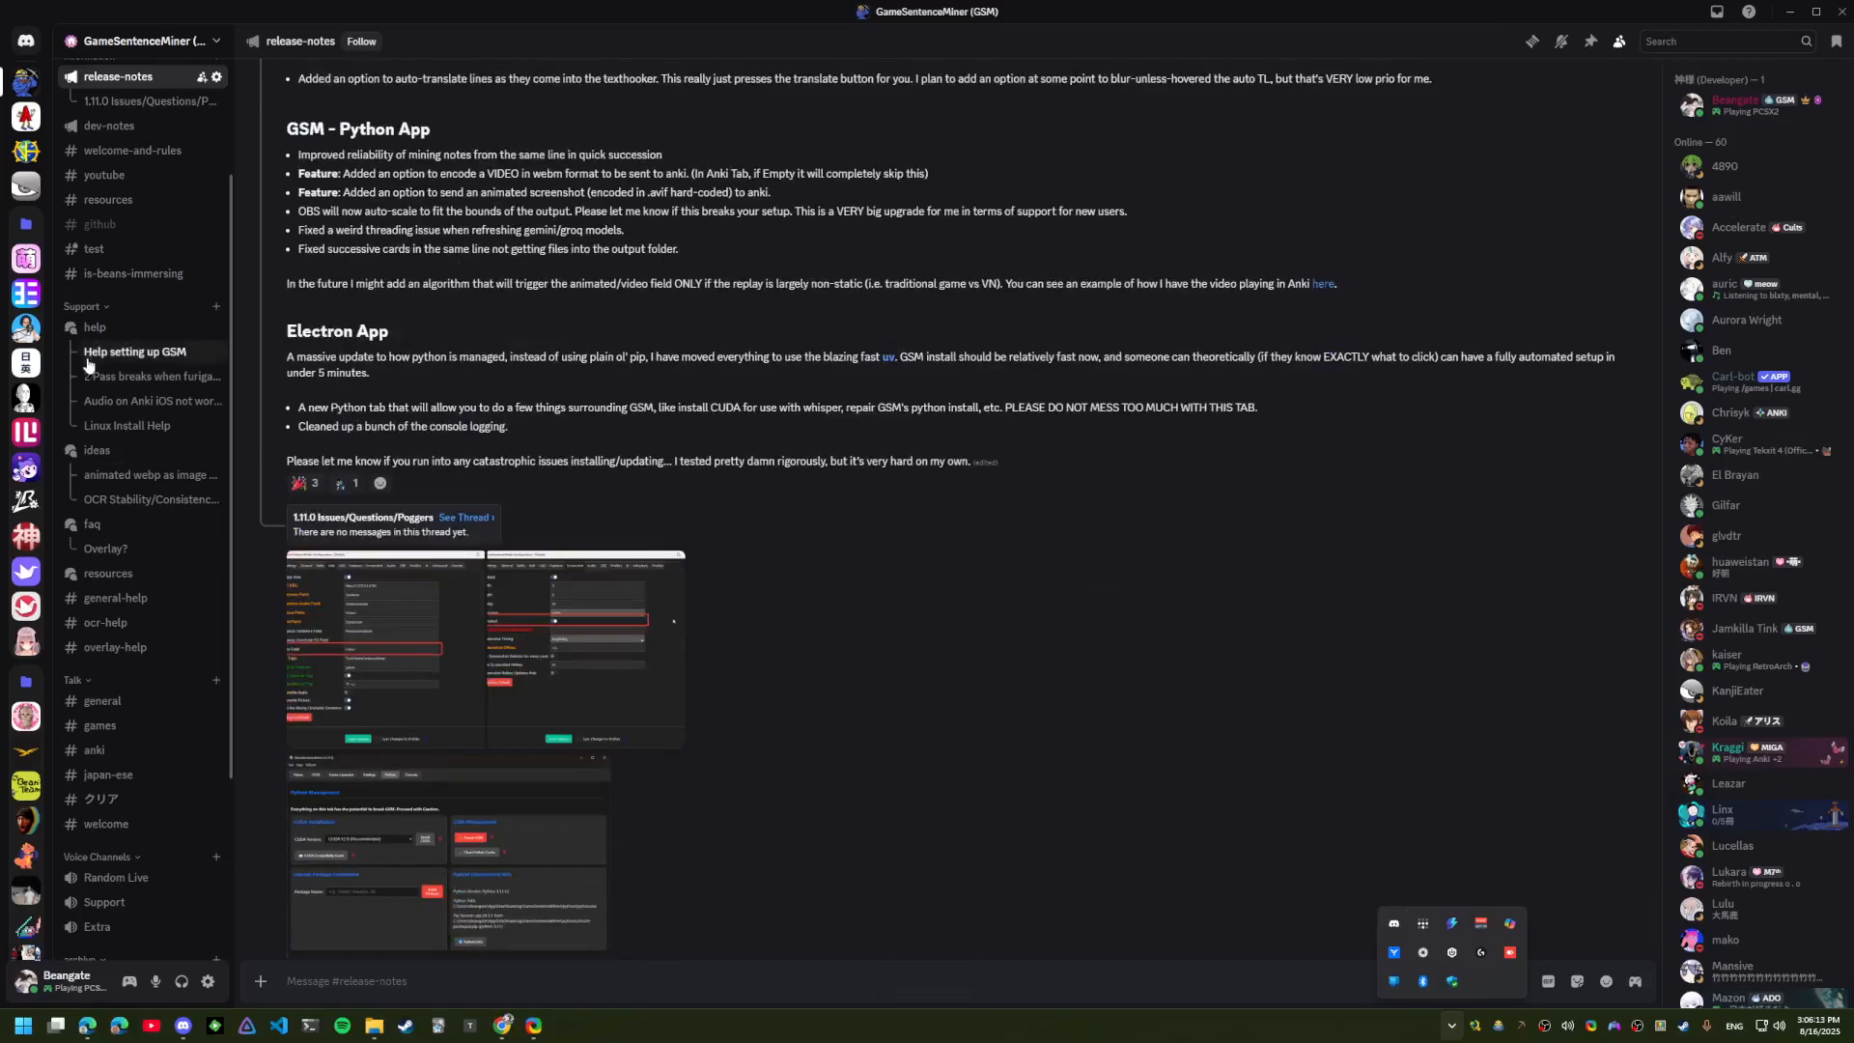
Read the 'animated webp as image option?' idea thread in the GSM Discord server
{"action": "left_click", "coordinate": [150, 475]}
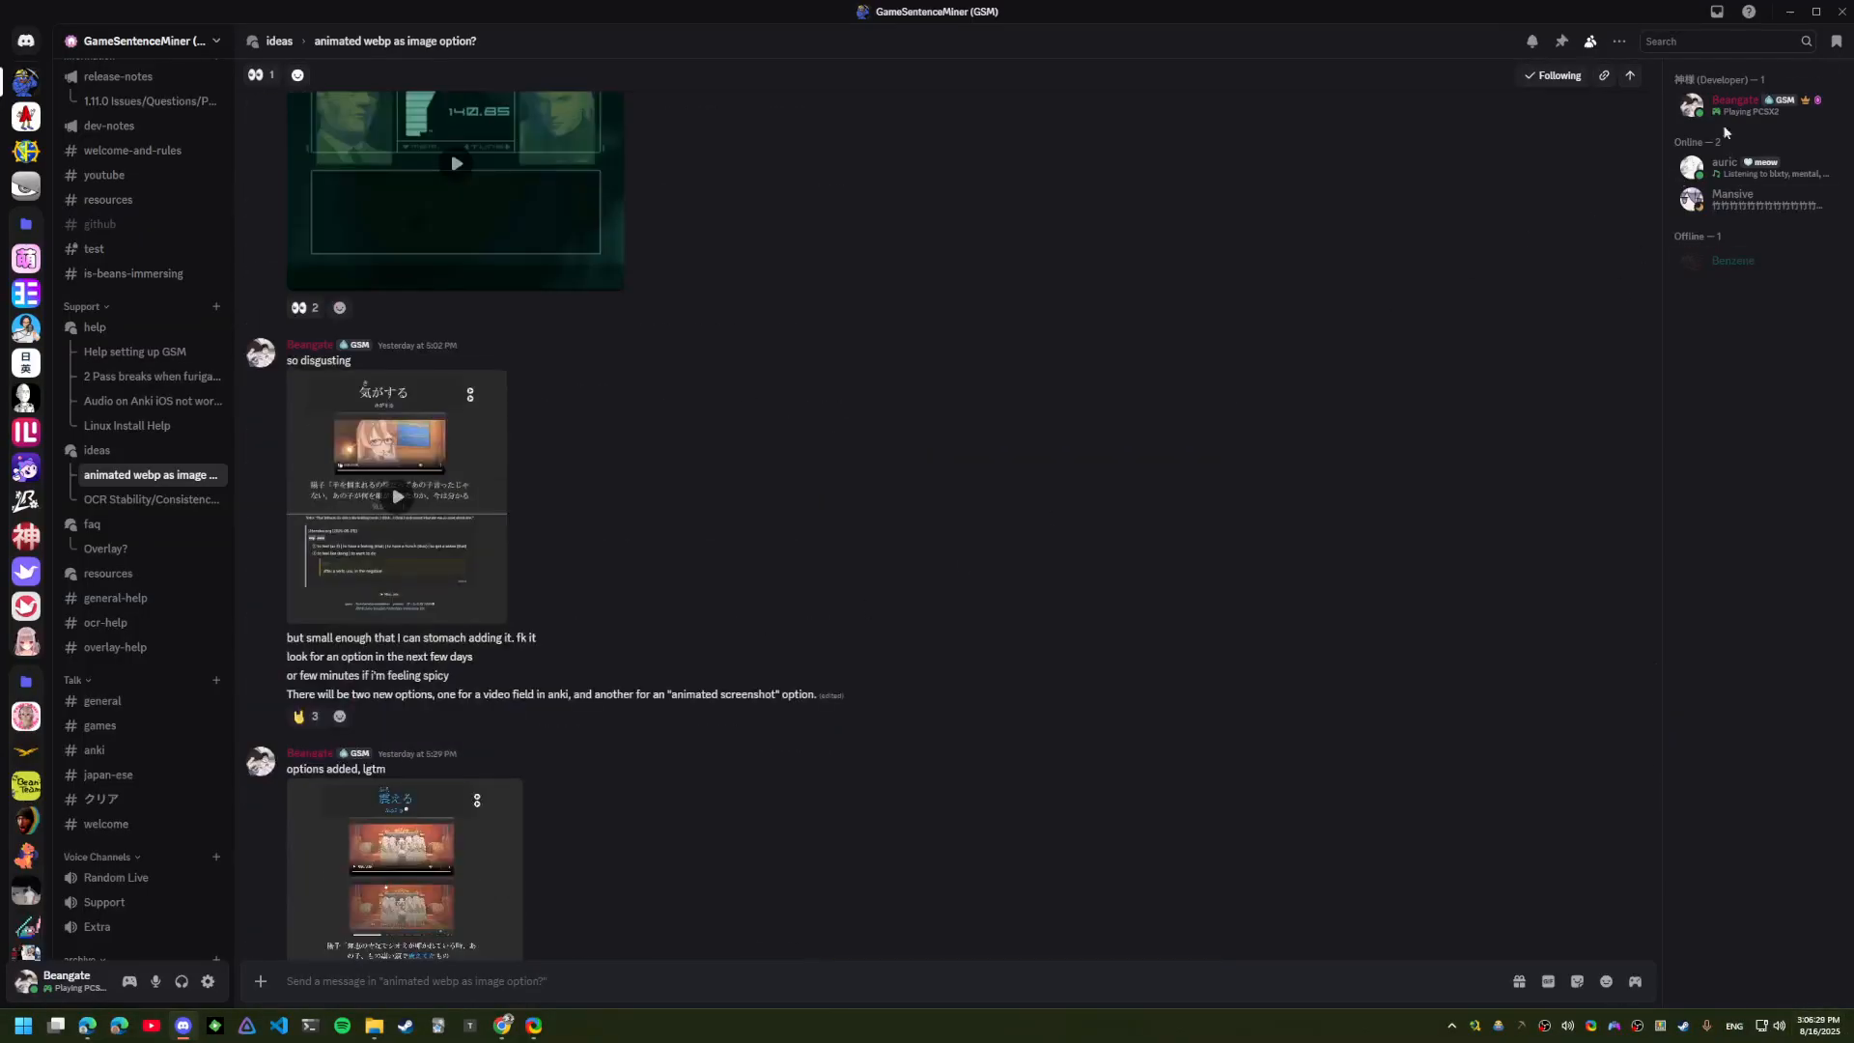
{"action": "left_click", "coordinate": [498, 1023]}
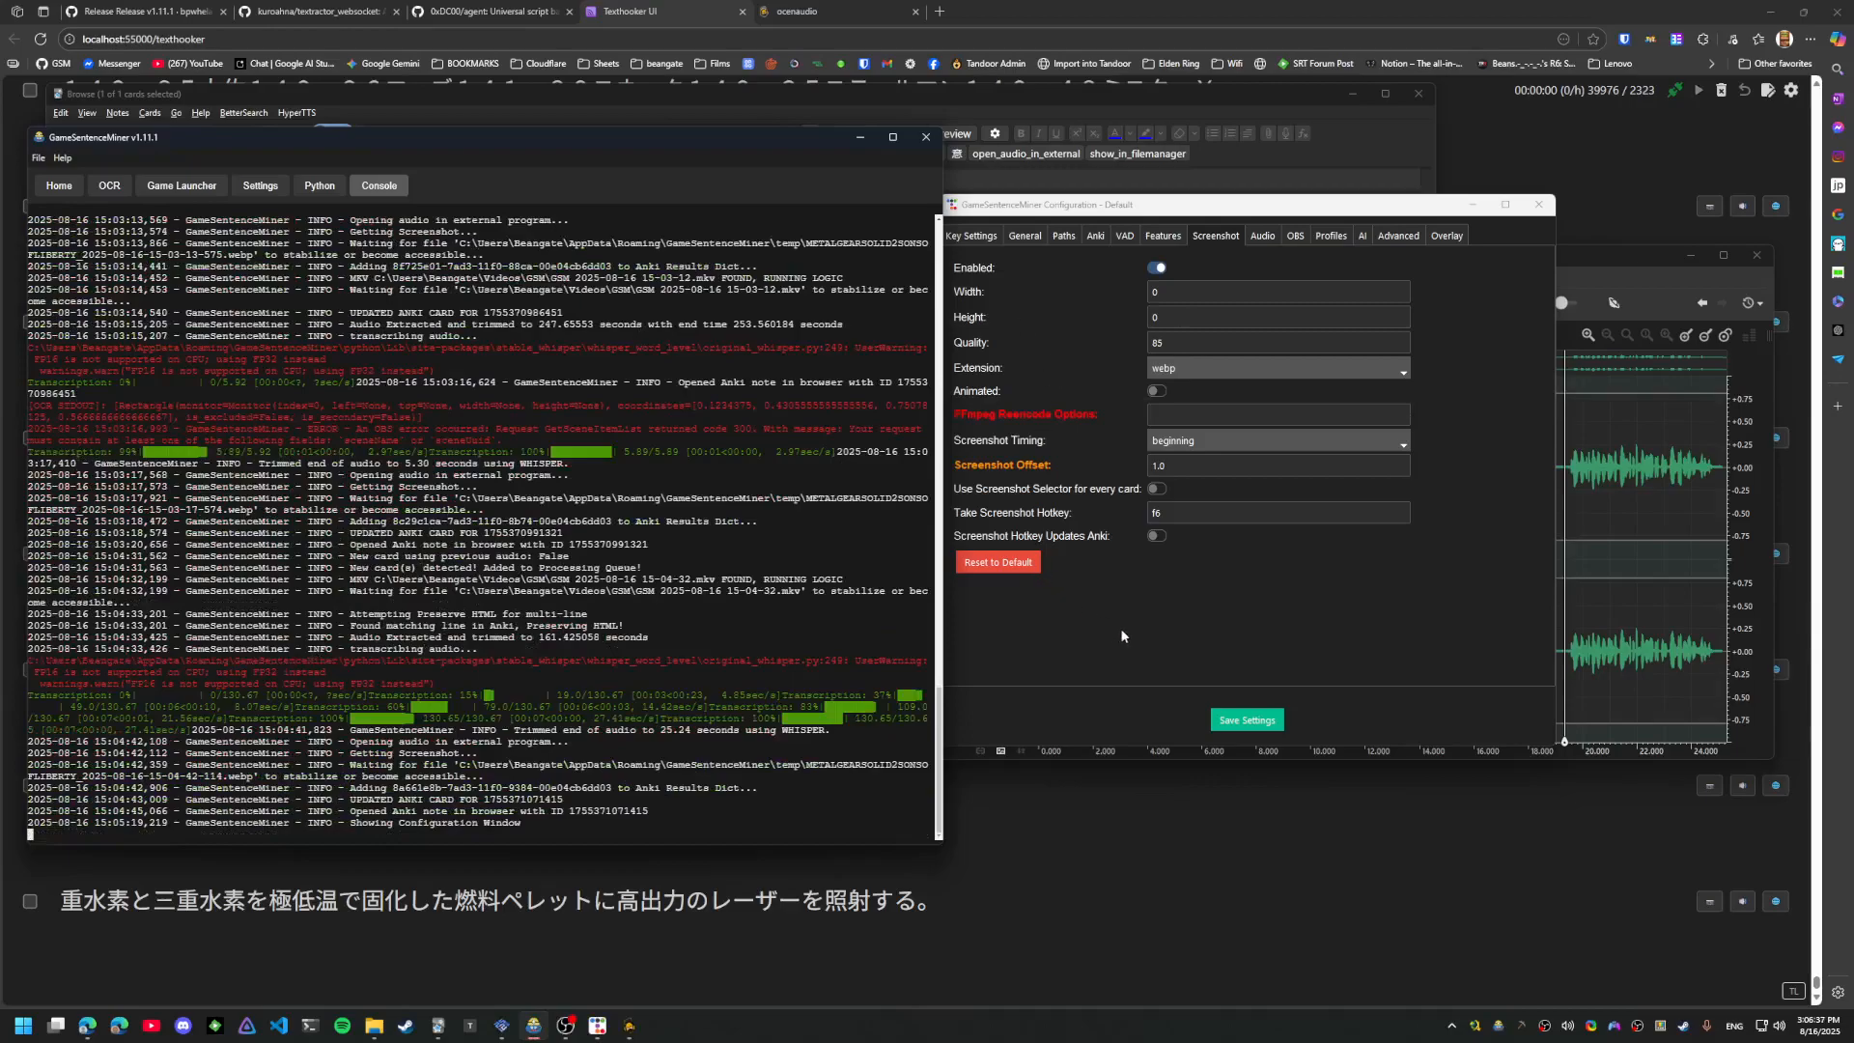
Show GSM's AI settings with Gemini as provider and SentenceMeaning as the translation field
{"action": "left_click", "coordinate": [1294, 235]}
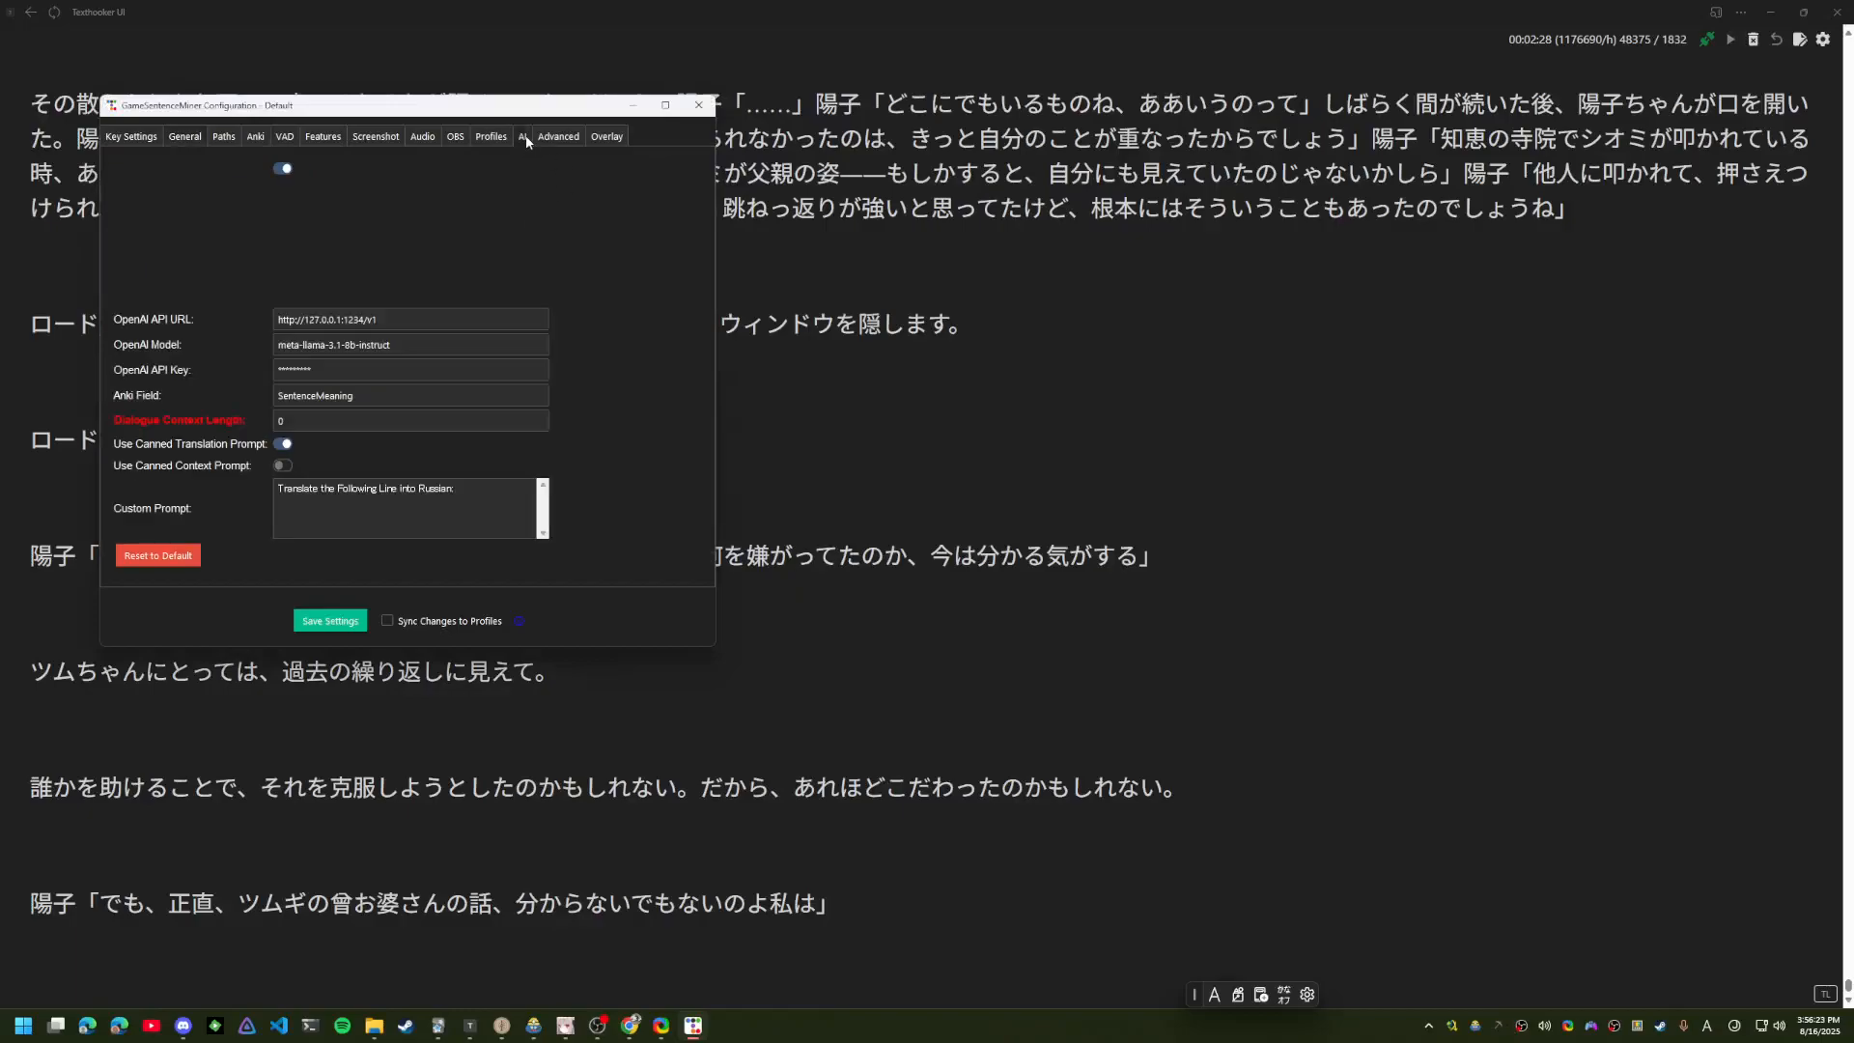
{"action": "left_click", "coordinate": [522, 135]}
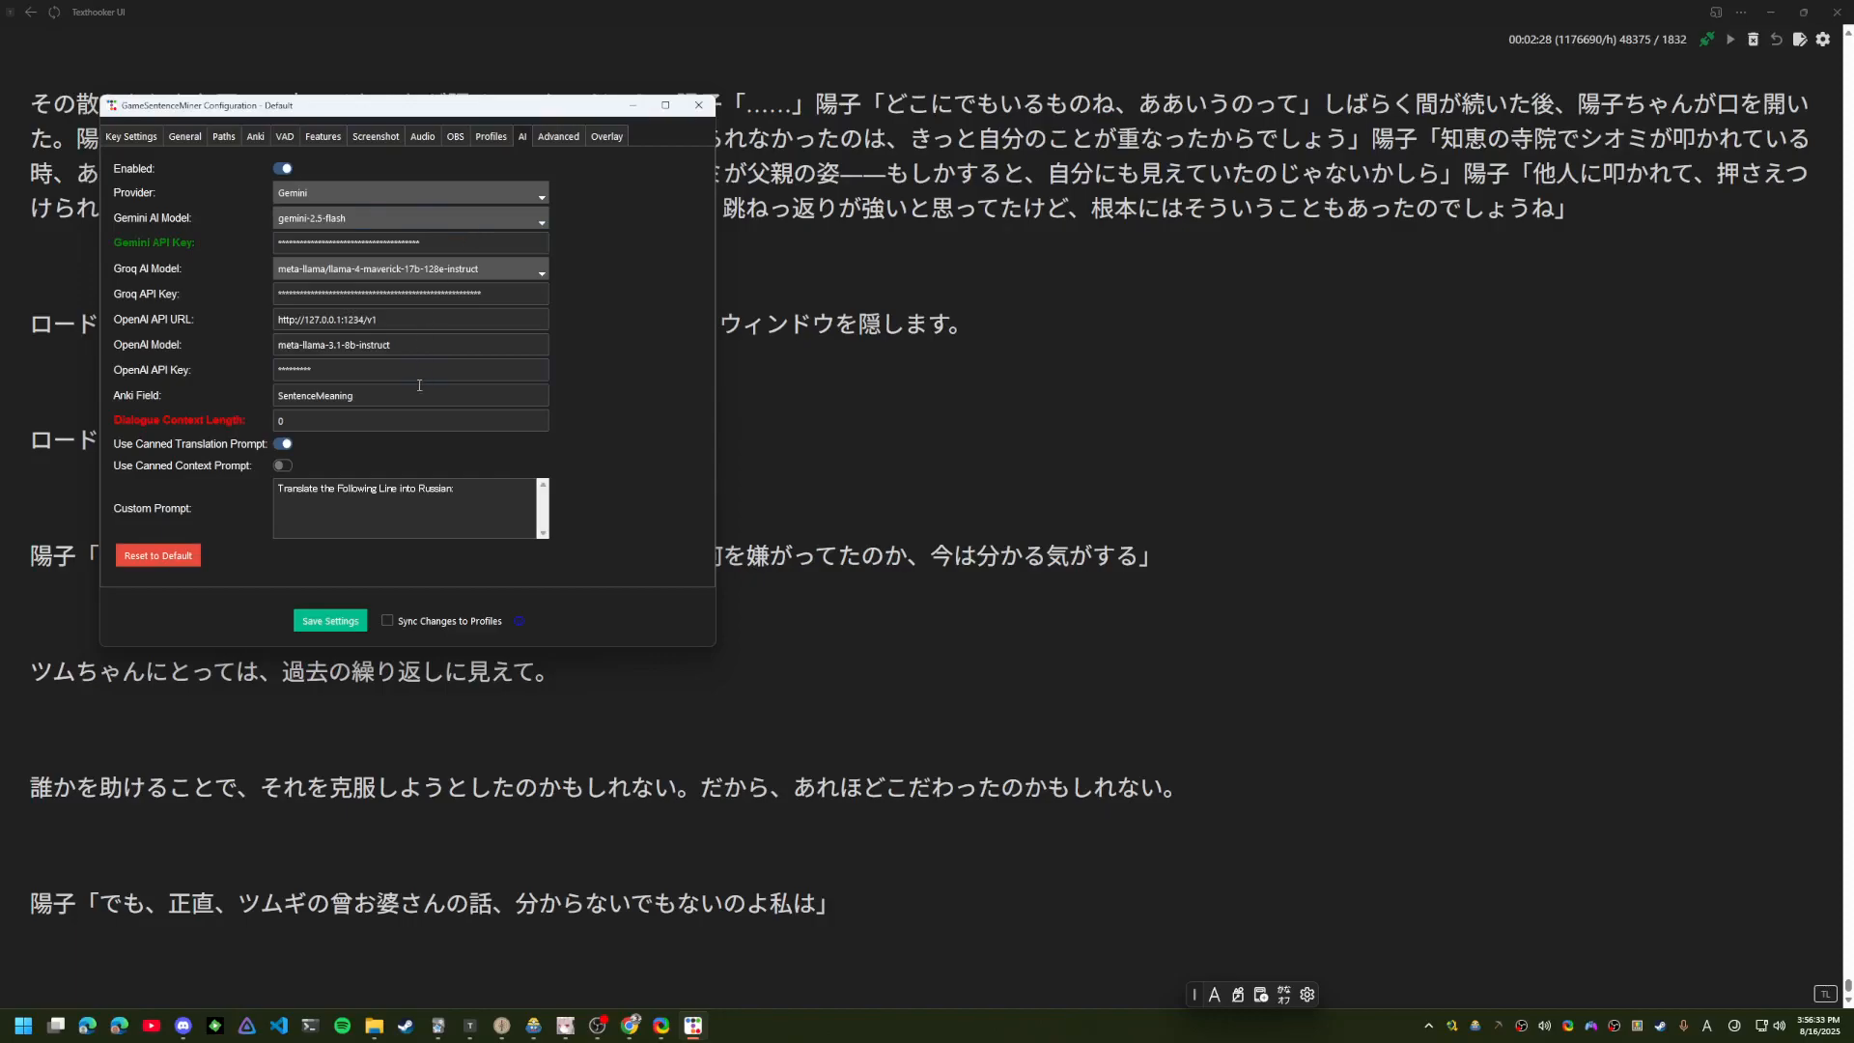
{"action": "mouse_move", "coordinate": [224, 344]}
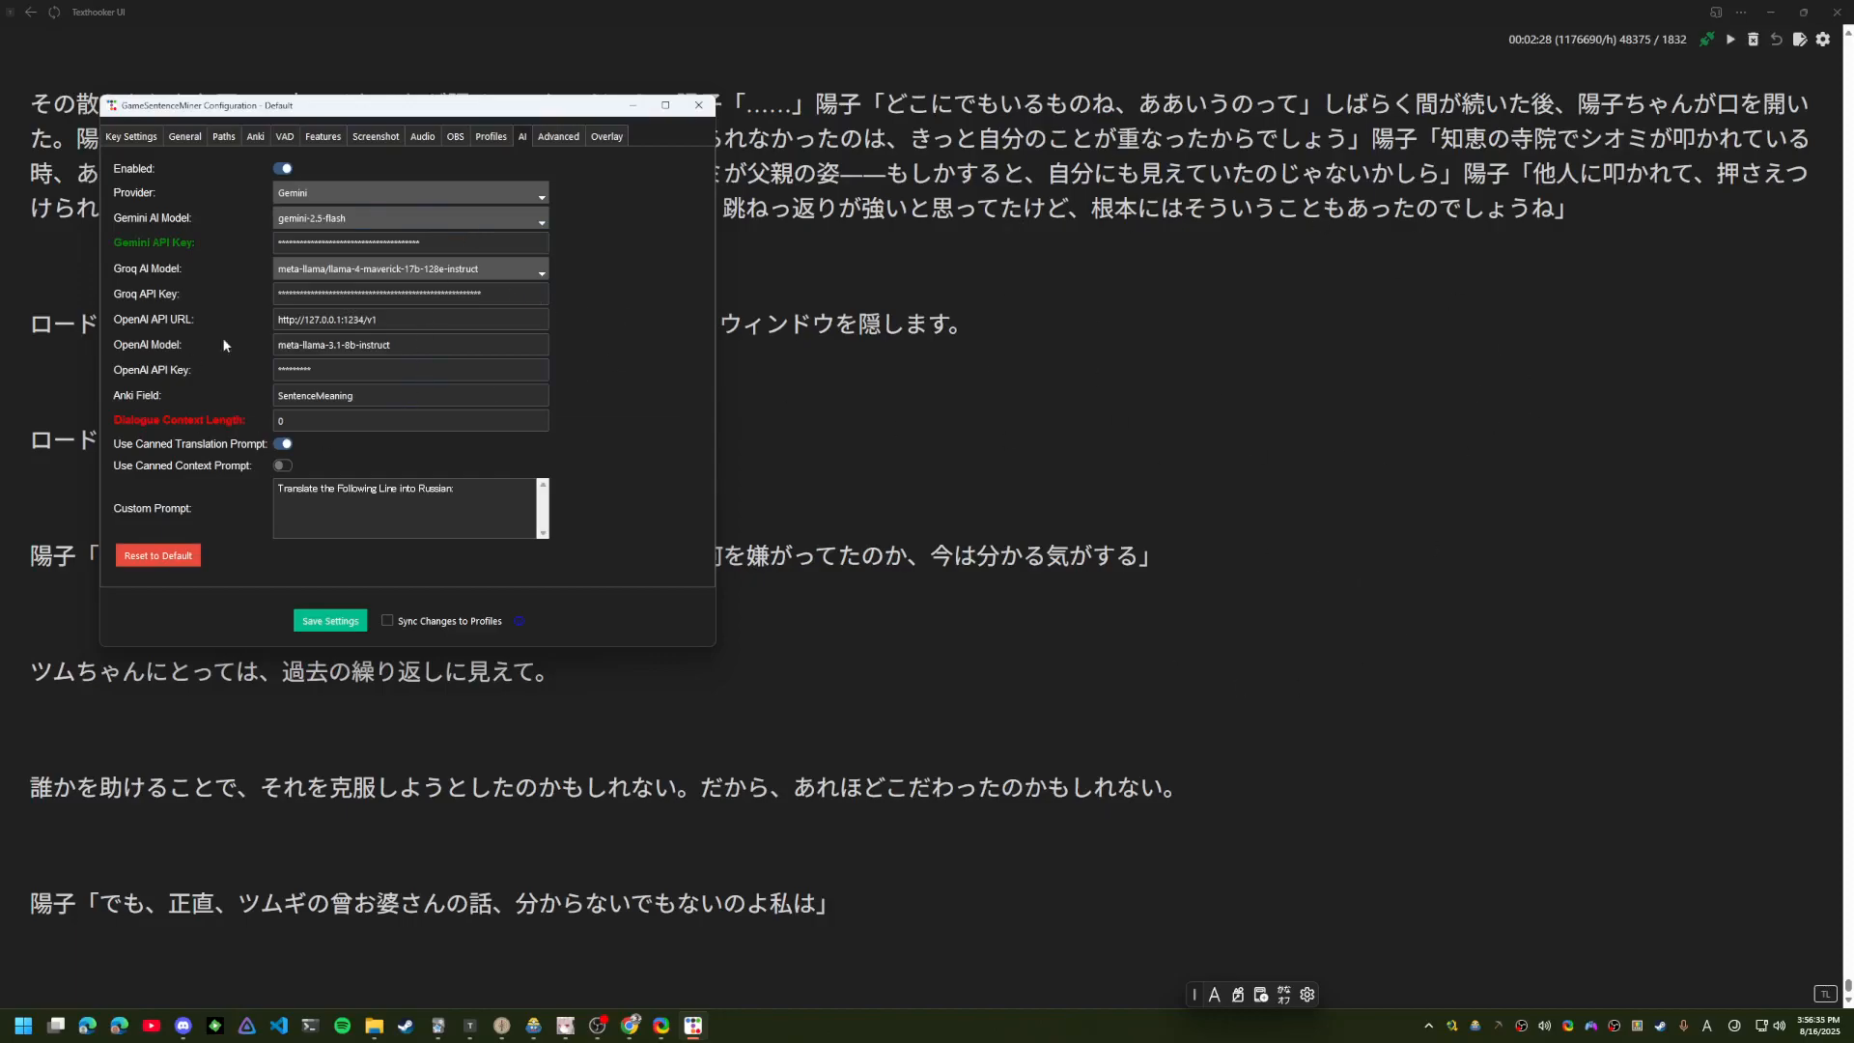
{"action": "left_click", "coordinate": [409, 394]}
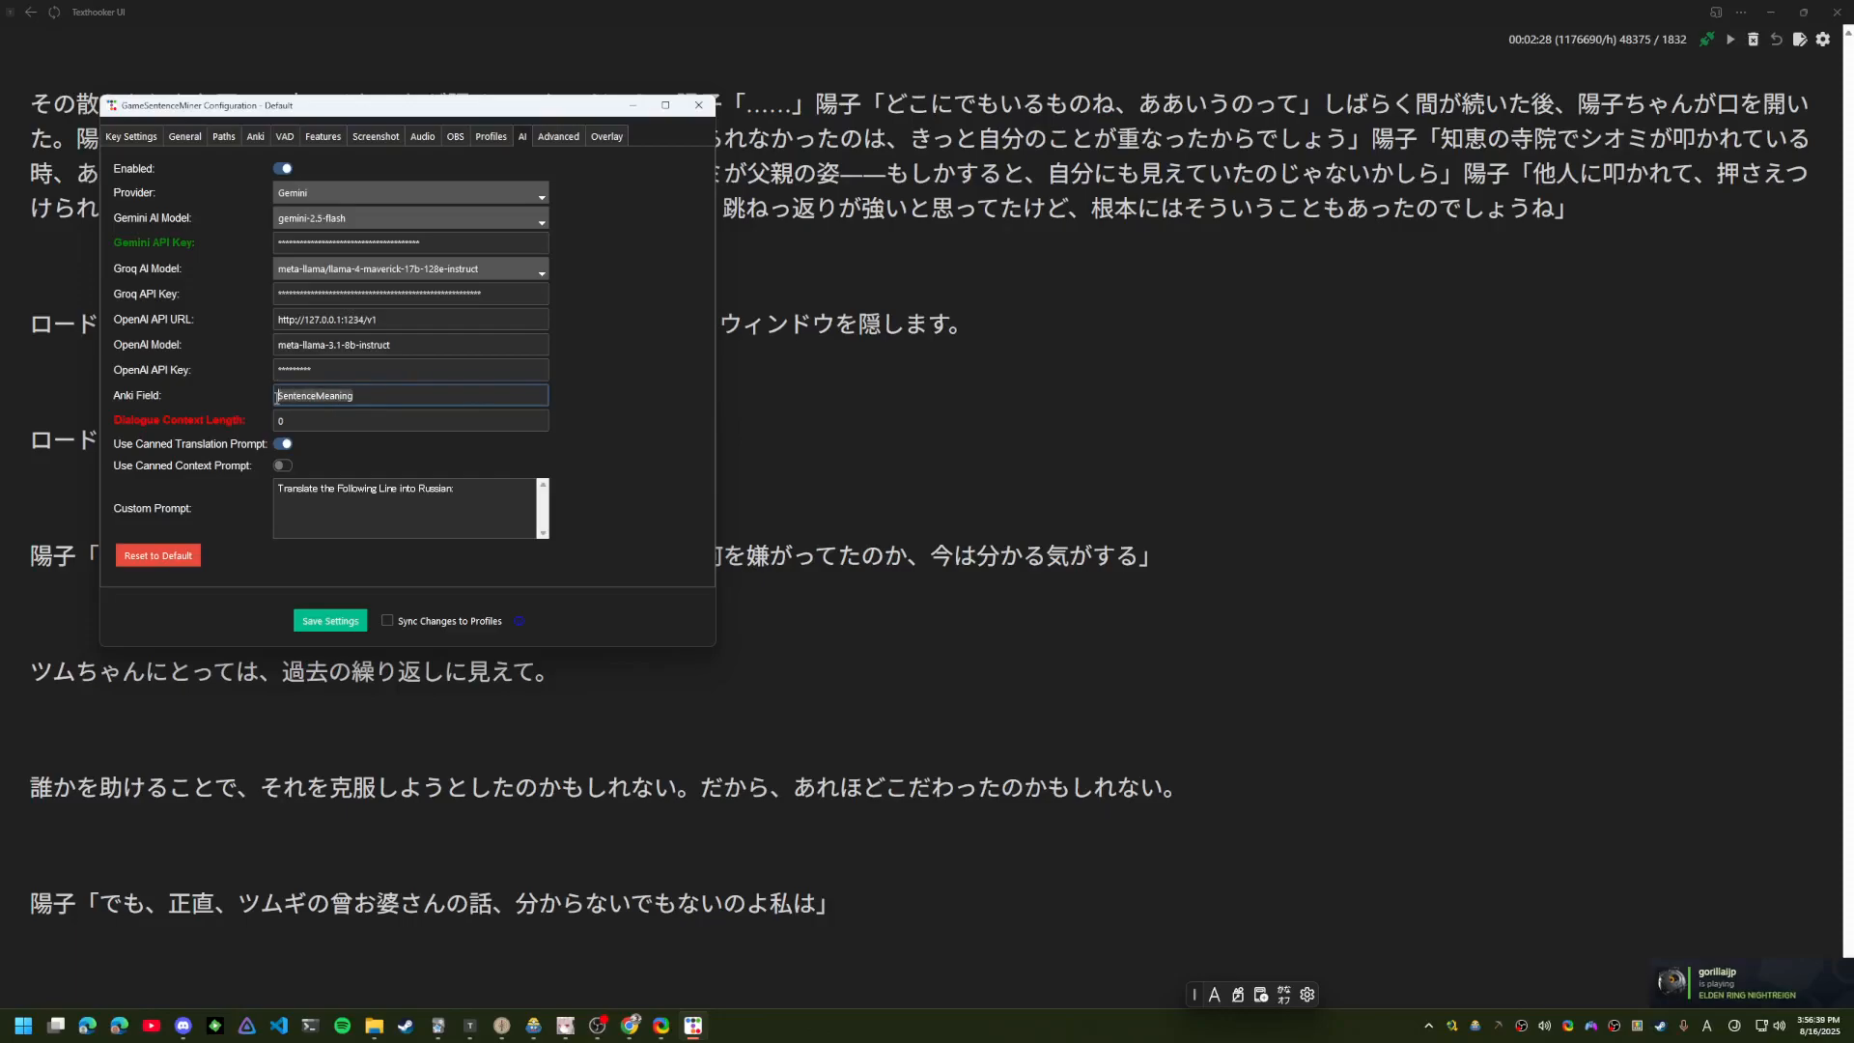
{"action": "left_click", "coordinate": [423, 394]}
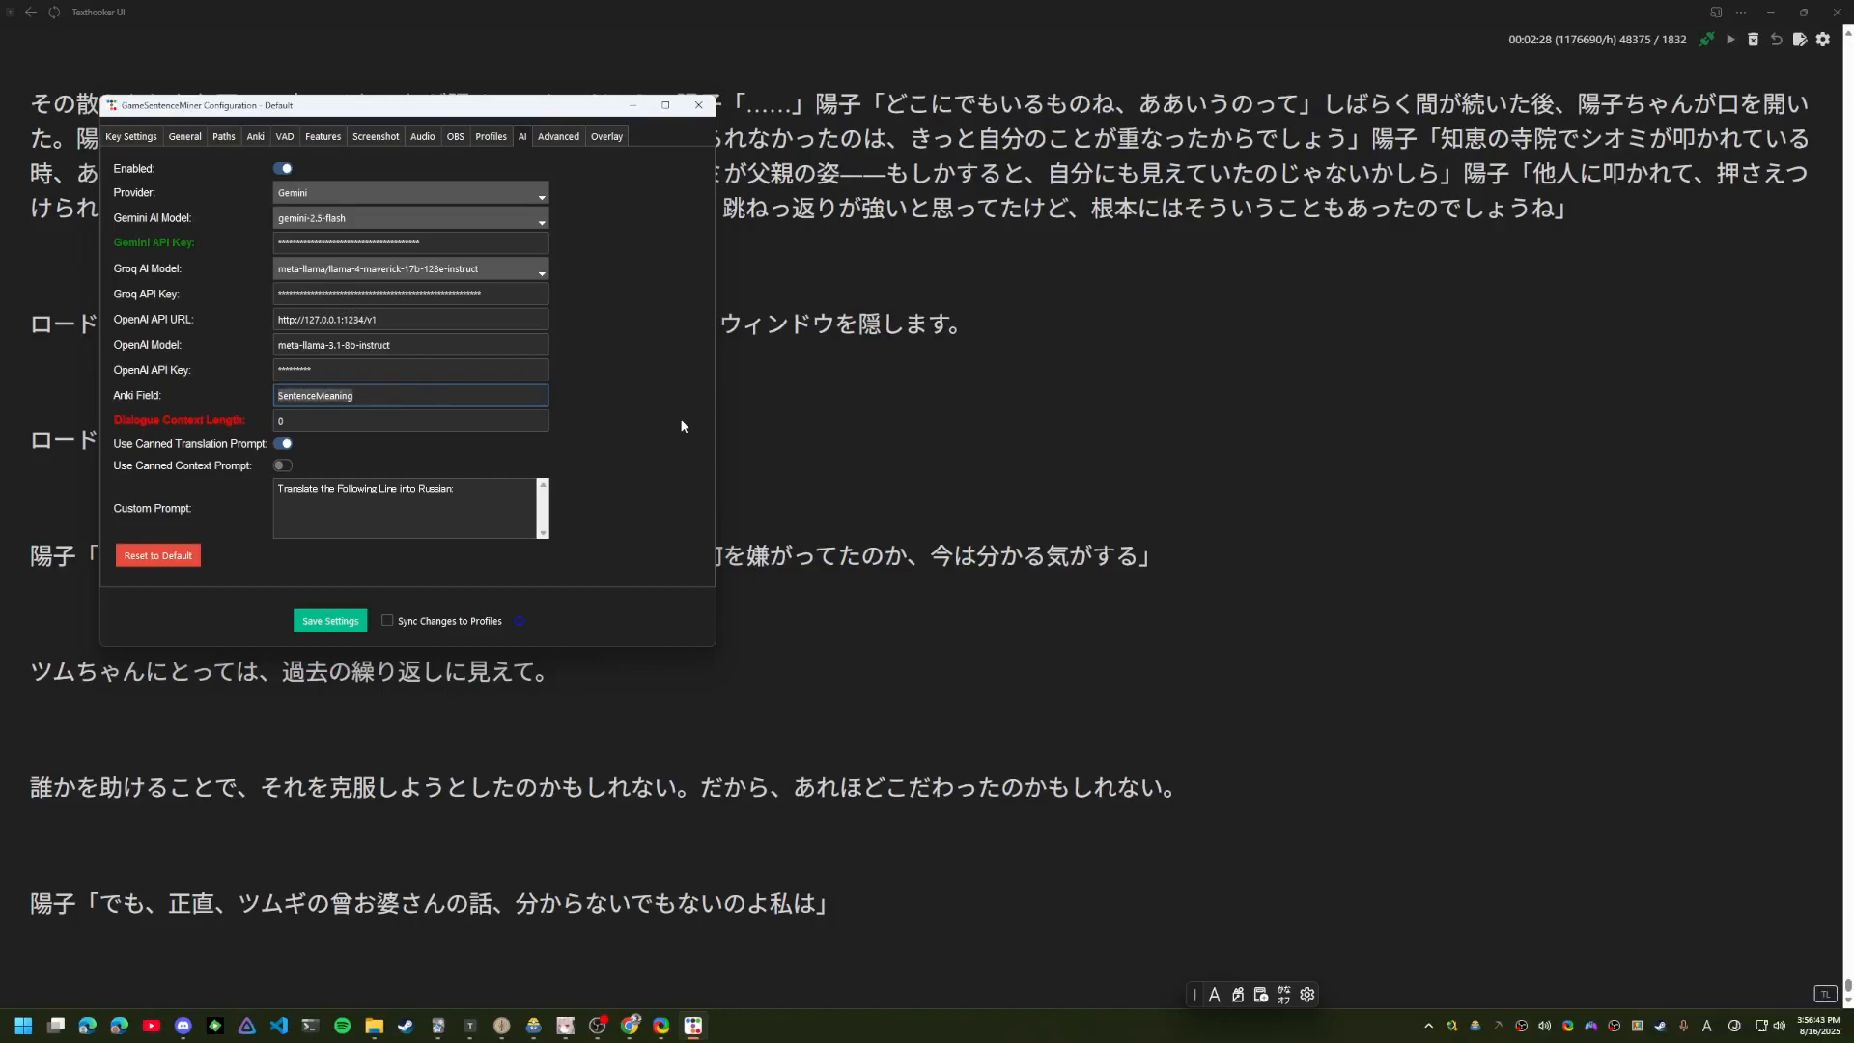
{"action": "mouse_move", "coordinate": [1755, 889]}
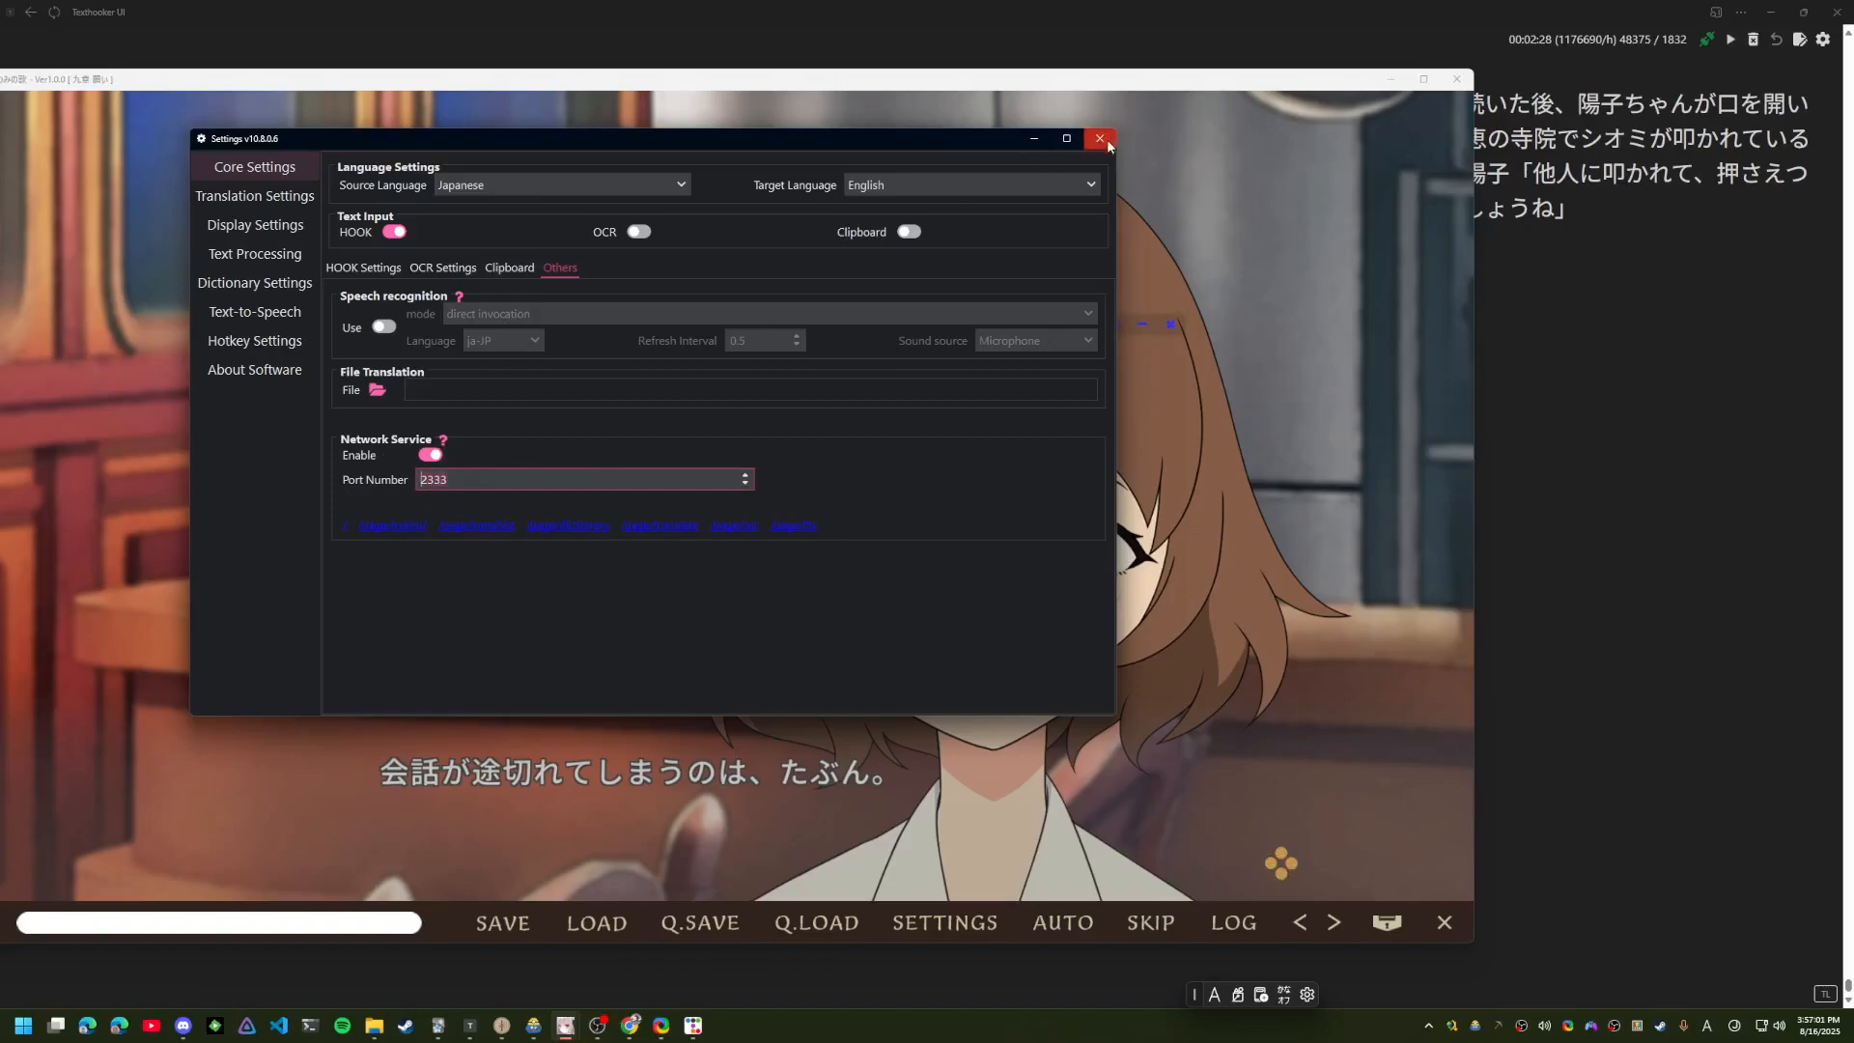
Close LunaTranslator settings, keeping the network service on port 2333
{"action": "left_click", "coordinate": [1099, 139]}
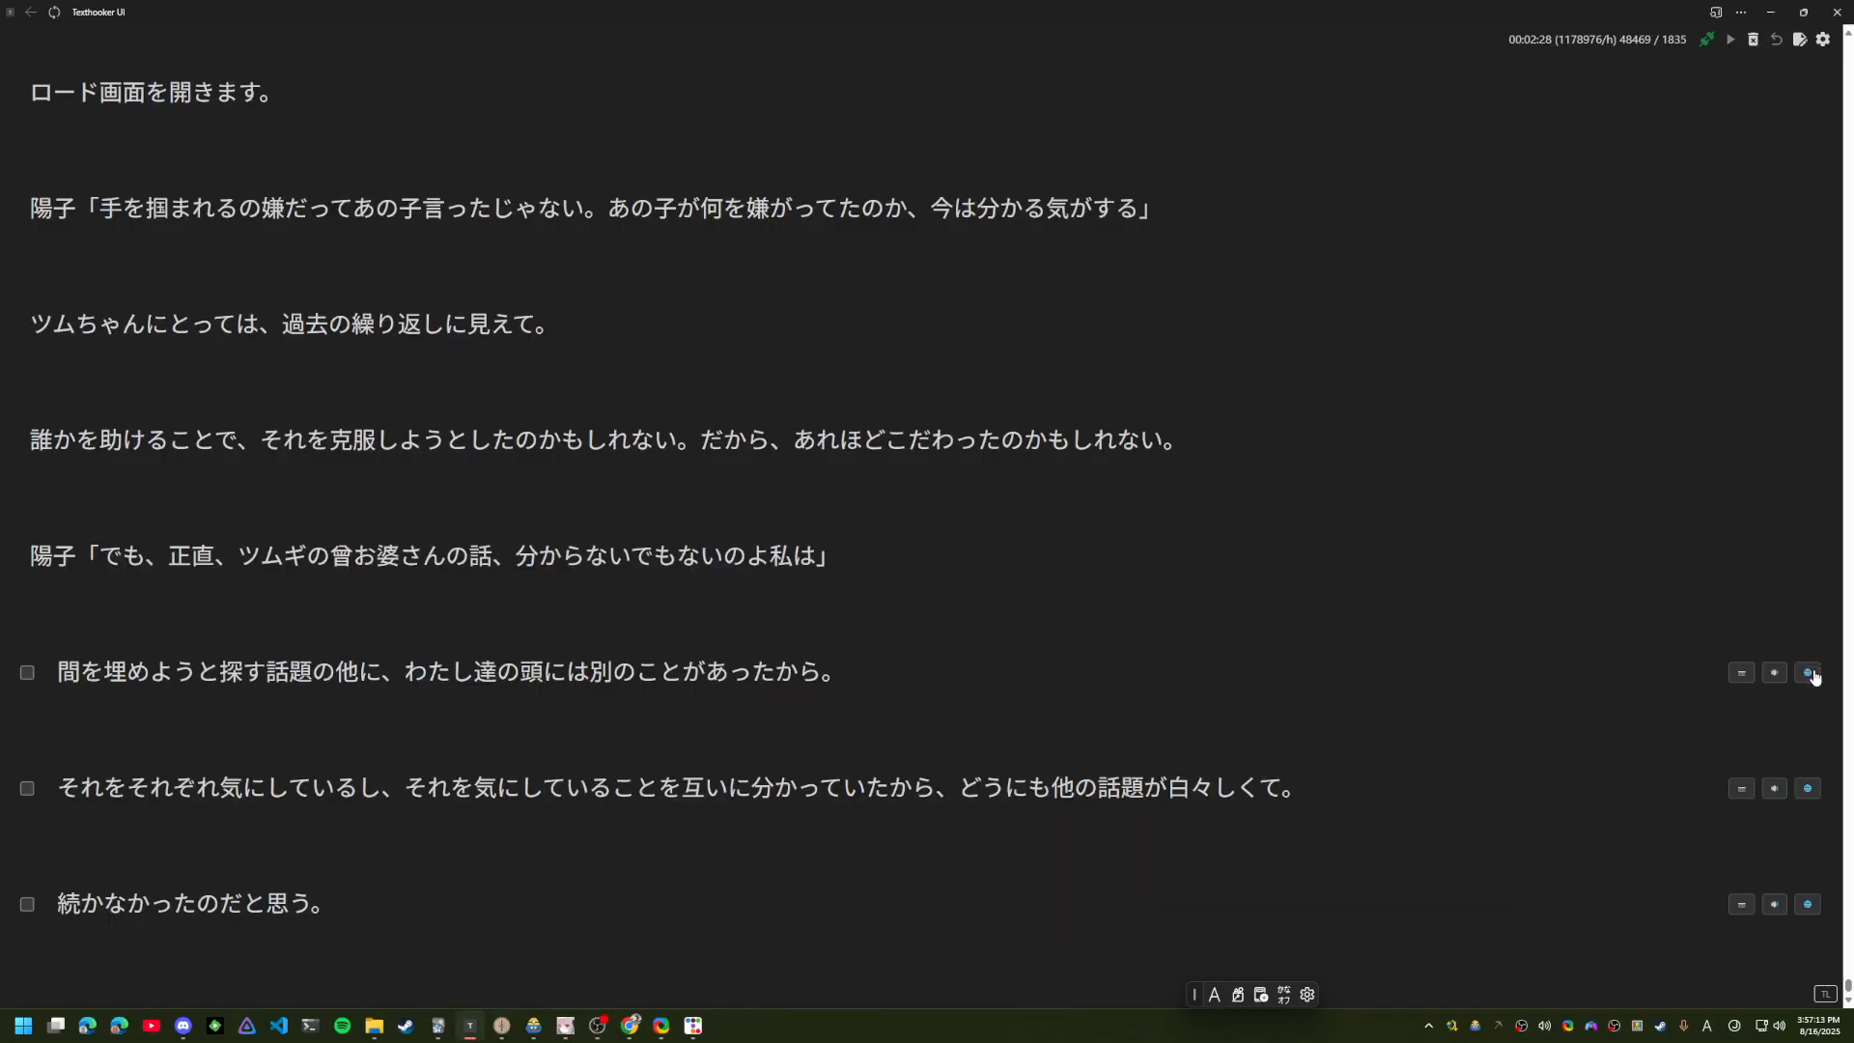
Translate the newest lines to English and mine 頭 from the first line into Anki
{"action": "left_click", "coordinate": [1806, 672]}
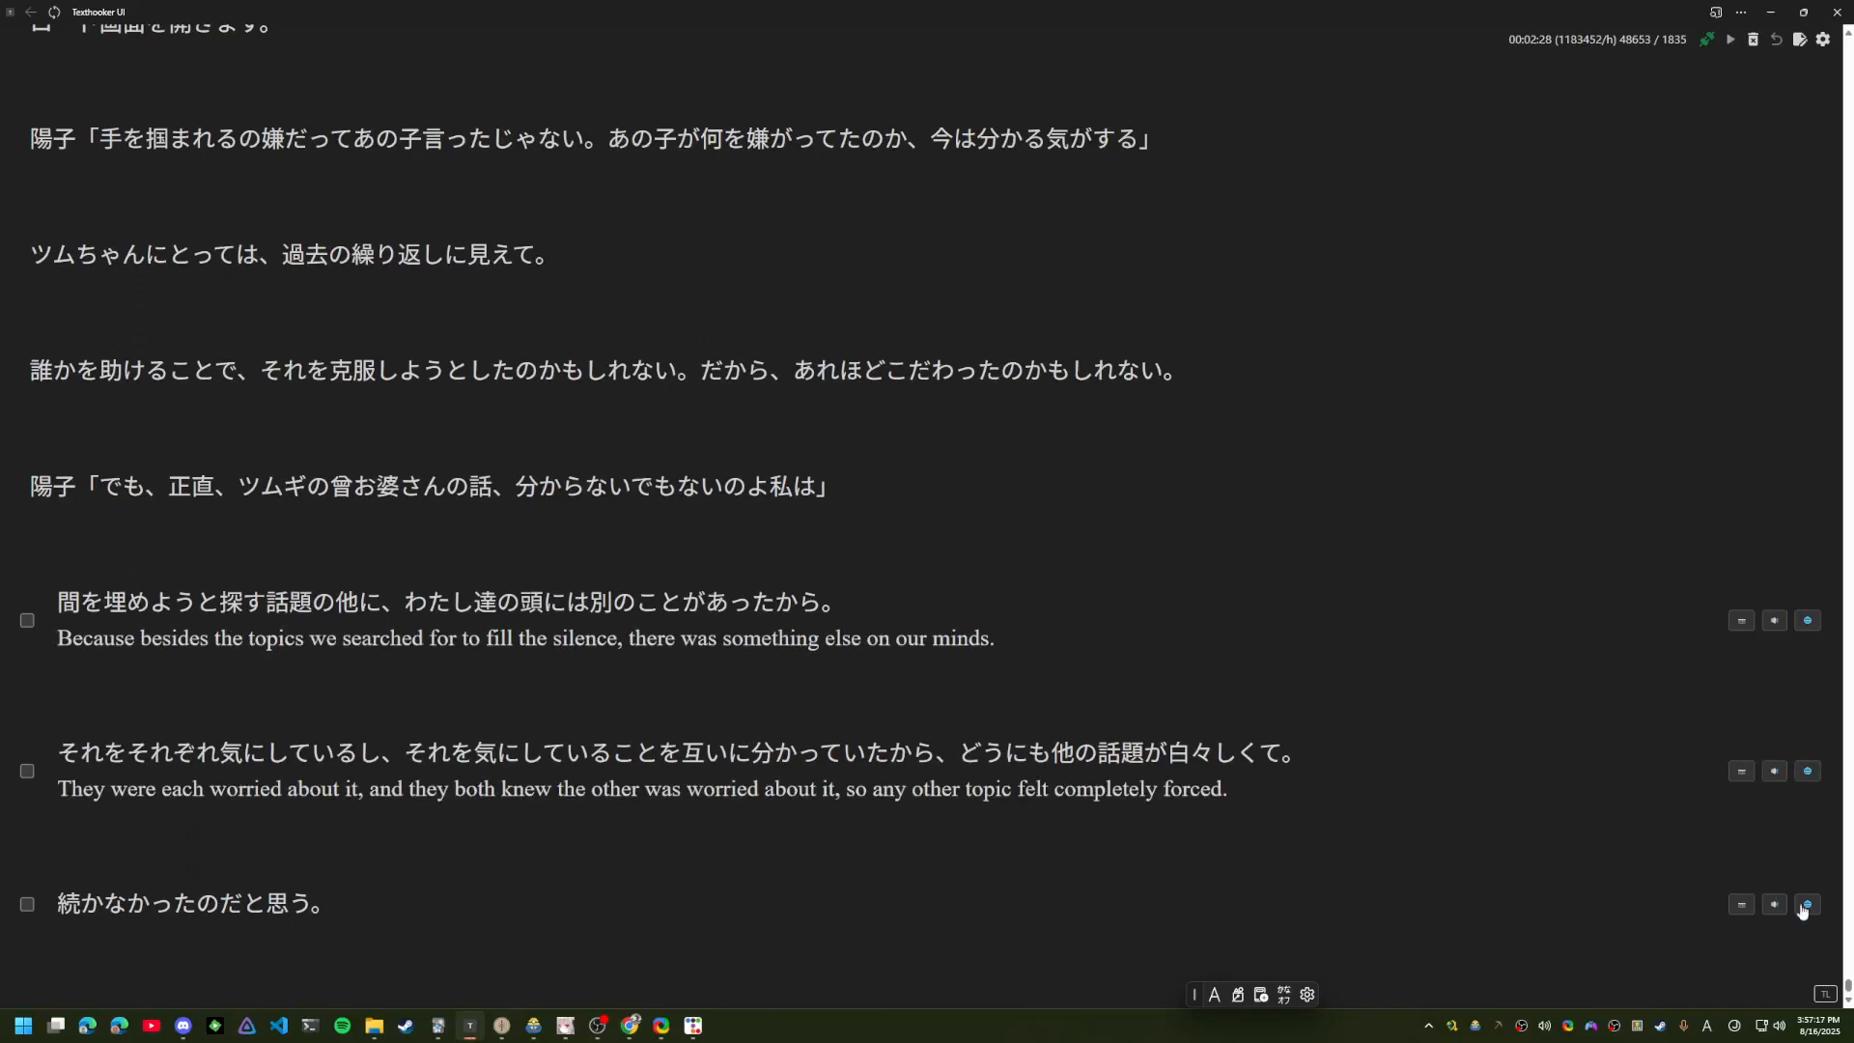
{"action": "left_click", "coordinate": [1807, 904]}
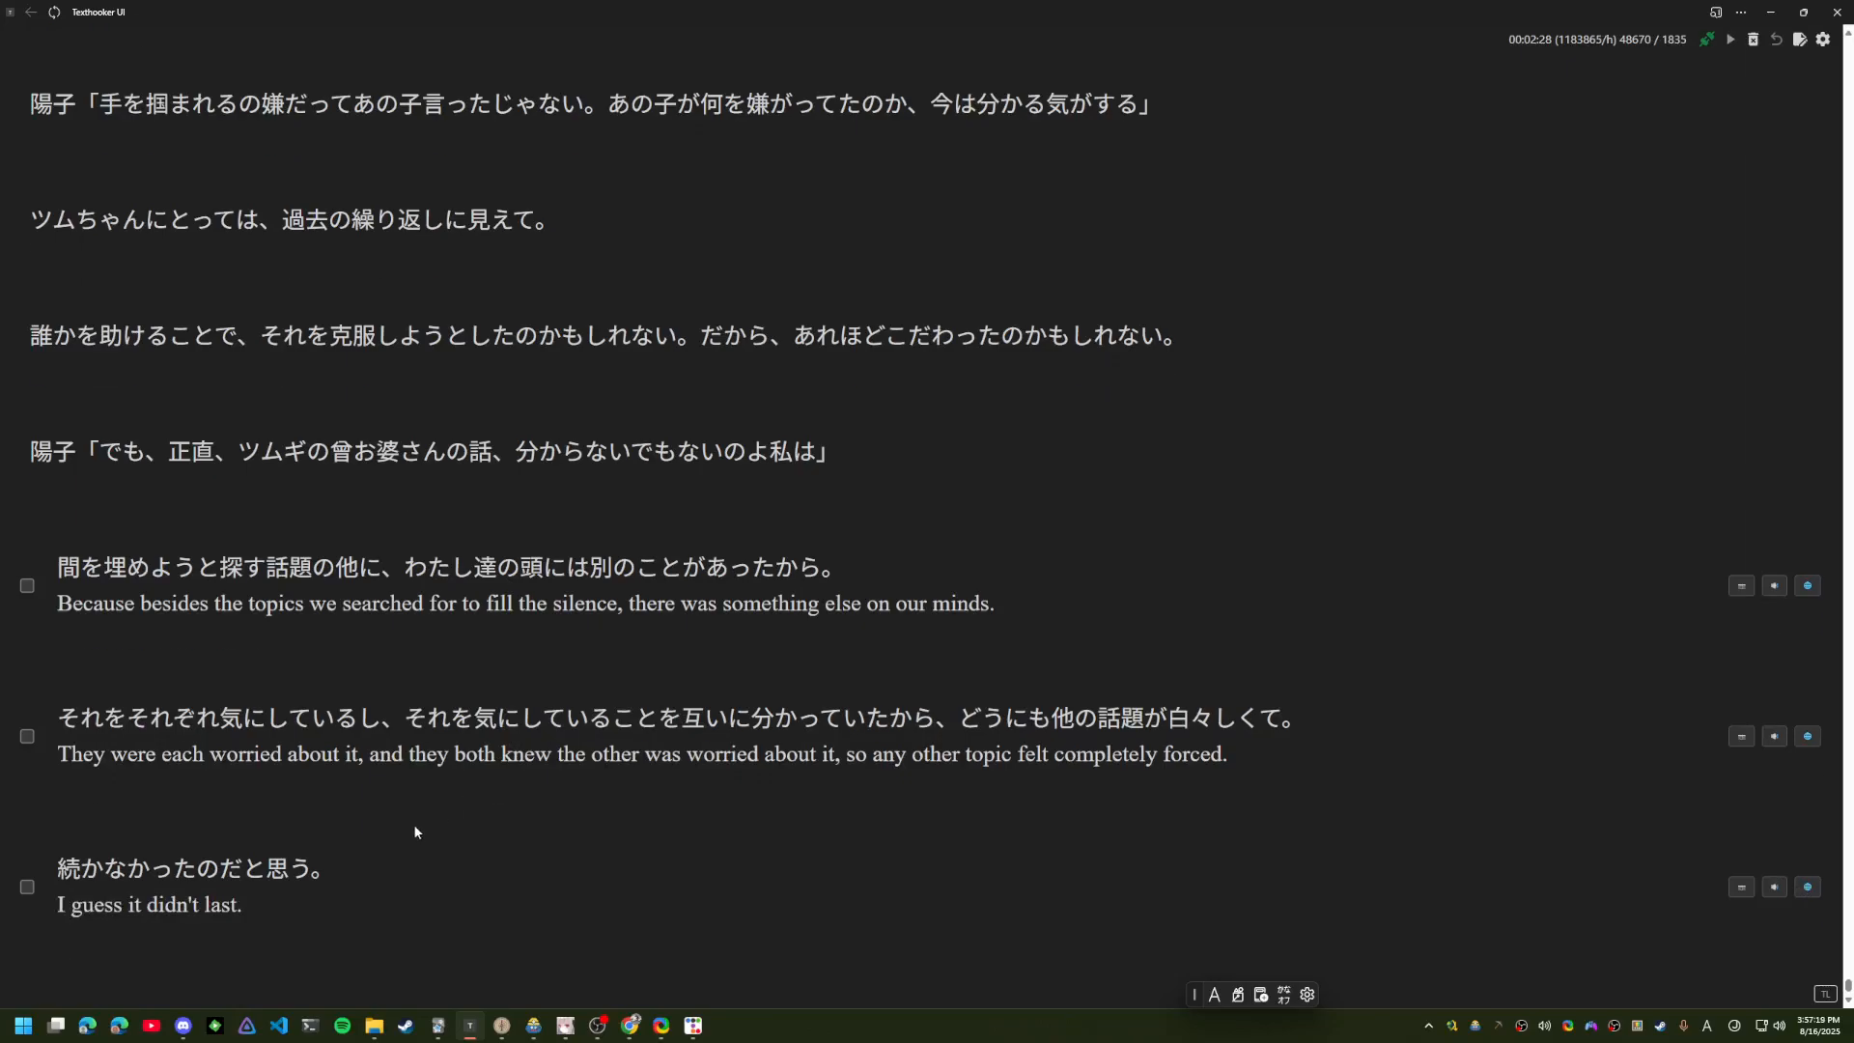
{"action": "left_click", "coordinate": [1304, 992]}
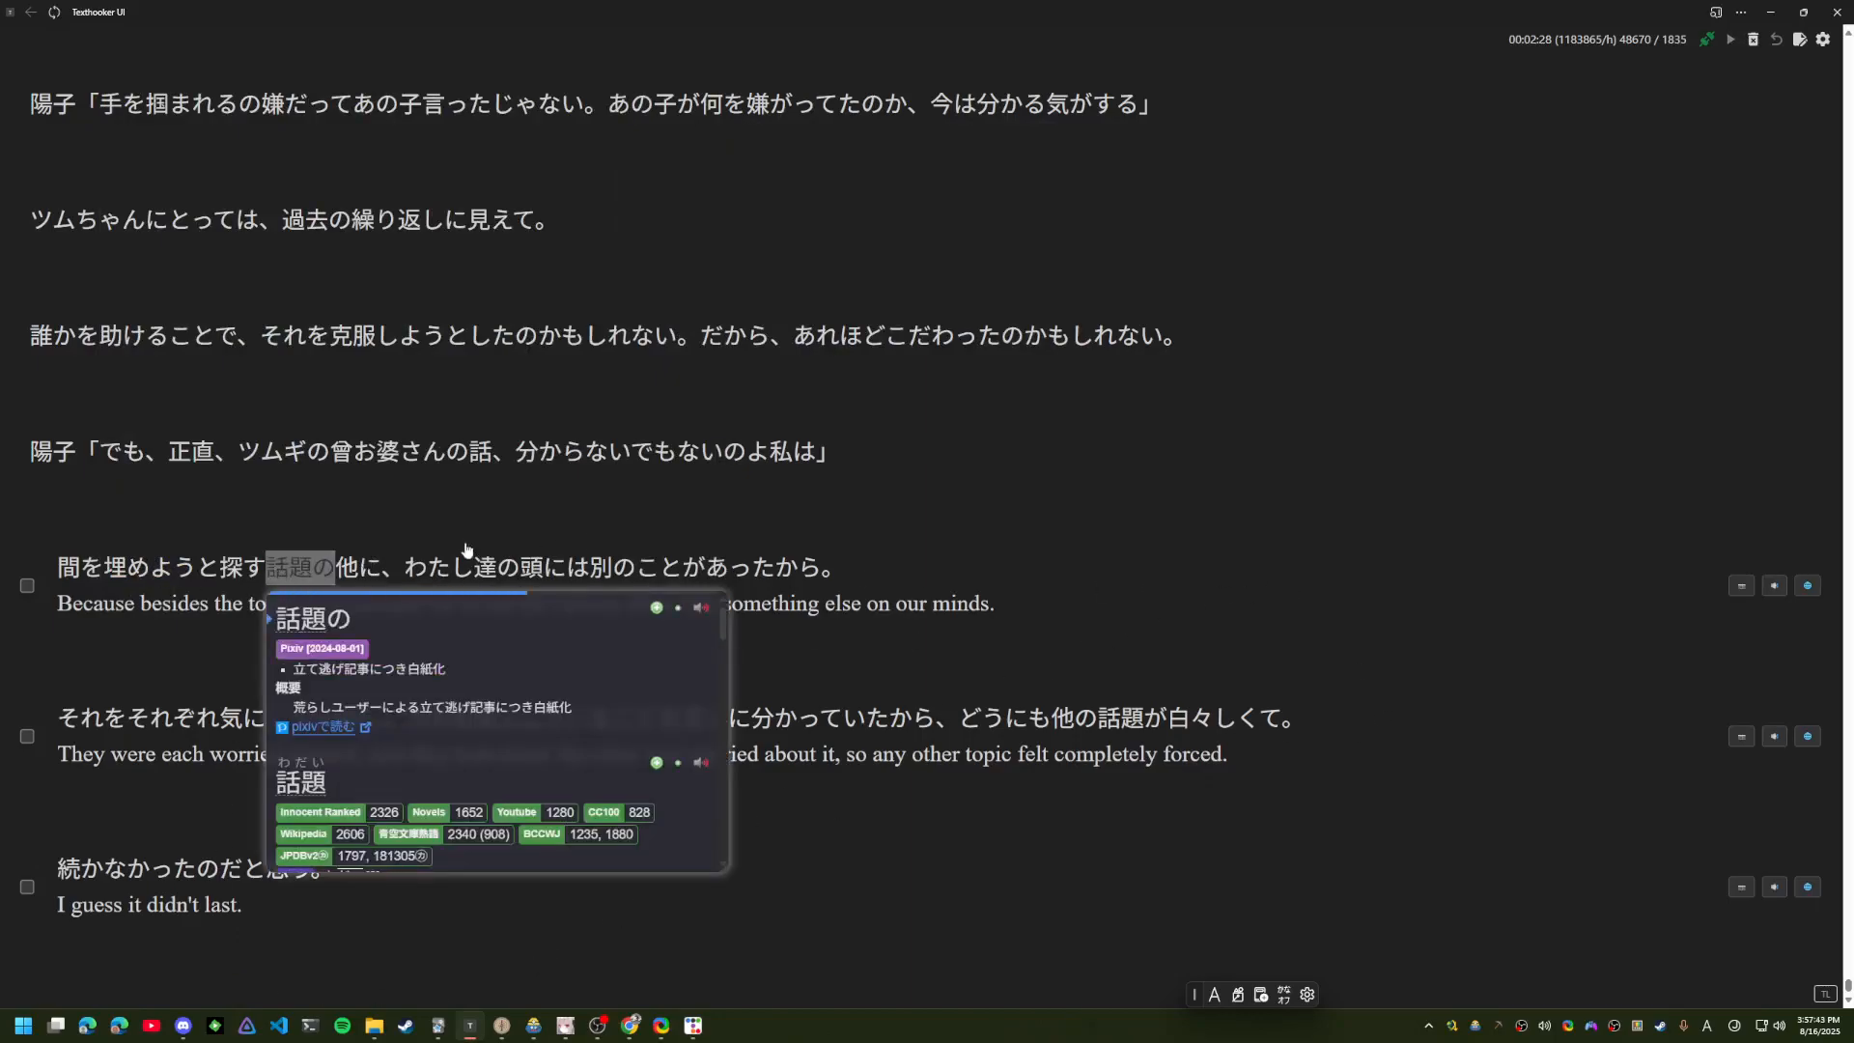
{"action": "mouse_move", "coordinate": [529, 568]}
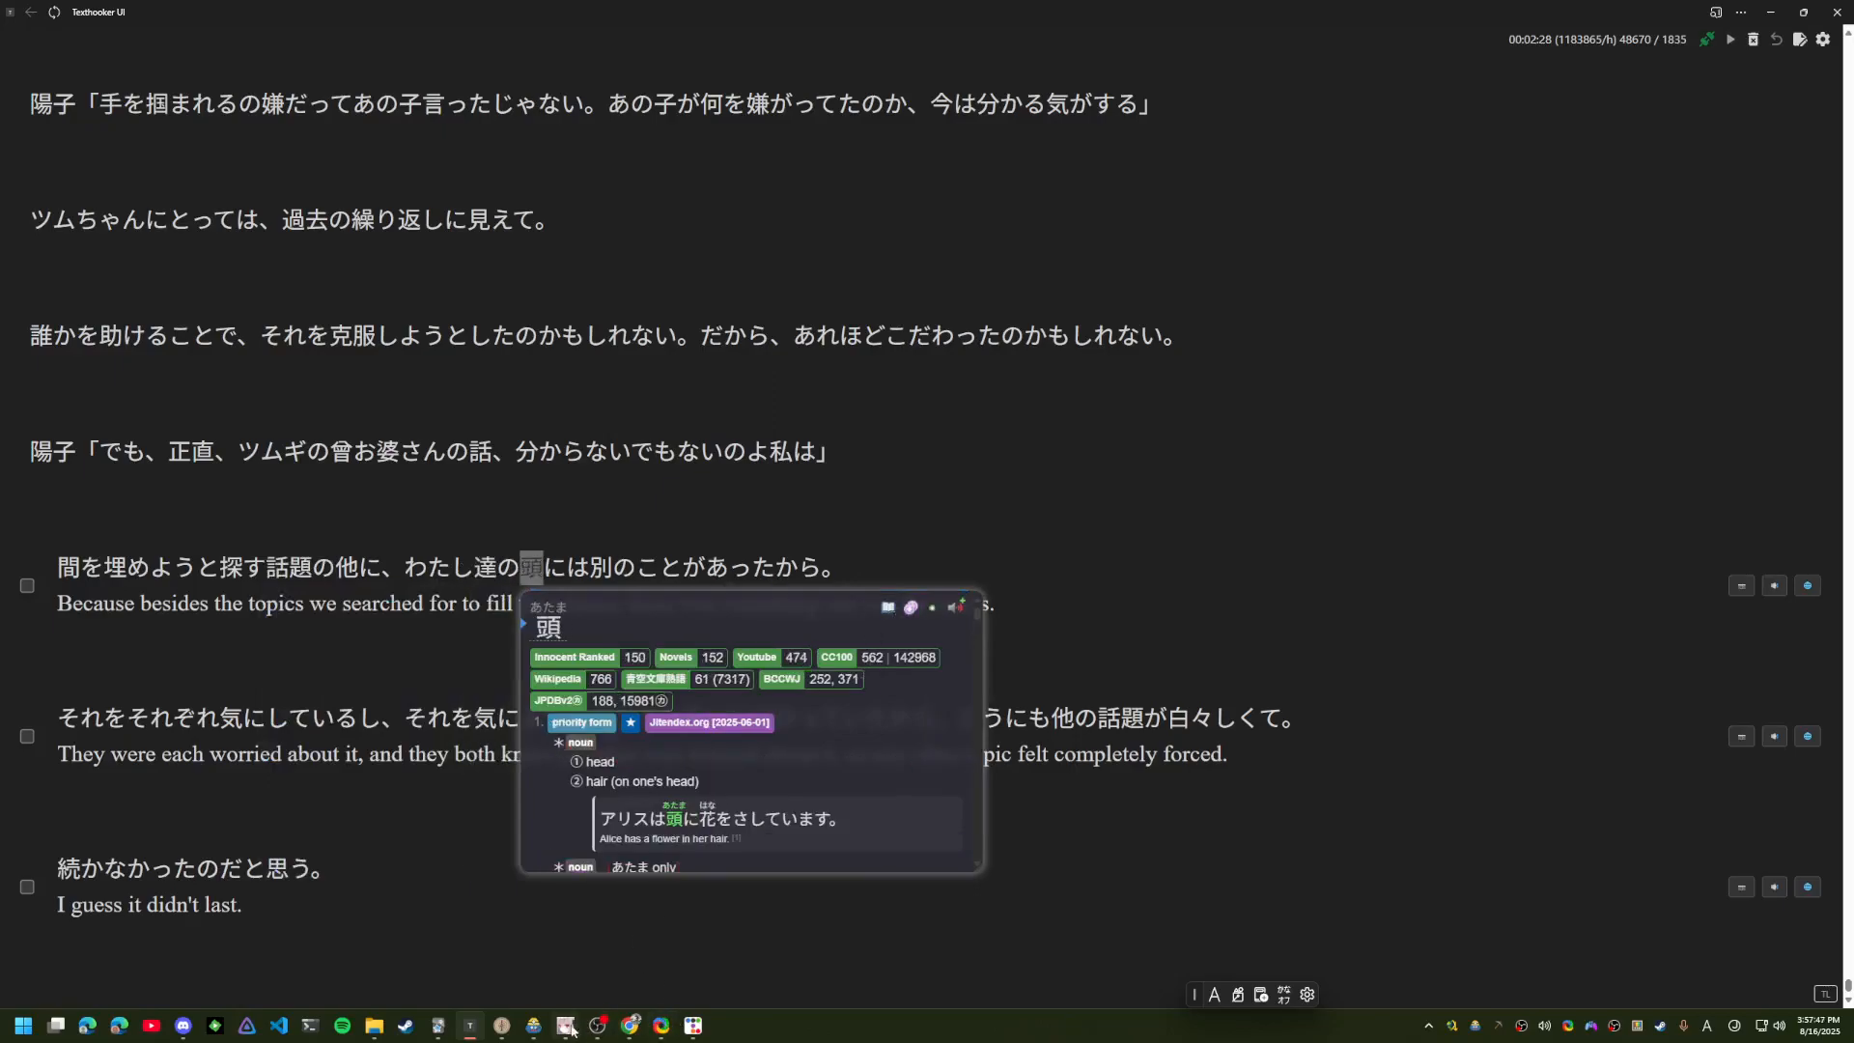
{"action": "left_click", "coordinate": [568, 1025]}
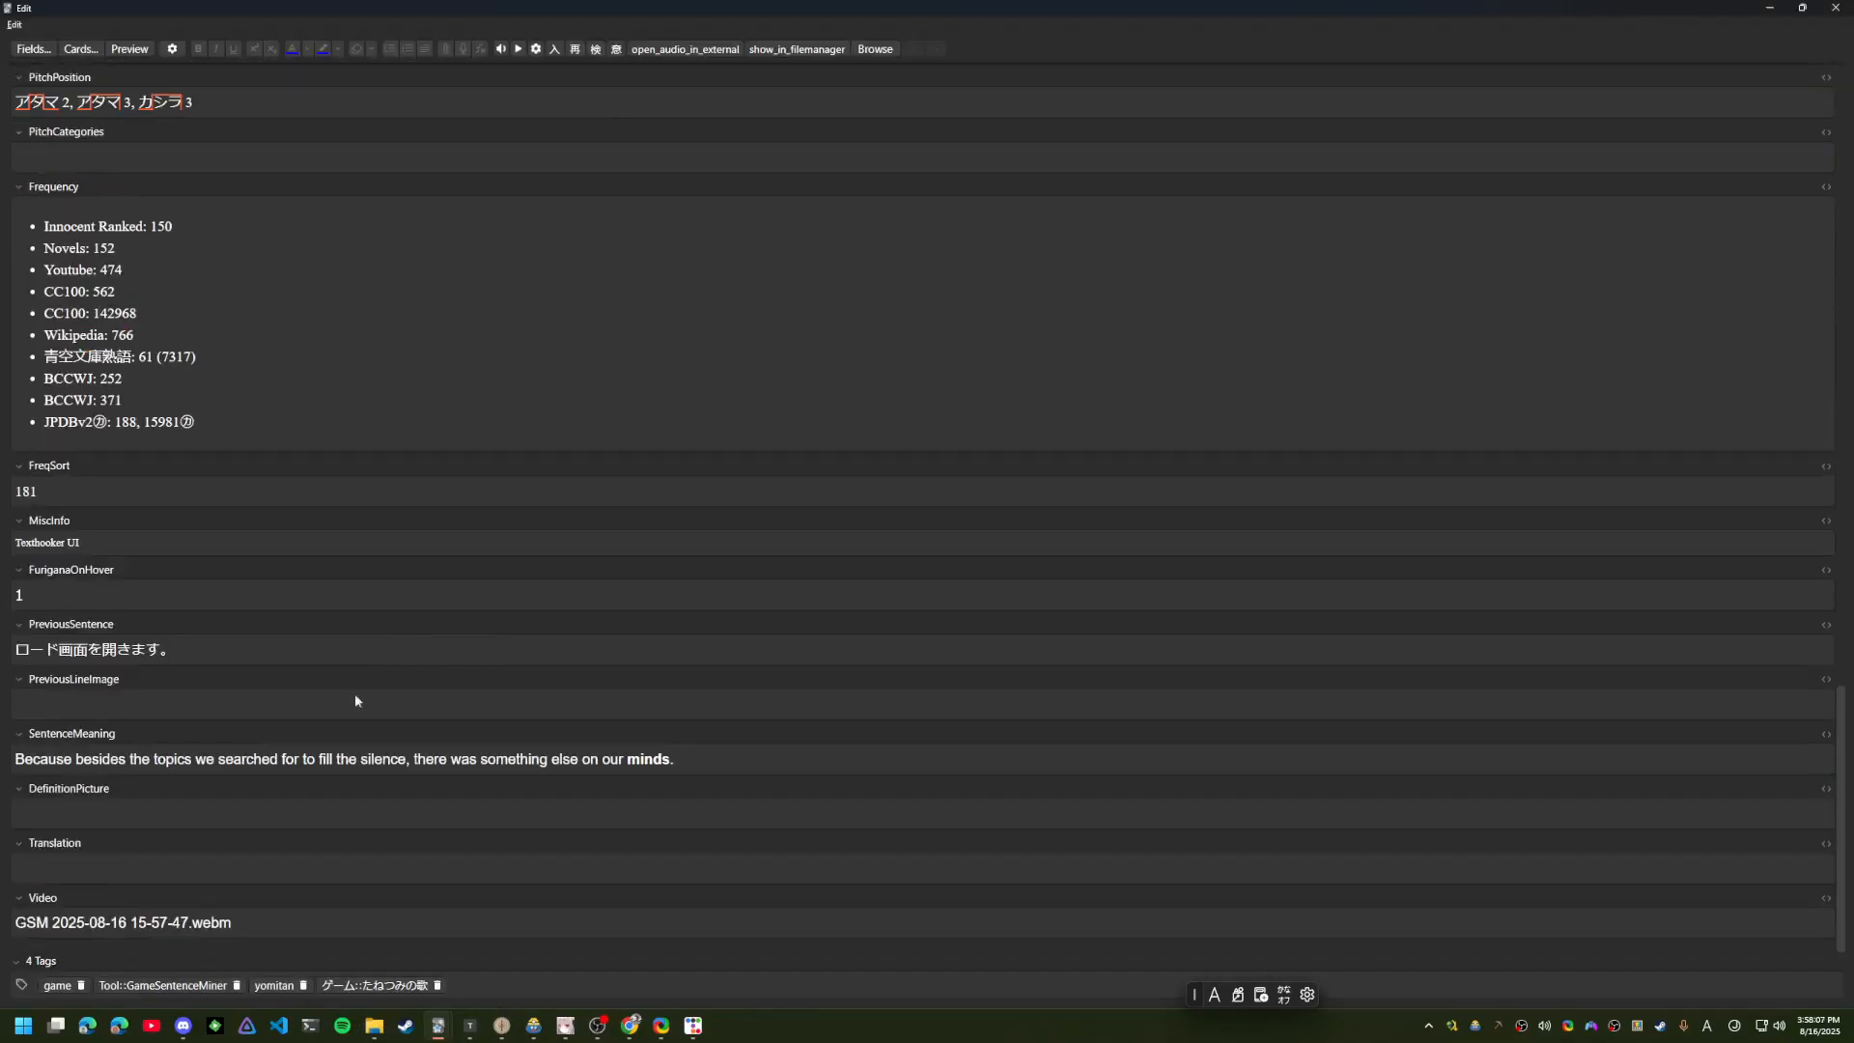
Preview the rendered 頭 card with screenshot, sentence, translation and definition
{"action": "left_click", "coordinate": [129, 48]}
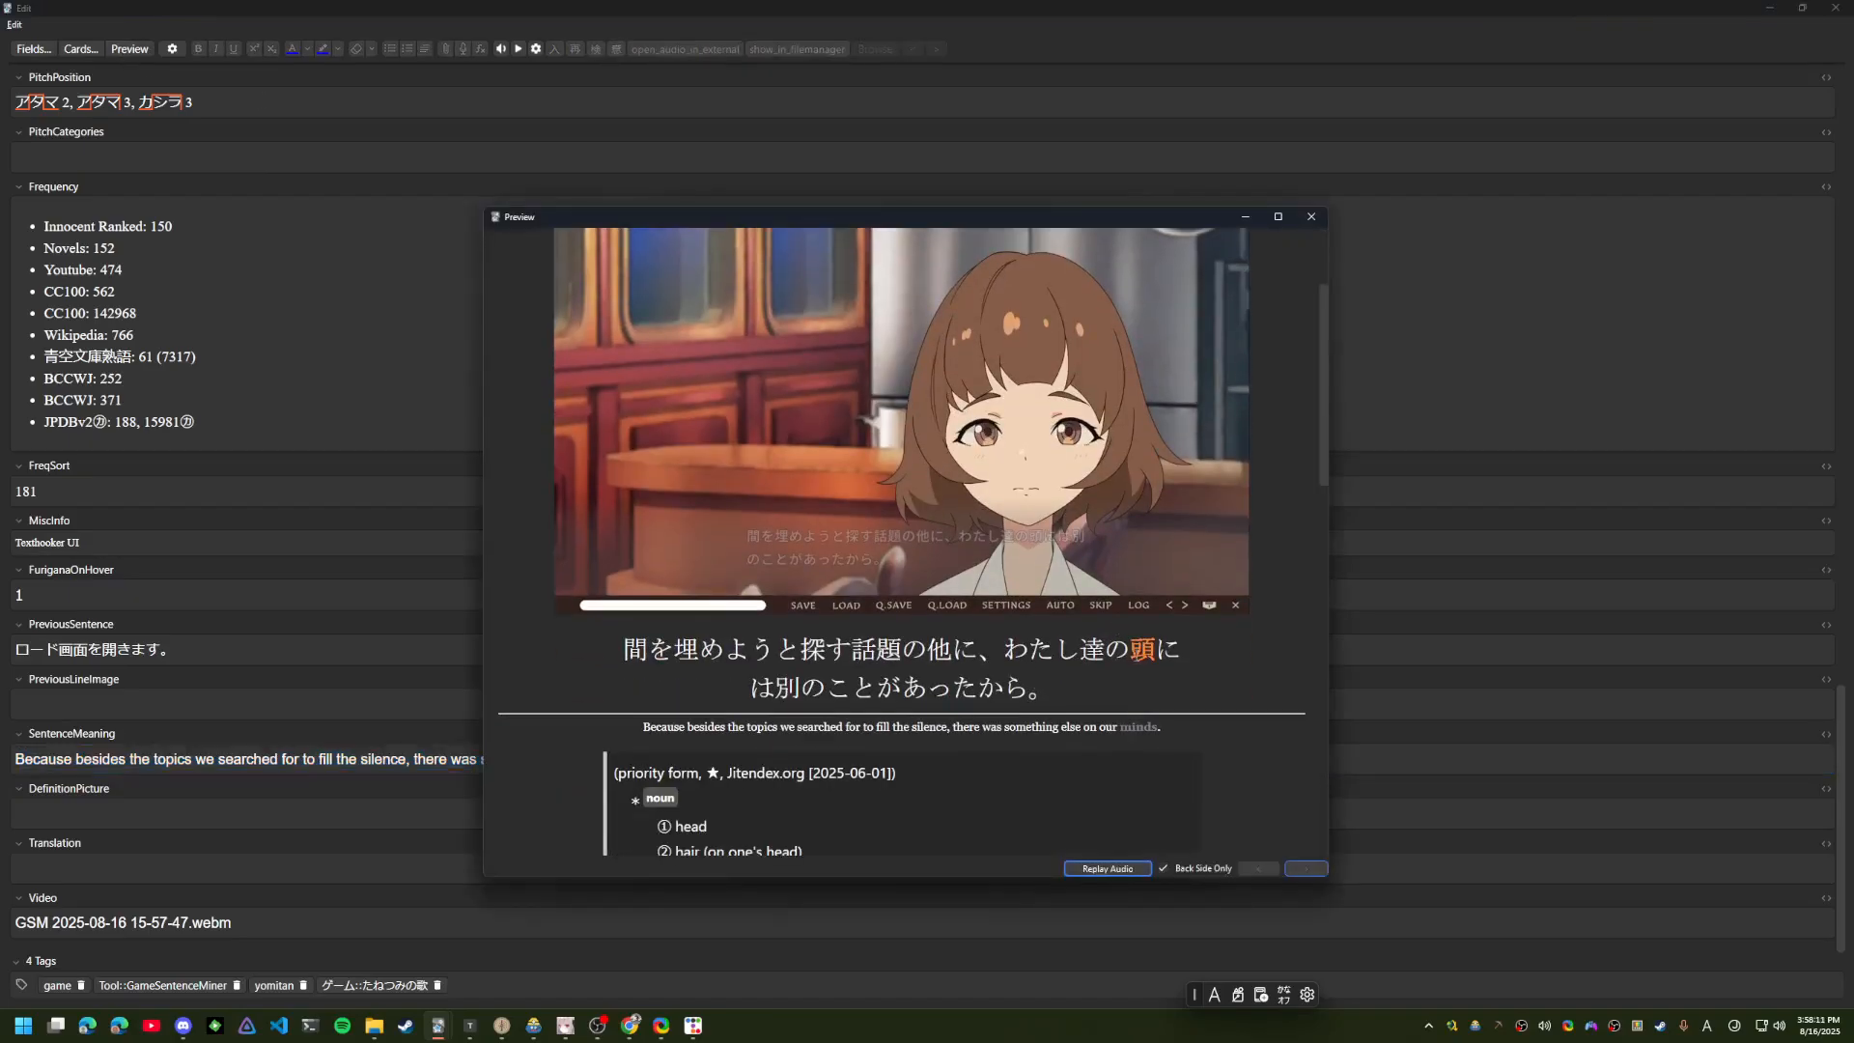
{"action": "mouse_move", "coordinate": [1245, 224]}
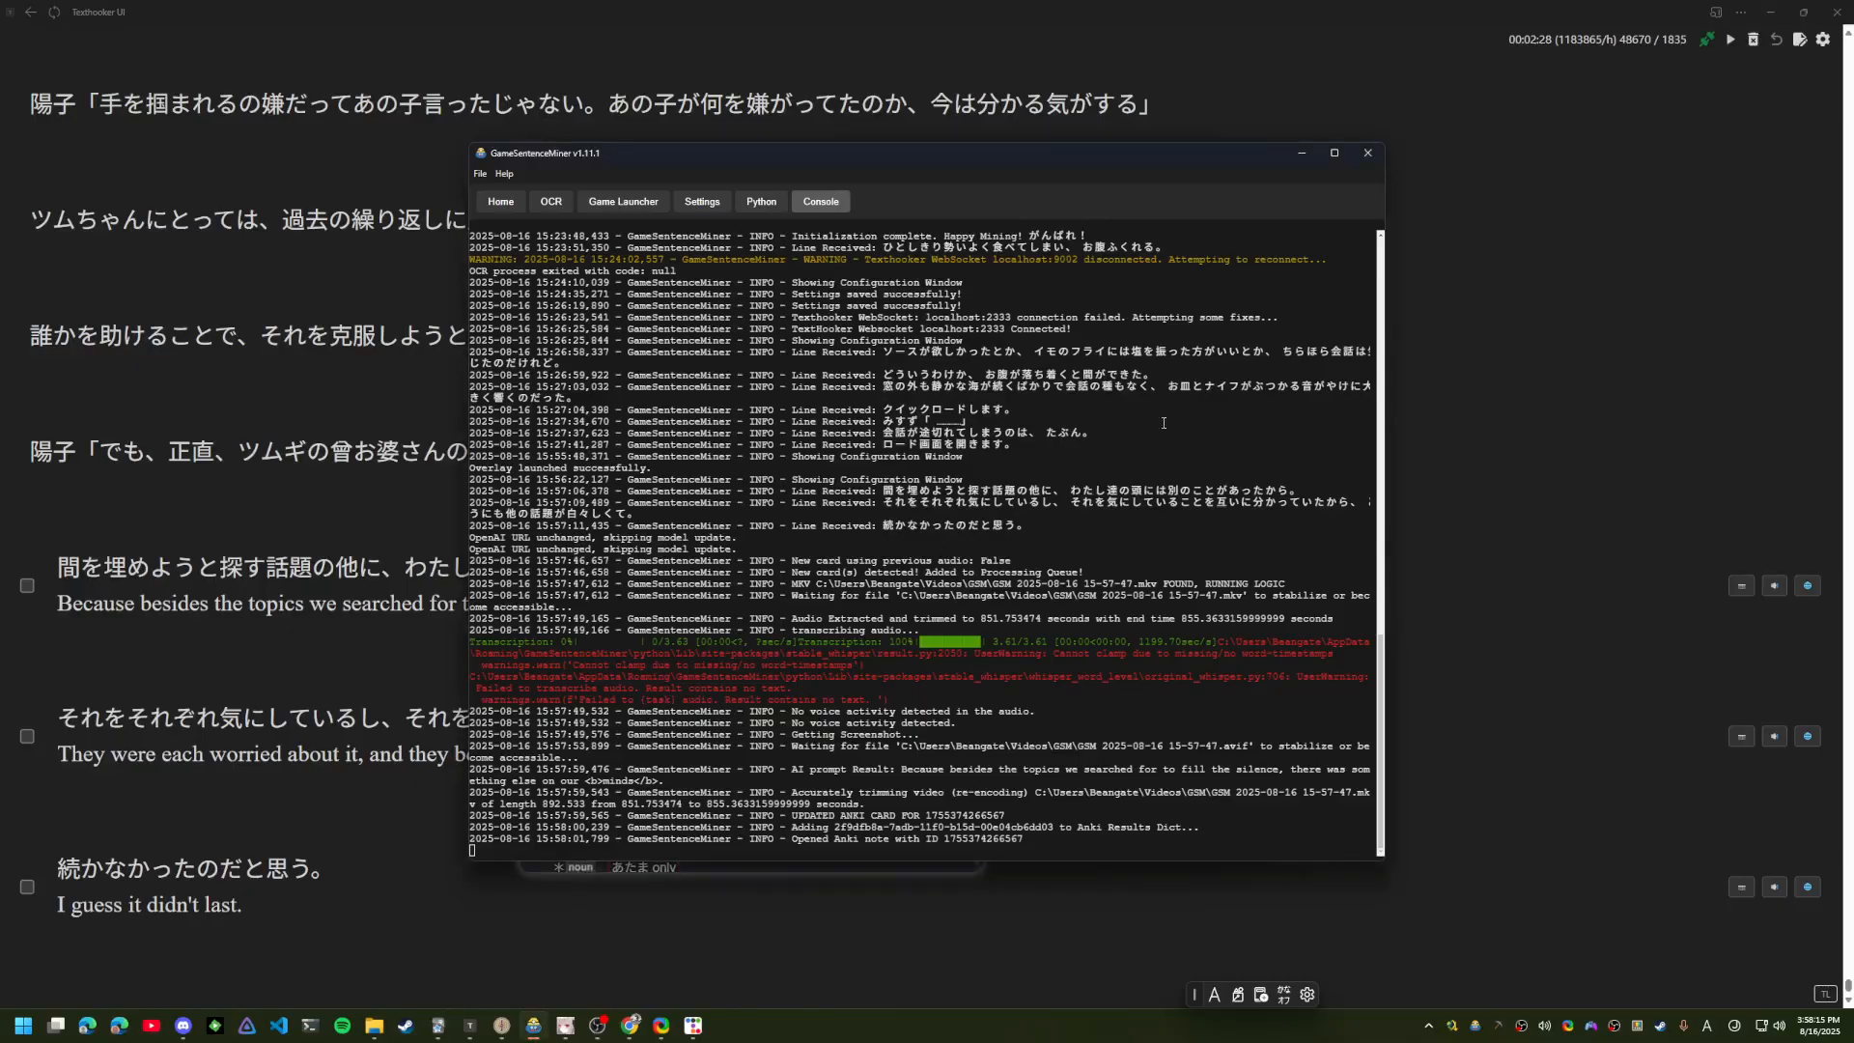
Set the overlay to capture Monitor 1 and close the configuration window
{"action": "left_click", "coordinate": [498, 201]}
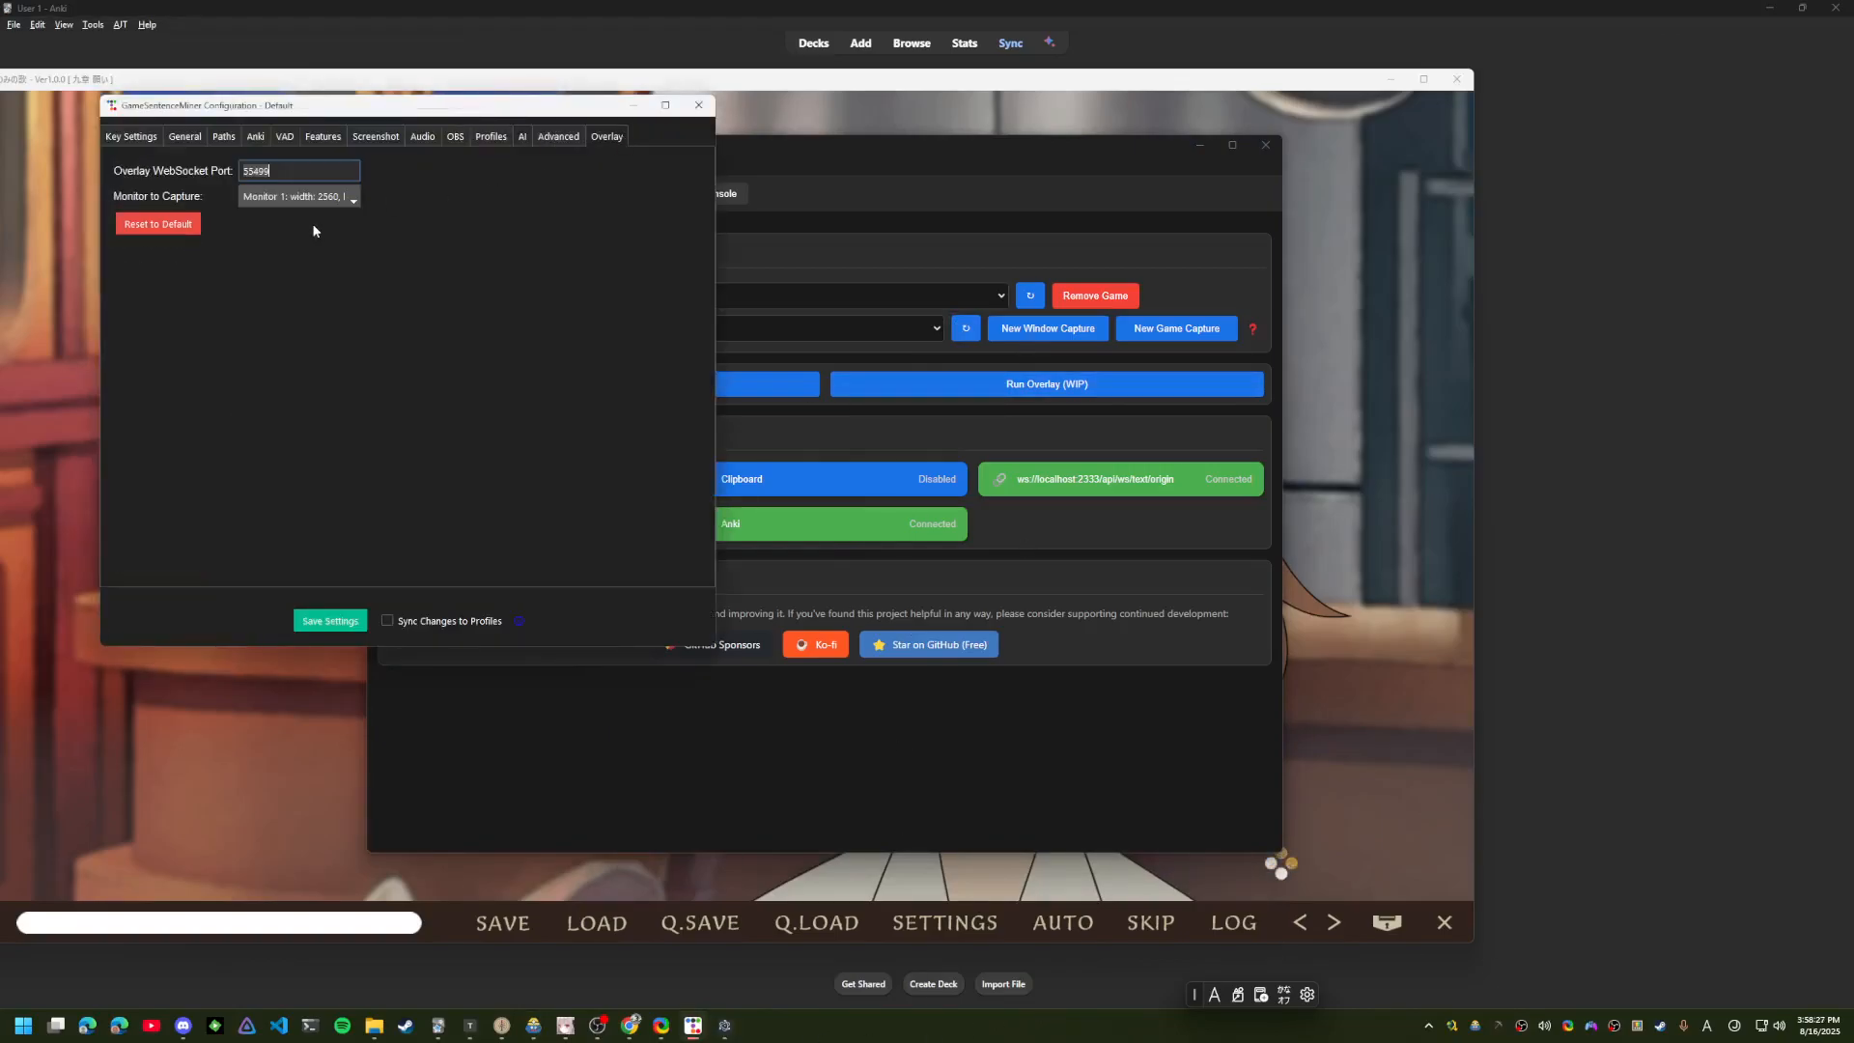
{"action": "left_click", "coordinate": [351, 197]}
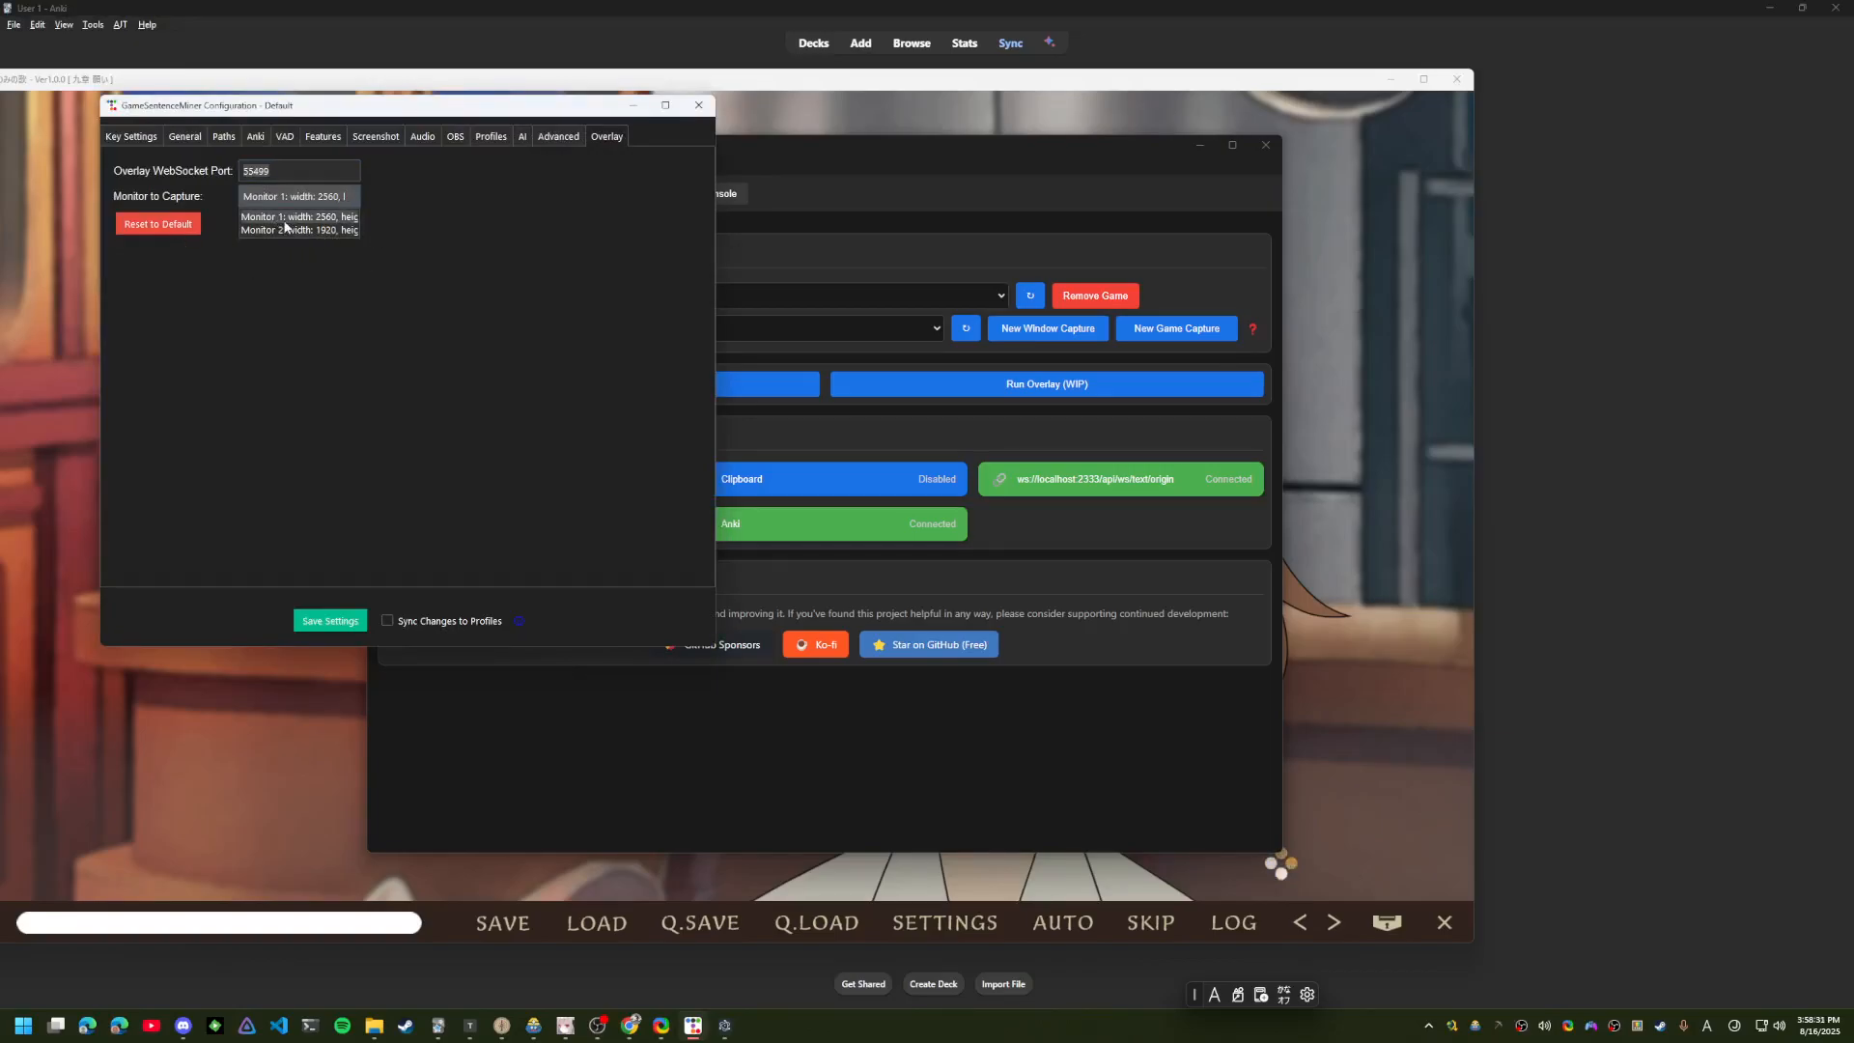
{"action": "left_click", "coordinate": [293, 195]}
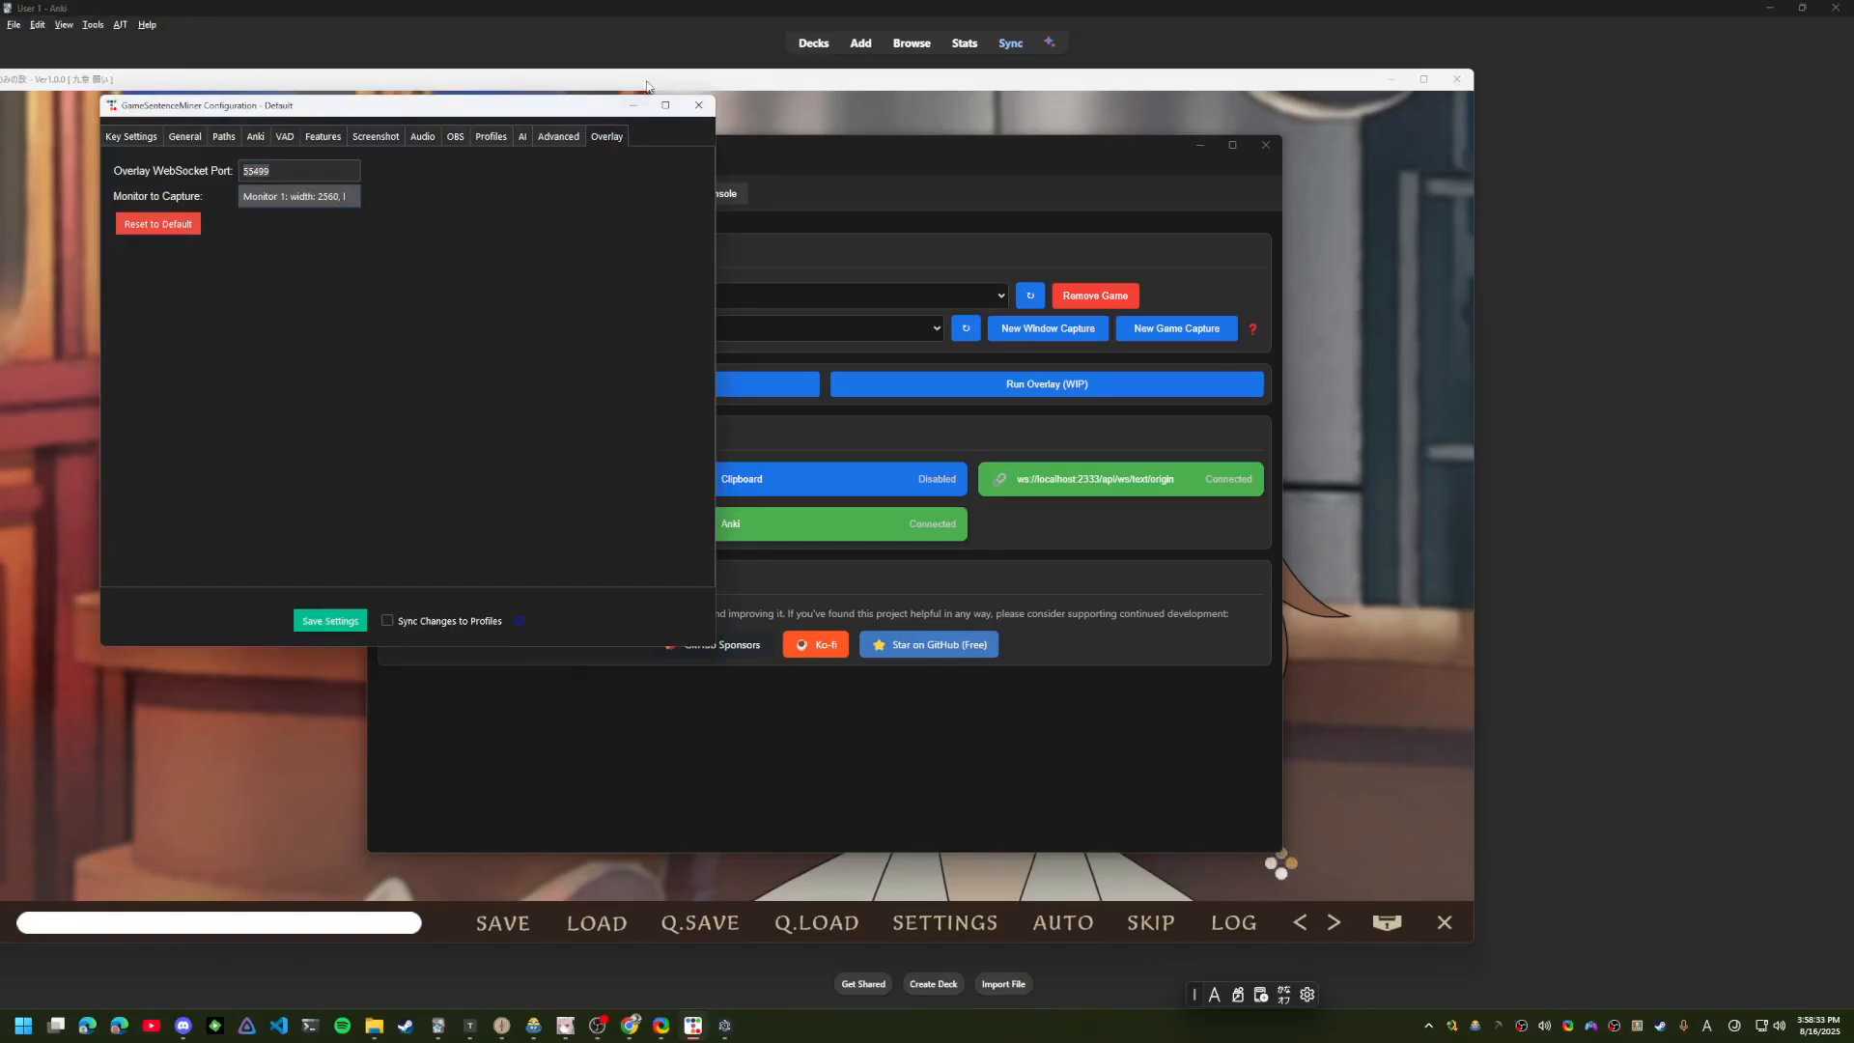
{"action": "left_click", "coordinate": [697, 105]}
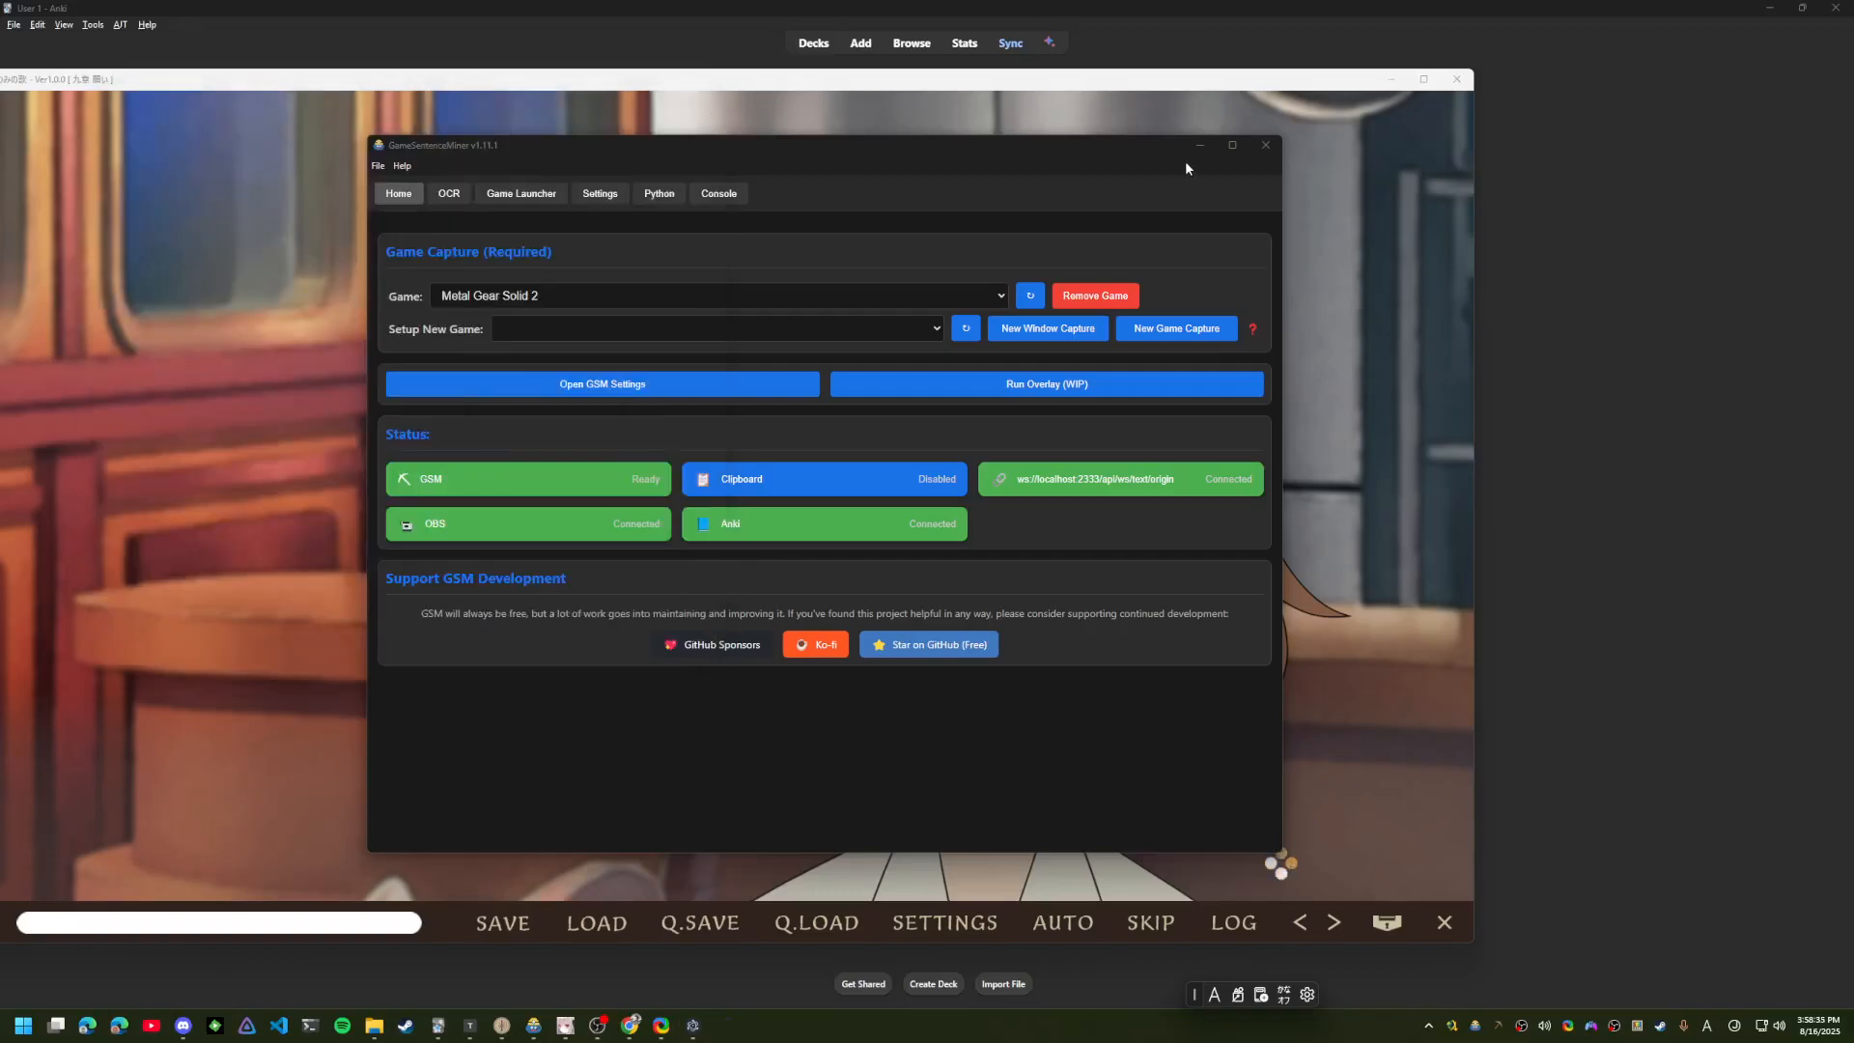
{"action": "mouse_move", "coordinate": [743, 960]}
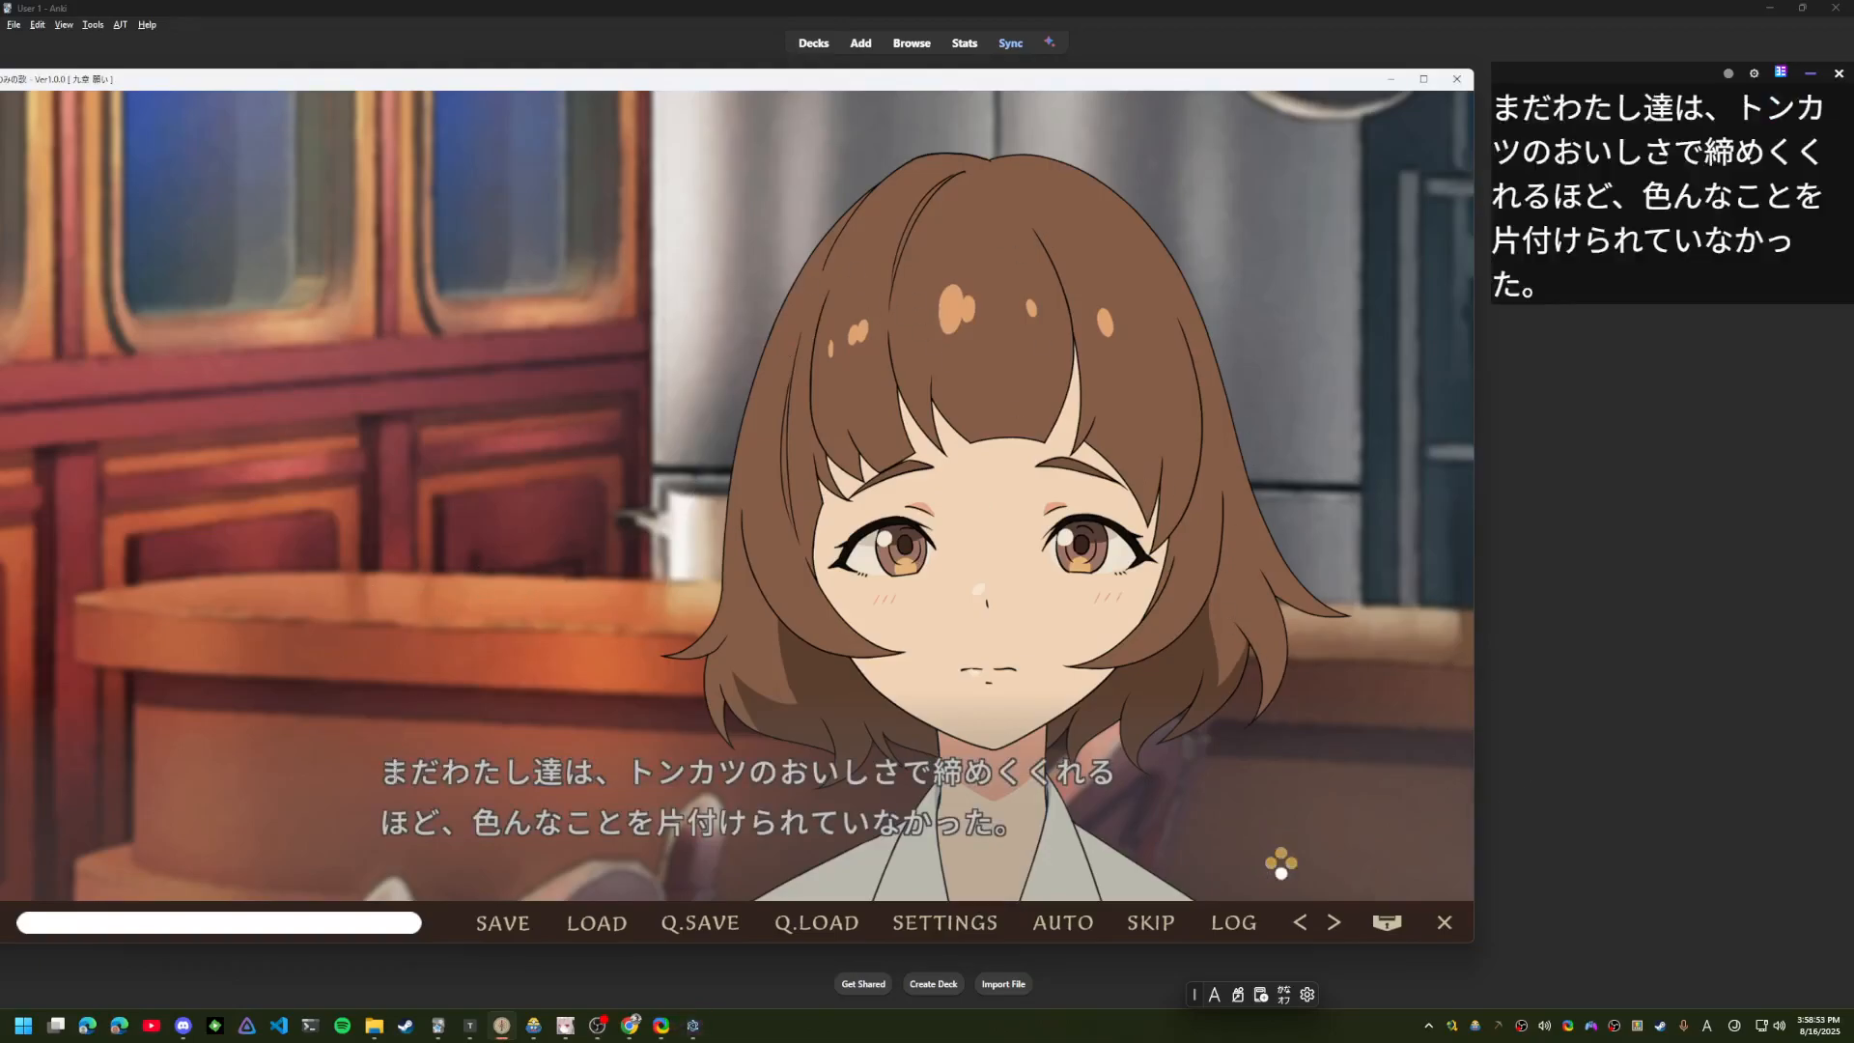
Run the overlay and review Yomitan's Scanning and Popup Behavior settings
{"action": "left_click", "coordinate": [485, 771]}
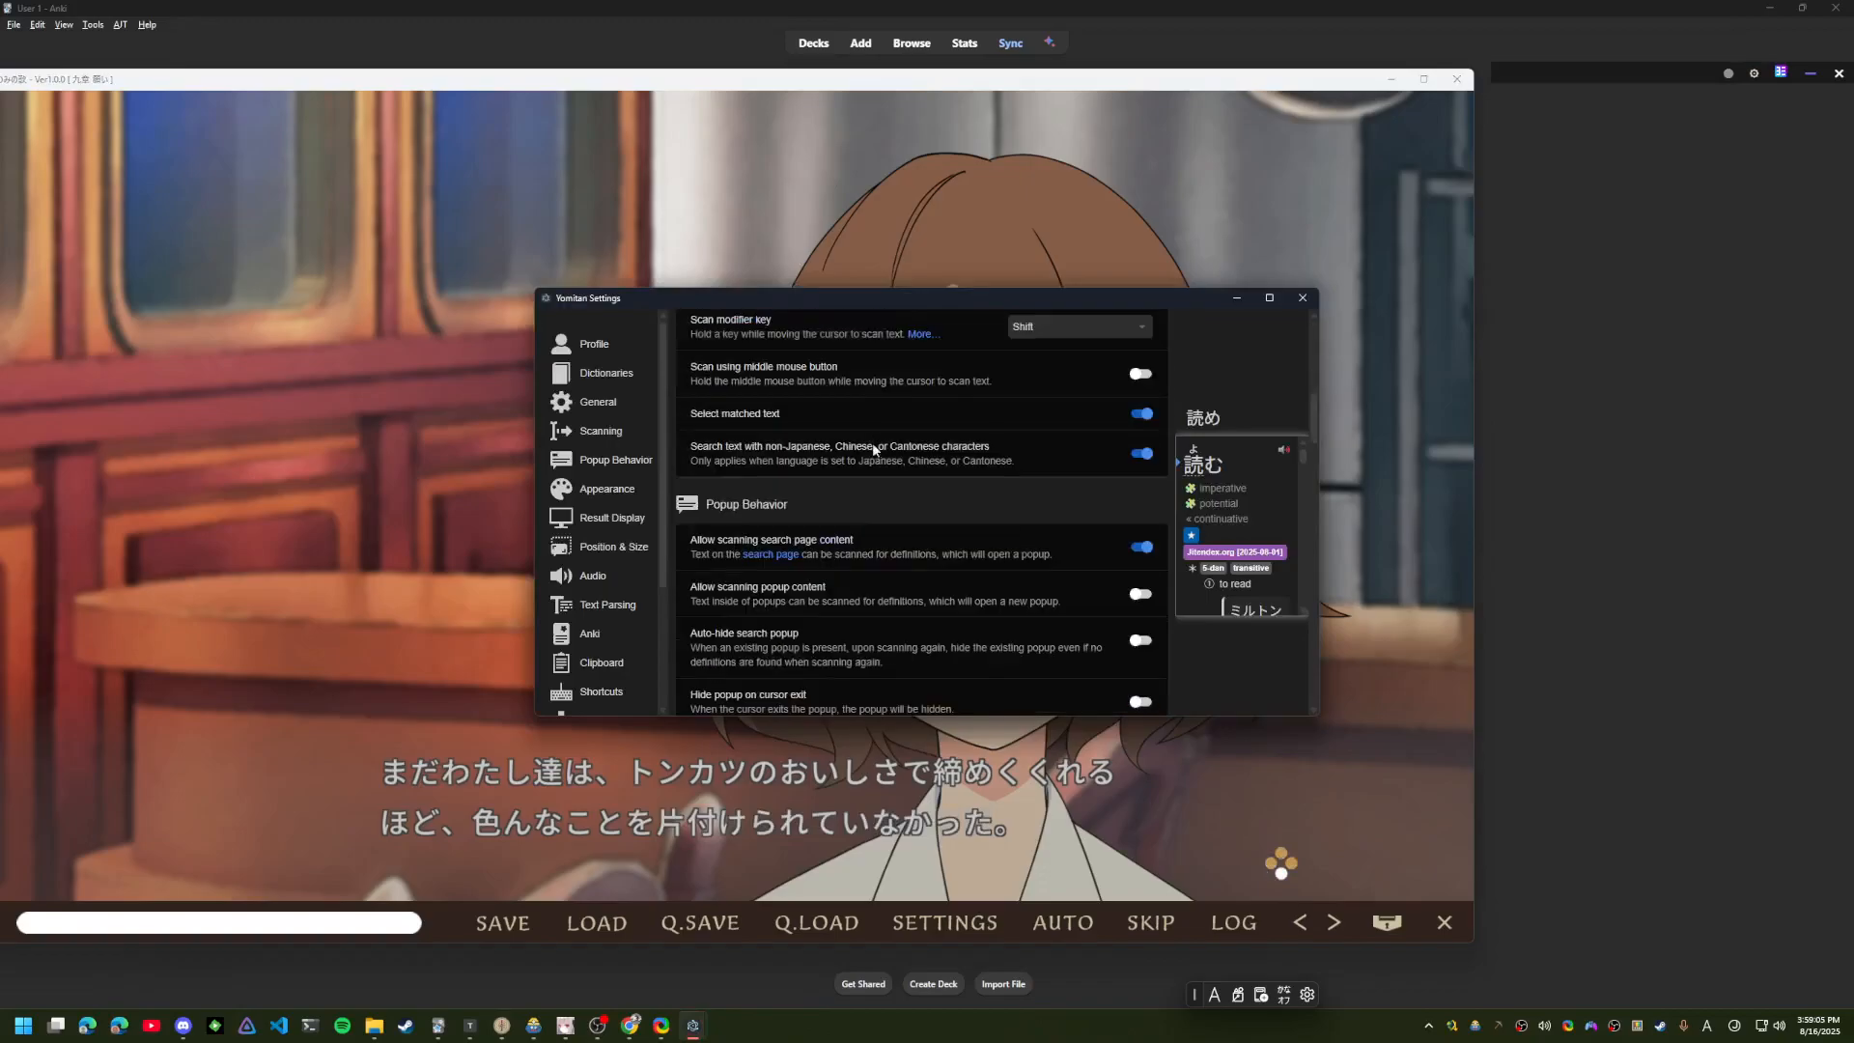
{"action": "left_click", "coordinate": [1301, 298]}
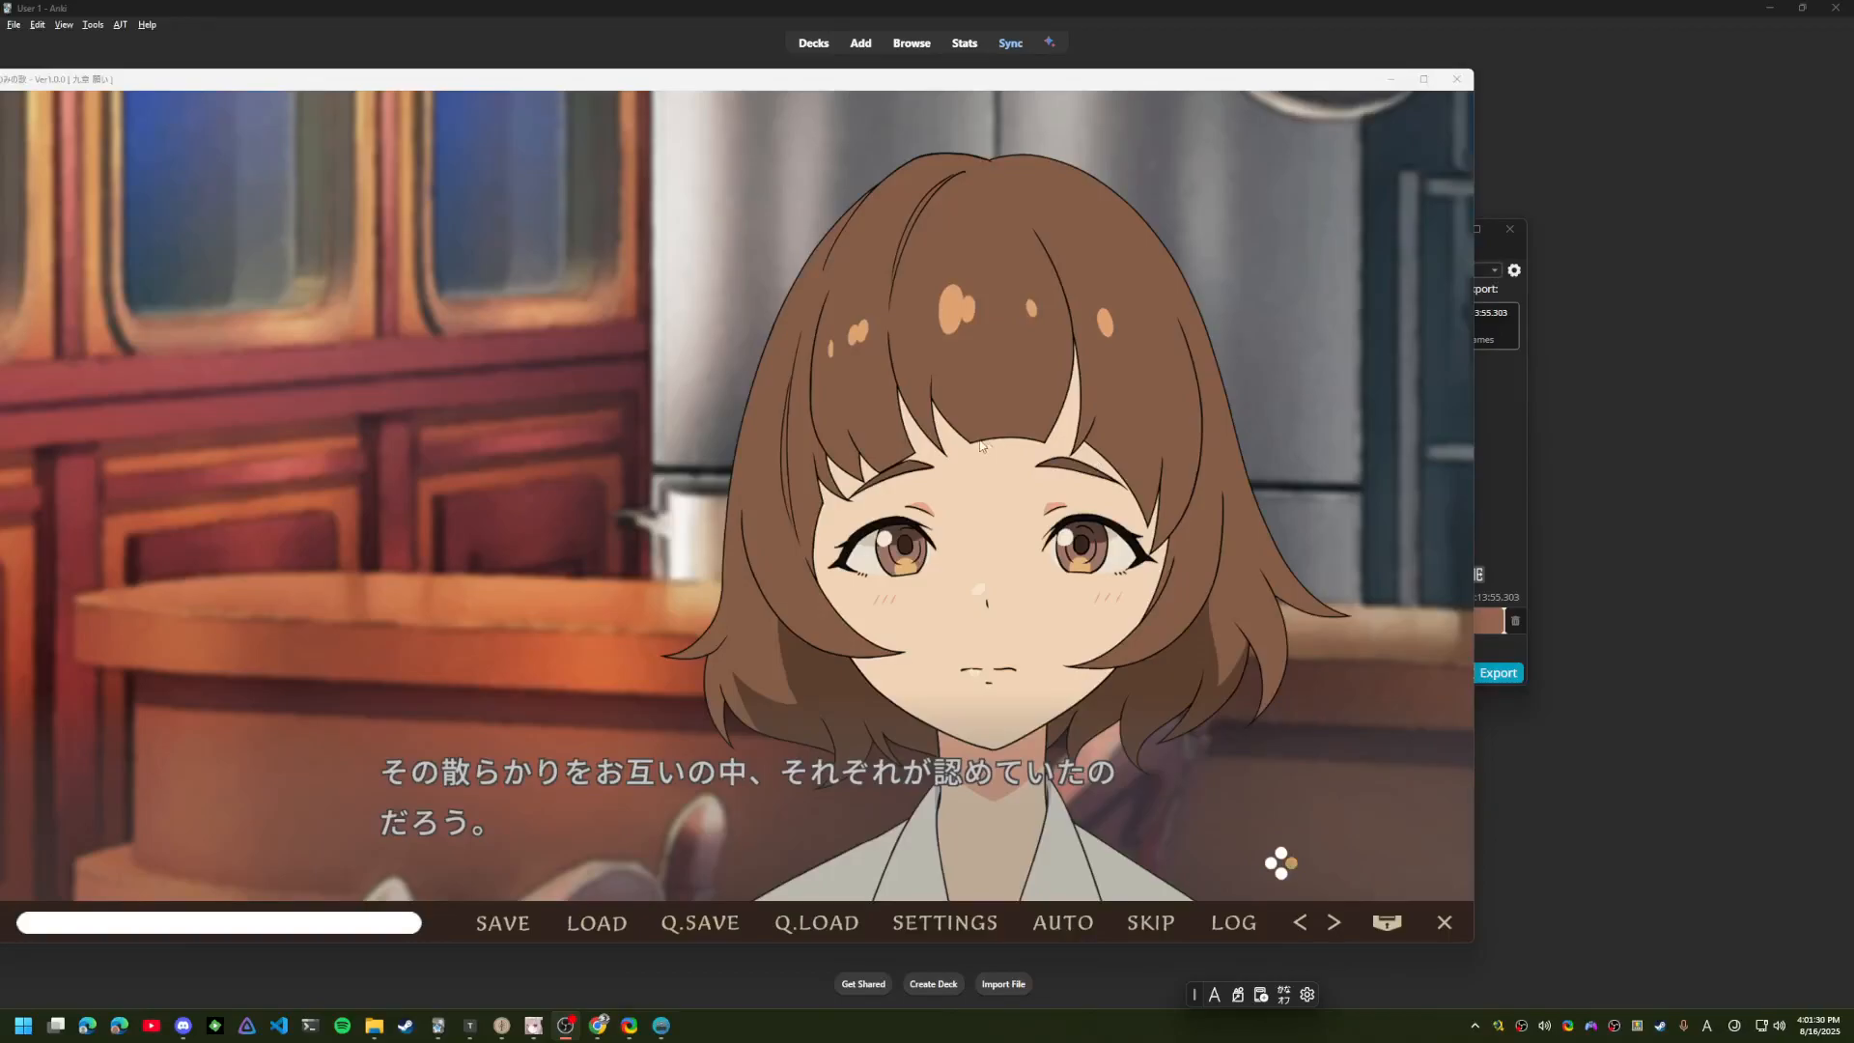
{"action": "mouse_move", "coordinate": [935, 442]}
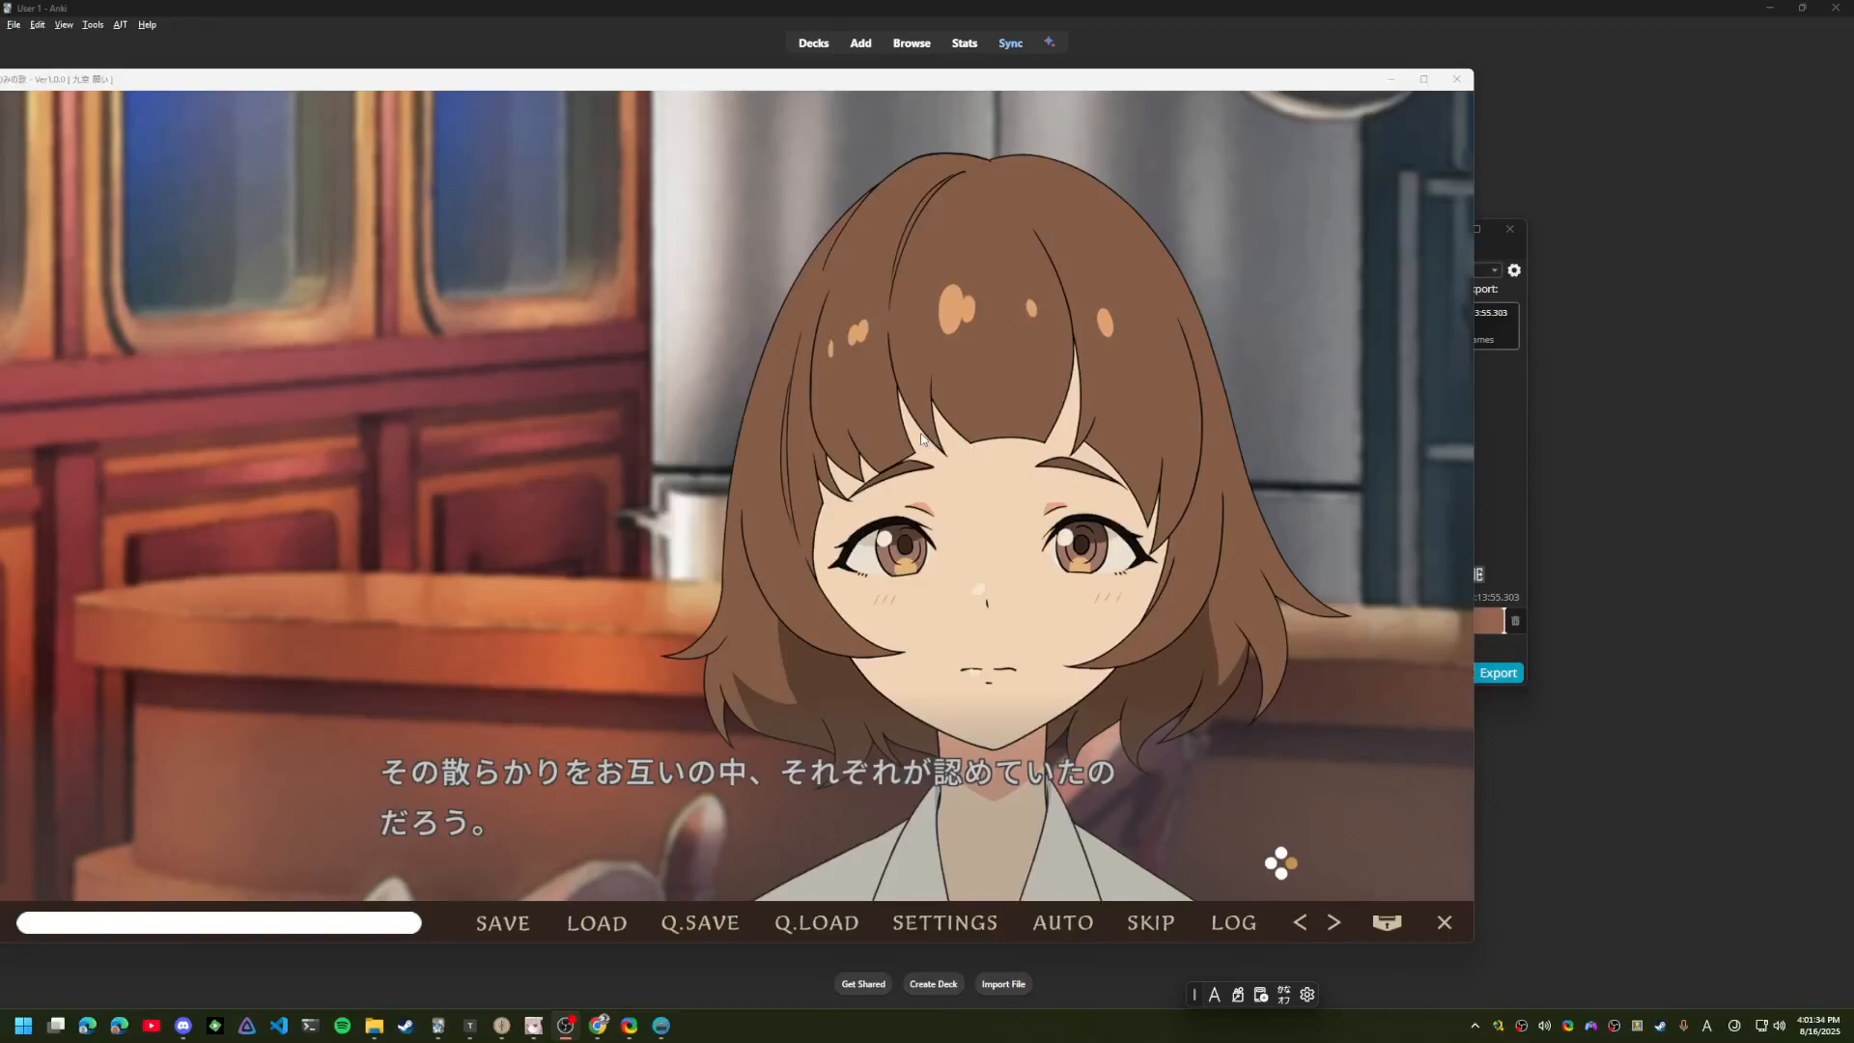
{"action": "mouse_move", "coordinate": [485, 236]}
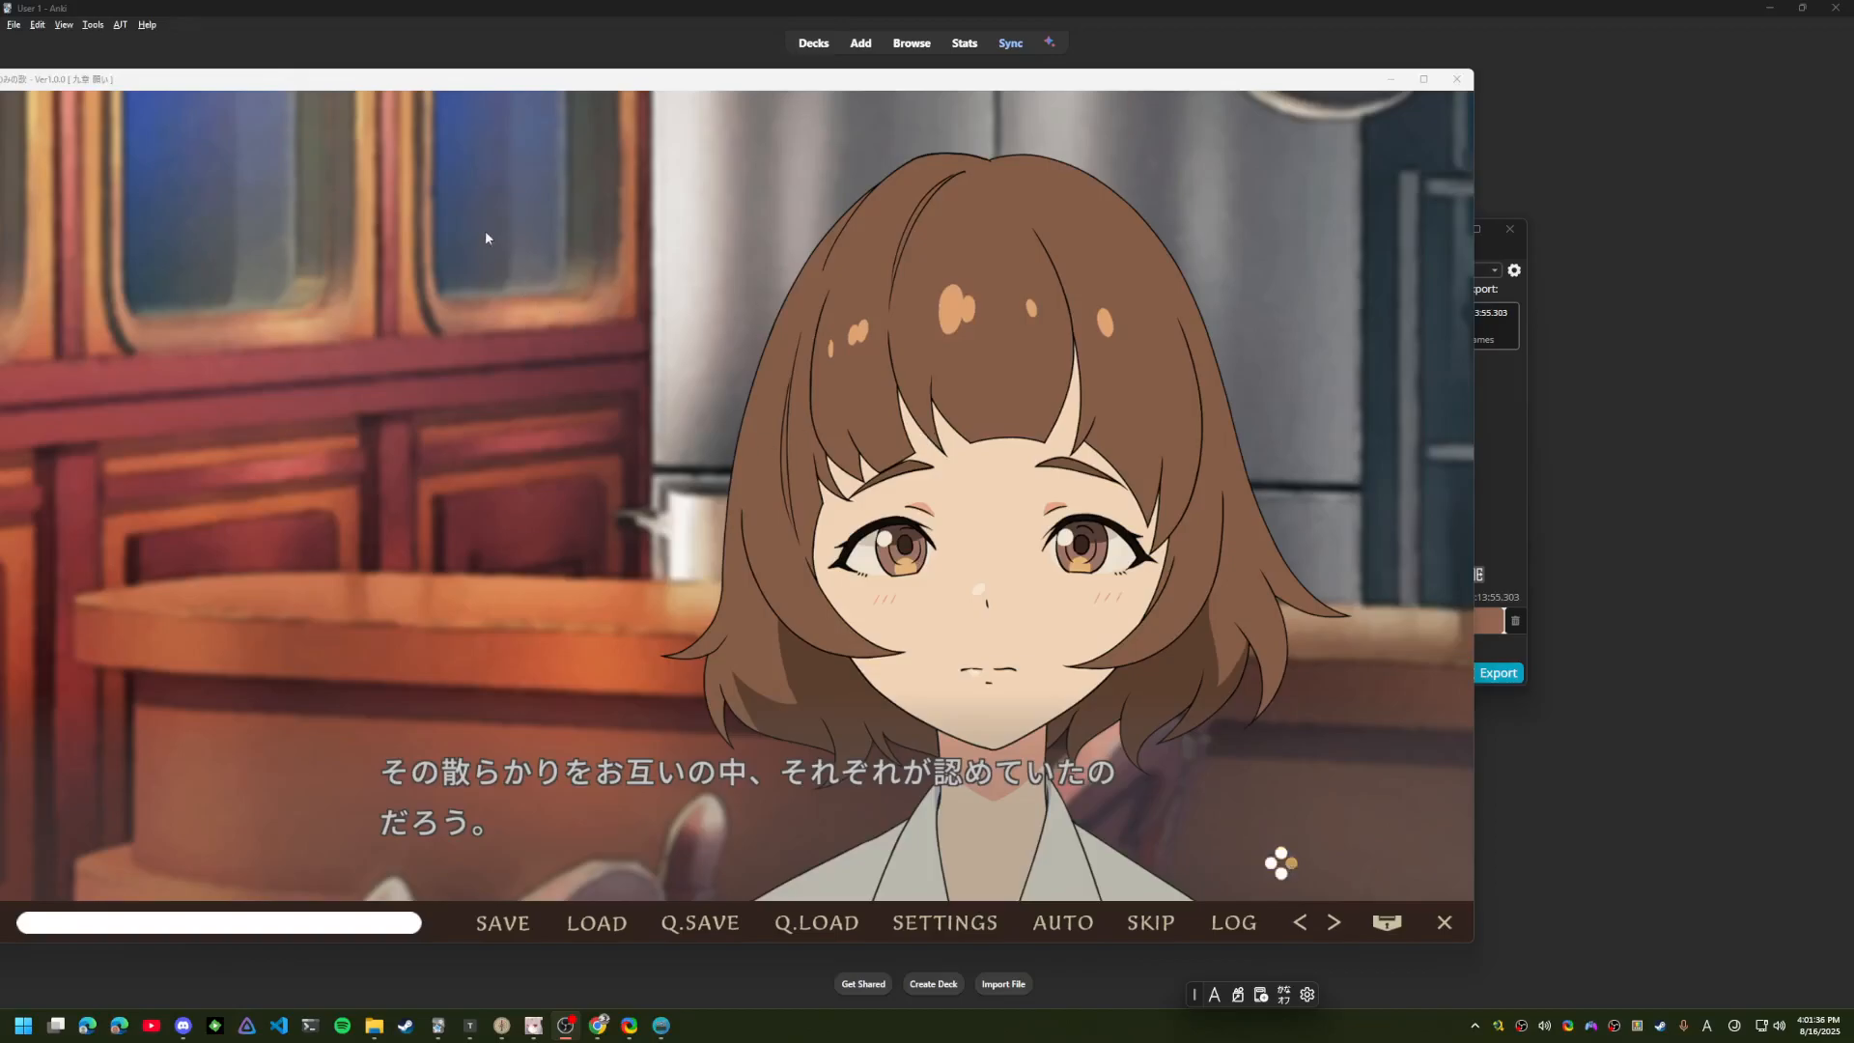